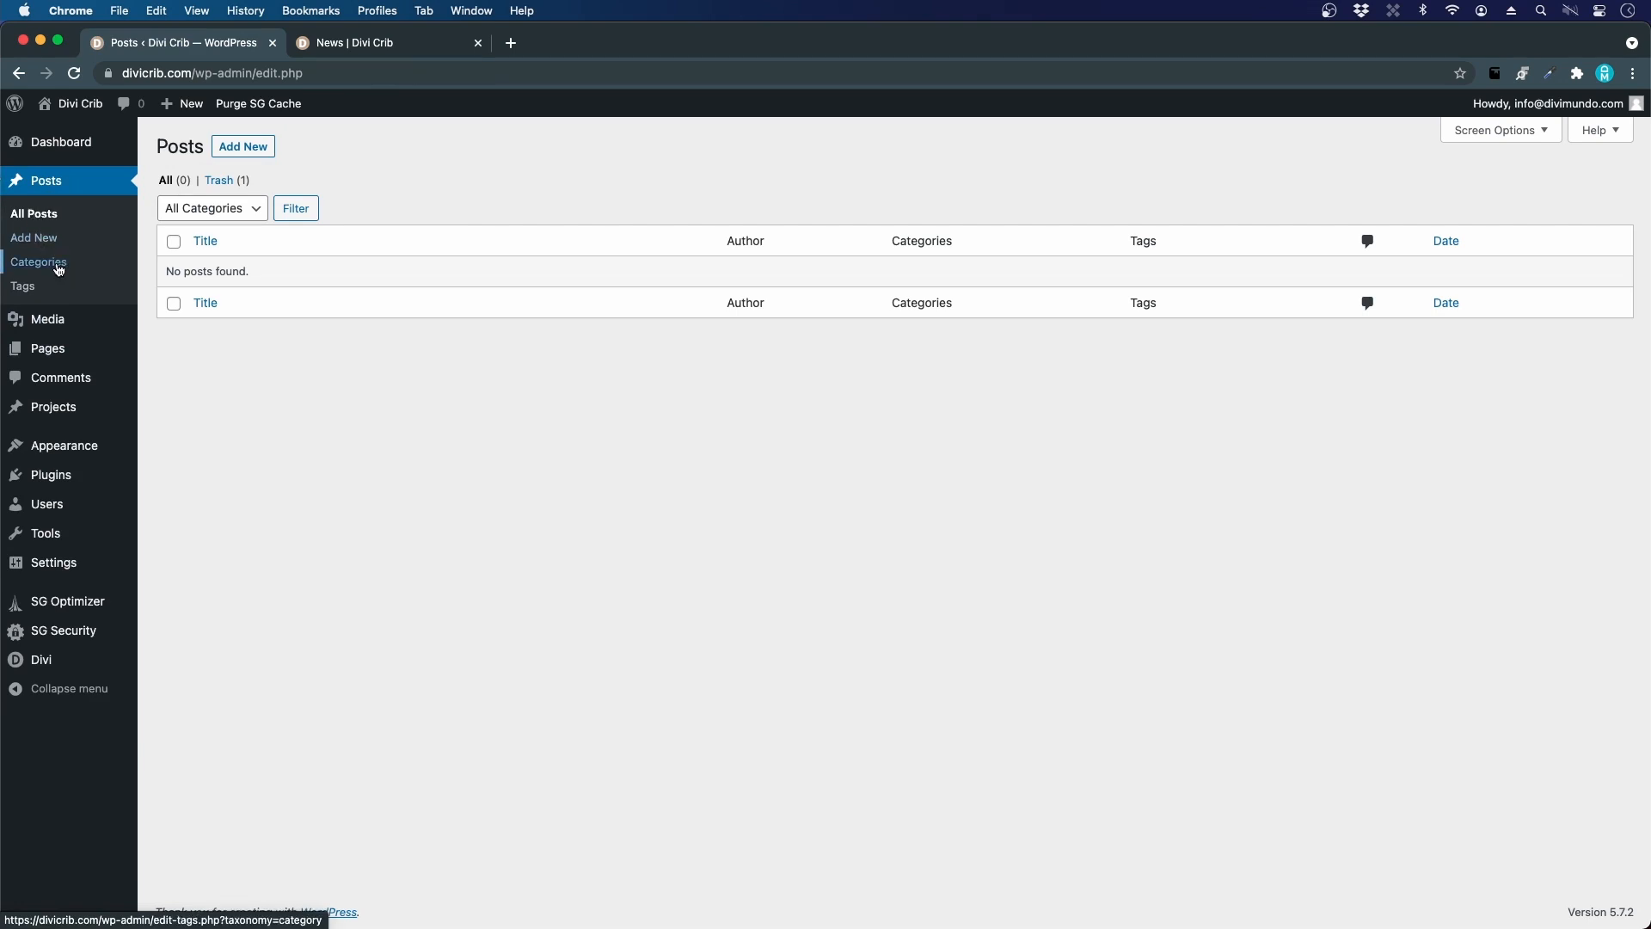
# Step: Go to the Categories page under Posts in the admin sidebar
pyautogui.click(38, 262)
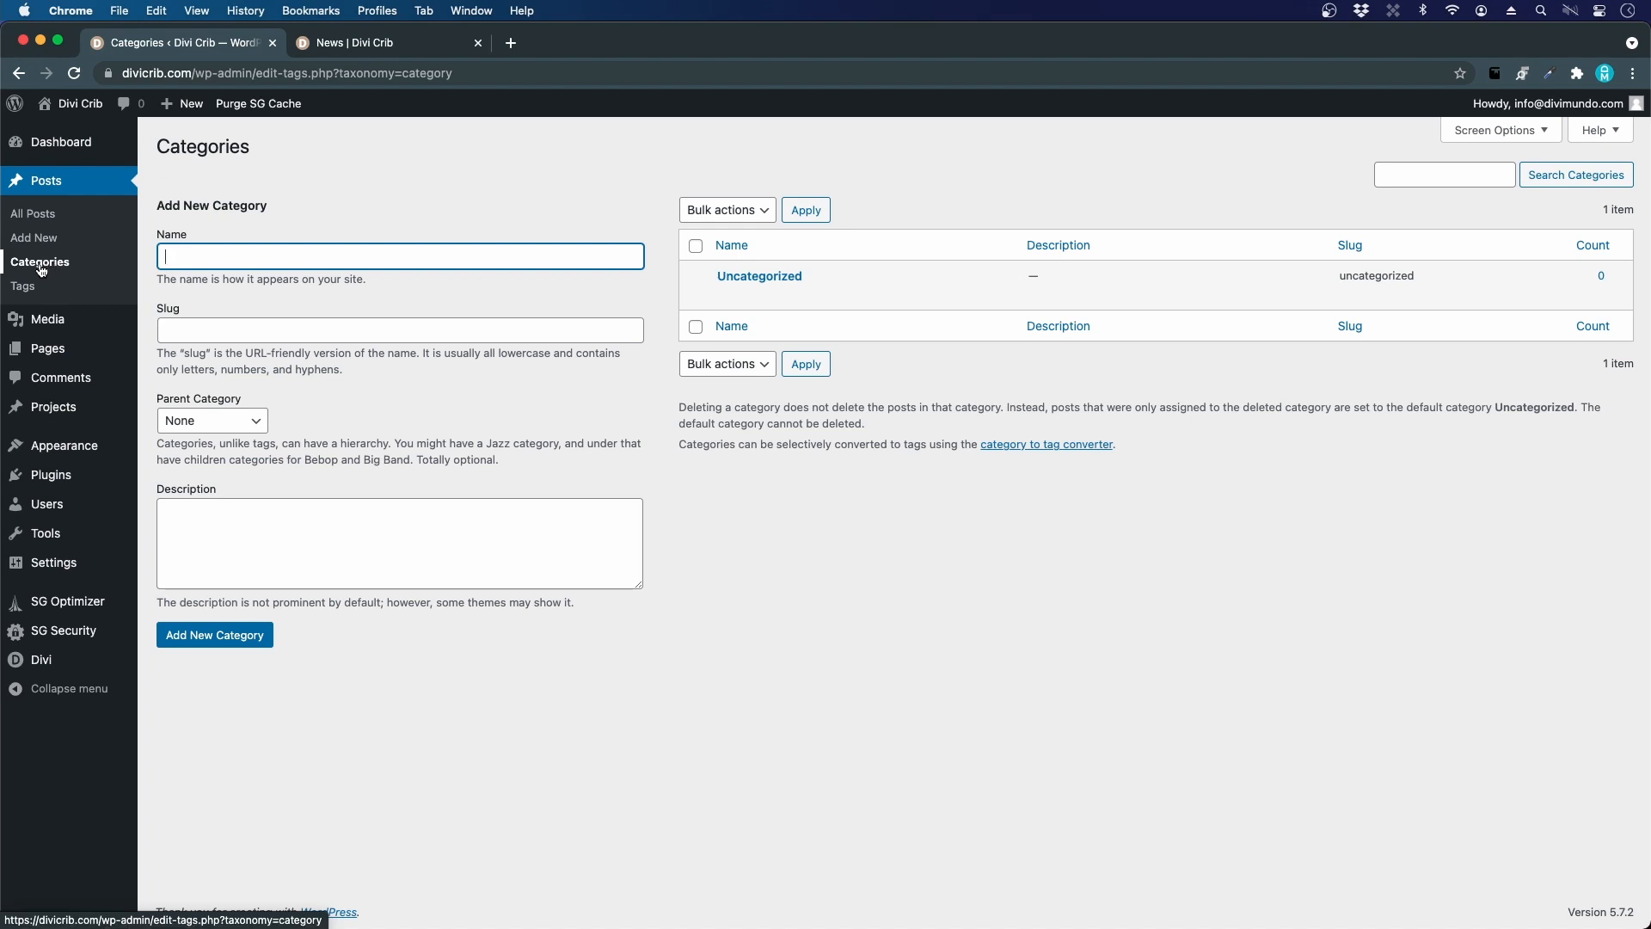
pyautogui.moveTo(23, 286)
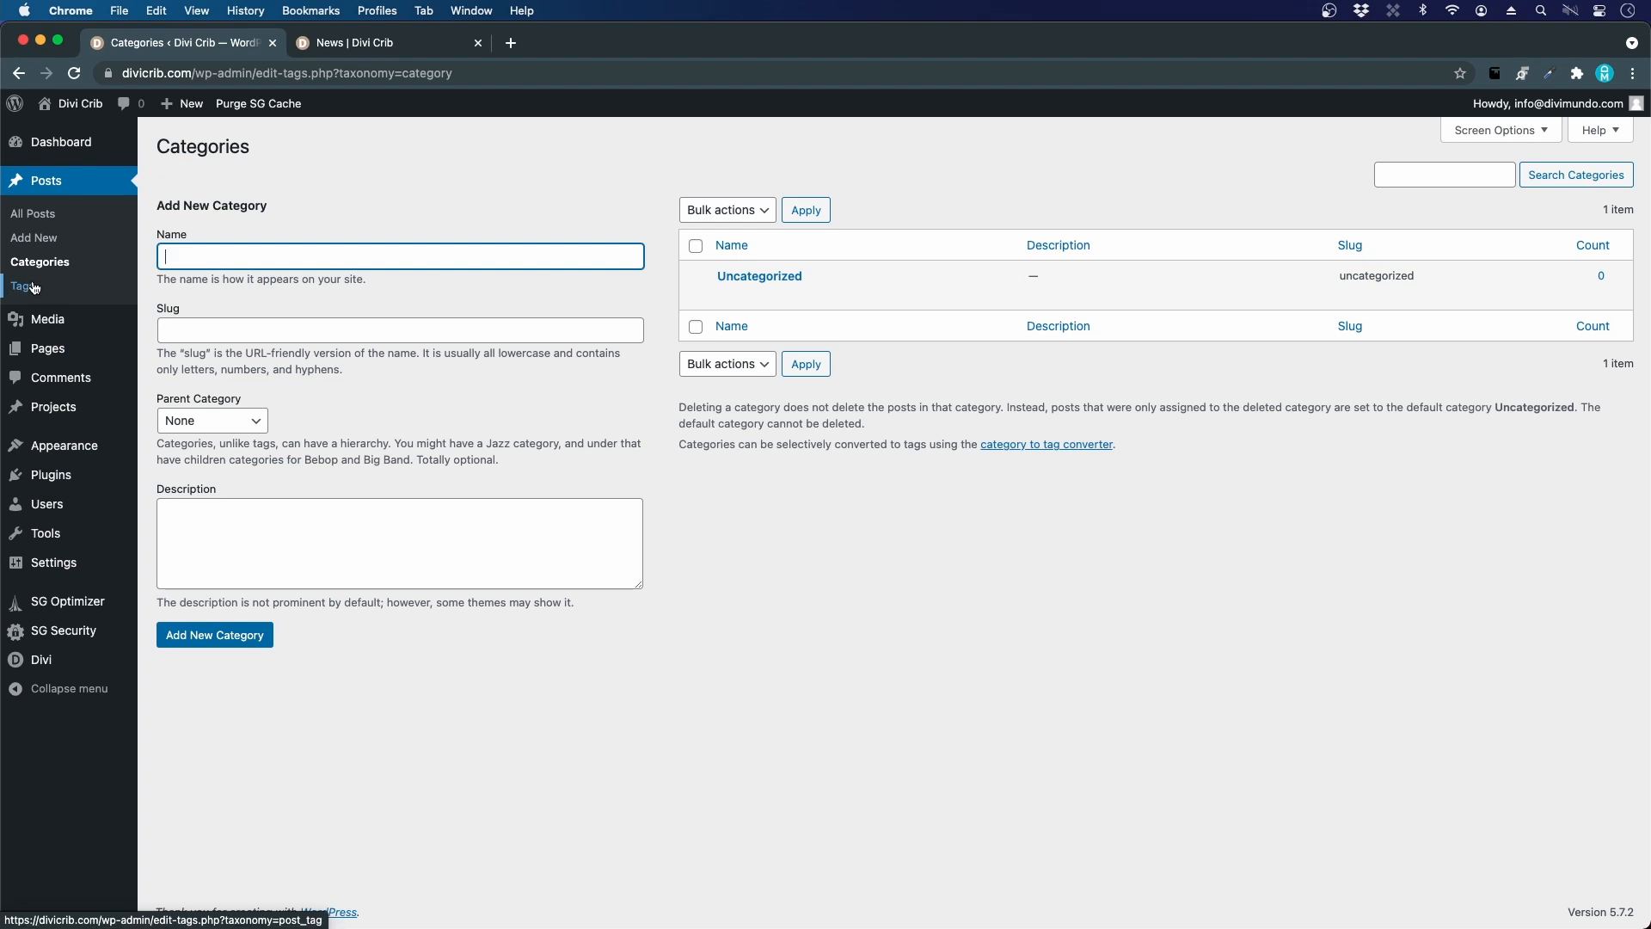
pyautogui.click(39, 262)
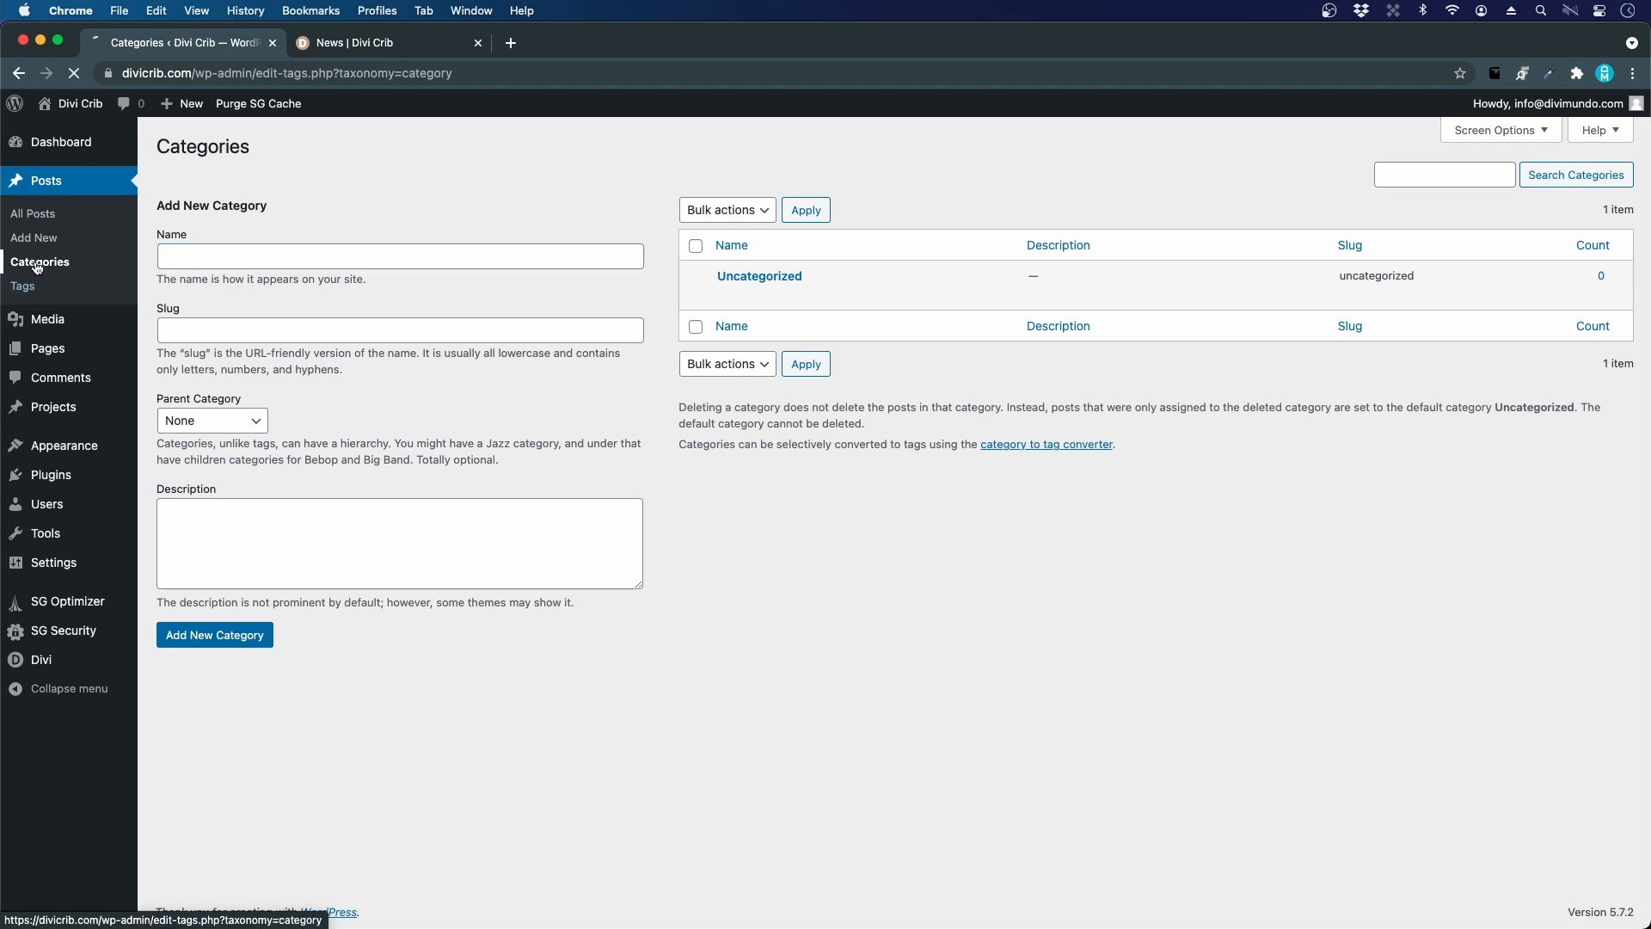
pyautogui.click(399, 256)
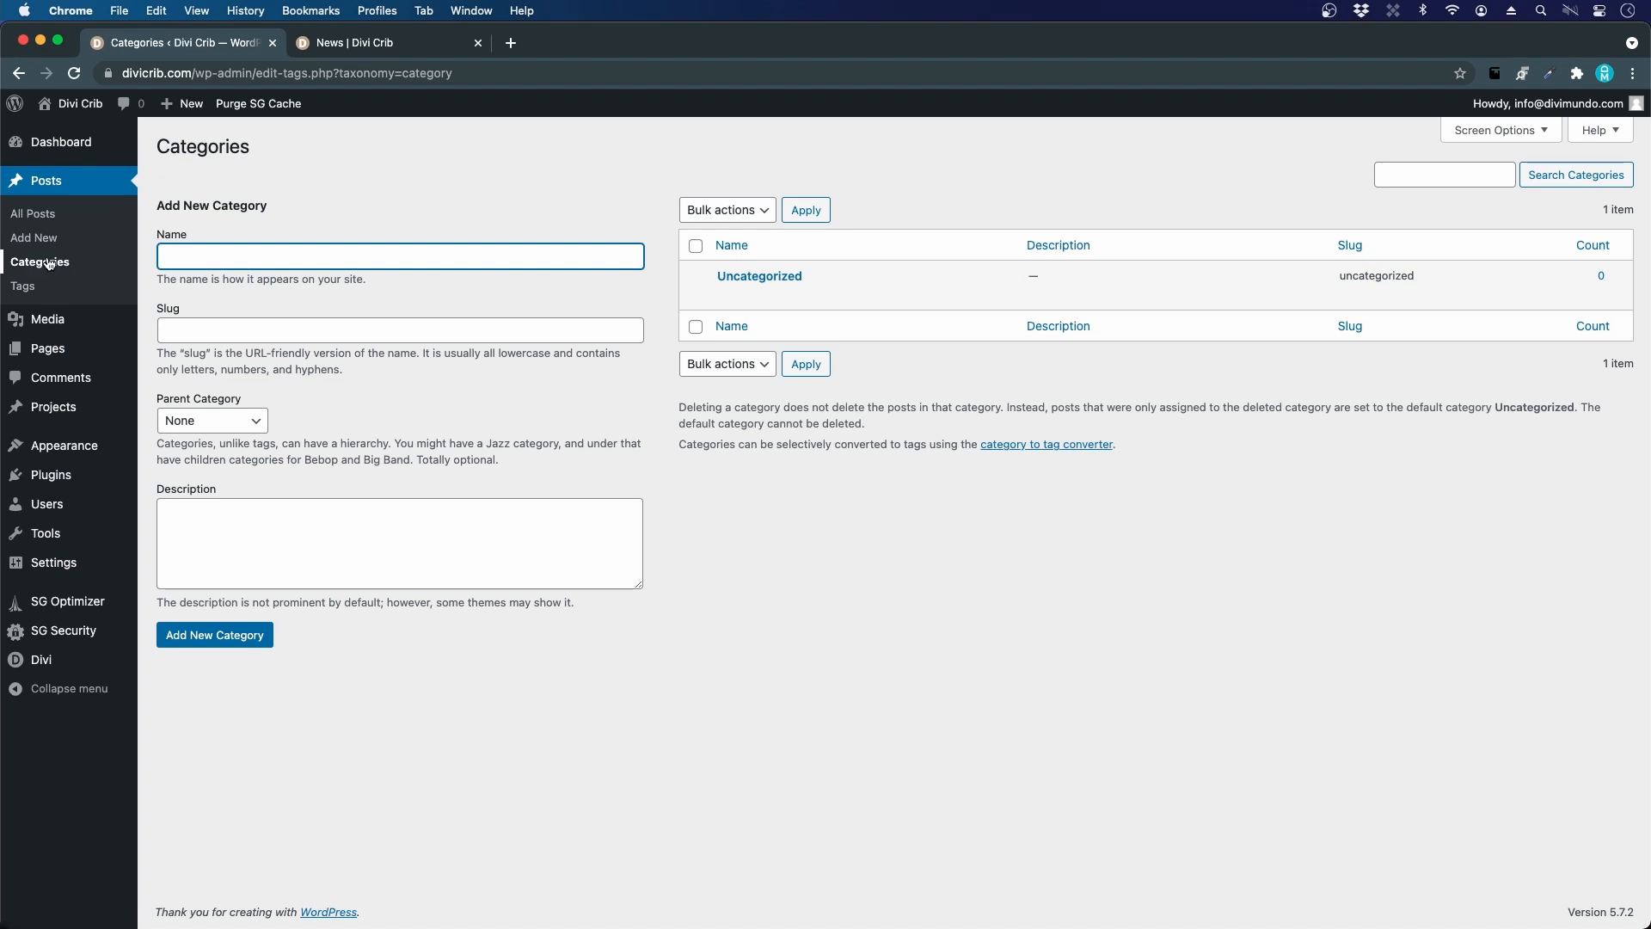
pyautogui.moveTo(814, 284)
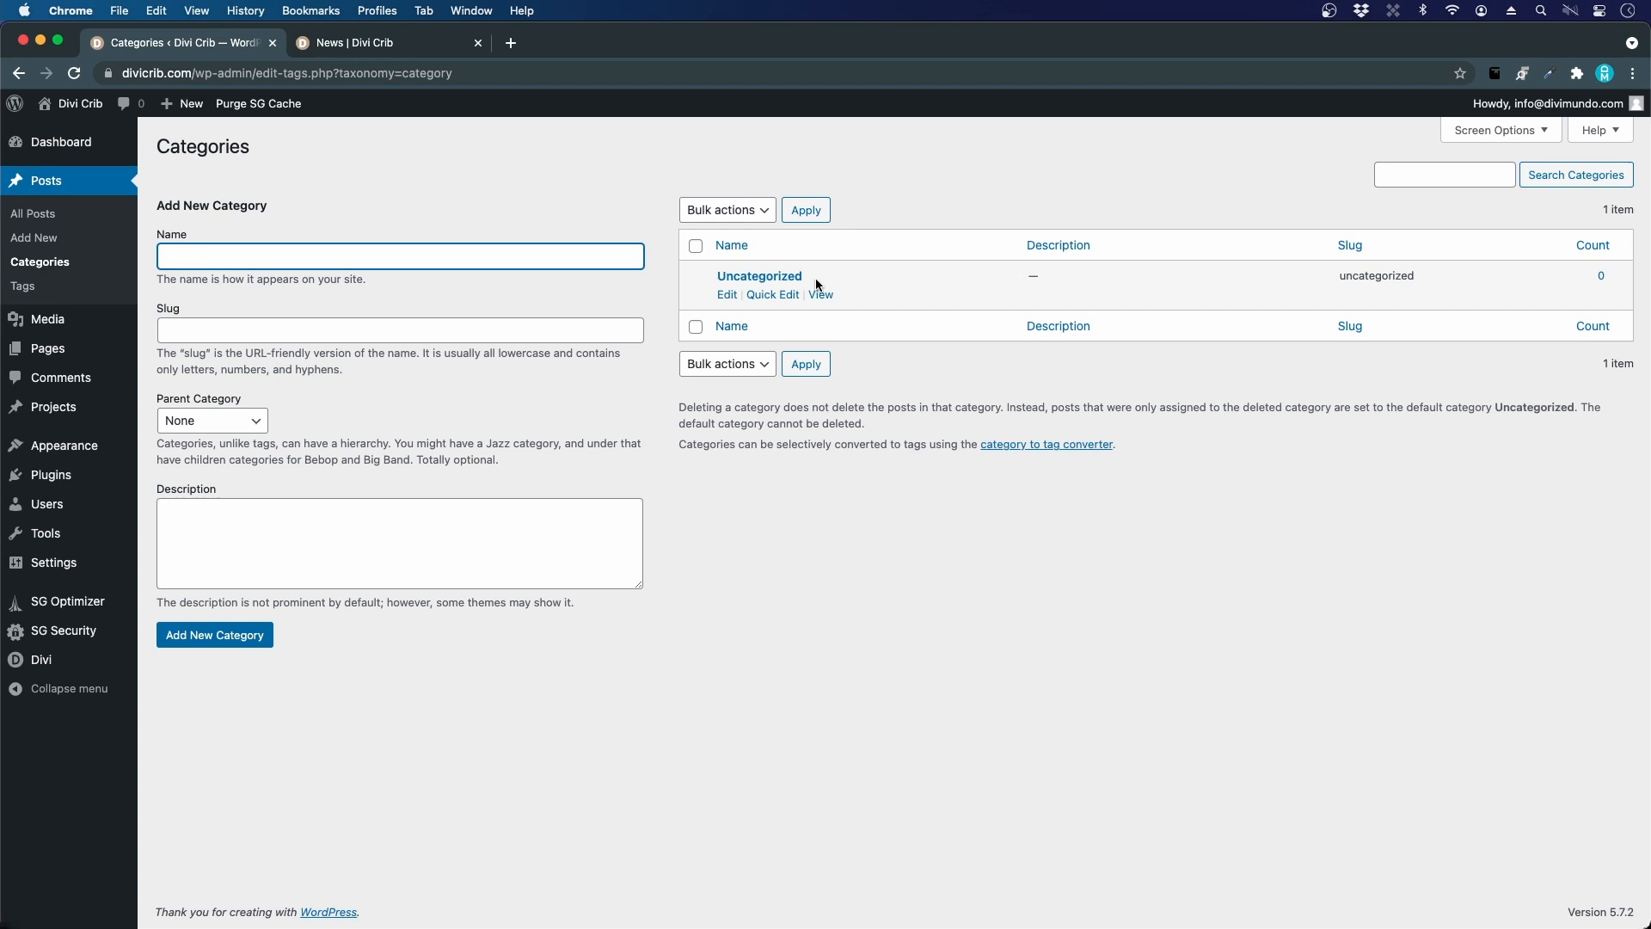
pyautogui.moveTo(830, 281)
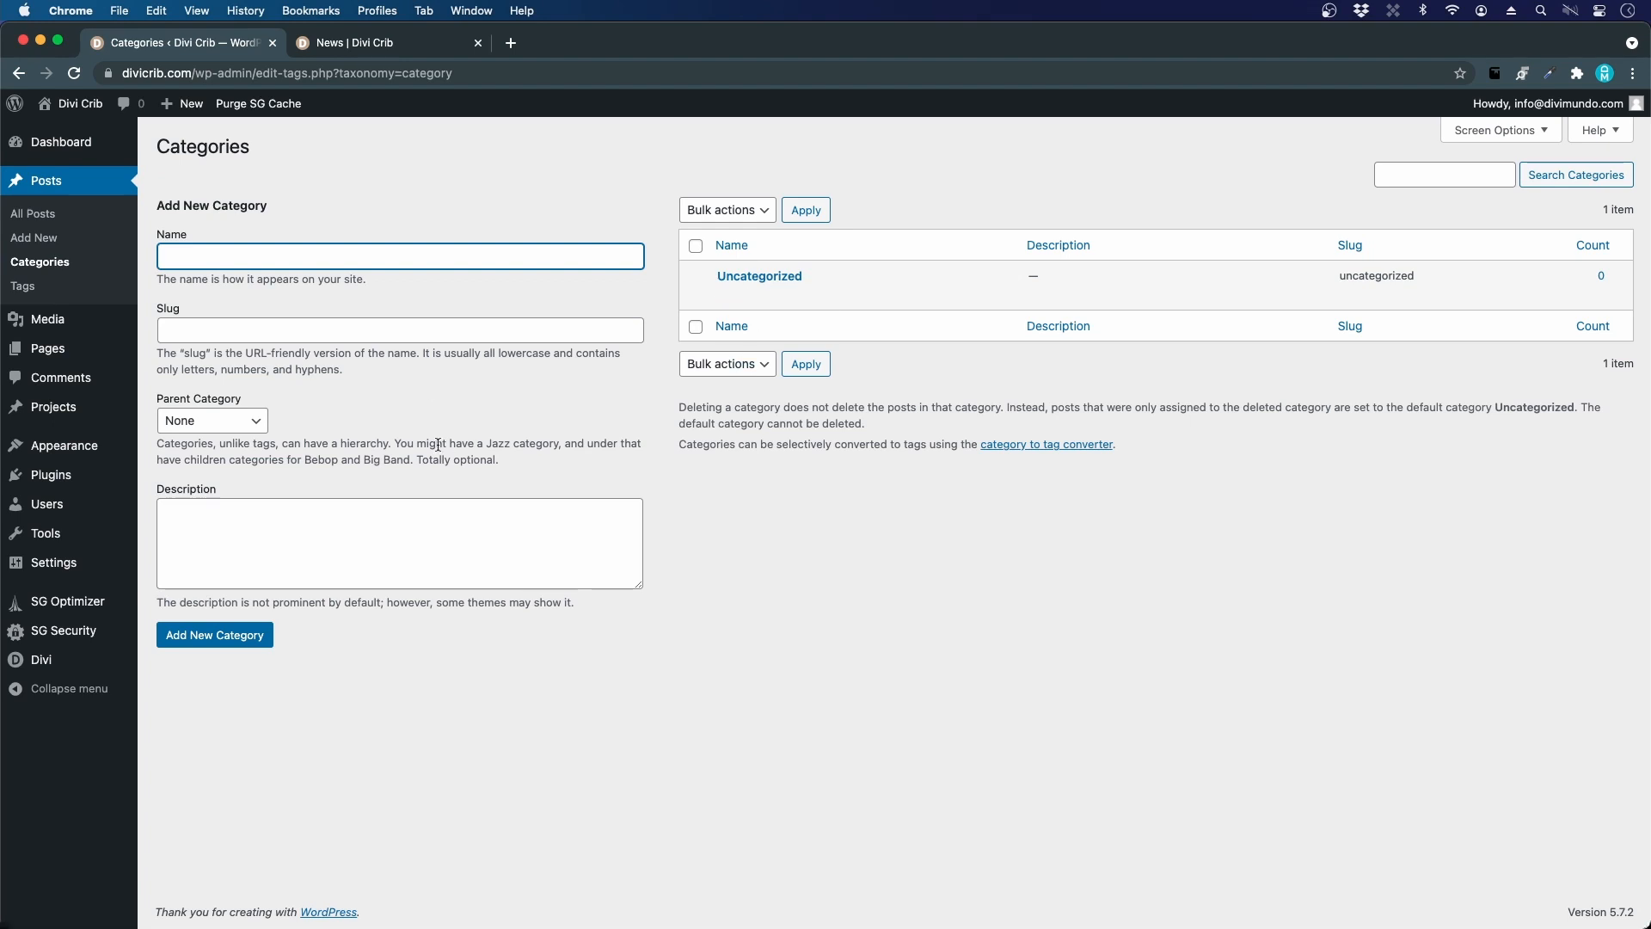
pyautogui.moveTo(231, 248)
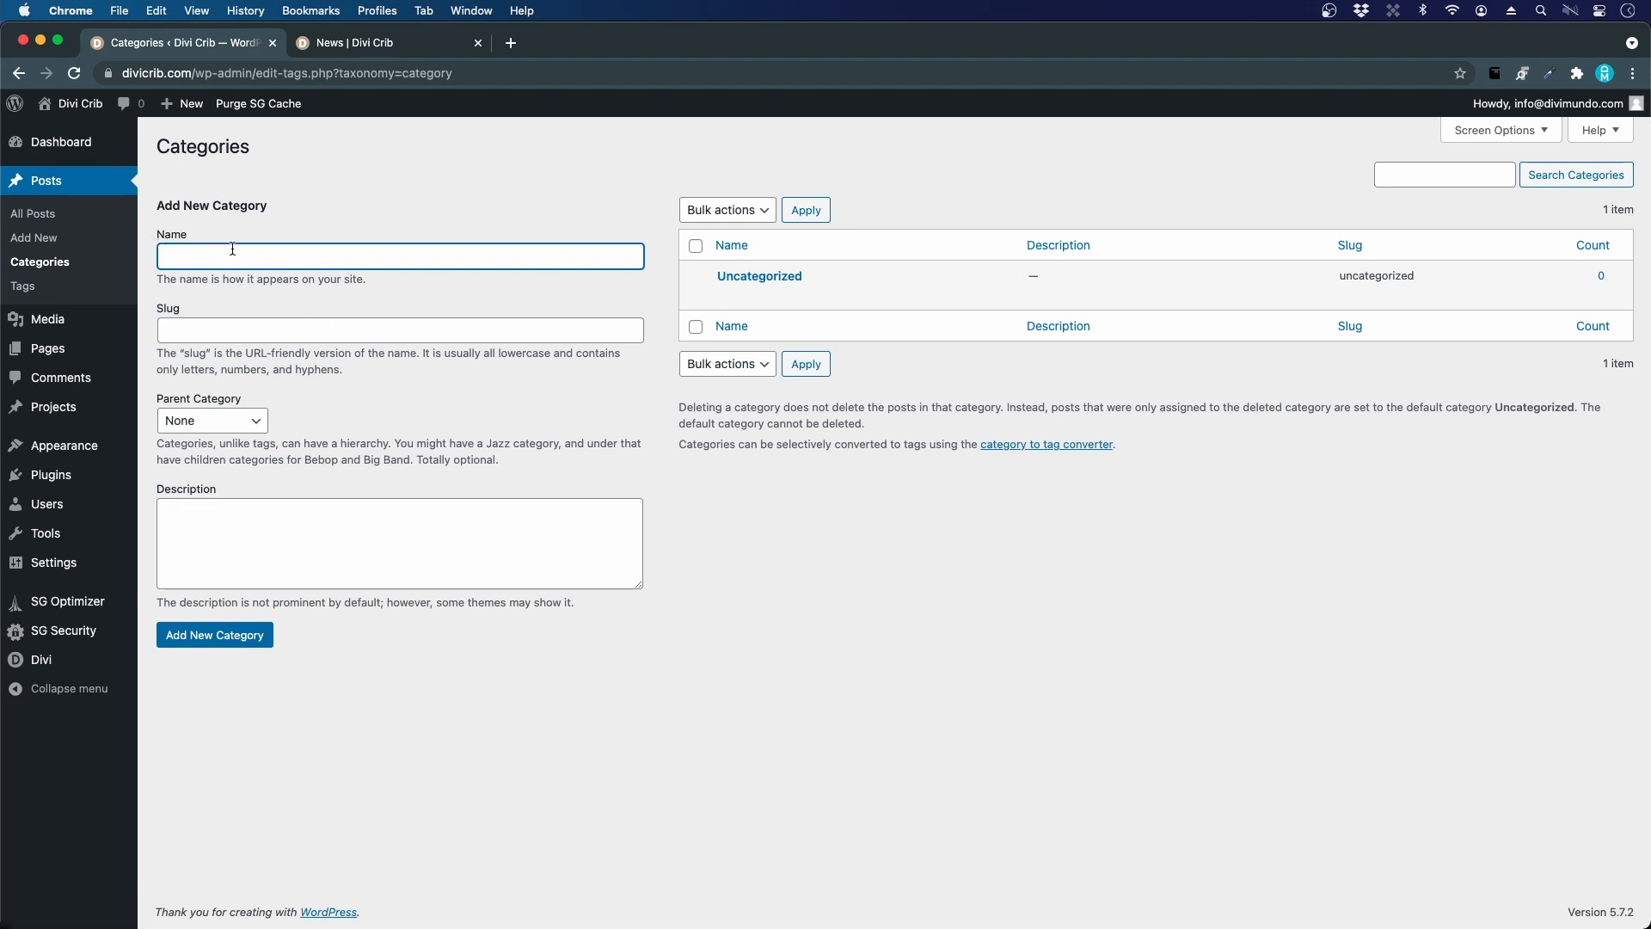
# Step: Add the Case and Inspiration categories, then return to All Posts
pyautogui.write('Case')
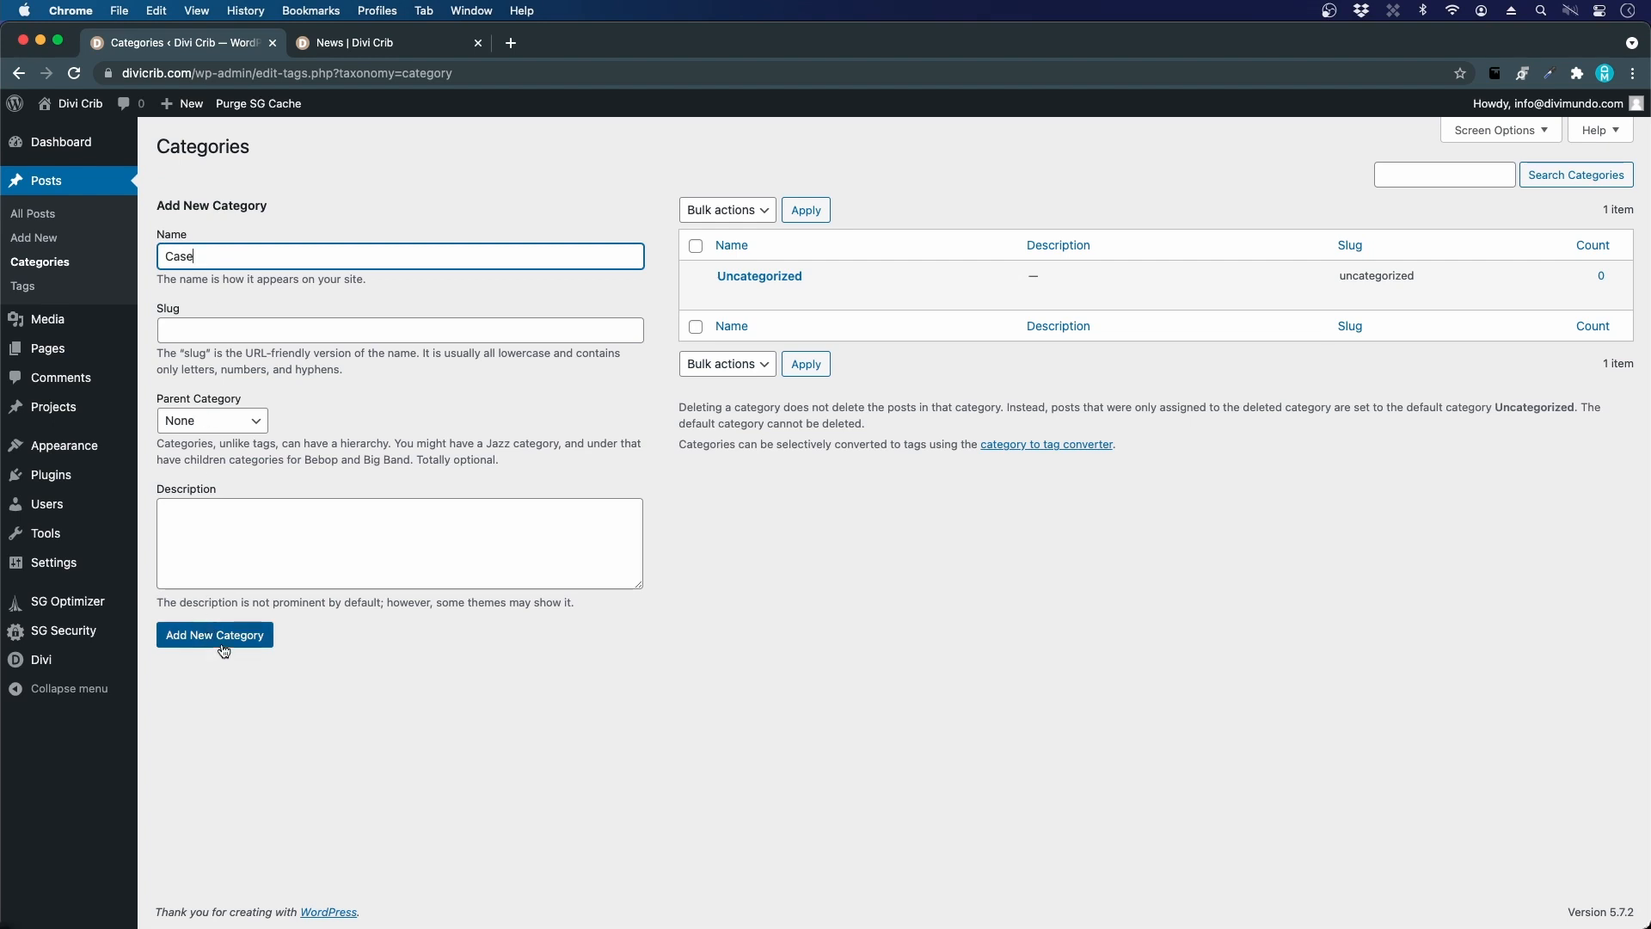
pyautogui.click(215, 634)
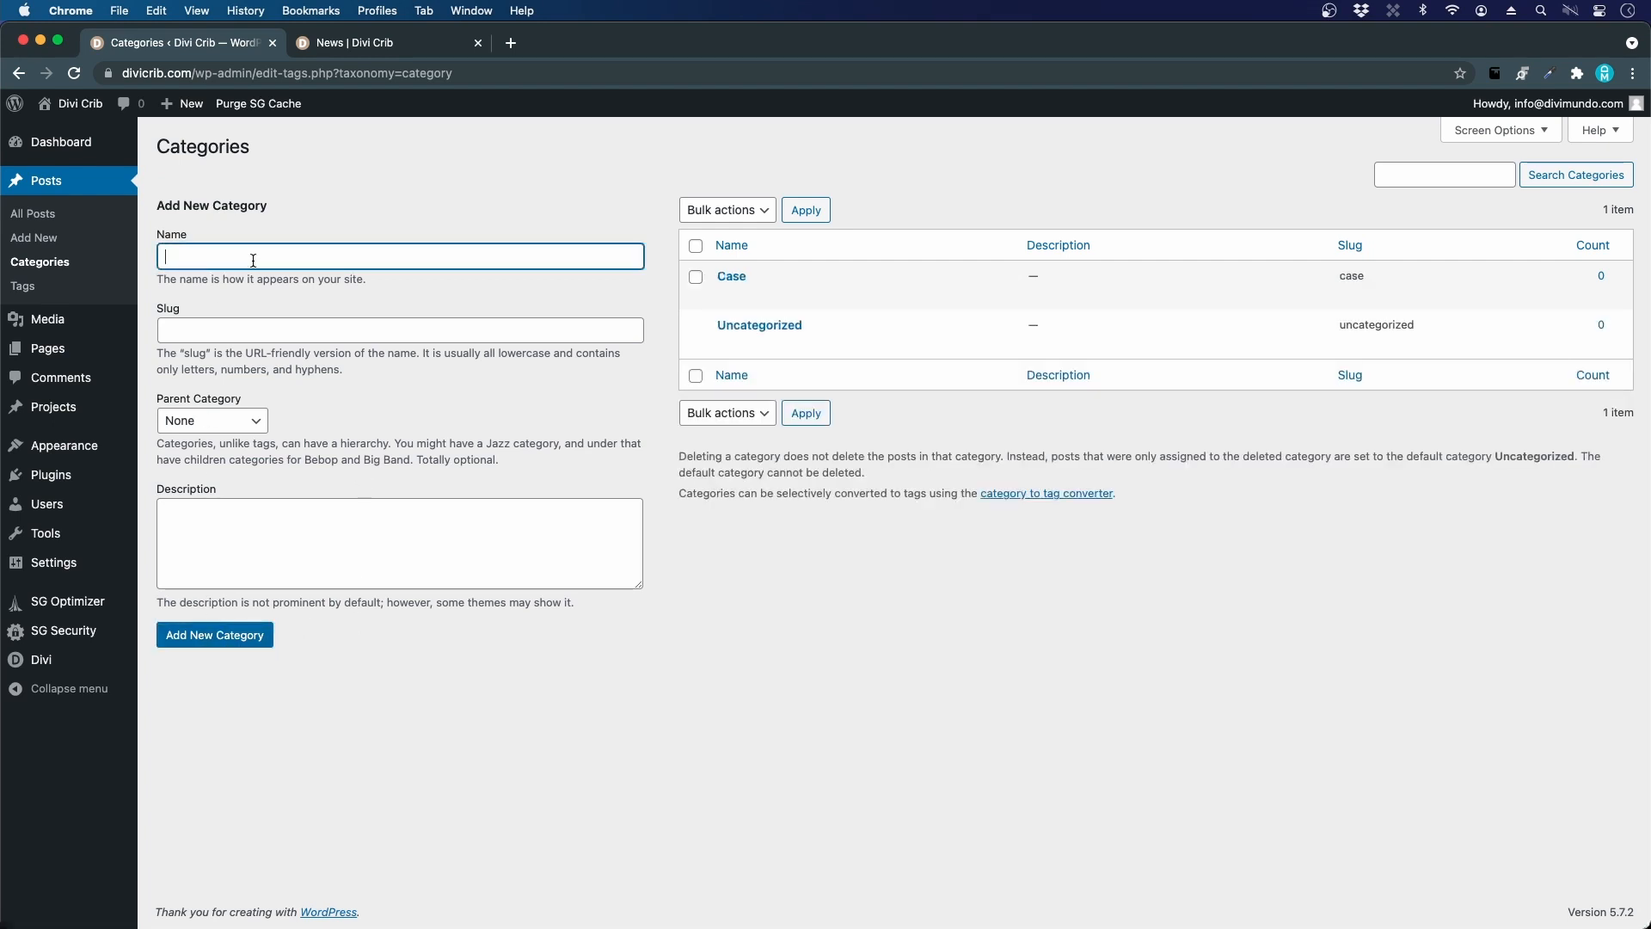
pyautogui.write('Inspiratio')
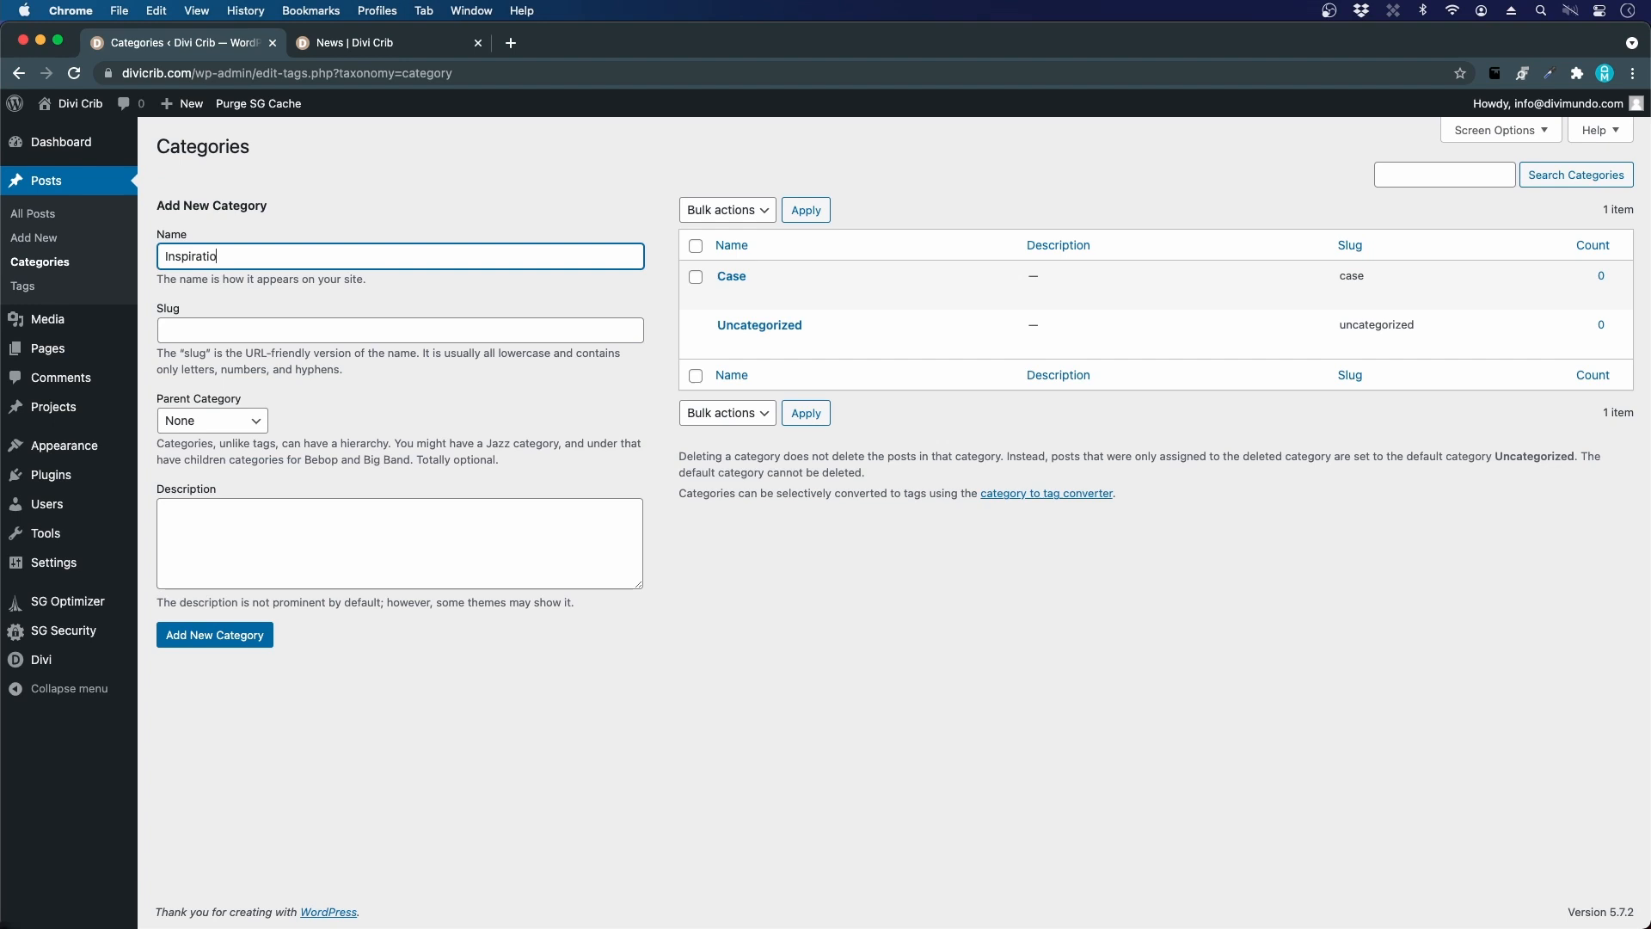
pyautogui.click(214, 634)
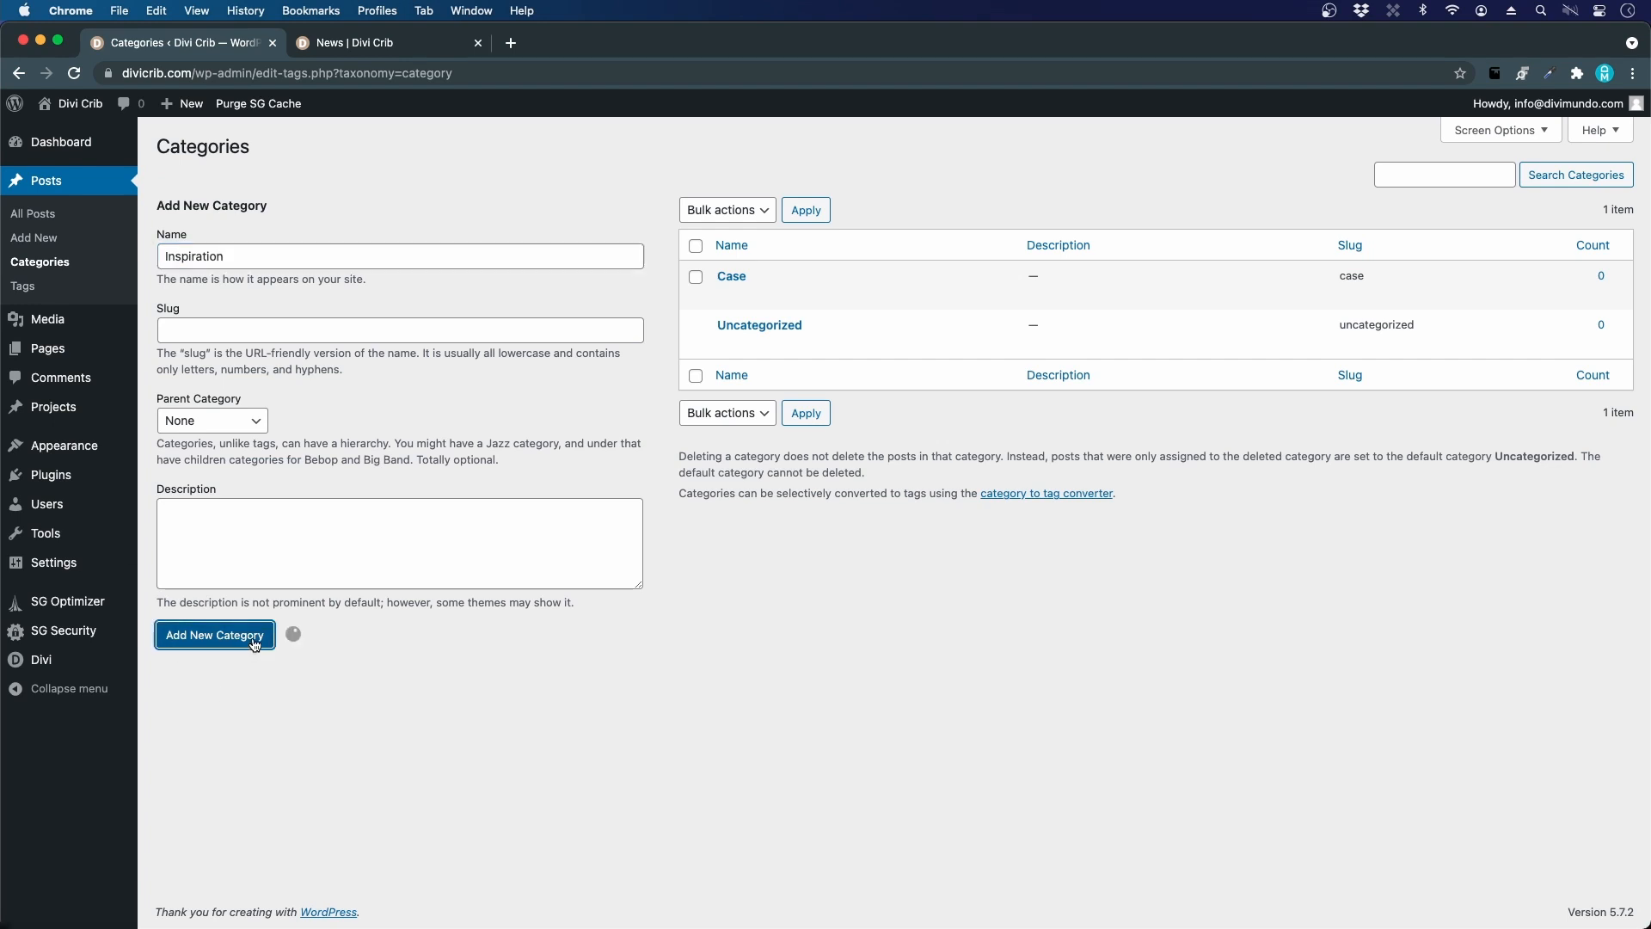
pyautogui.click(214, 634)
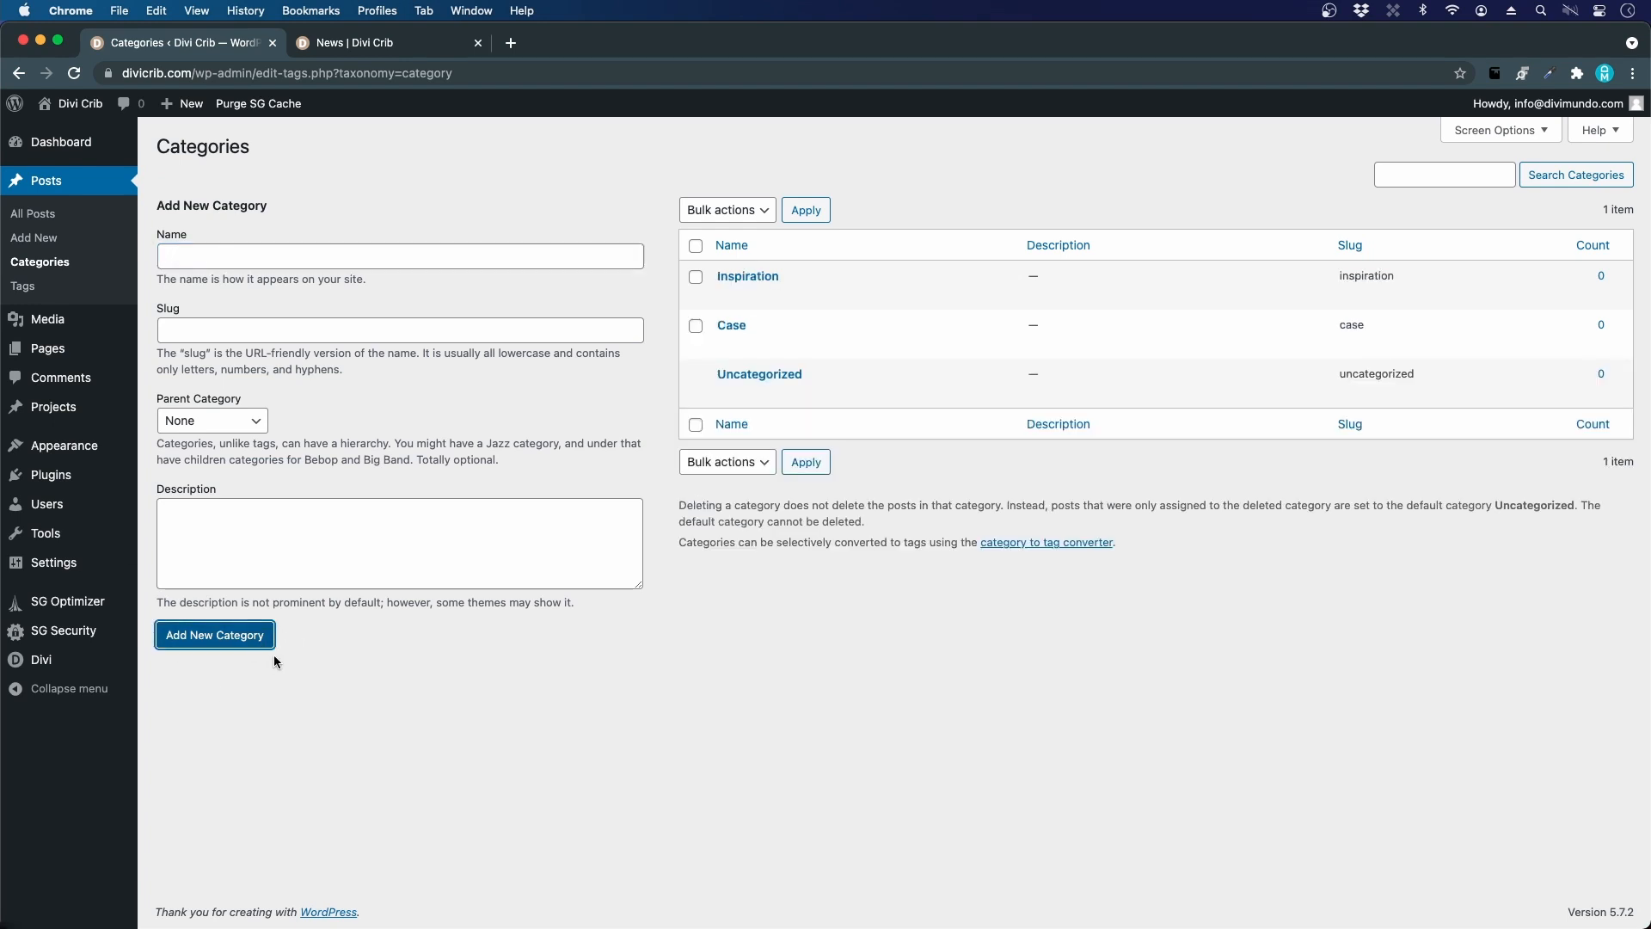
pyautogui.moveTo(779, 385)
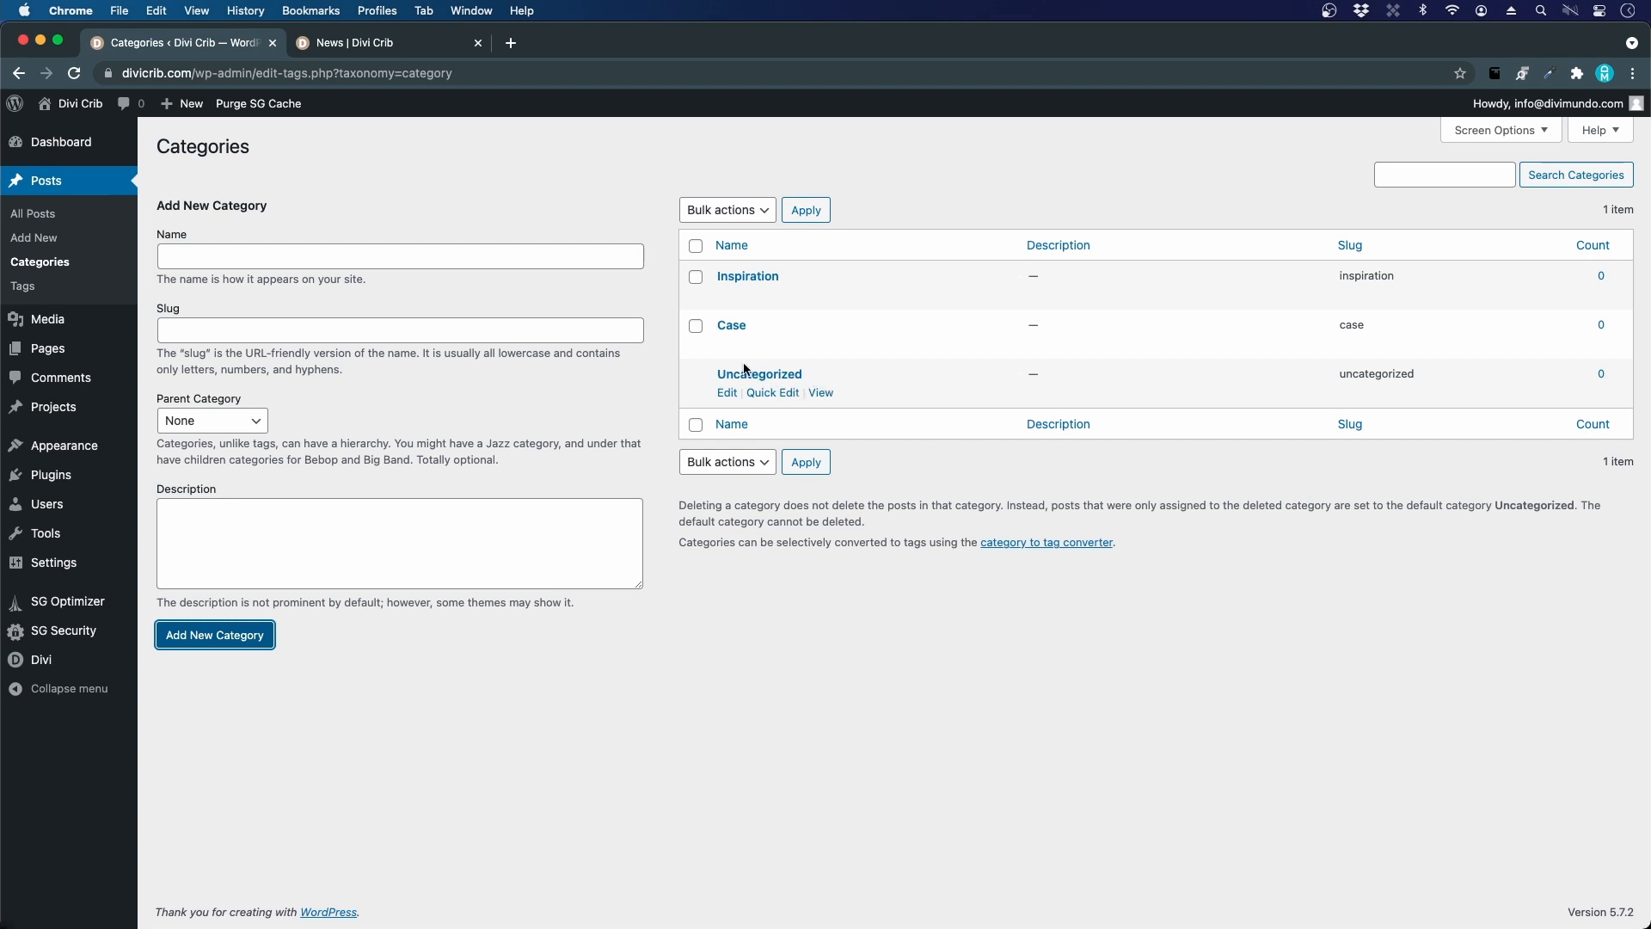
pyautogui.moveTo(33, 237)
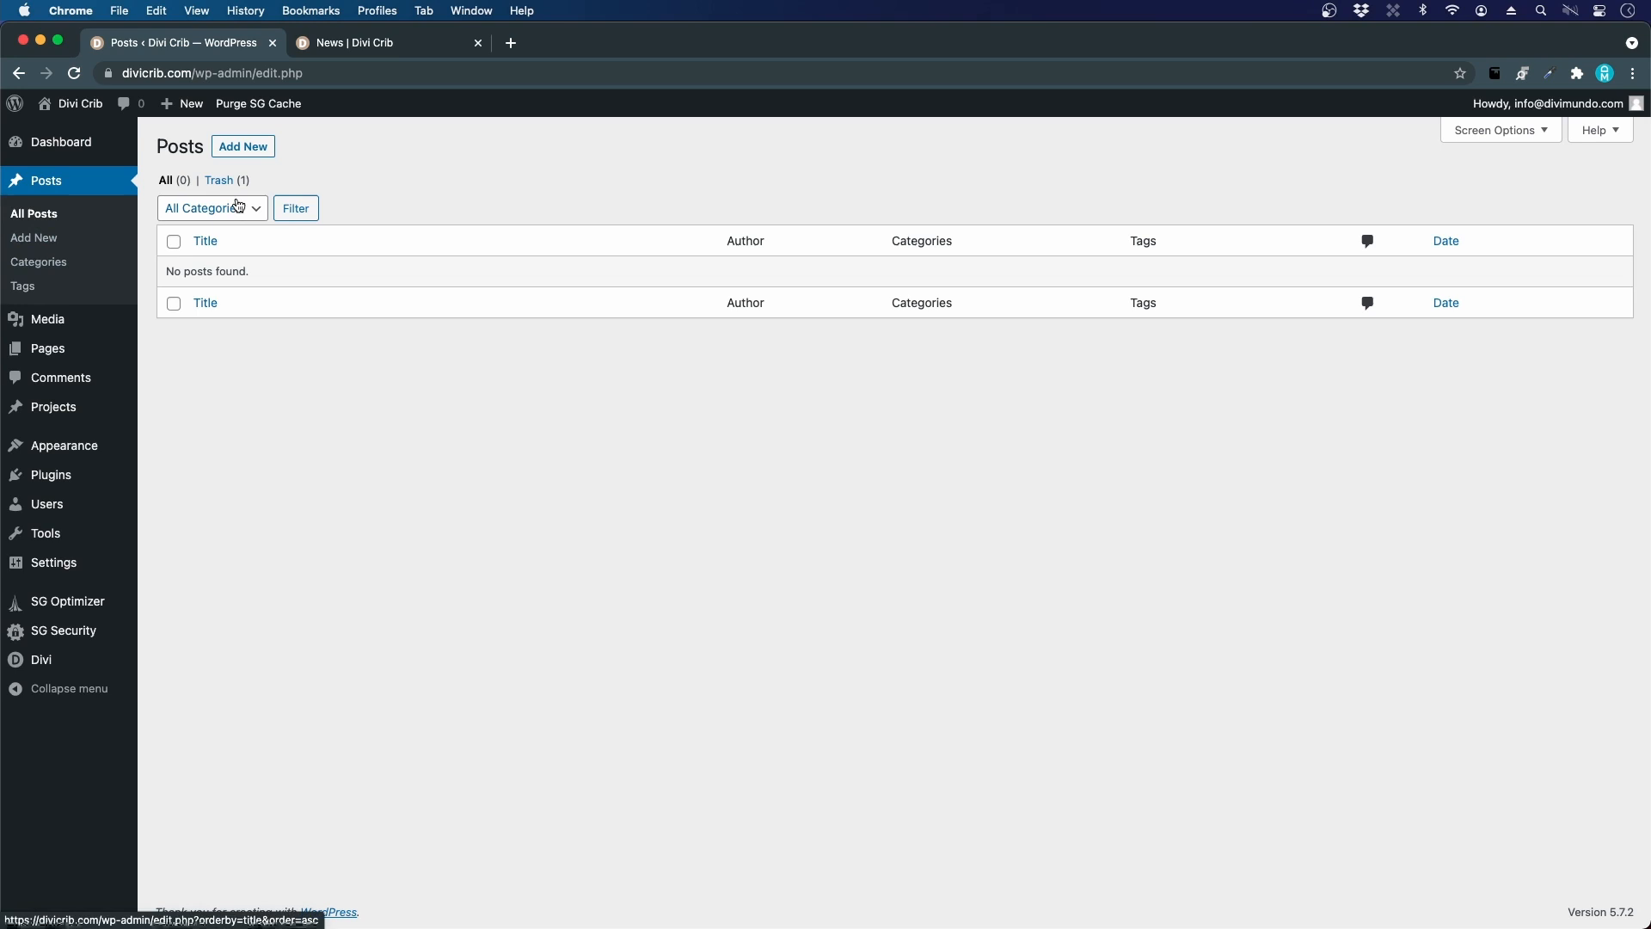
# Step: Permanently delete the Hello world! post from the trash
pyautogui.click(220, 179)
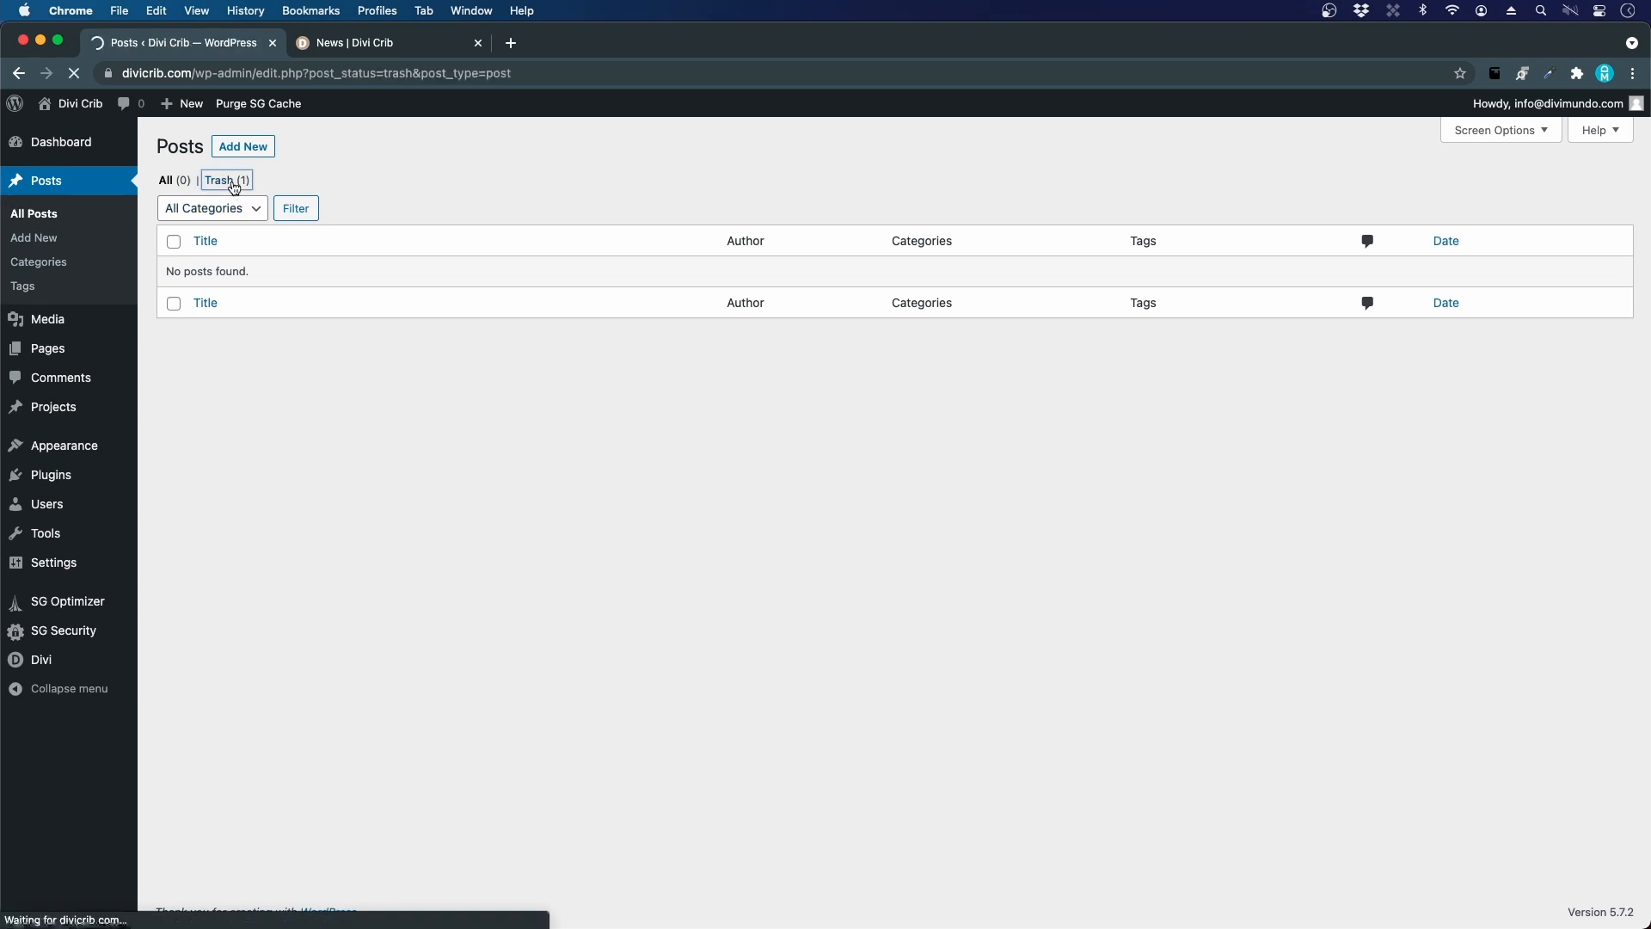
pyautogui.click(225, 180)
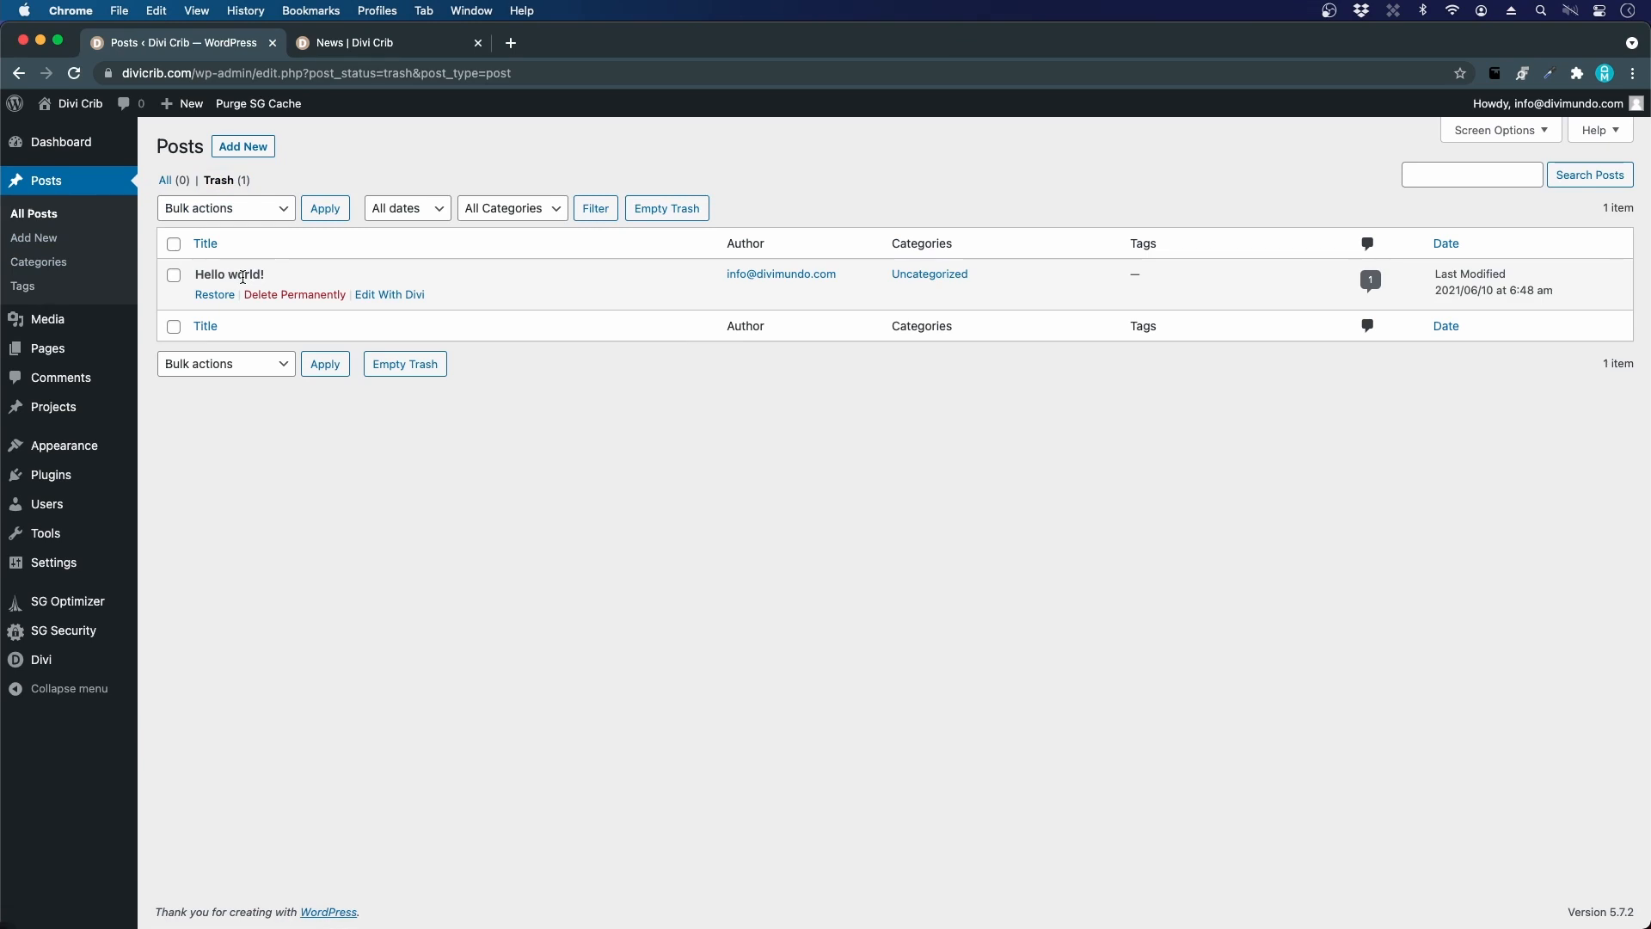
pyautogui.click(294, 294)
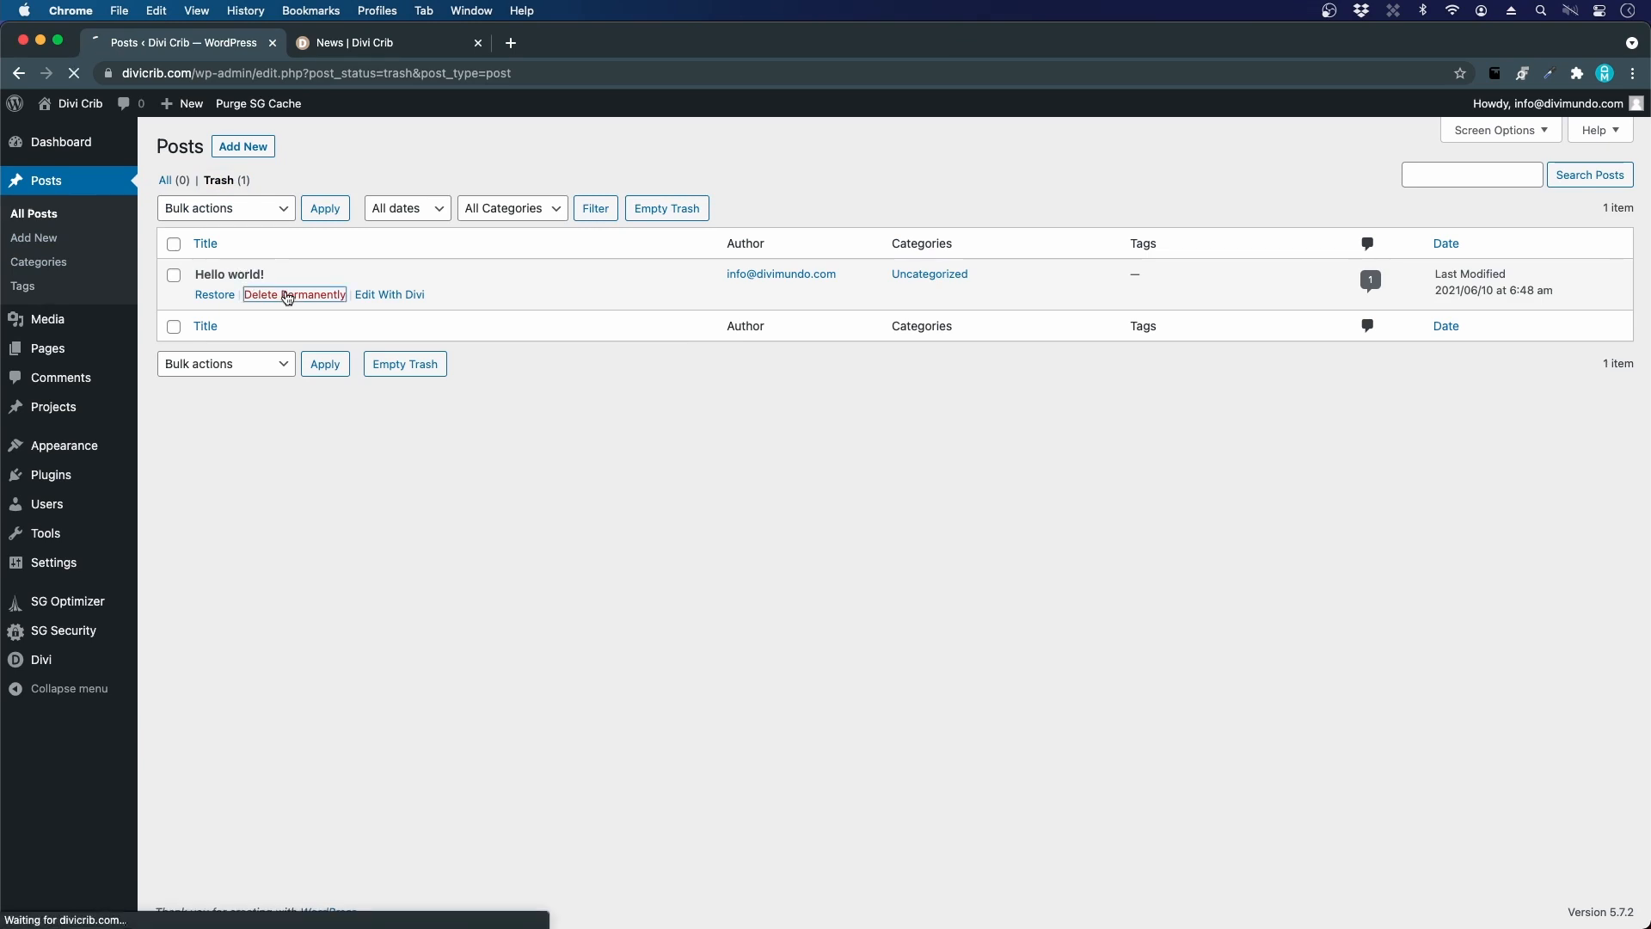
pyautogui.click(294, 294)
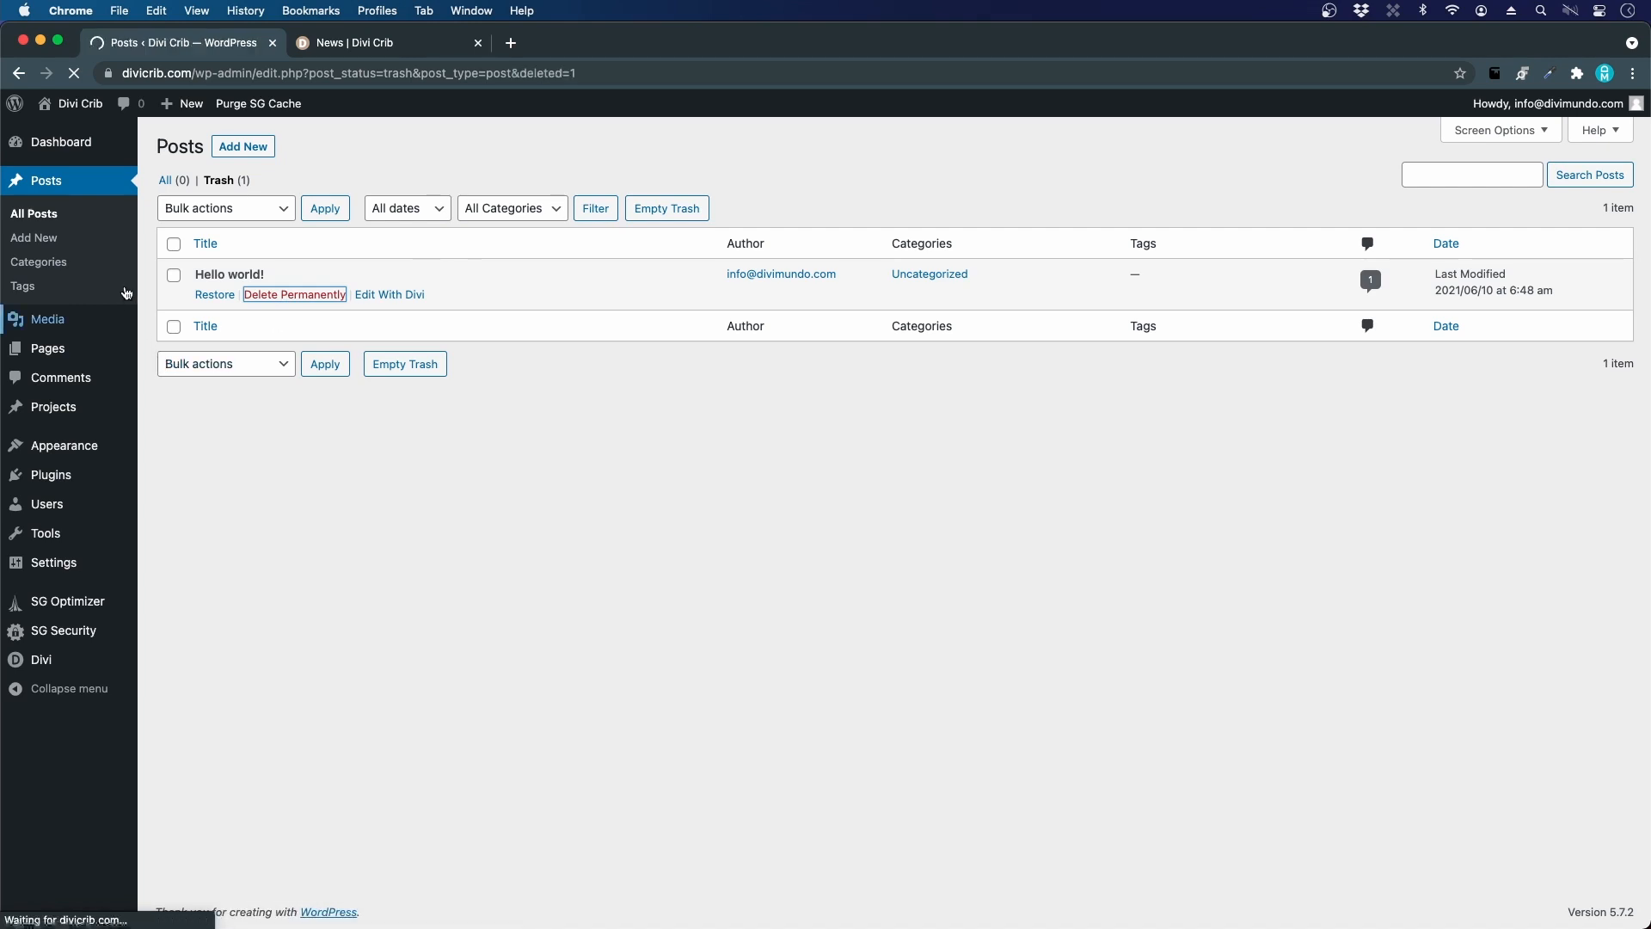
pyautogui.click(294, 294)
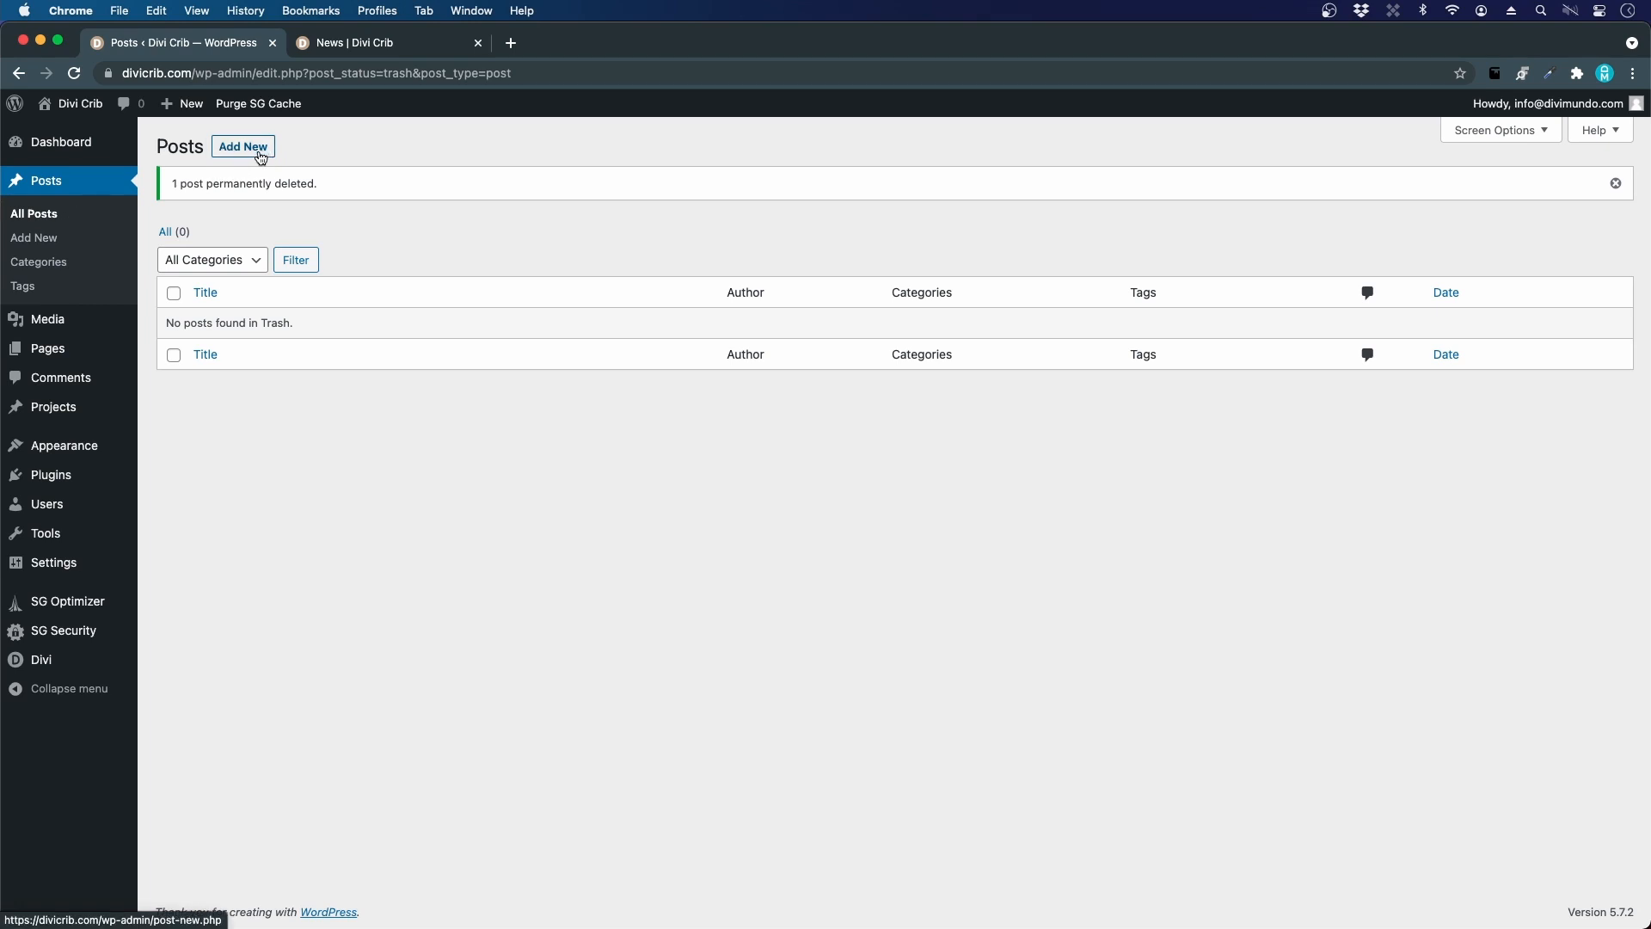
# Step: Start a new post, then switch to the live site's News page
pyautogui.click(242, 147)
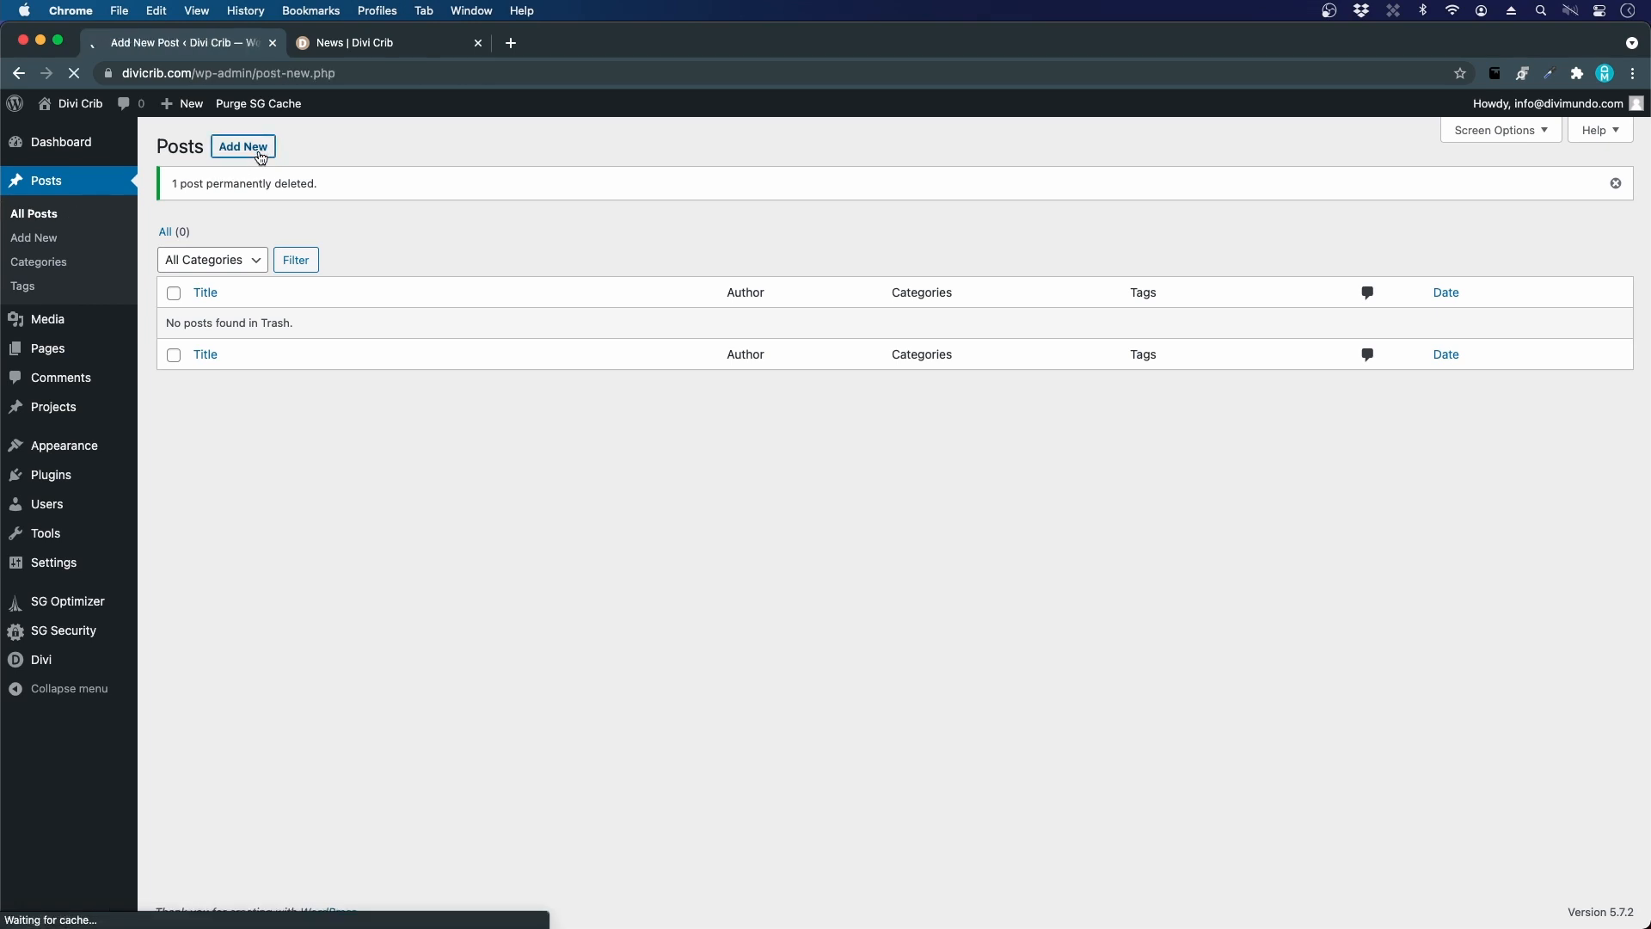
pyautogui.click(243, 146)
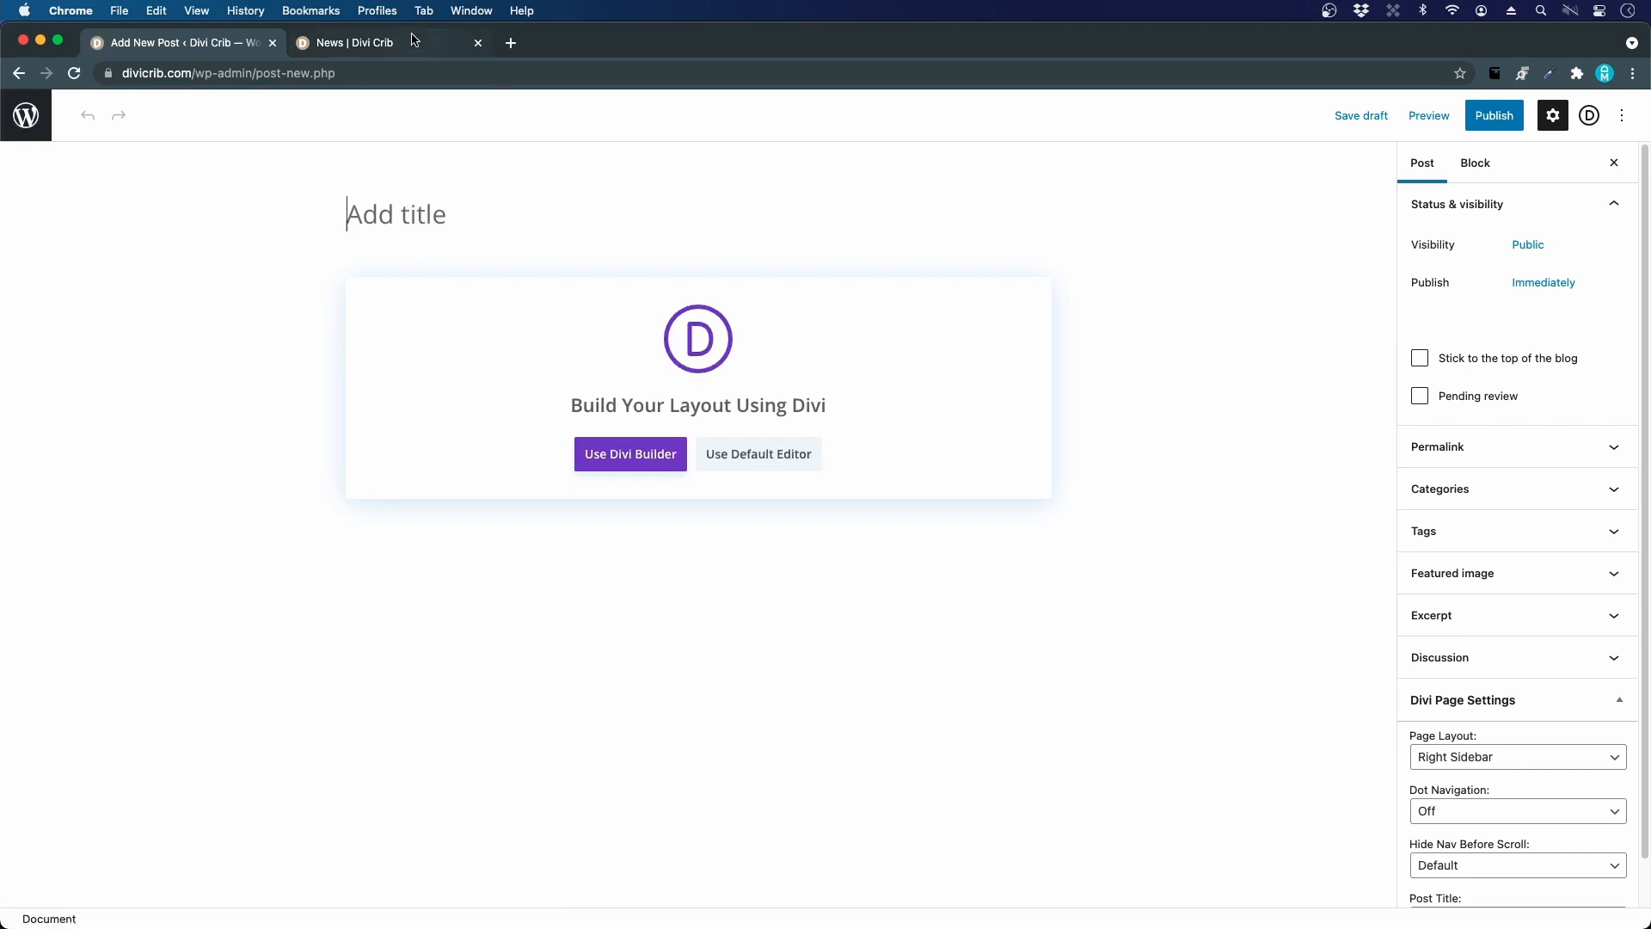
pyautogui.click(346, 42)
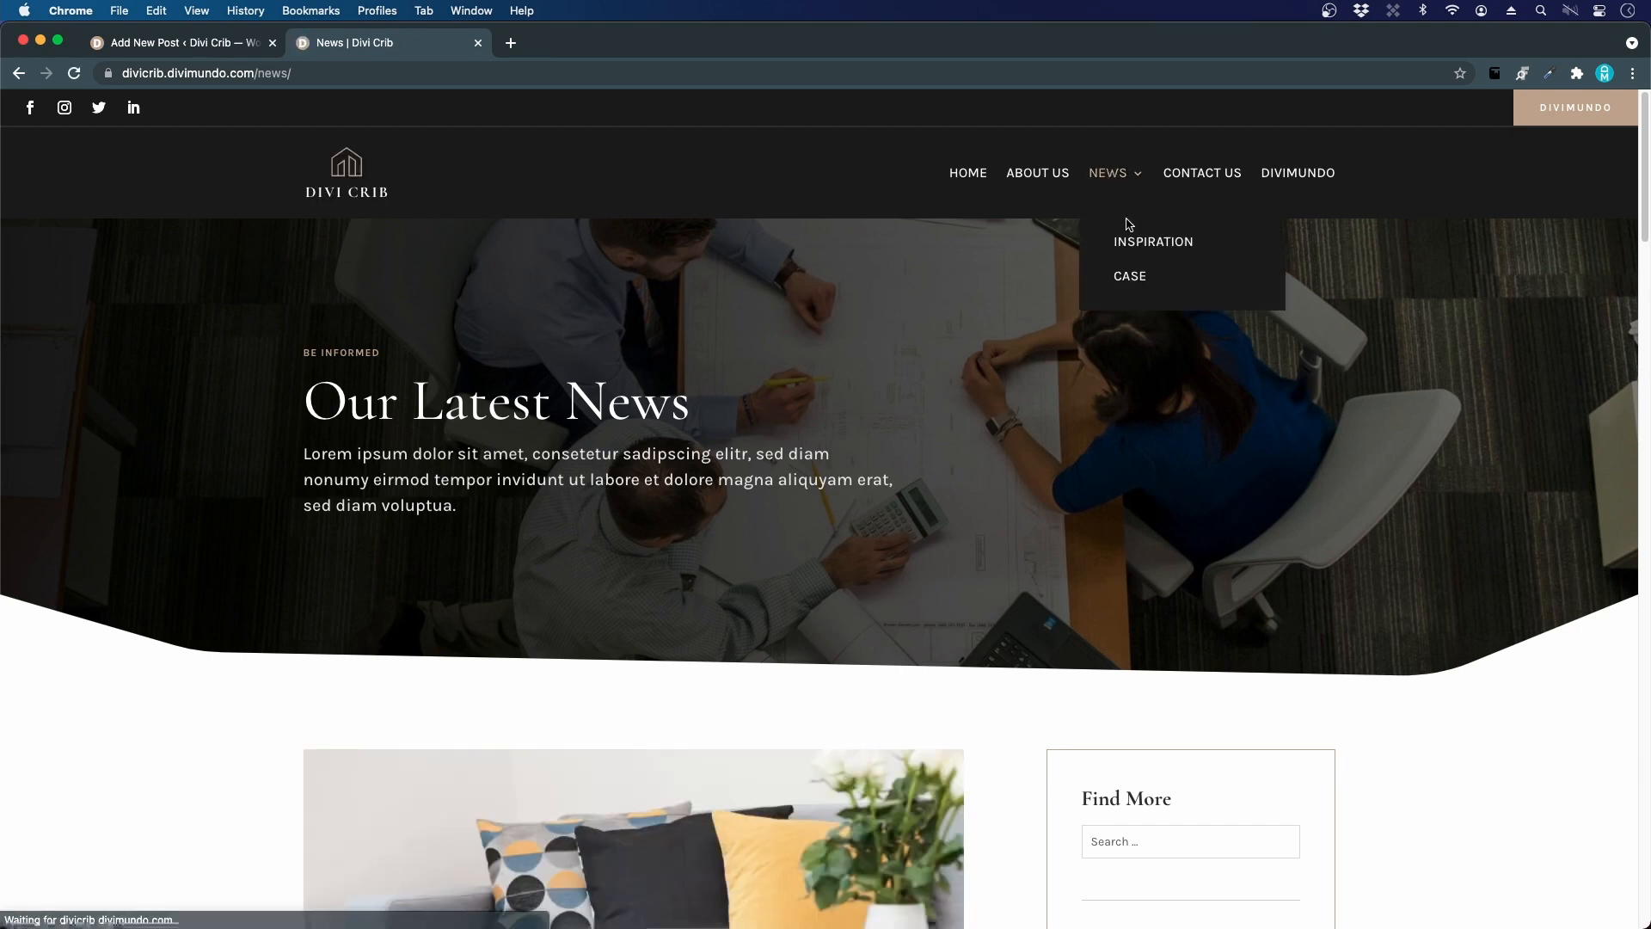
pyautogui.moveTo(1129, 281)
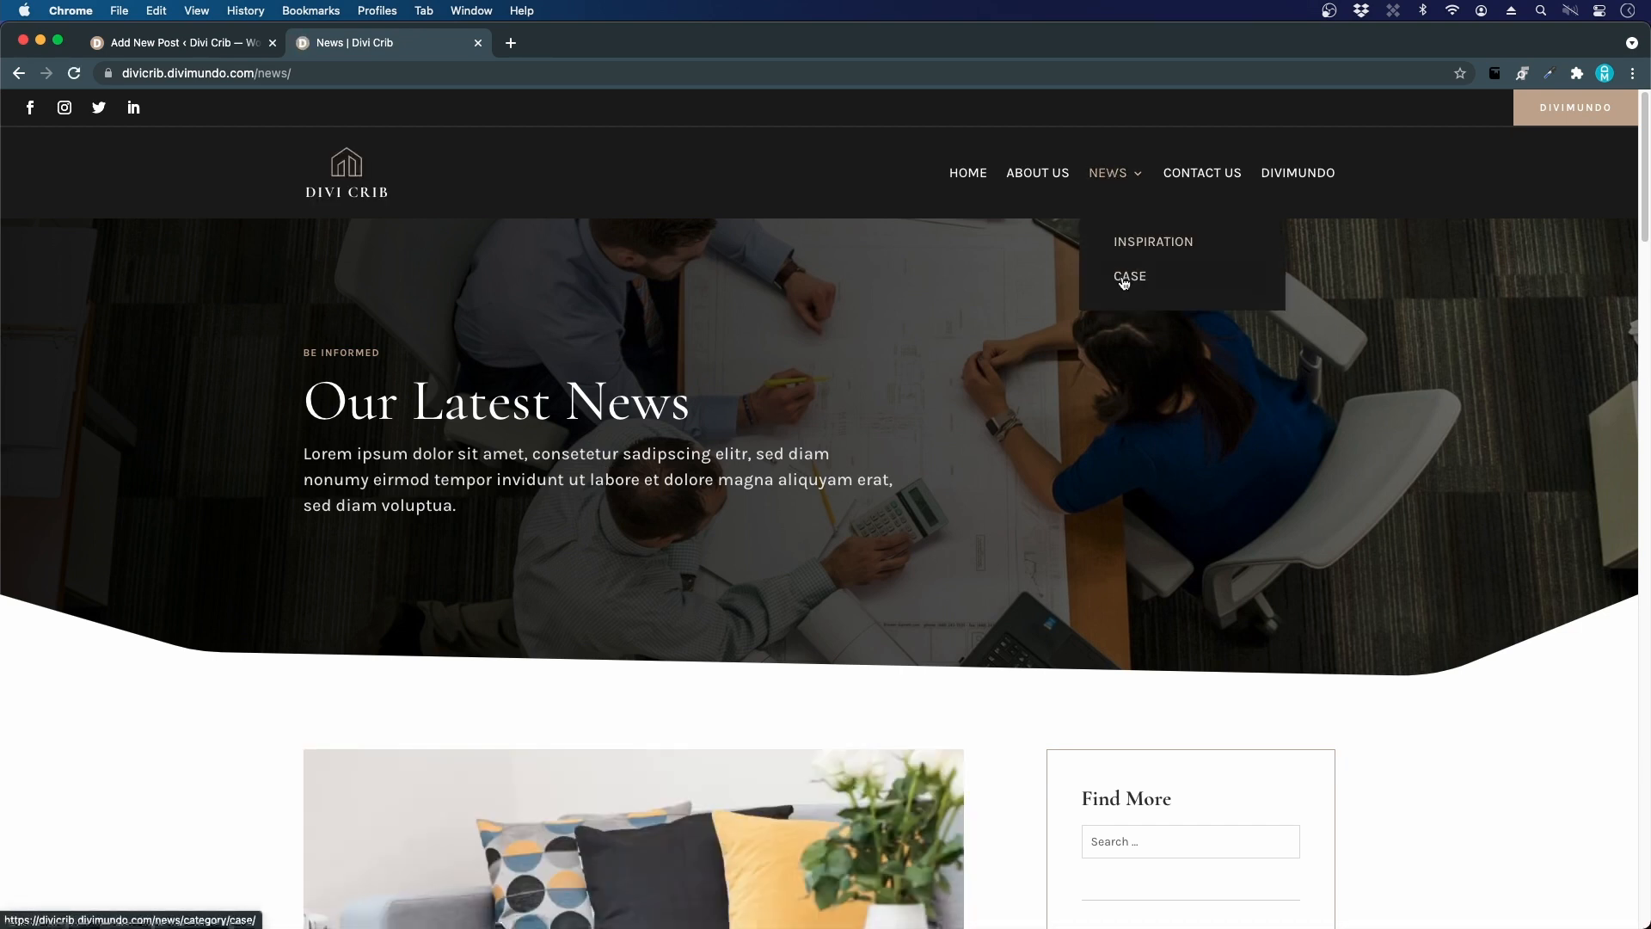
pyautogui.moveTo(1154, 241)
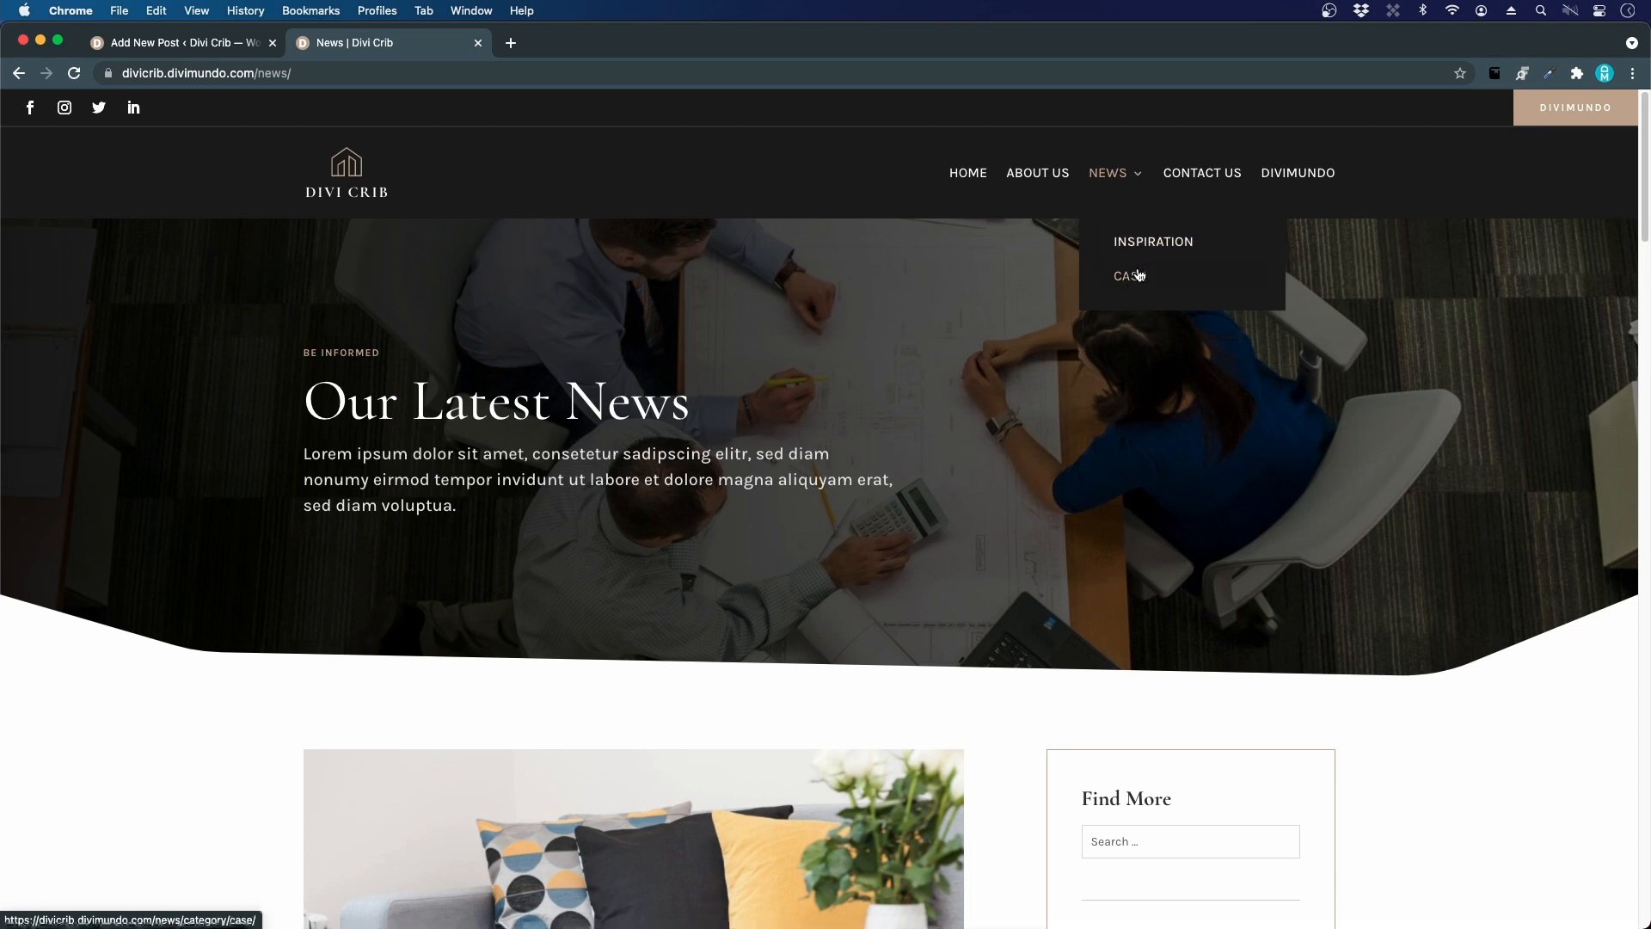
# Step: Read through the 'New project for better sustainability' demo post, then return to the editor
pyautogui.scroll(-3)
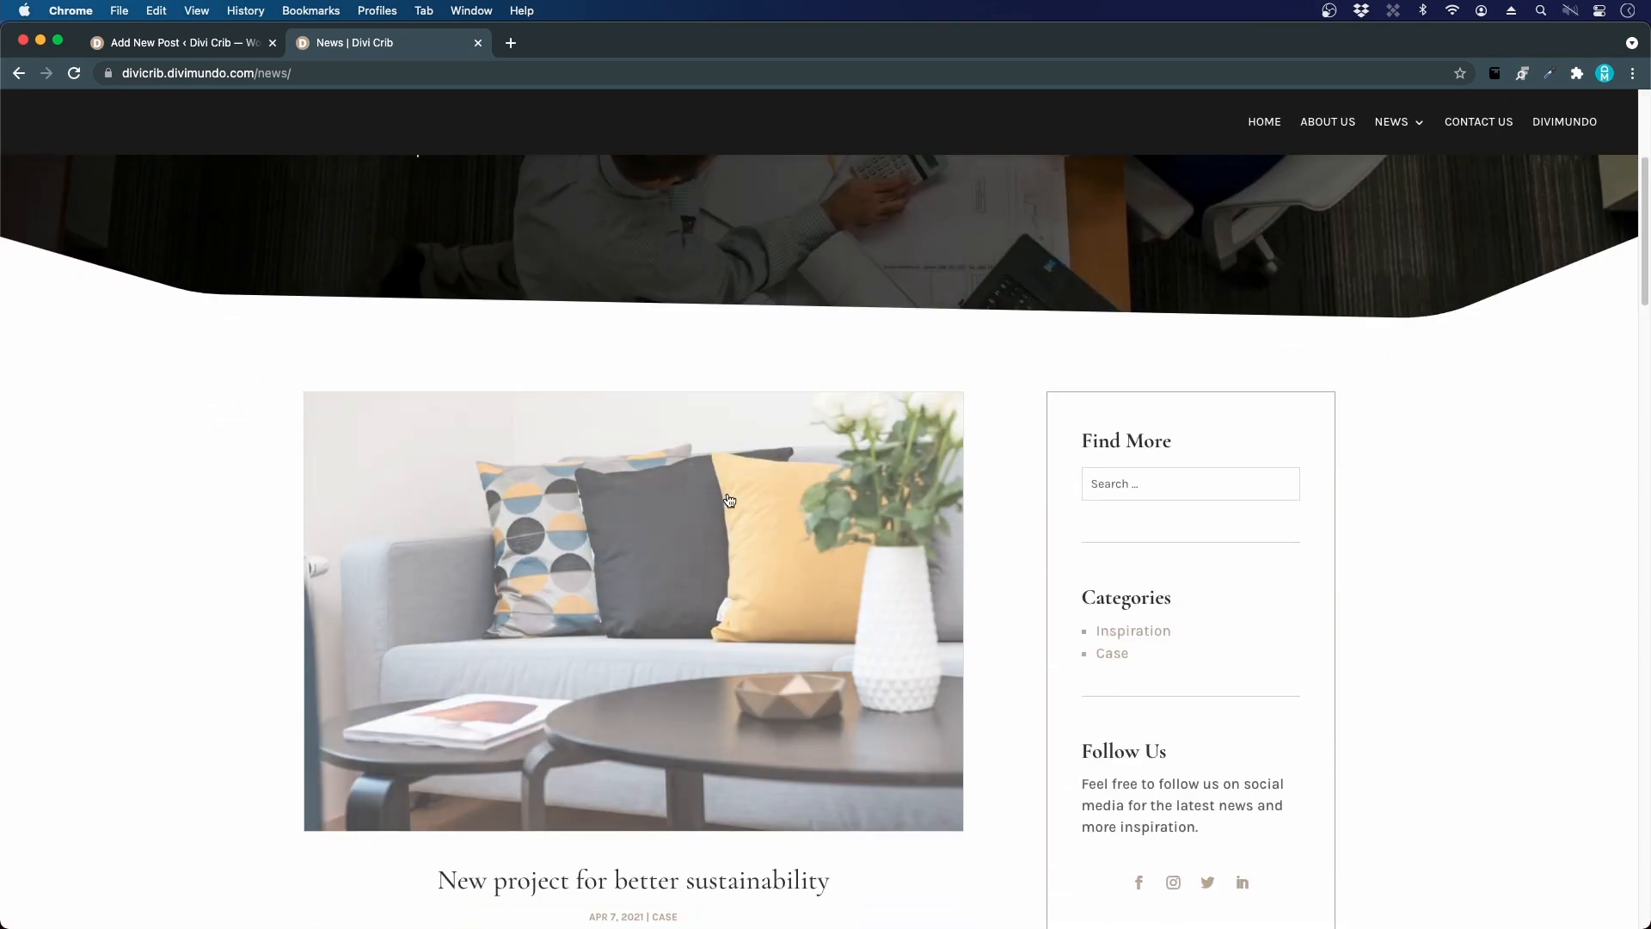
pyautogui.scroll(-3)
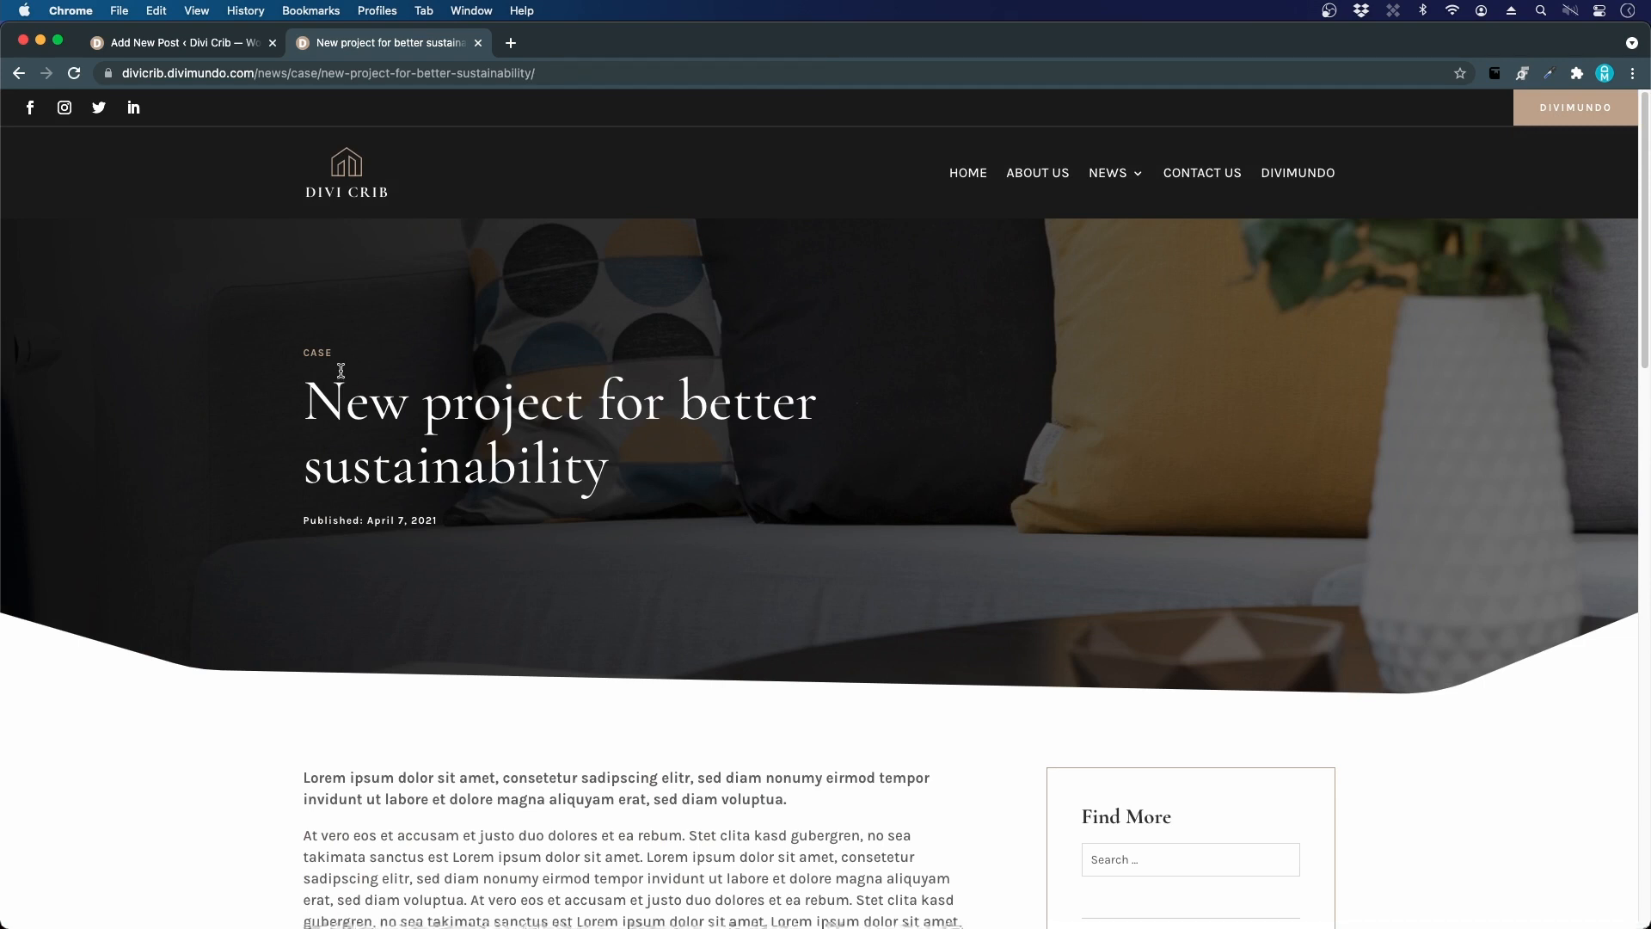
pyautogui.moveTo(324, 357)
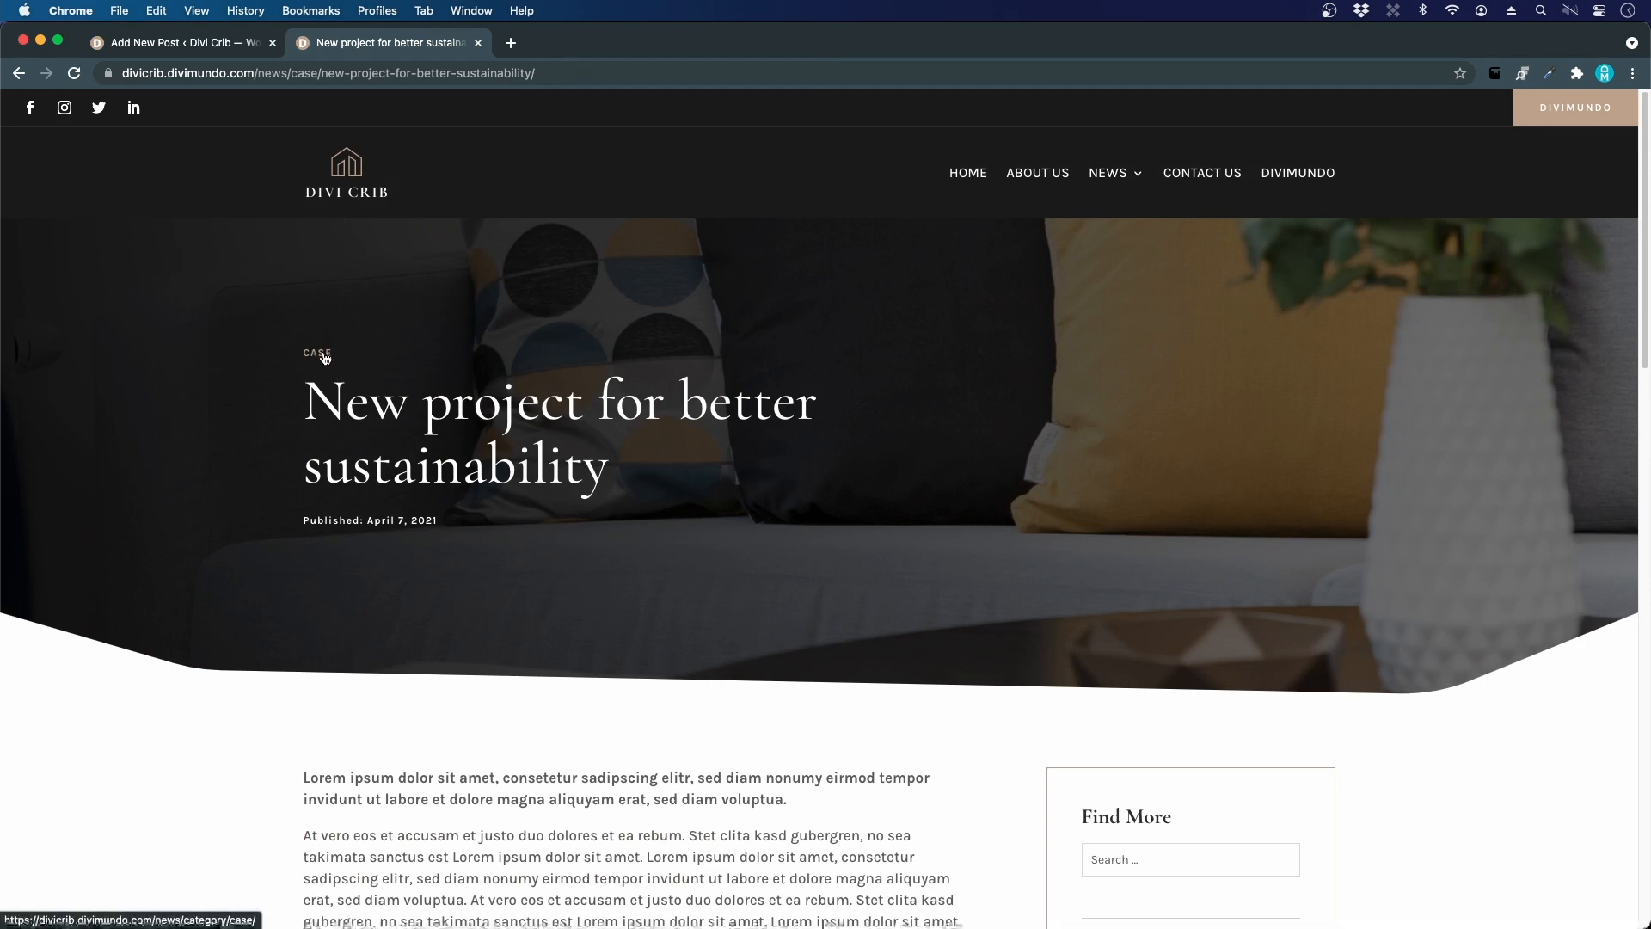
pyautogui.moveTo(670, 390)
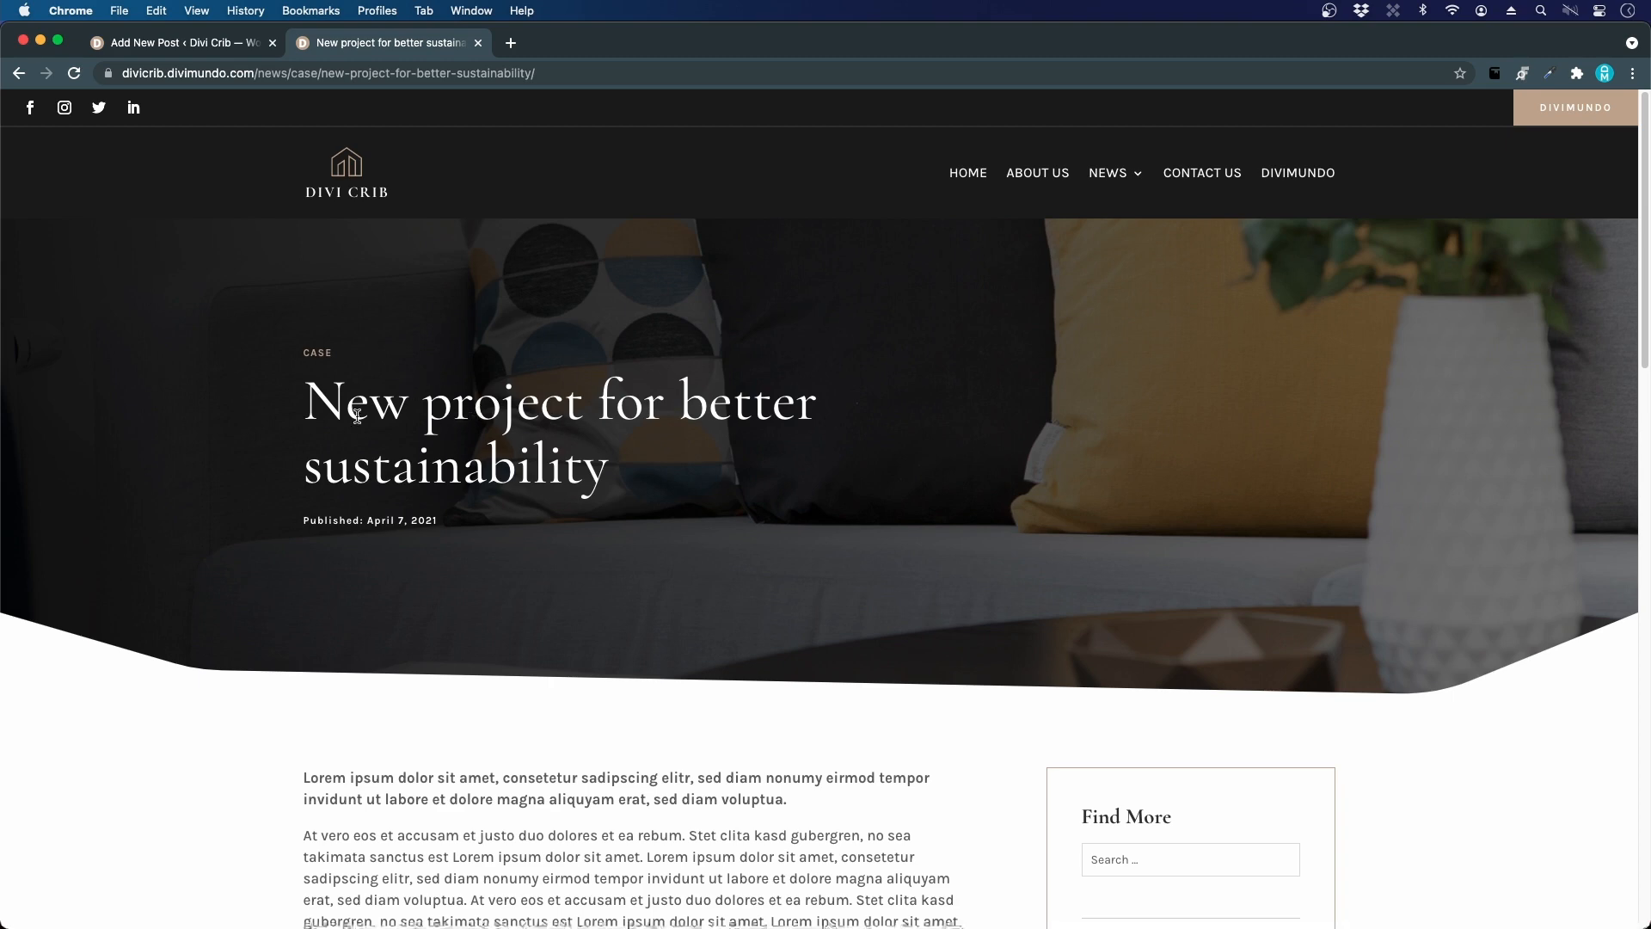
pyautogui.scroll(-3)
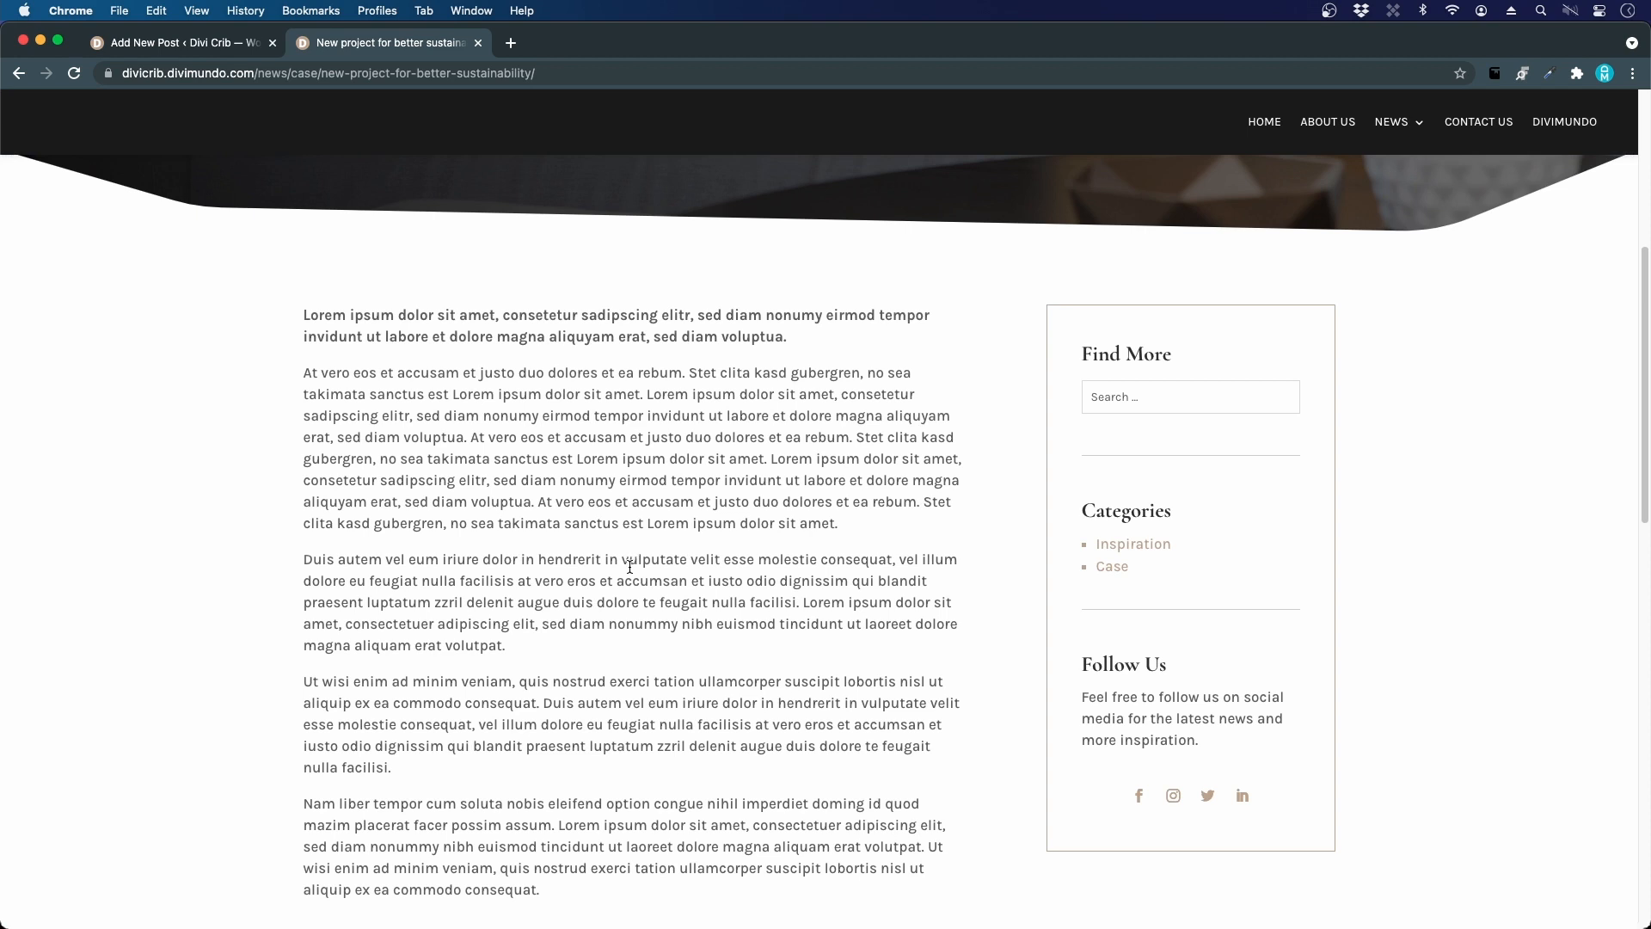
pyautogui.scroll(-3)
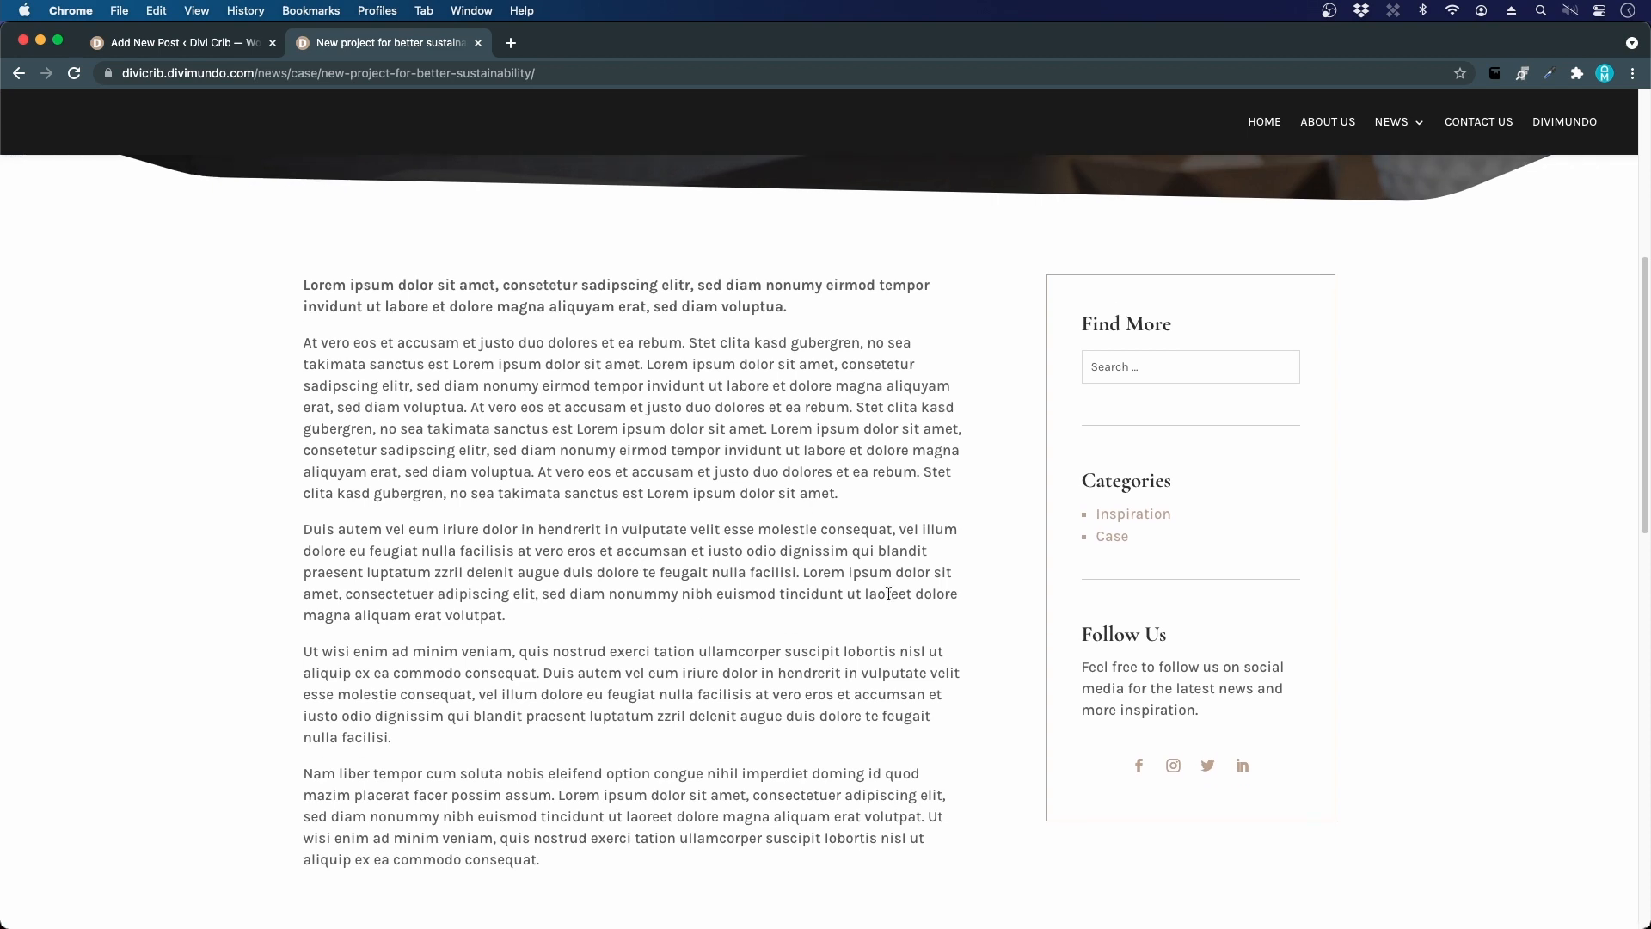
pyautogui.scroll(-3)
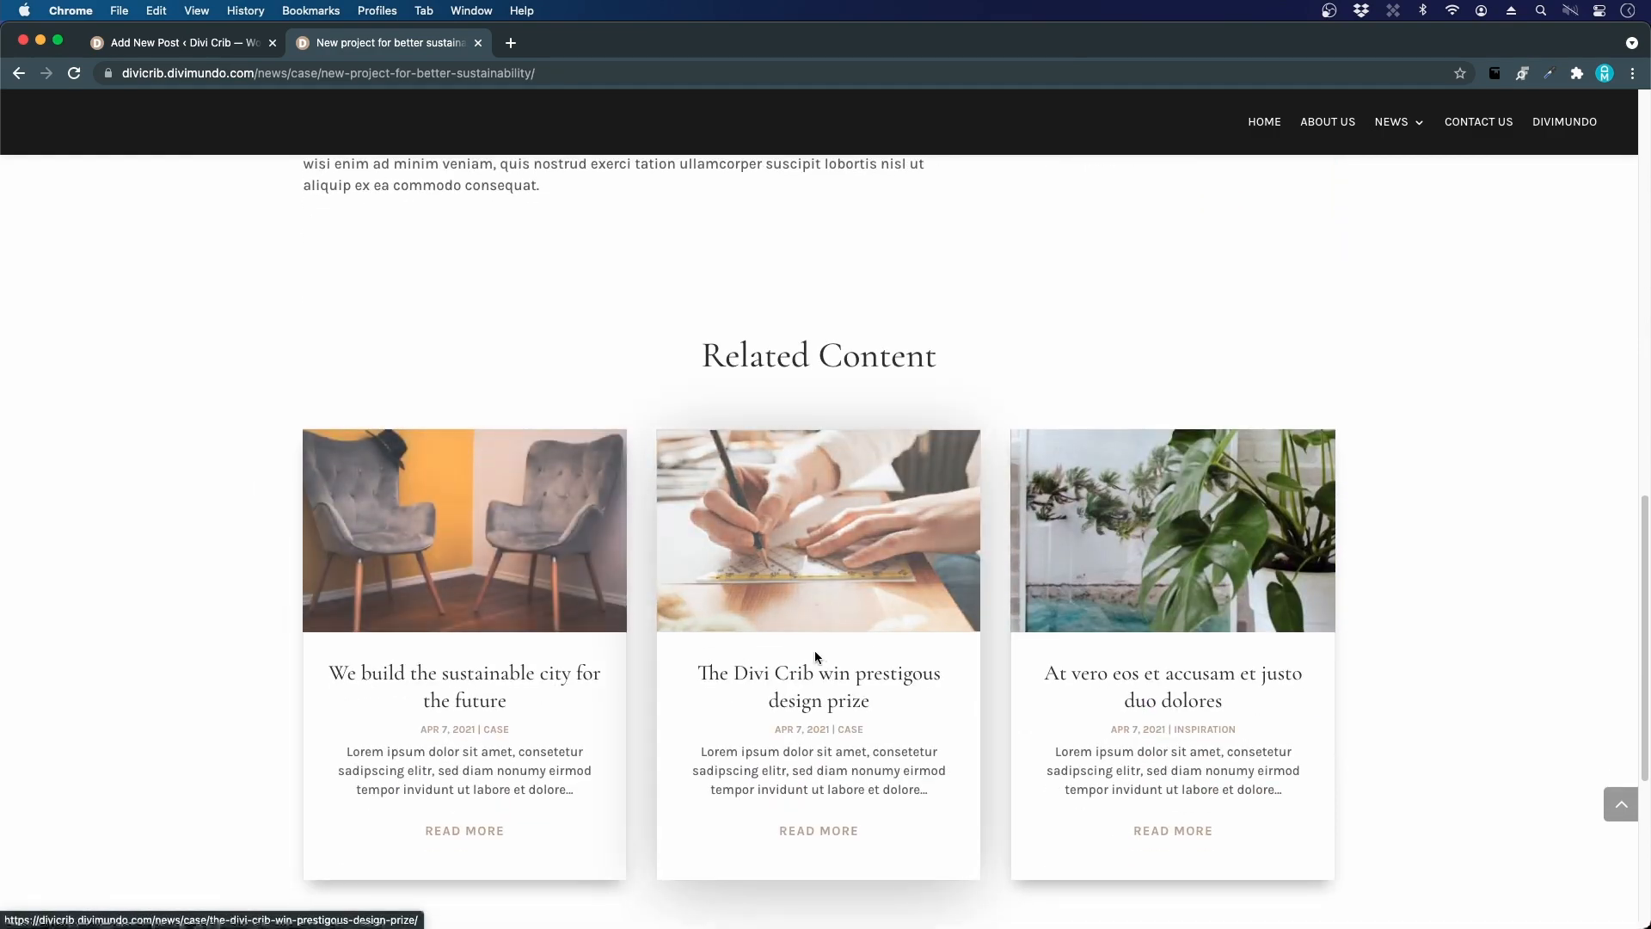
pyautogui.scroll(-3)
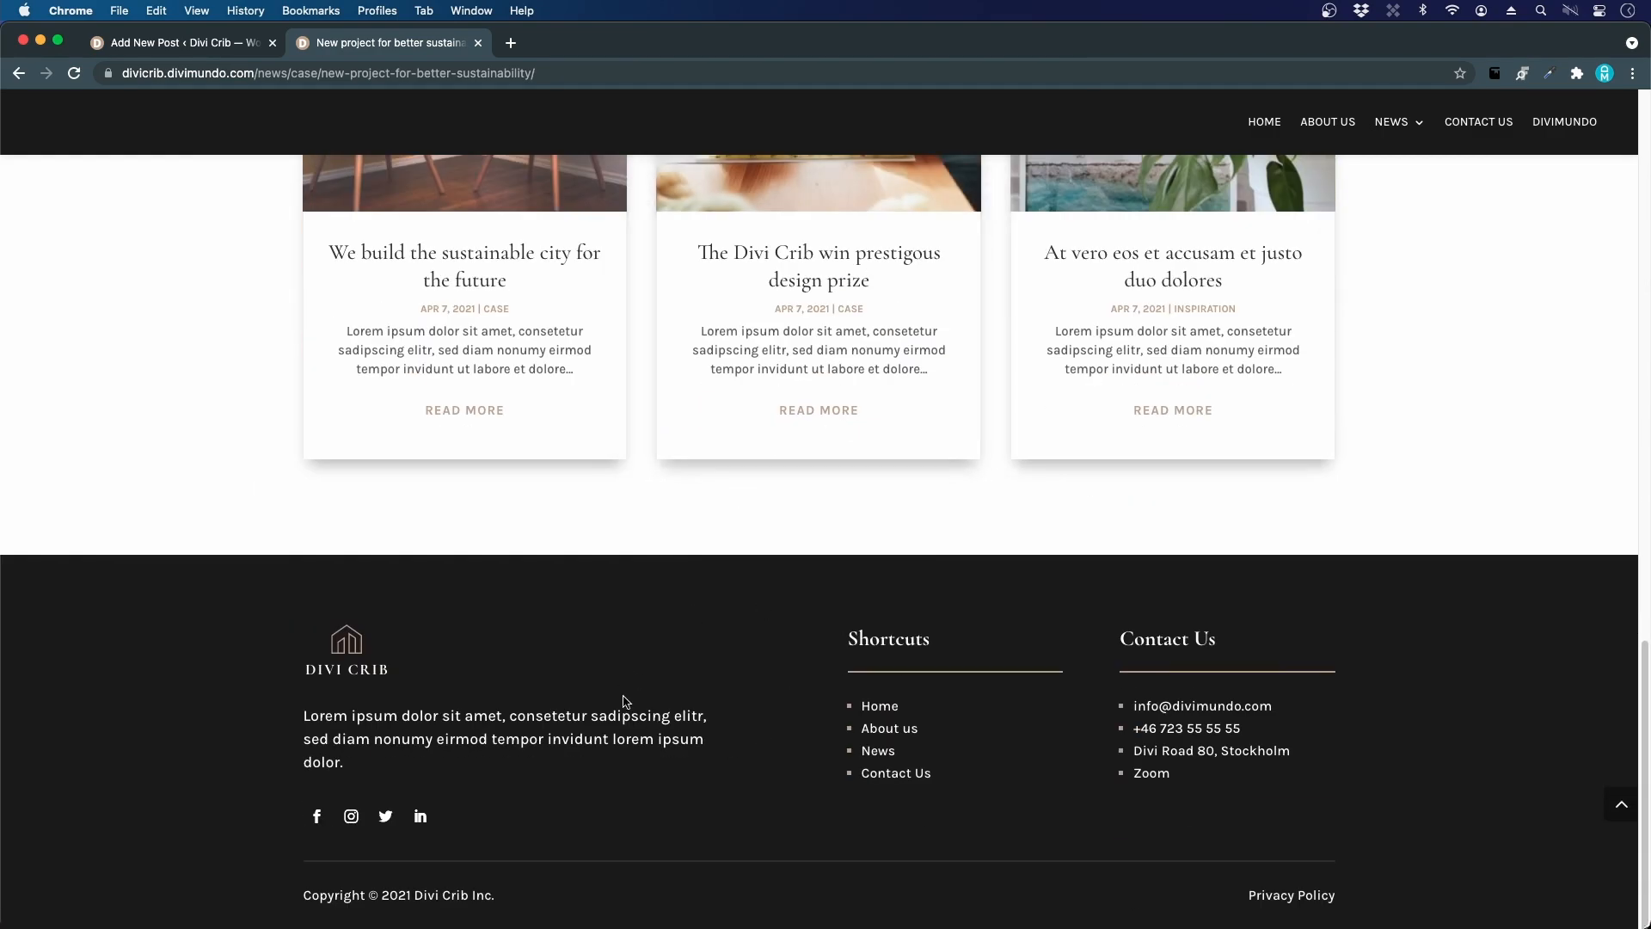
pyautogui.scroll(3)
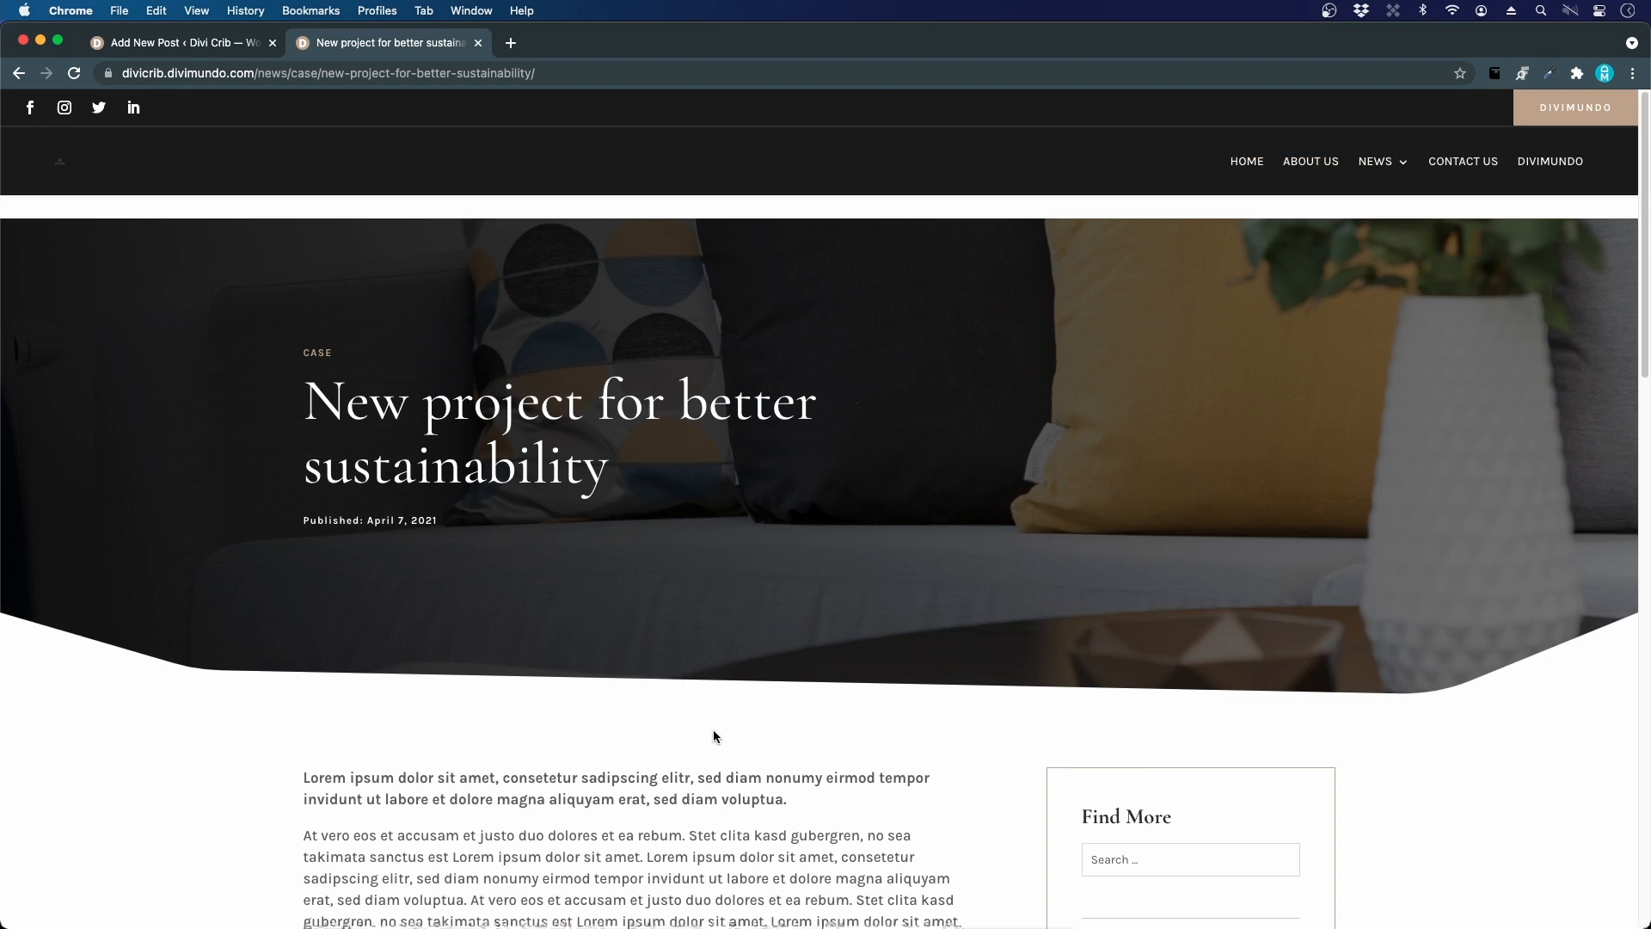
pyautogui.scroll(-3)
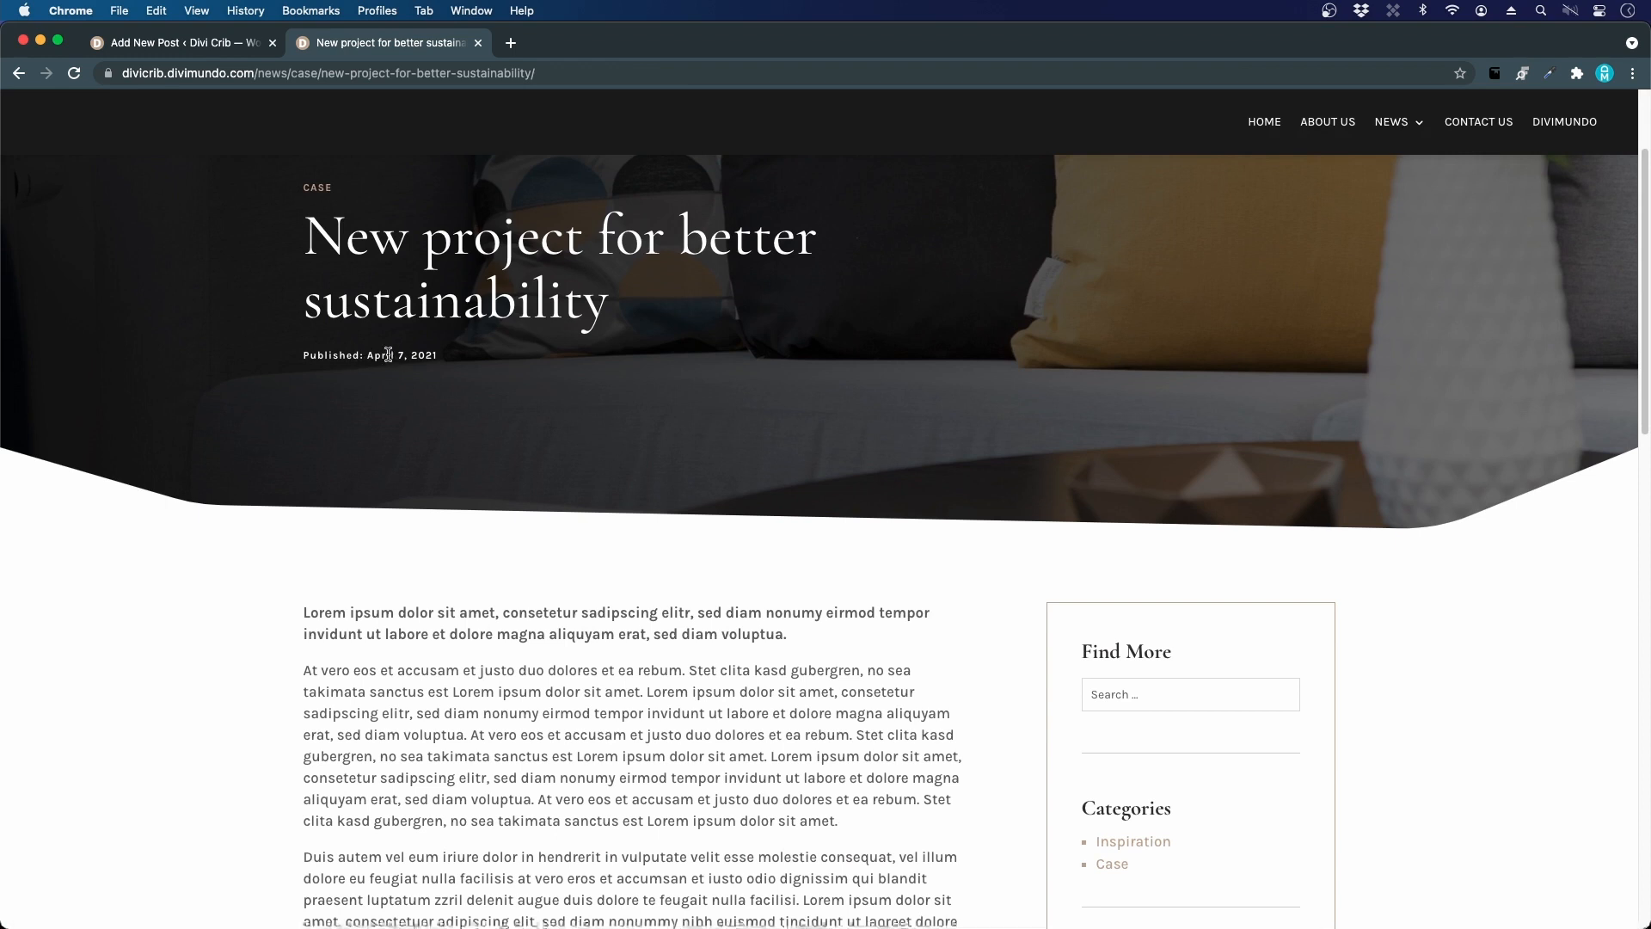
pyautogui.moveTo(1322, 240)
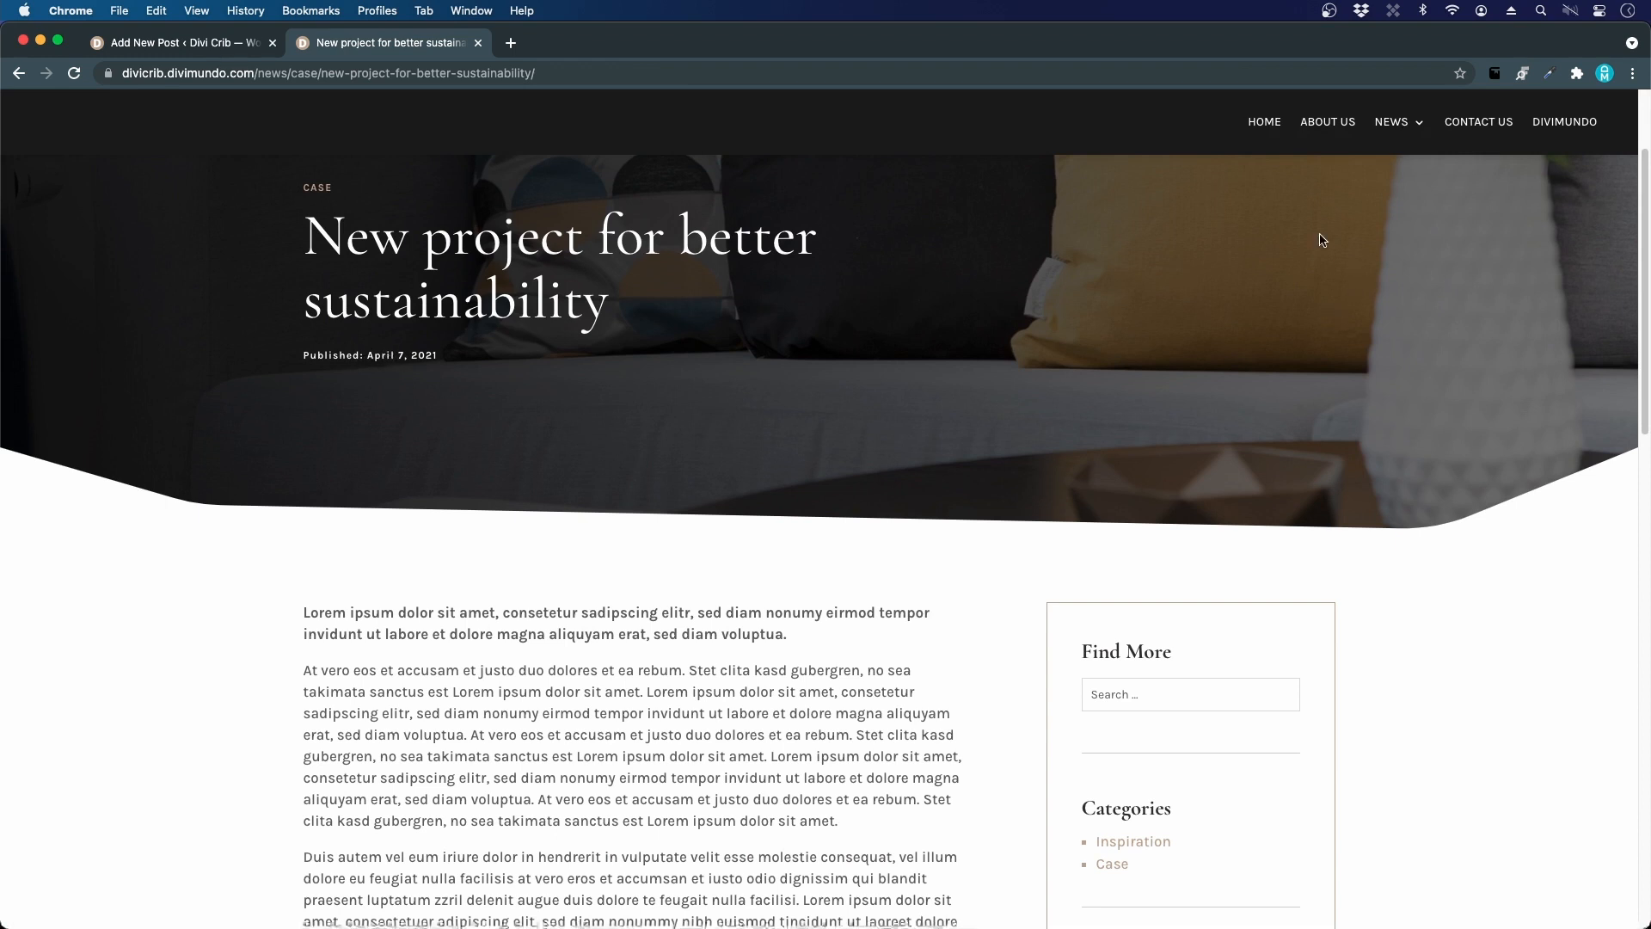
pyautogui.scroll(-3)
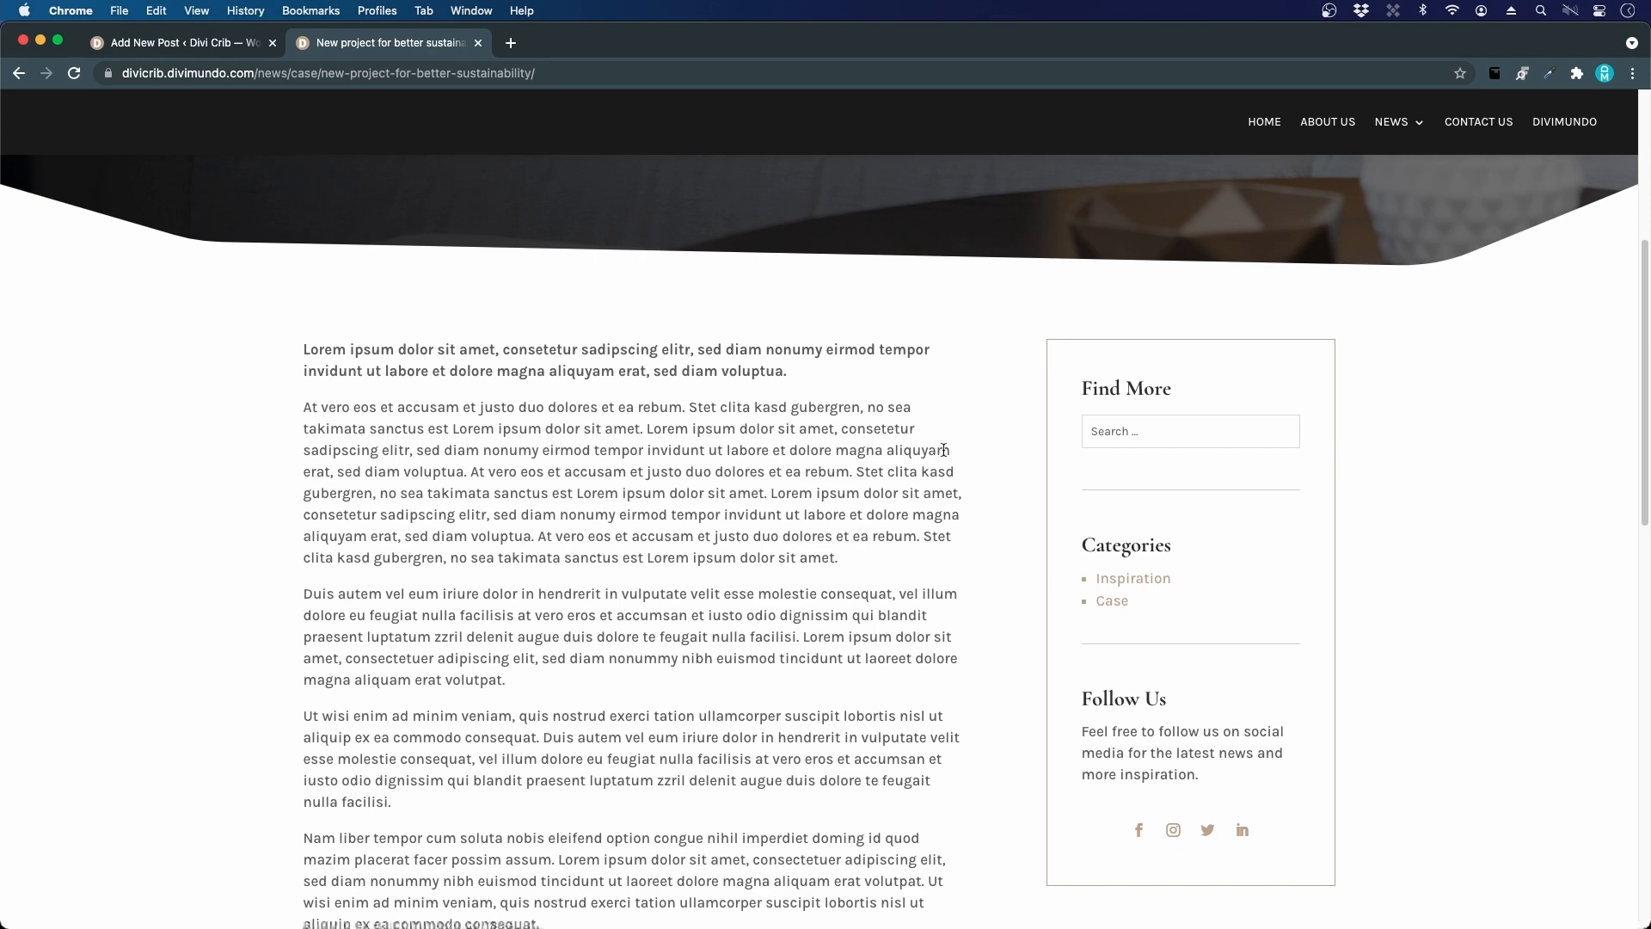
pyautogui.scroll(-3)
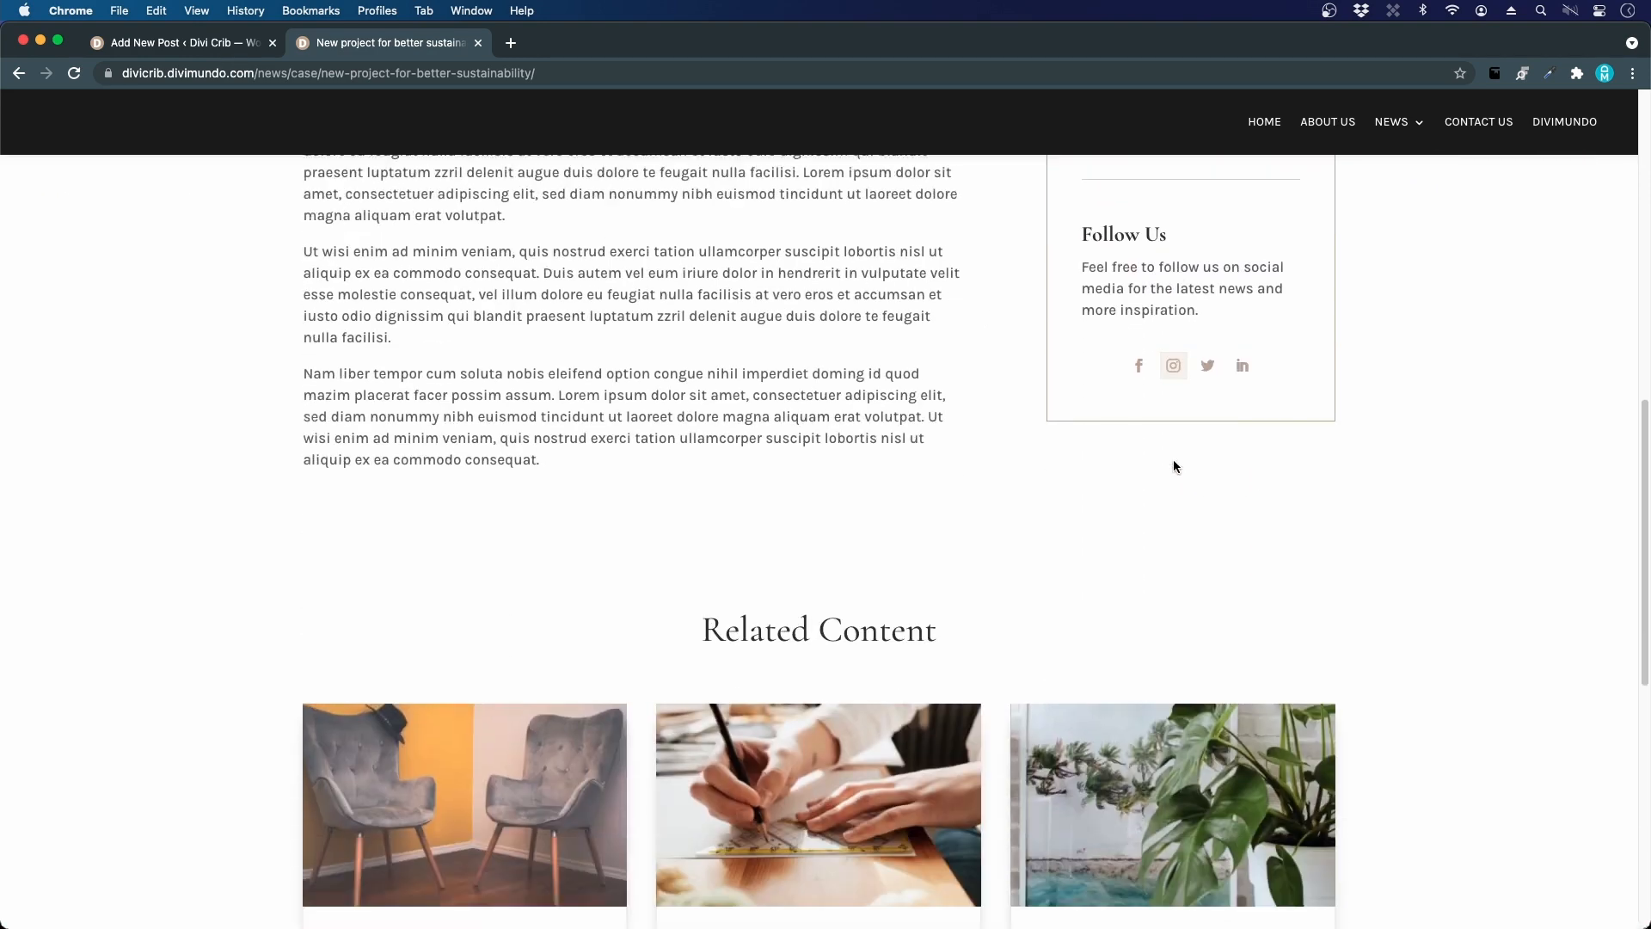
pyautogui.scroll(-3)
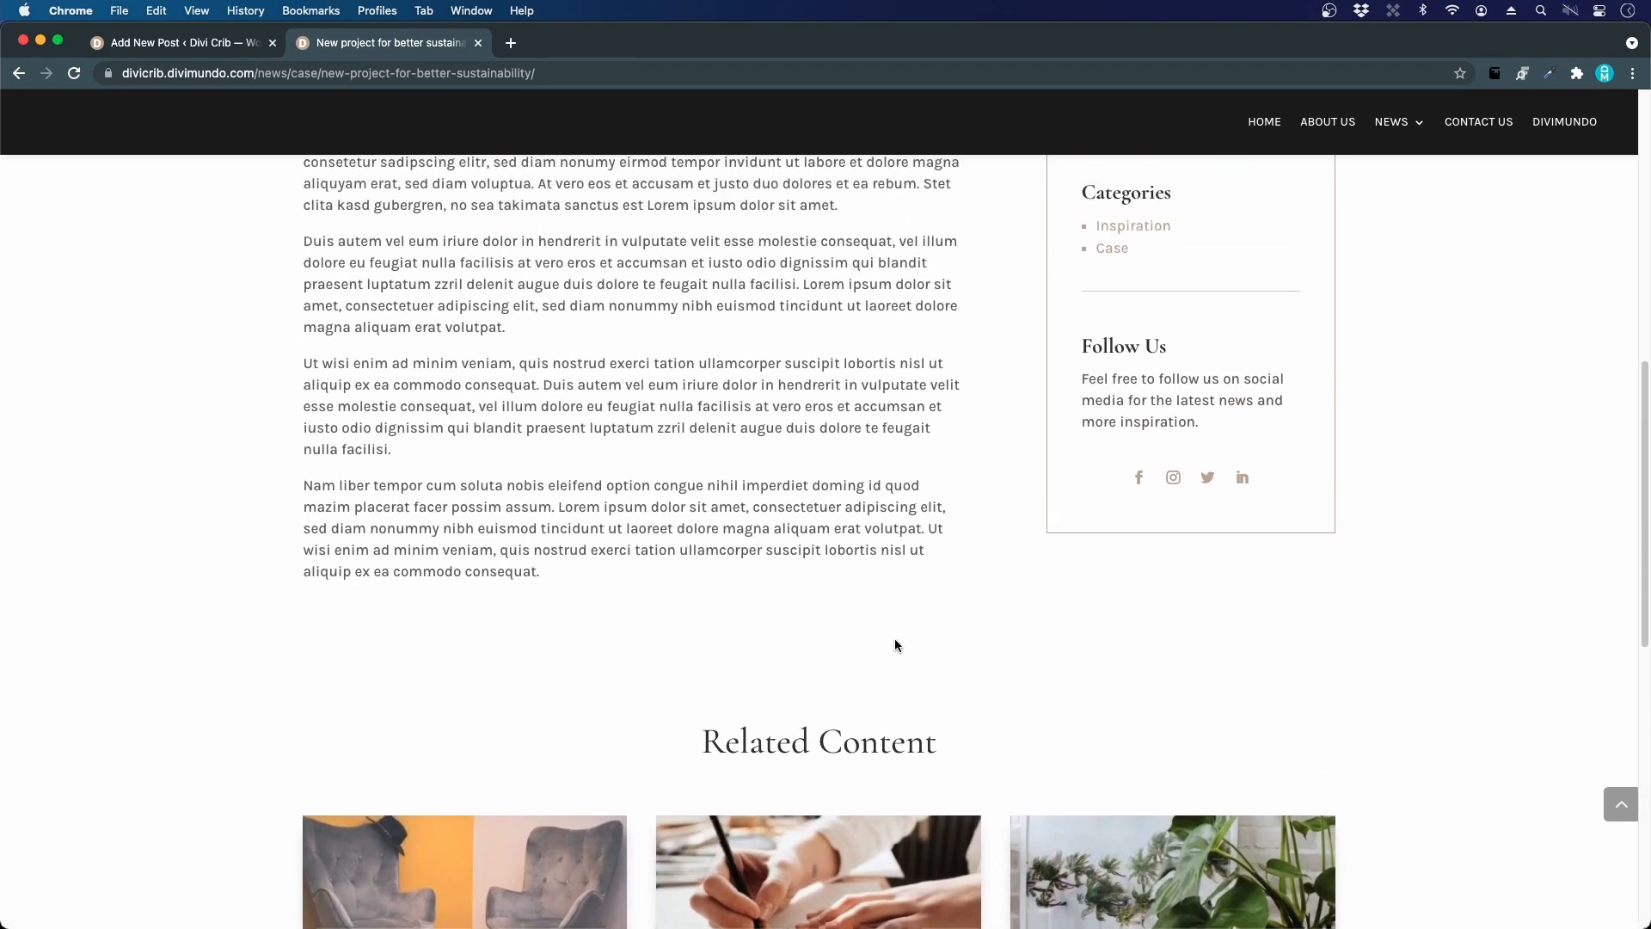
pyautogui.scroll(3)
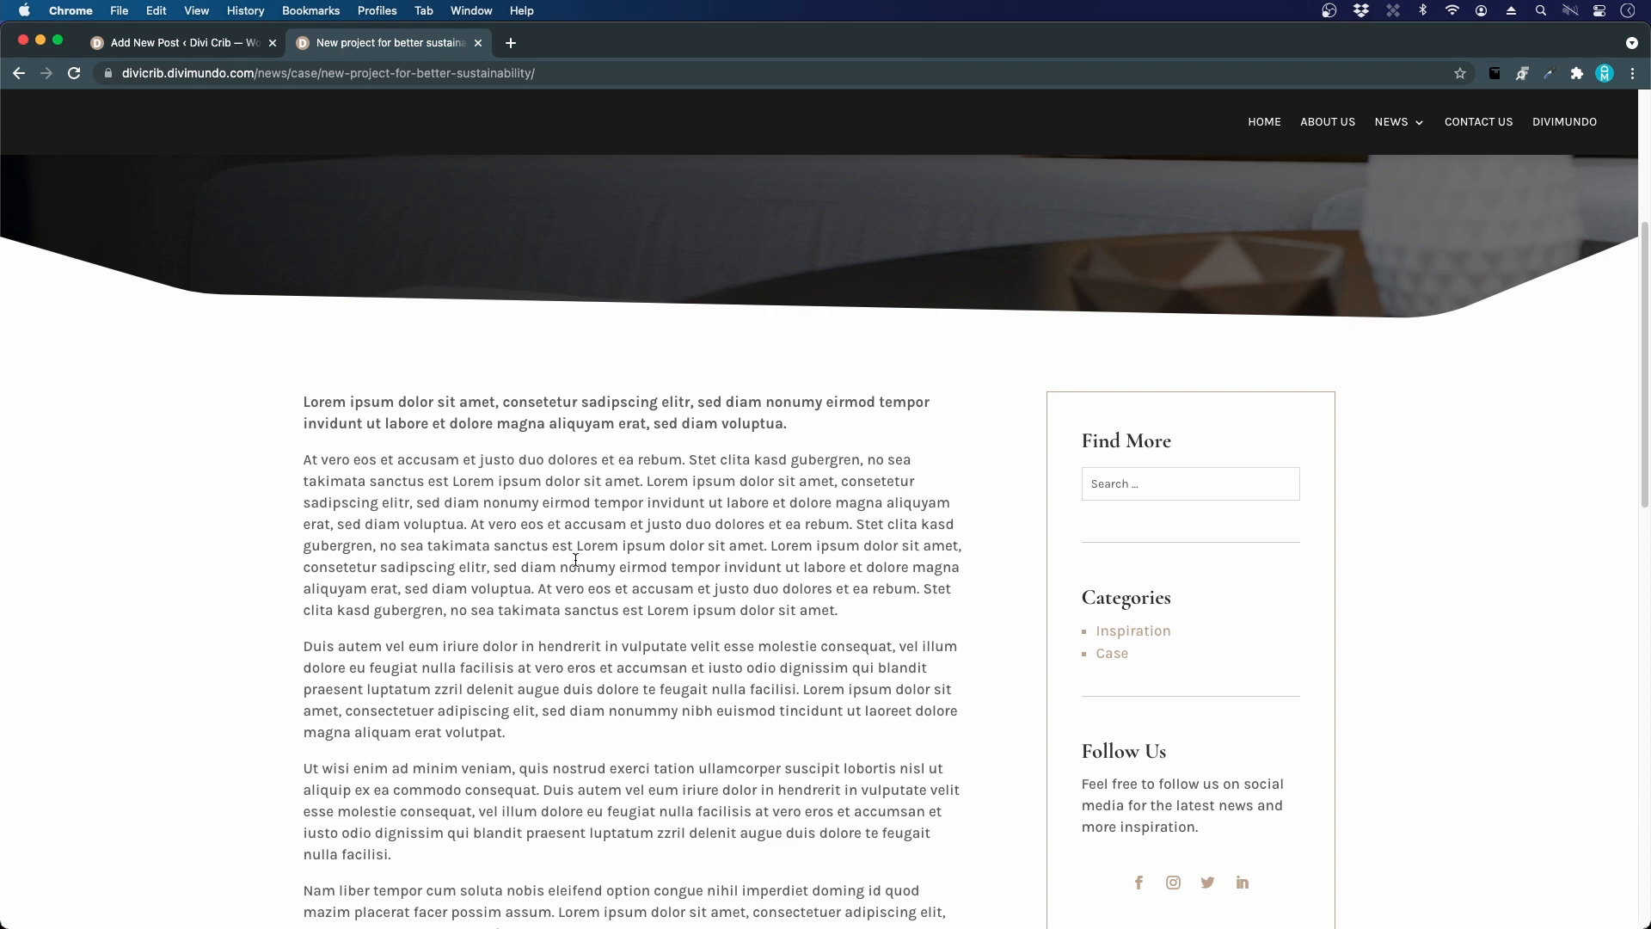
pyautogui.click(179, 42)
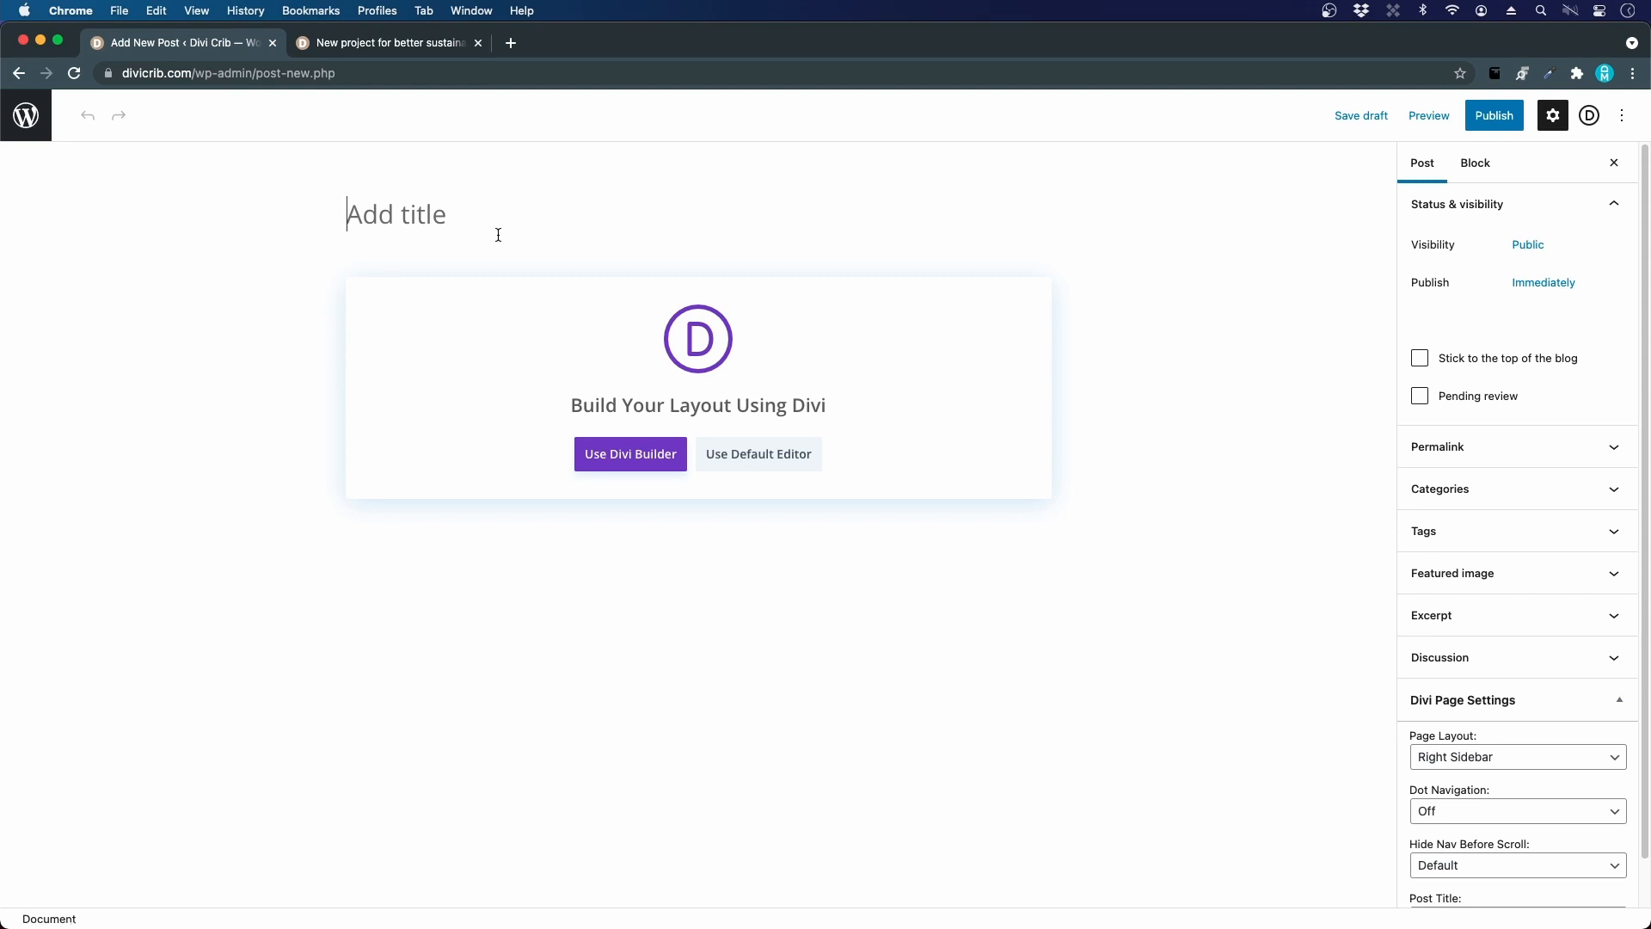
pyautogui.moveTo(822, 292)
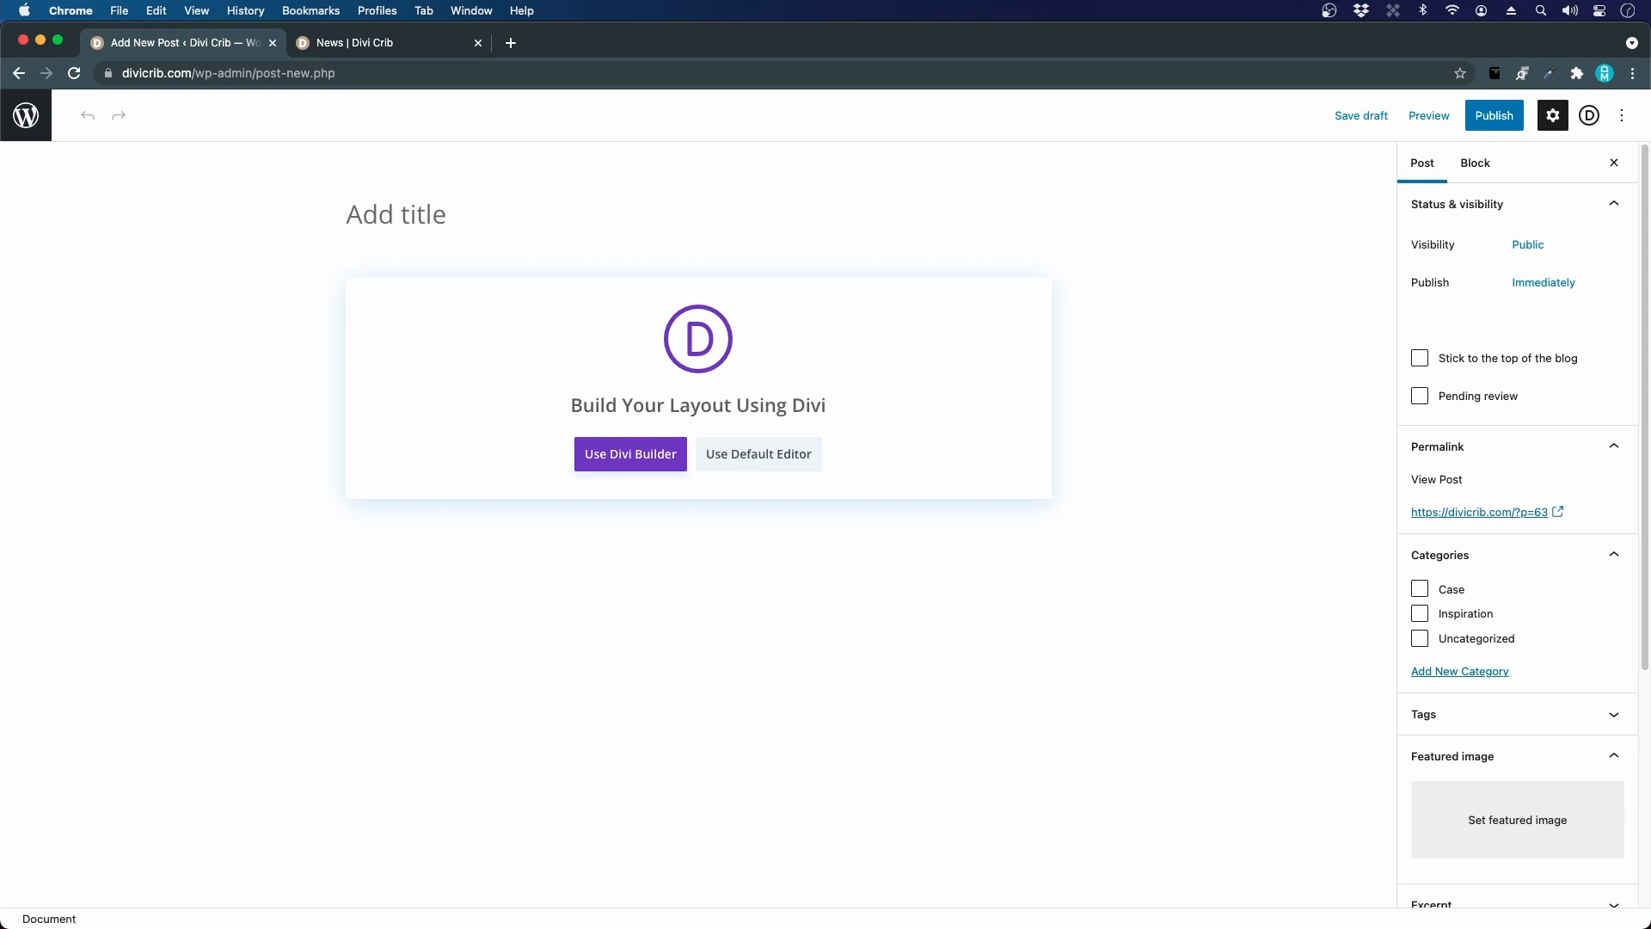
# Step: Title the post 'Lorem ipsum my first post here' and use the default block editor
pyautogui.write('Lorem ip')
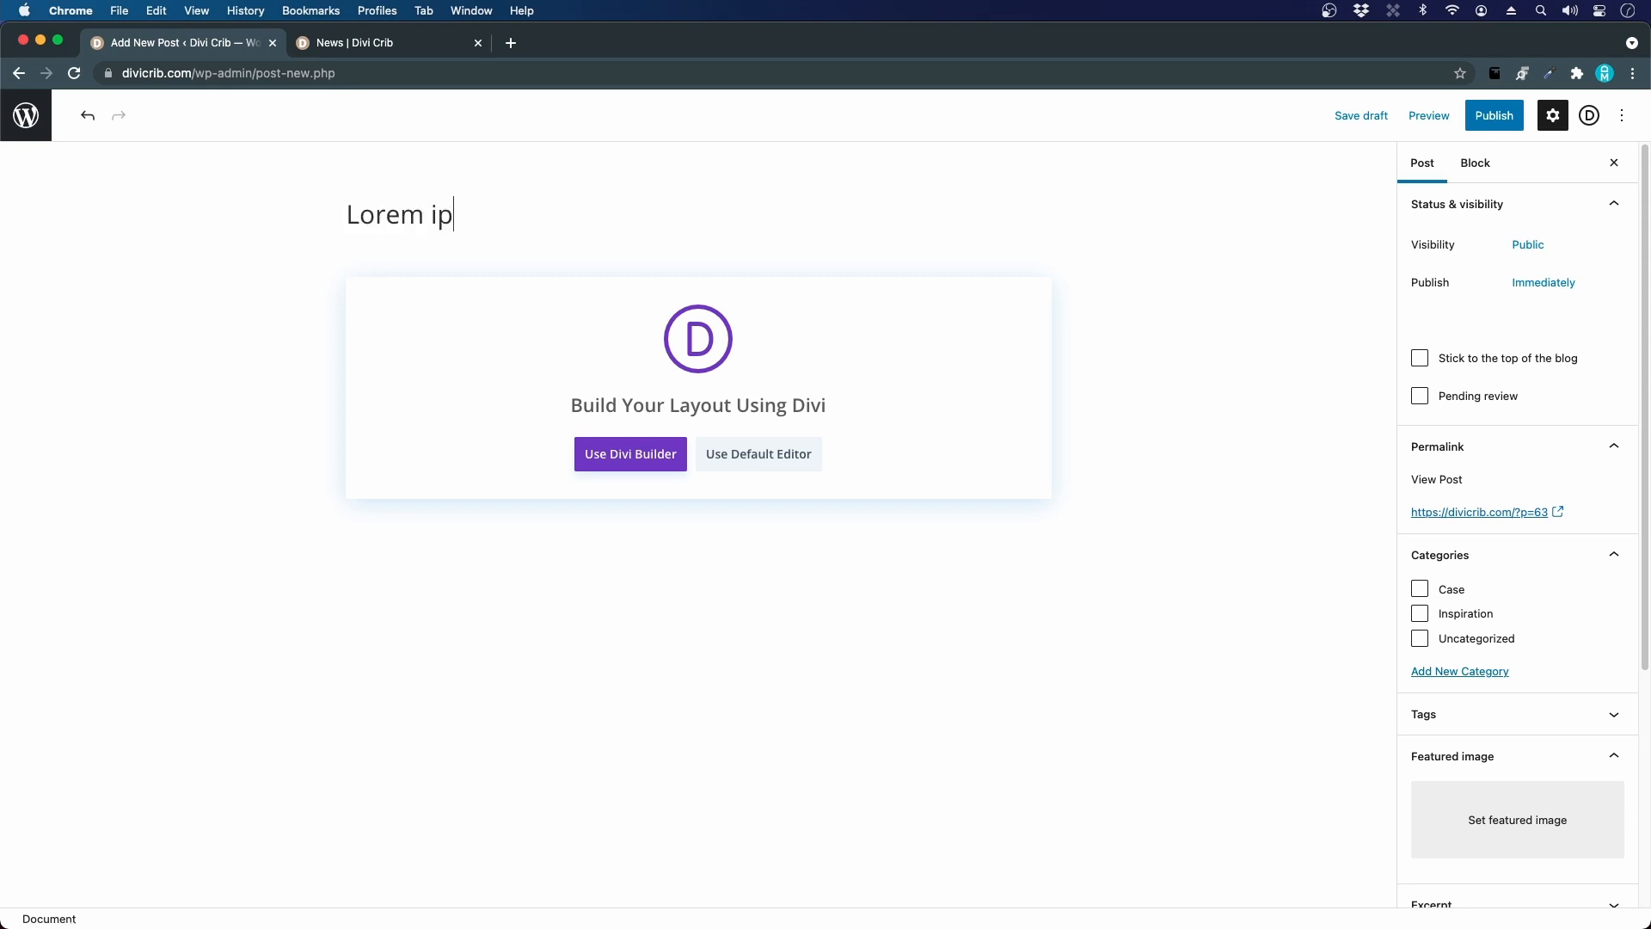
pyautogui.write('sum my firs')
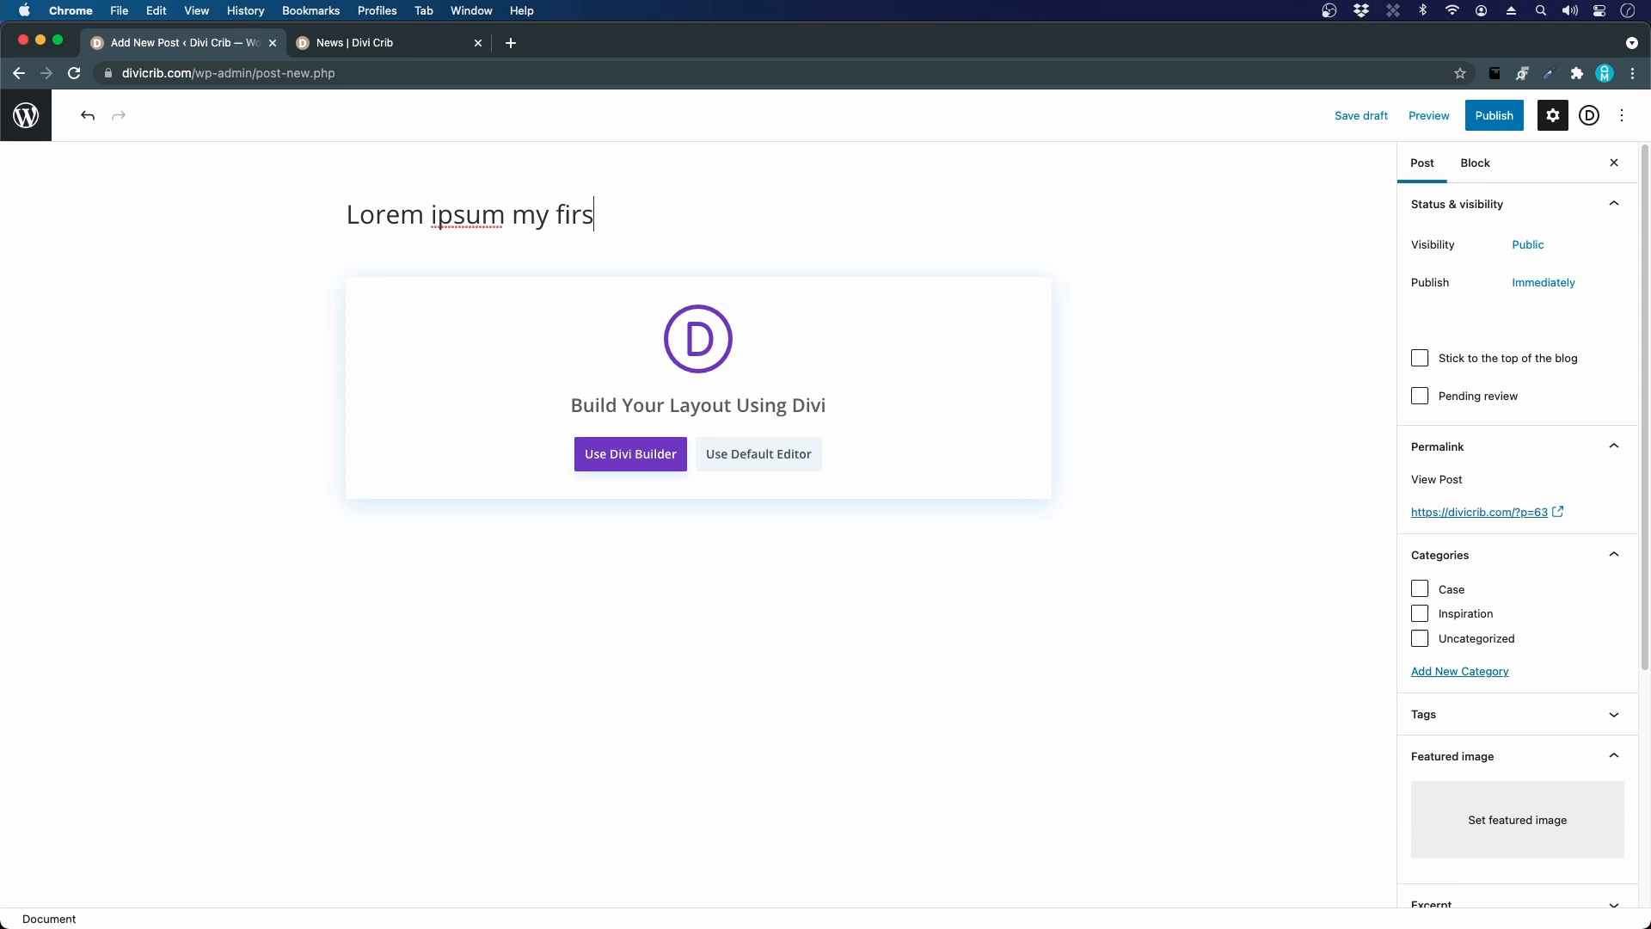
pyautogui.write('t post here')
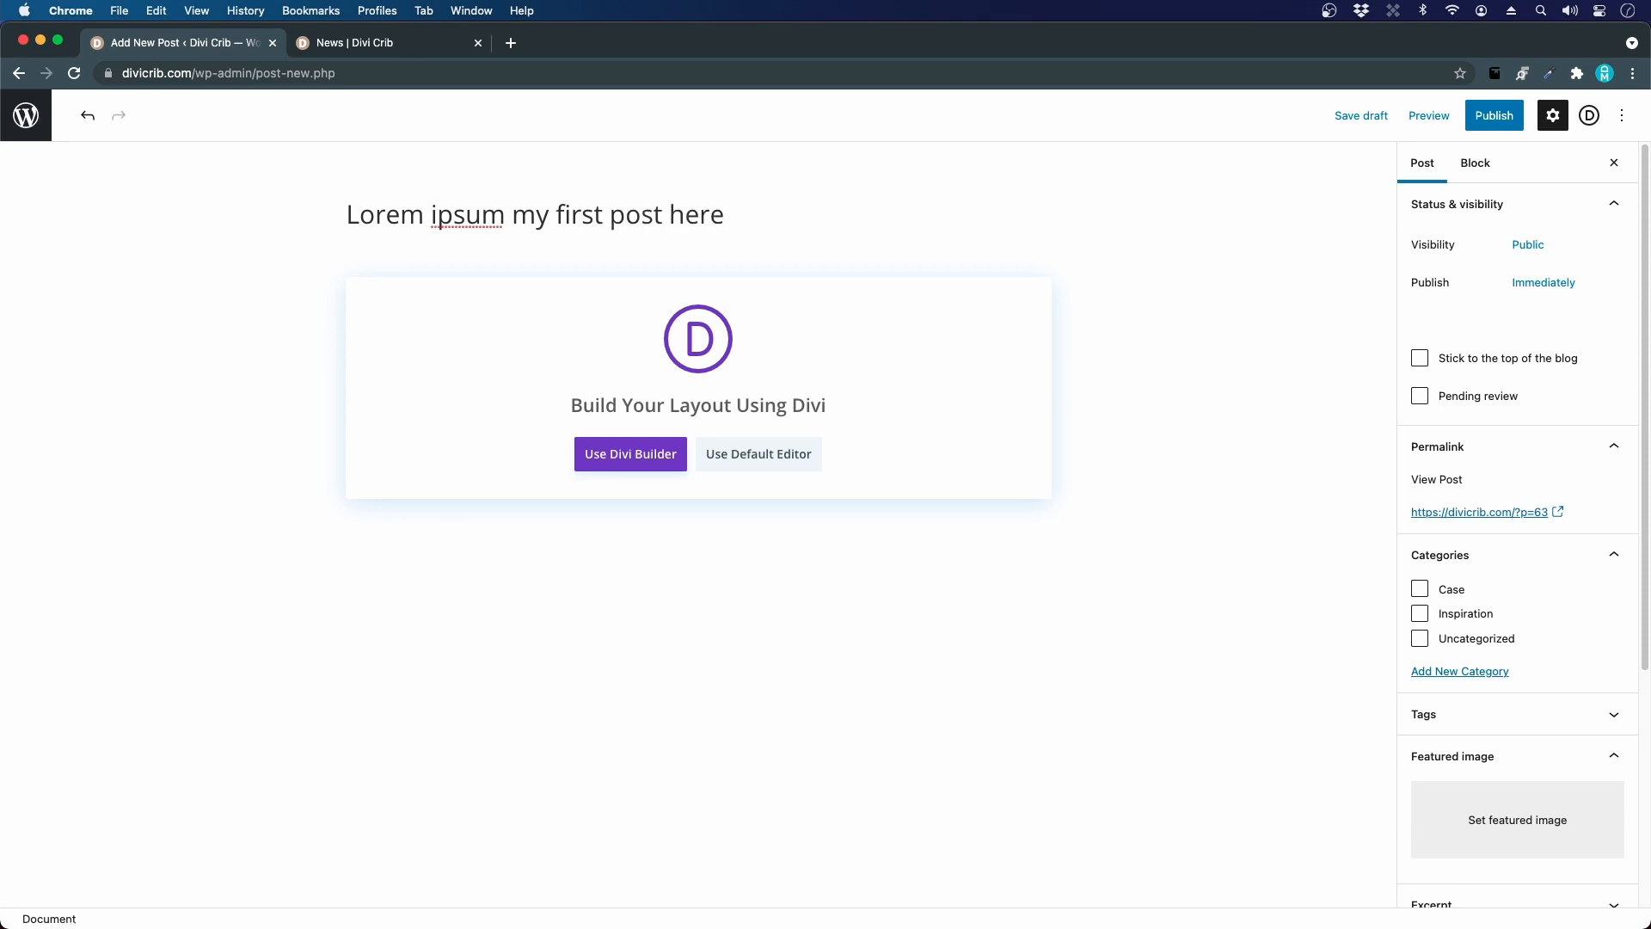
pyautogui.moveTo(734, 465)
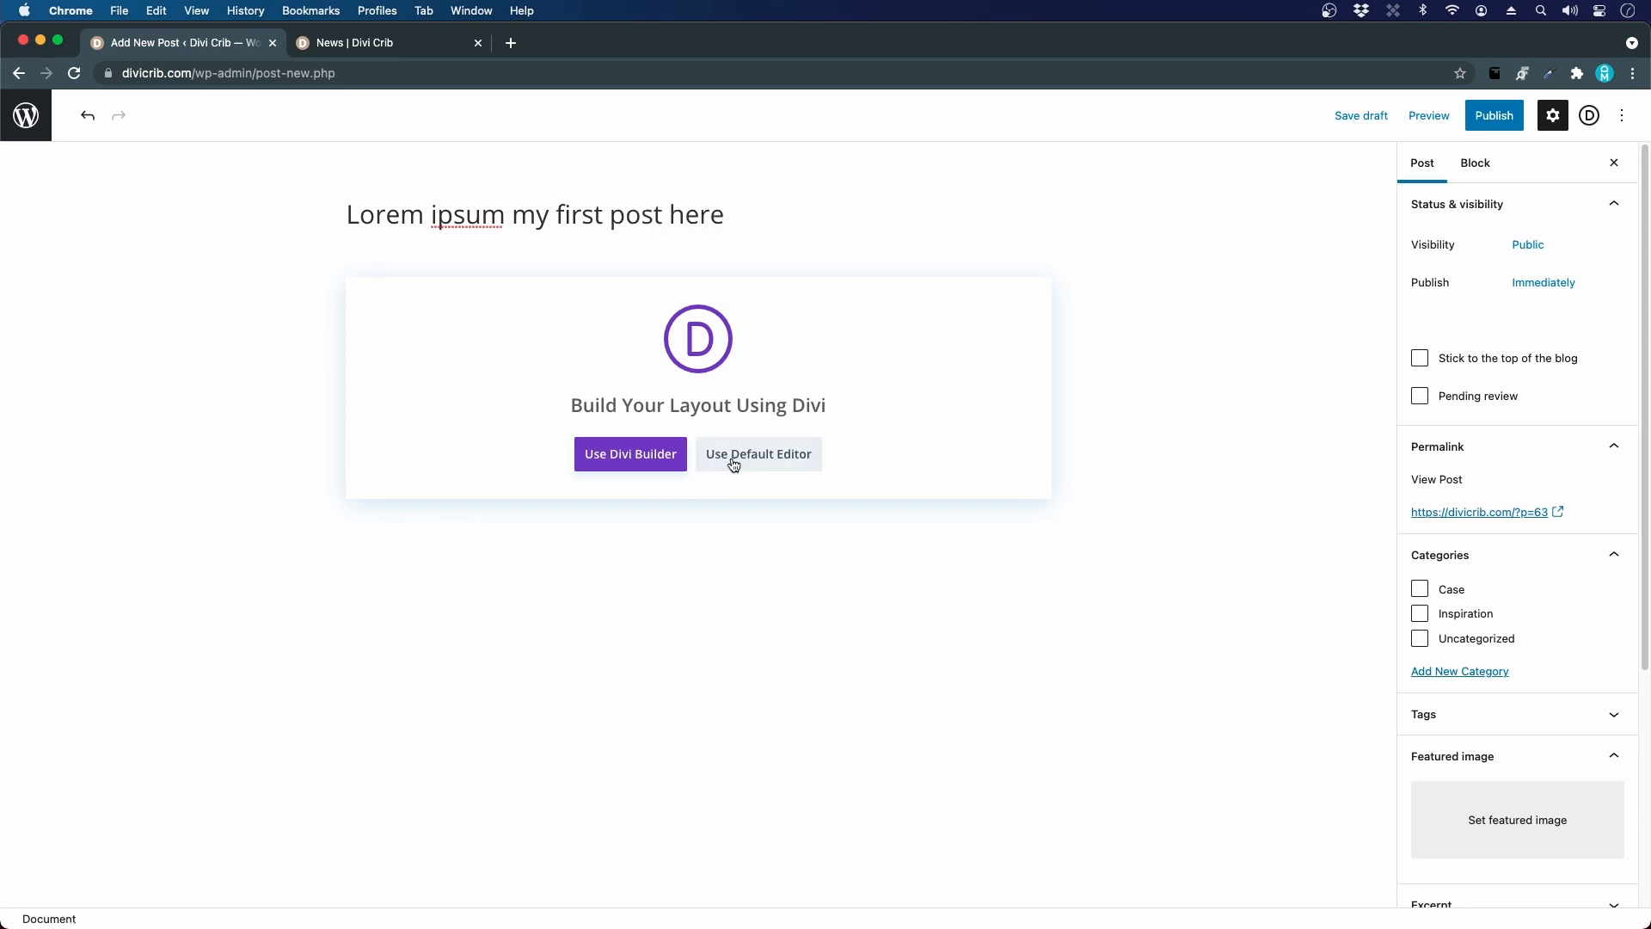
pyautogui.moveTo(797, 465)
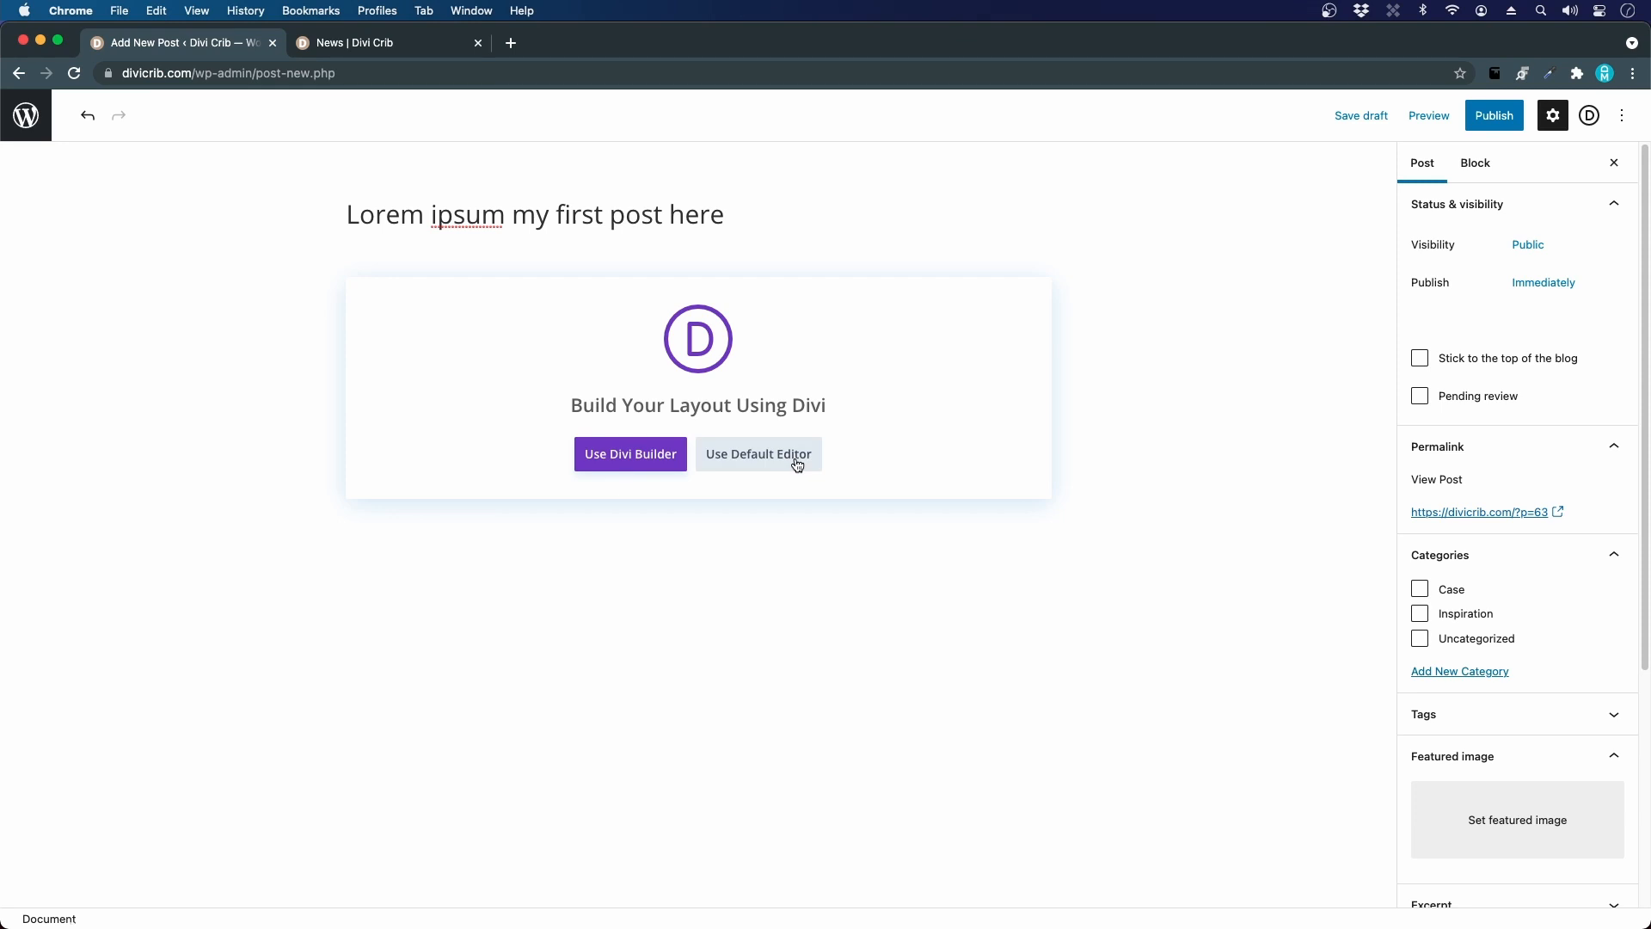
pyautogui.click(757, 455)
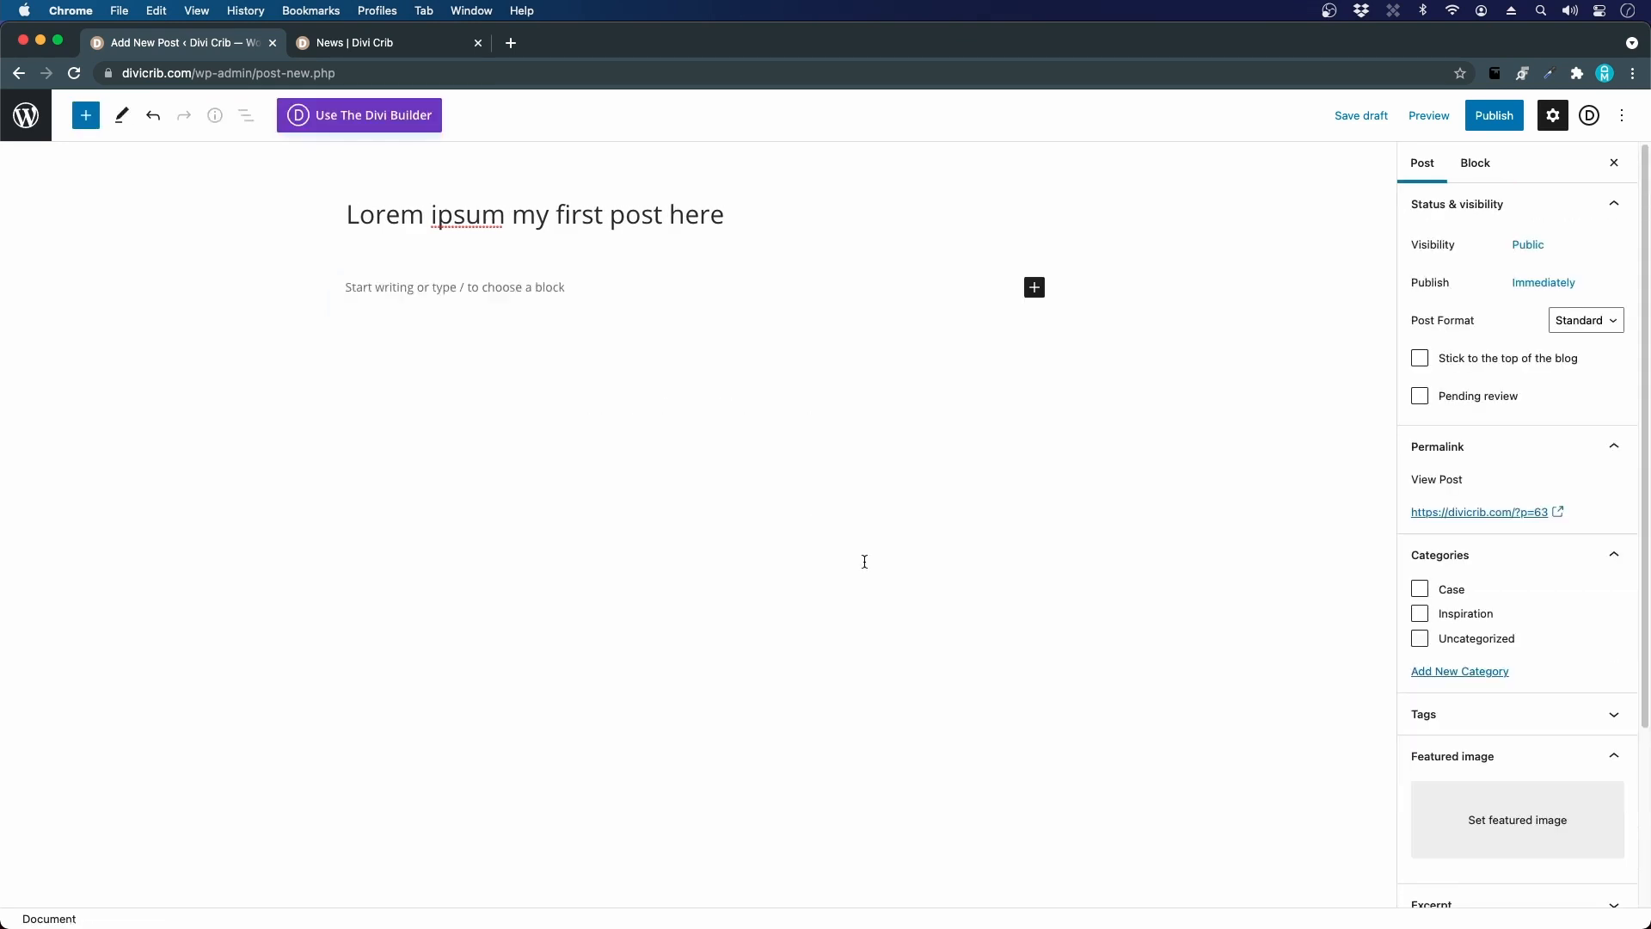
# Step: Paste the lorem ipsum paragraphs into the post body and bring up the block inserter
pyautogui.click(540, 215)
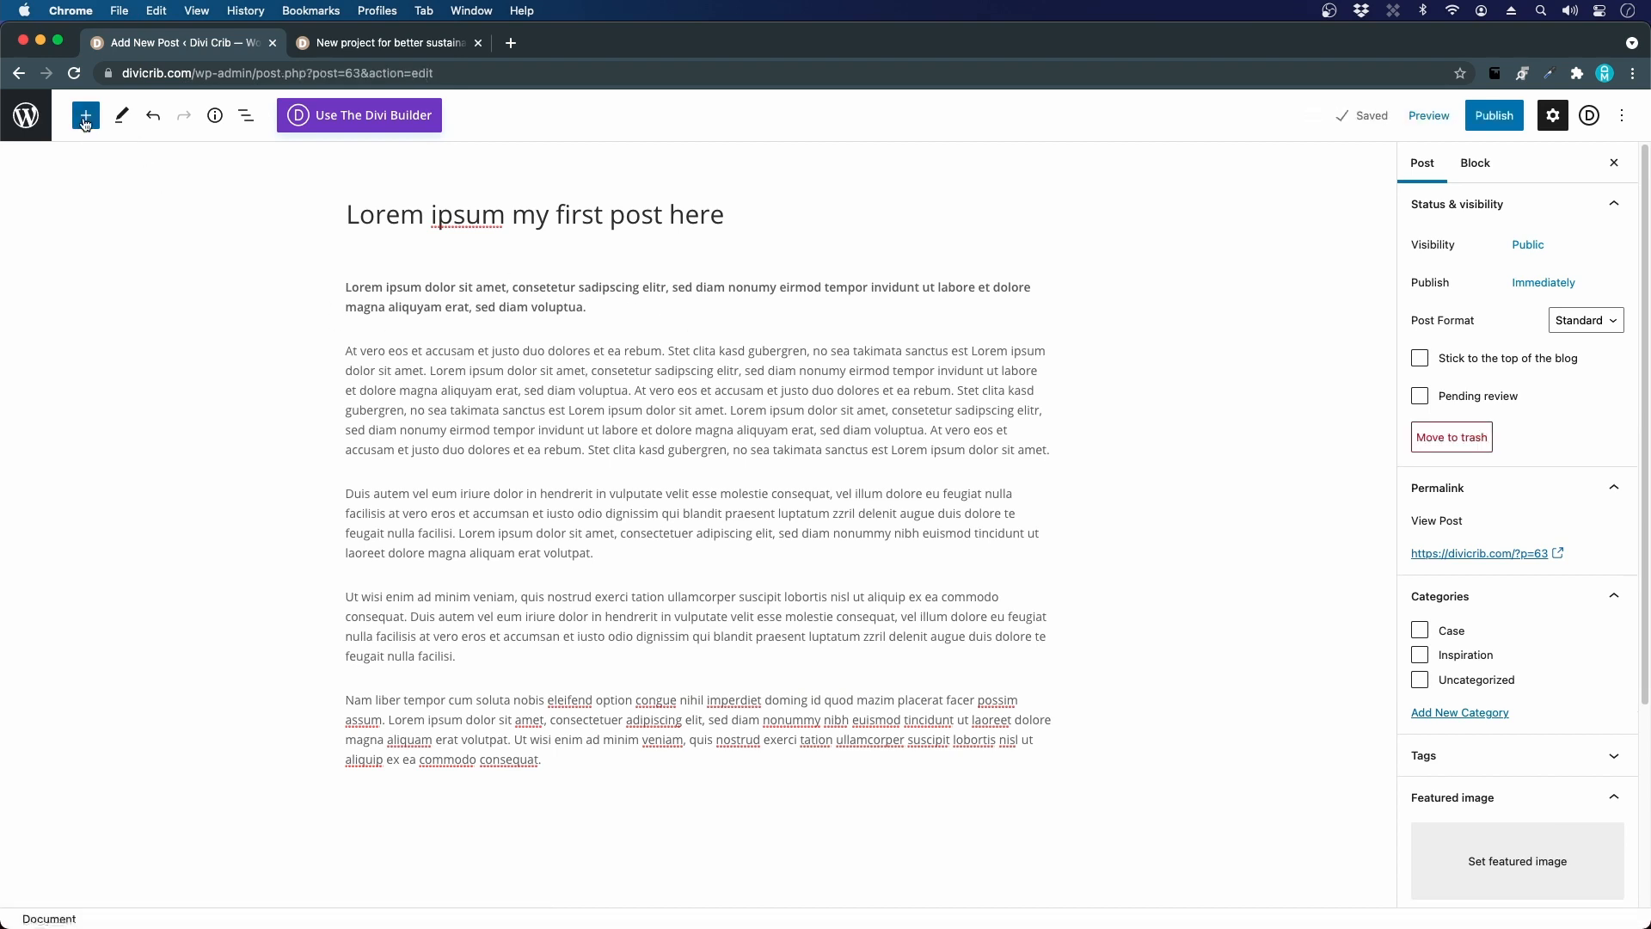
pyautogui.click(85, 114)
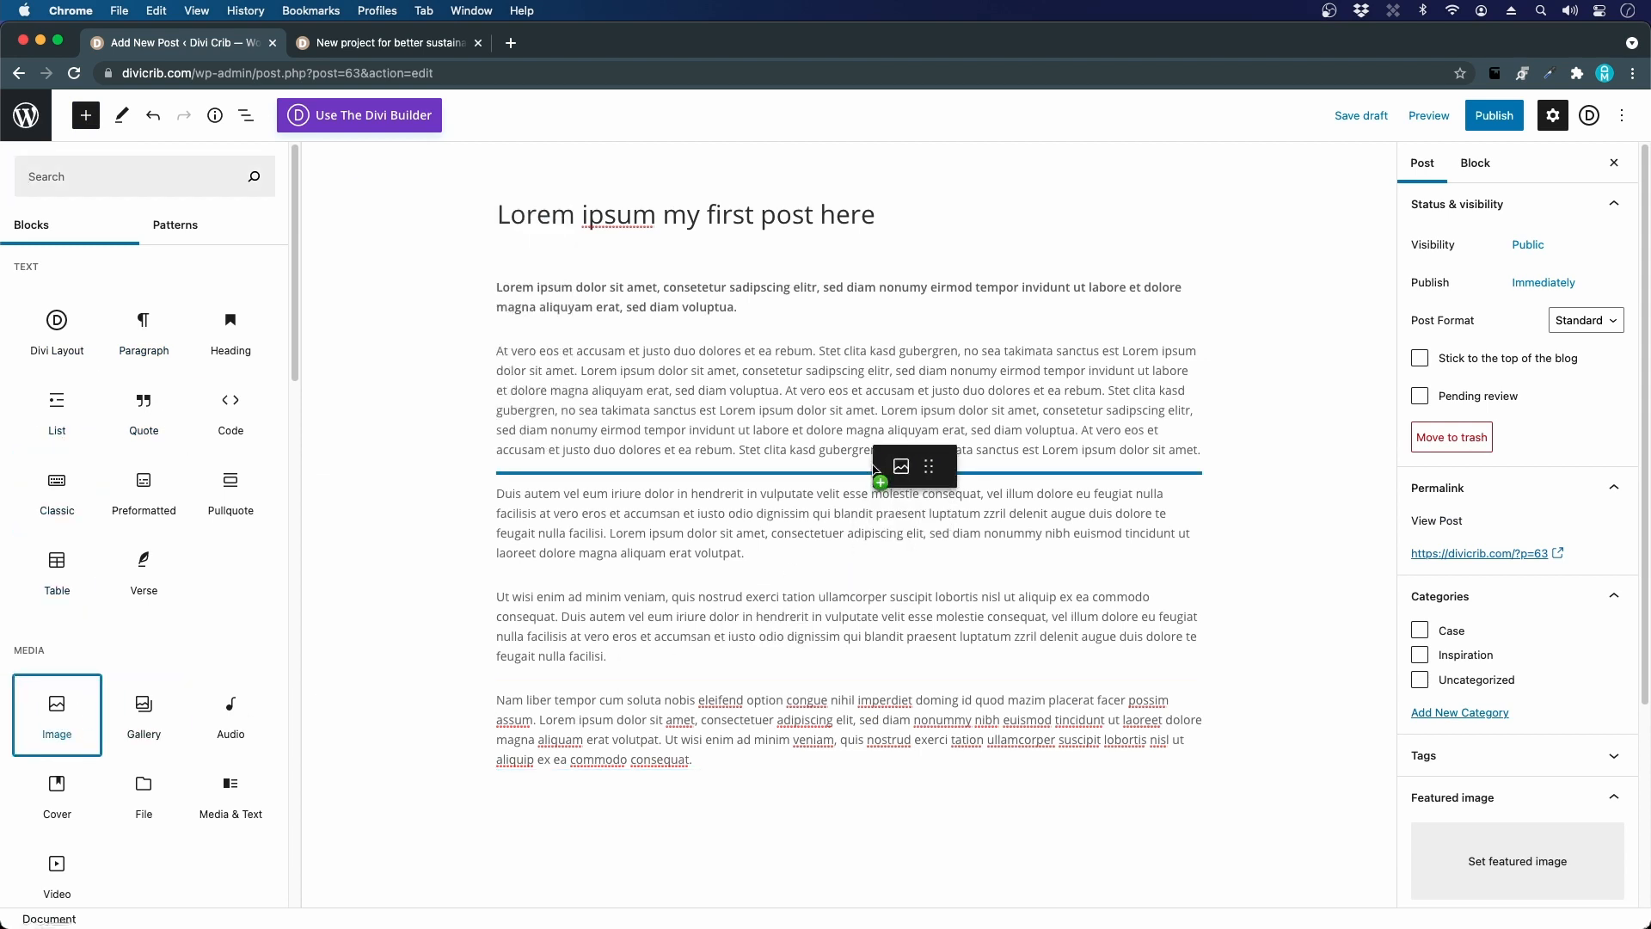
# Step: Insert the office team meeting photo from the media library as an image block
pyautogui.click(900, 465)
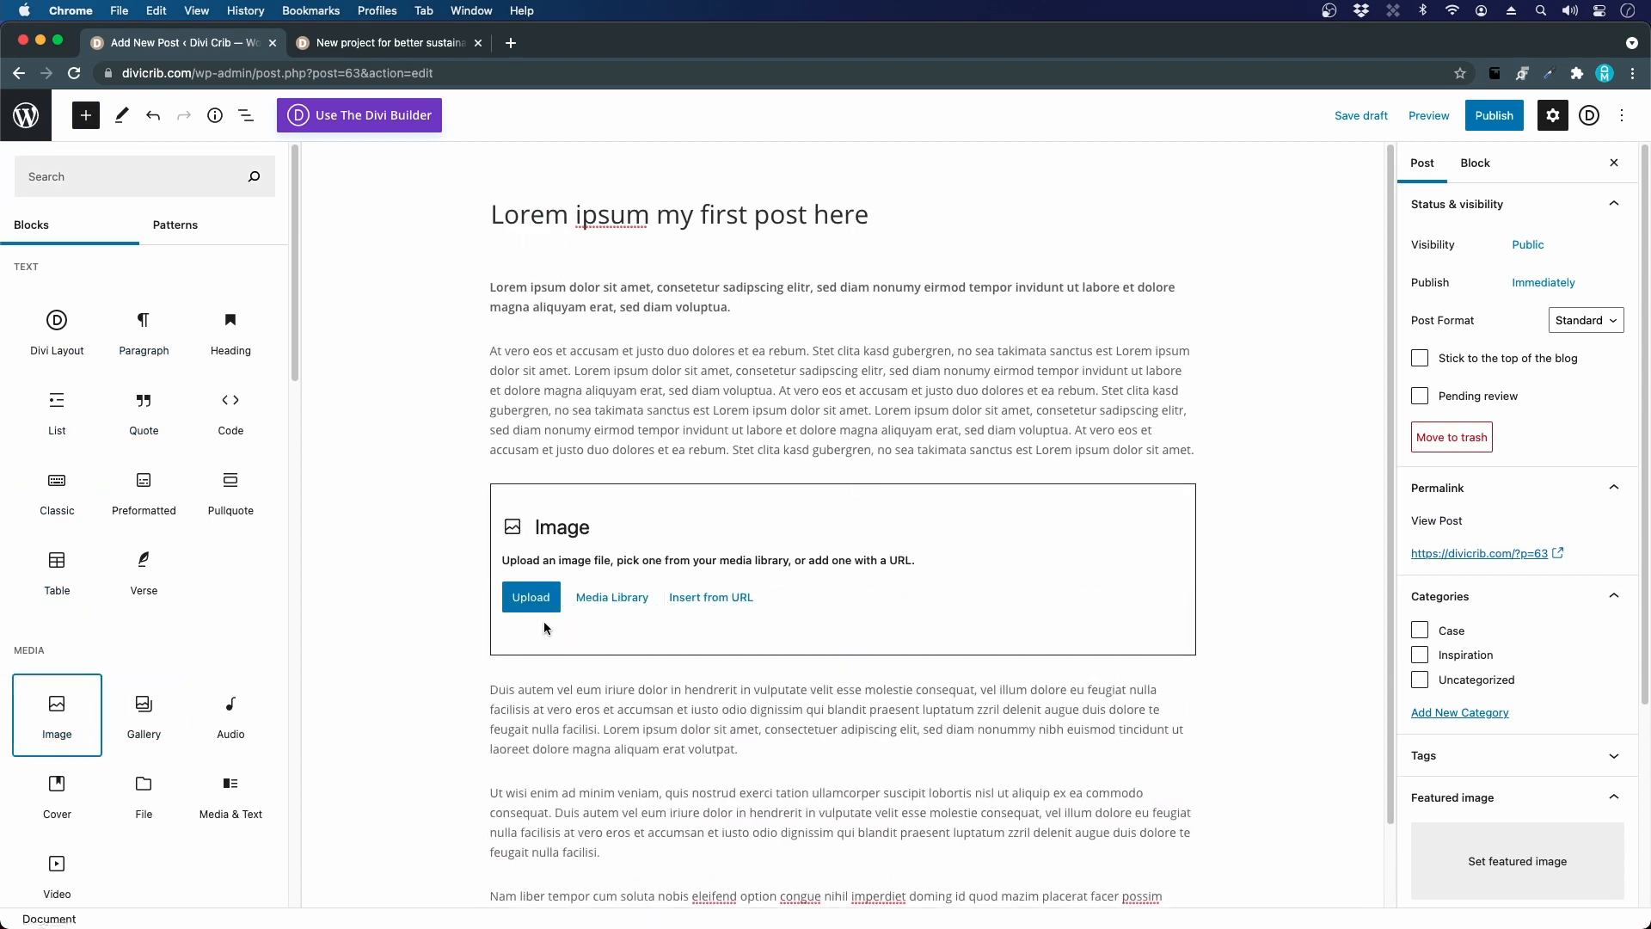
pyautogui.click(612, 596)
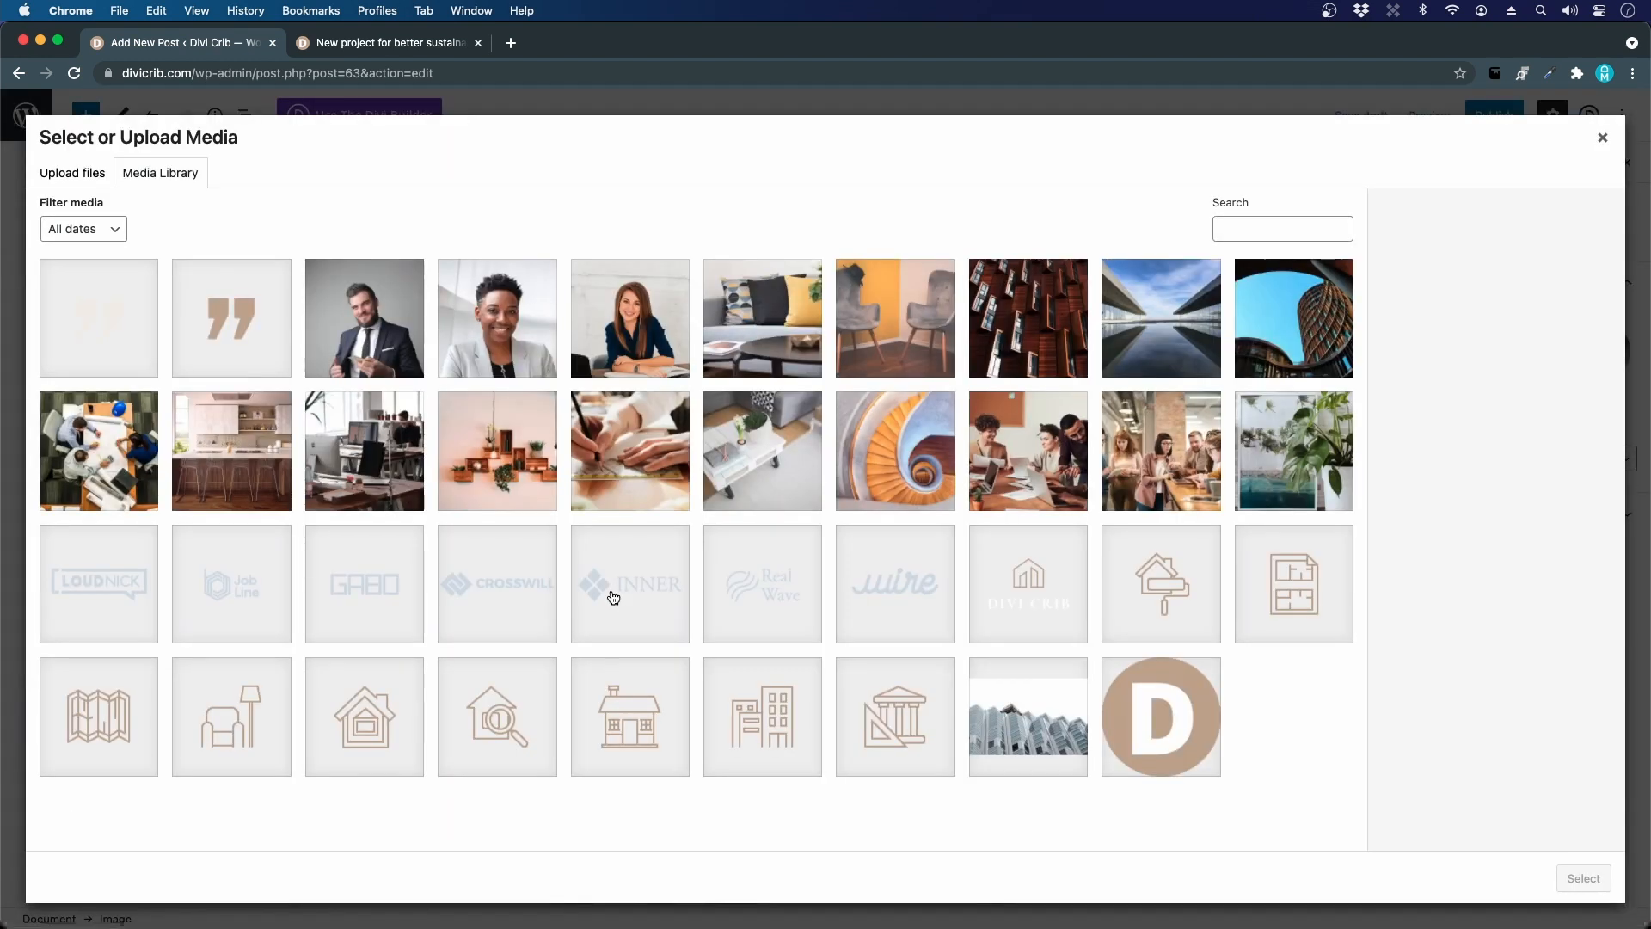
pyautogui.click(1027, 450)
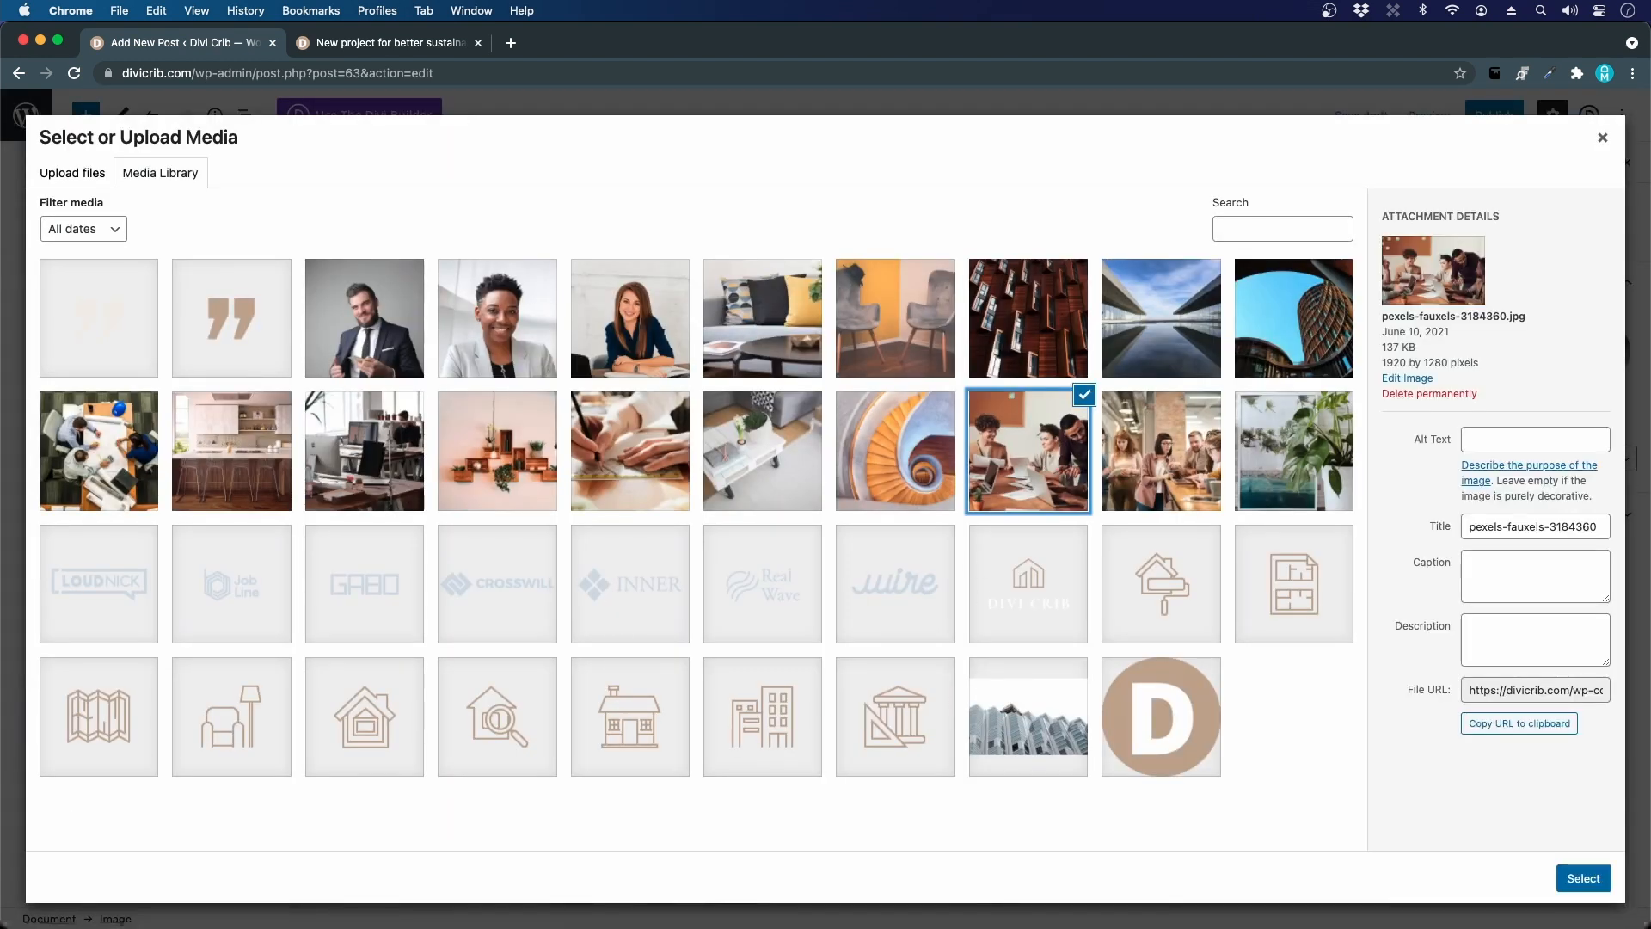
pyautogui.click(1582, 877)
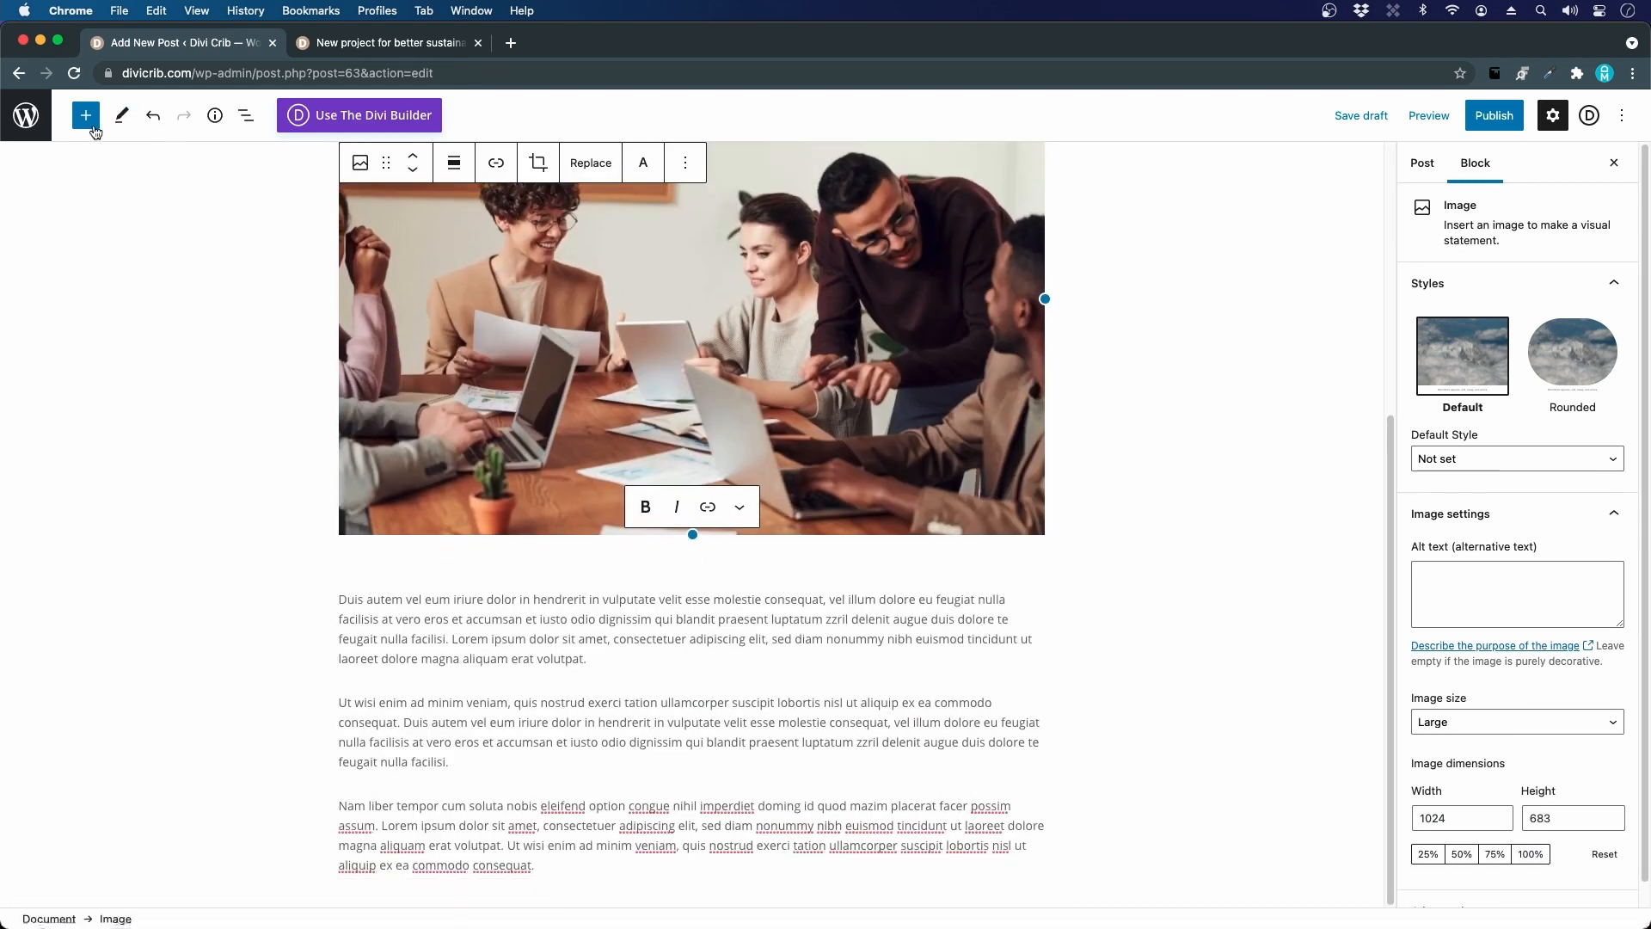
pyautogui.click(85, 115)
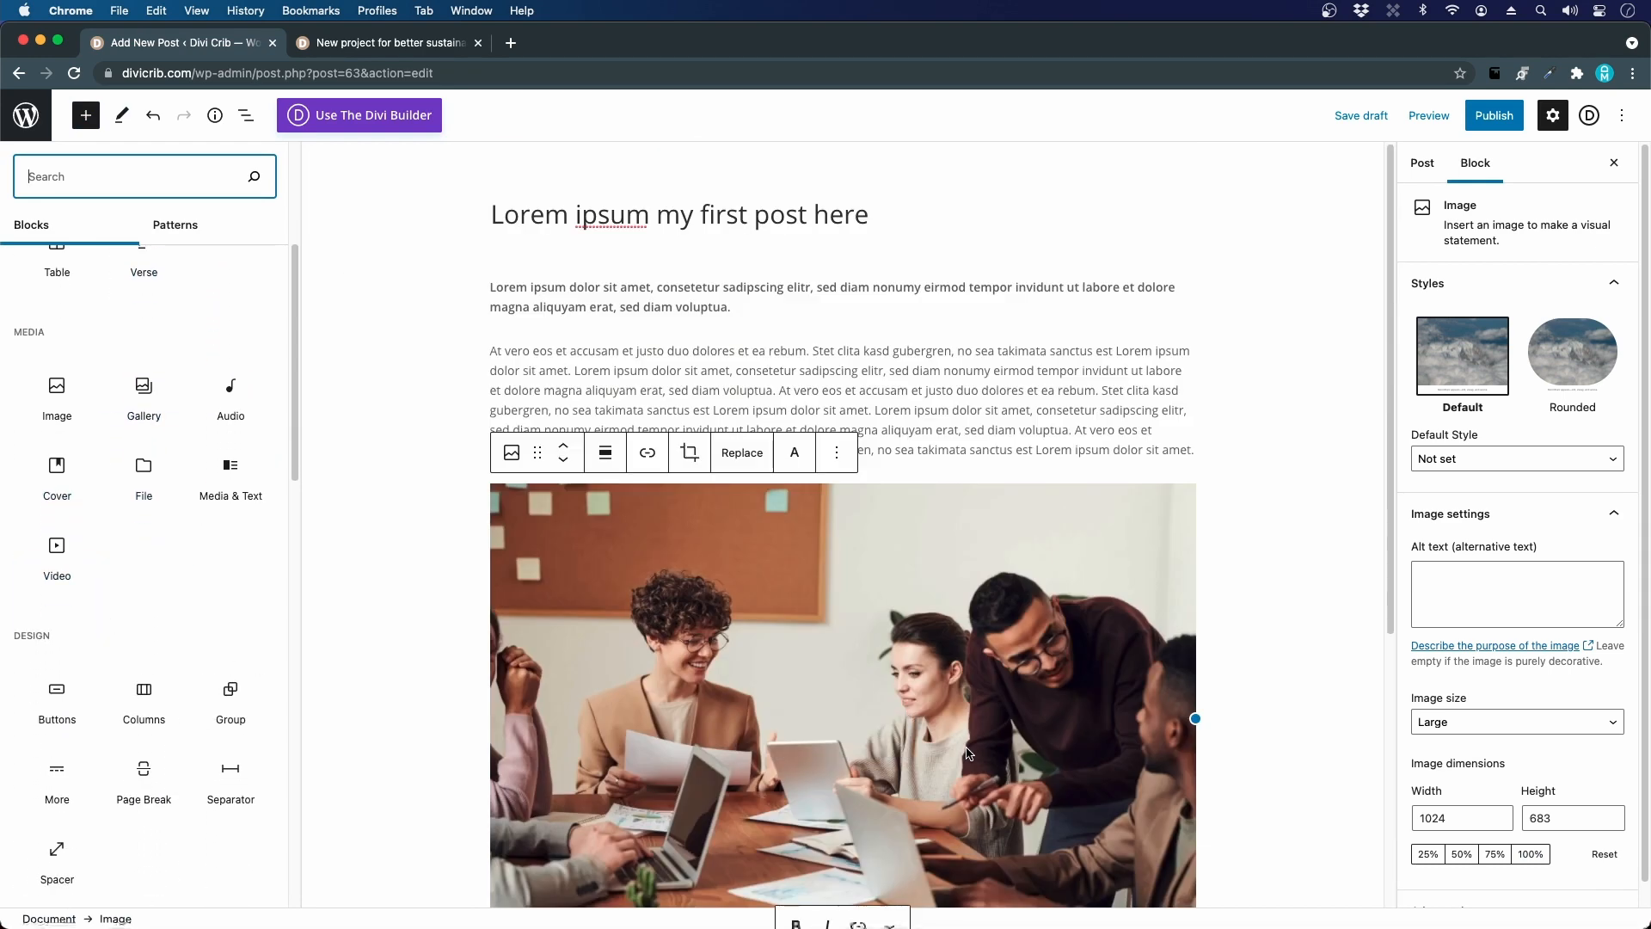
pyautogui.click(1422, 163)
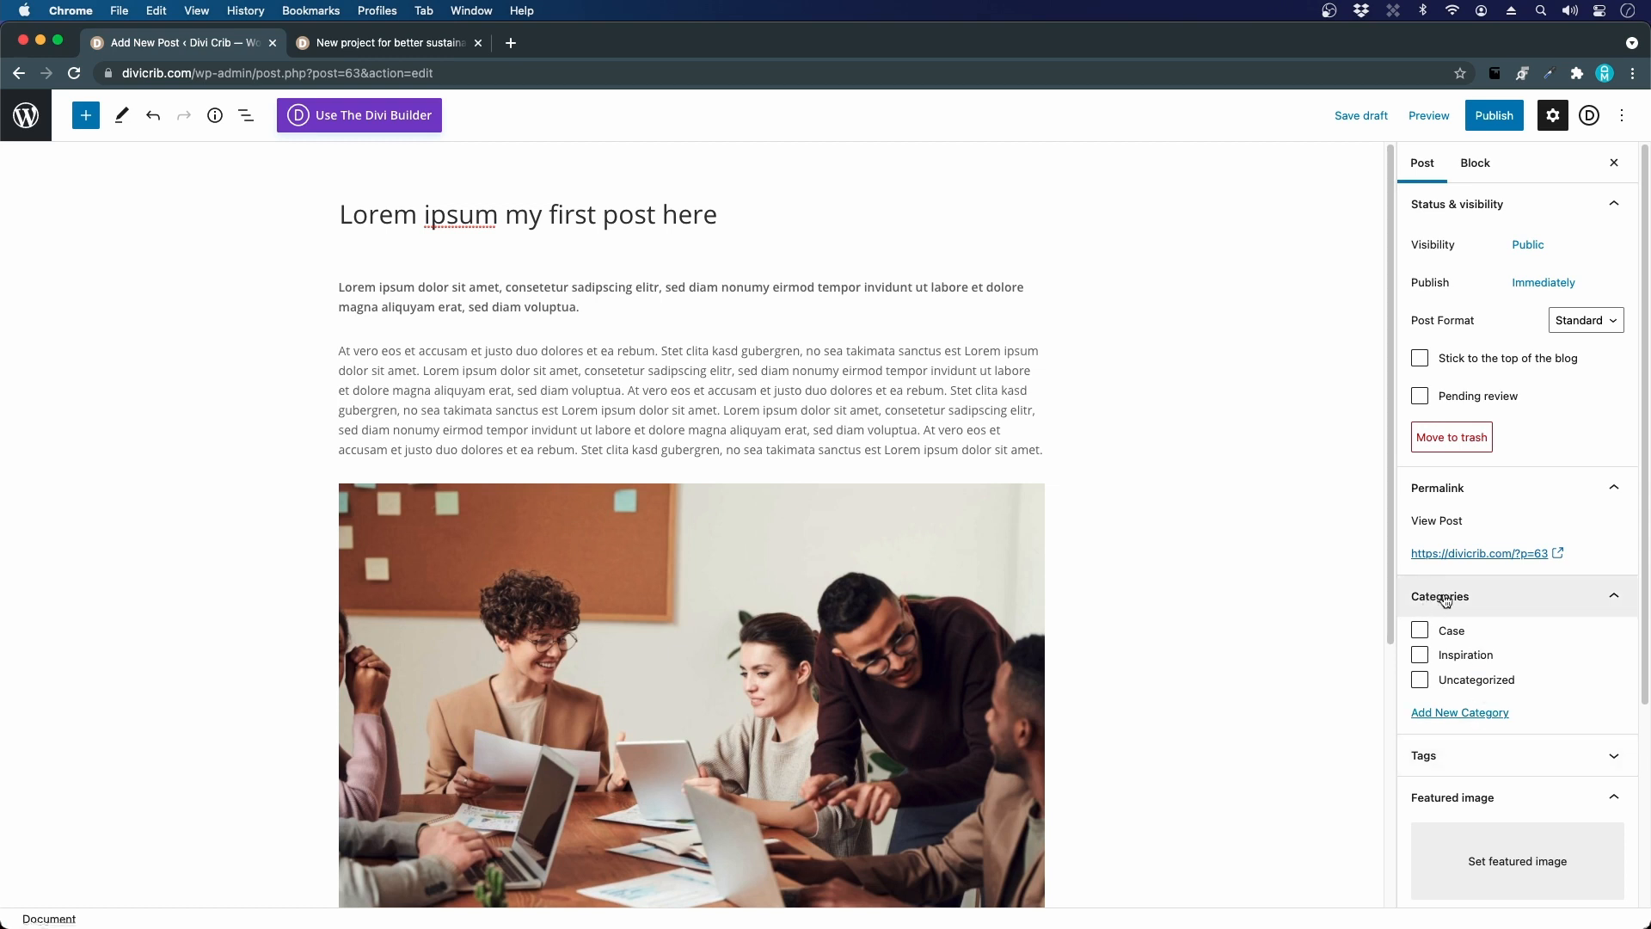
# Step: File the post under Case and return to the live demo post for reference
pyautogui.click(1441, 596)
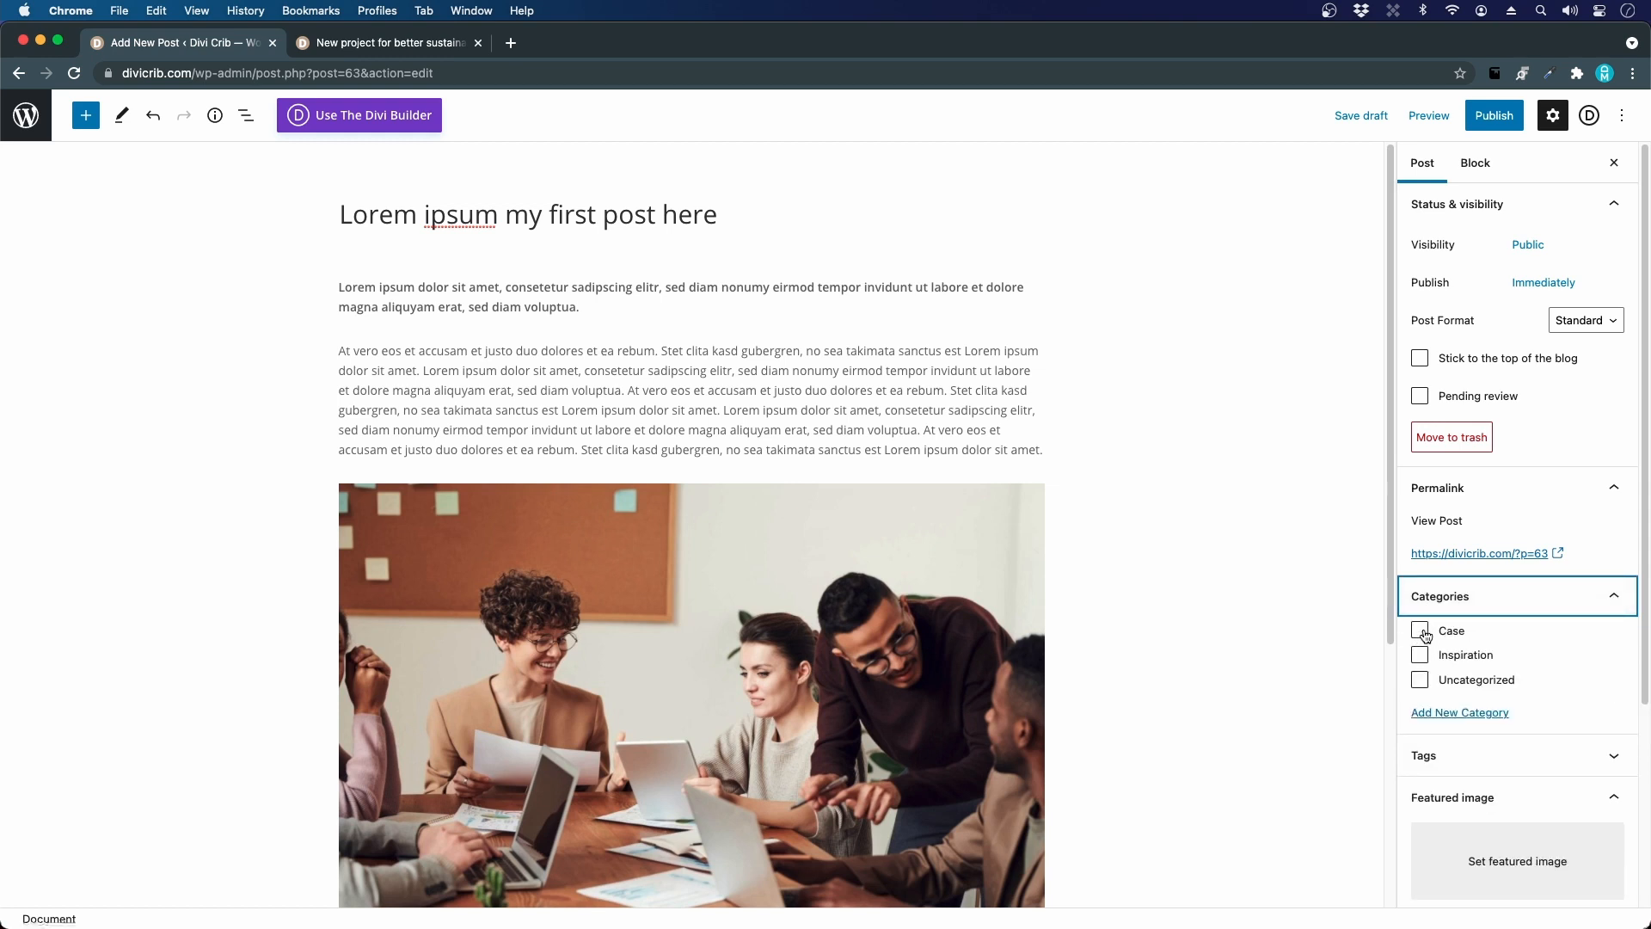
pyautogui.click(1420, 630)
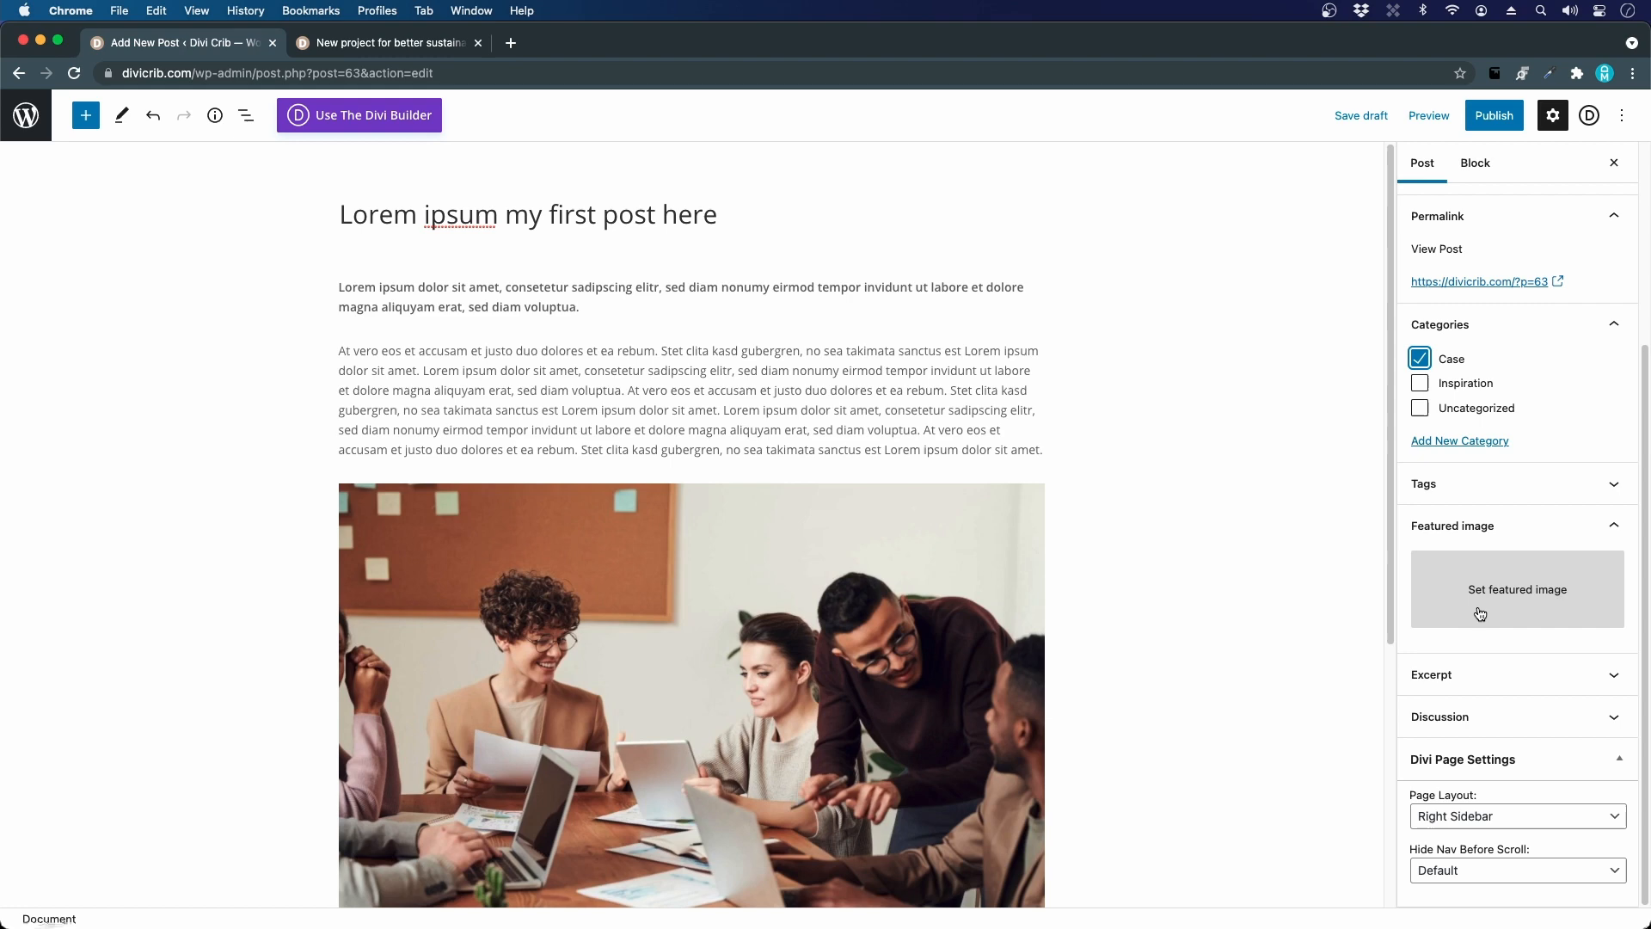
pyautogui.click(384, 43)
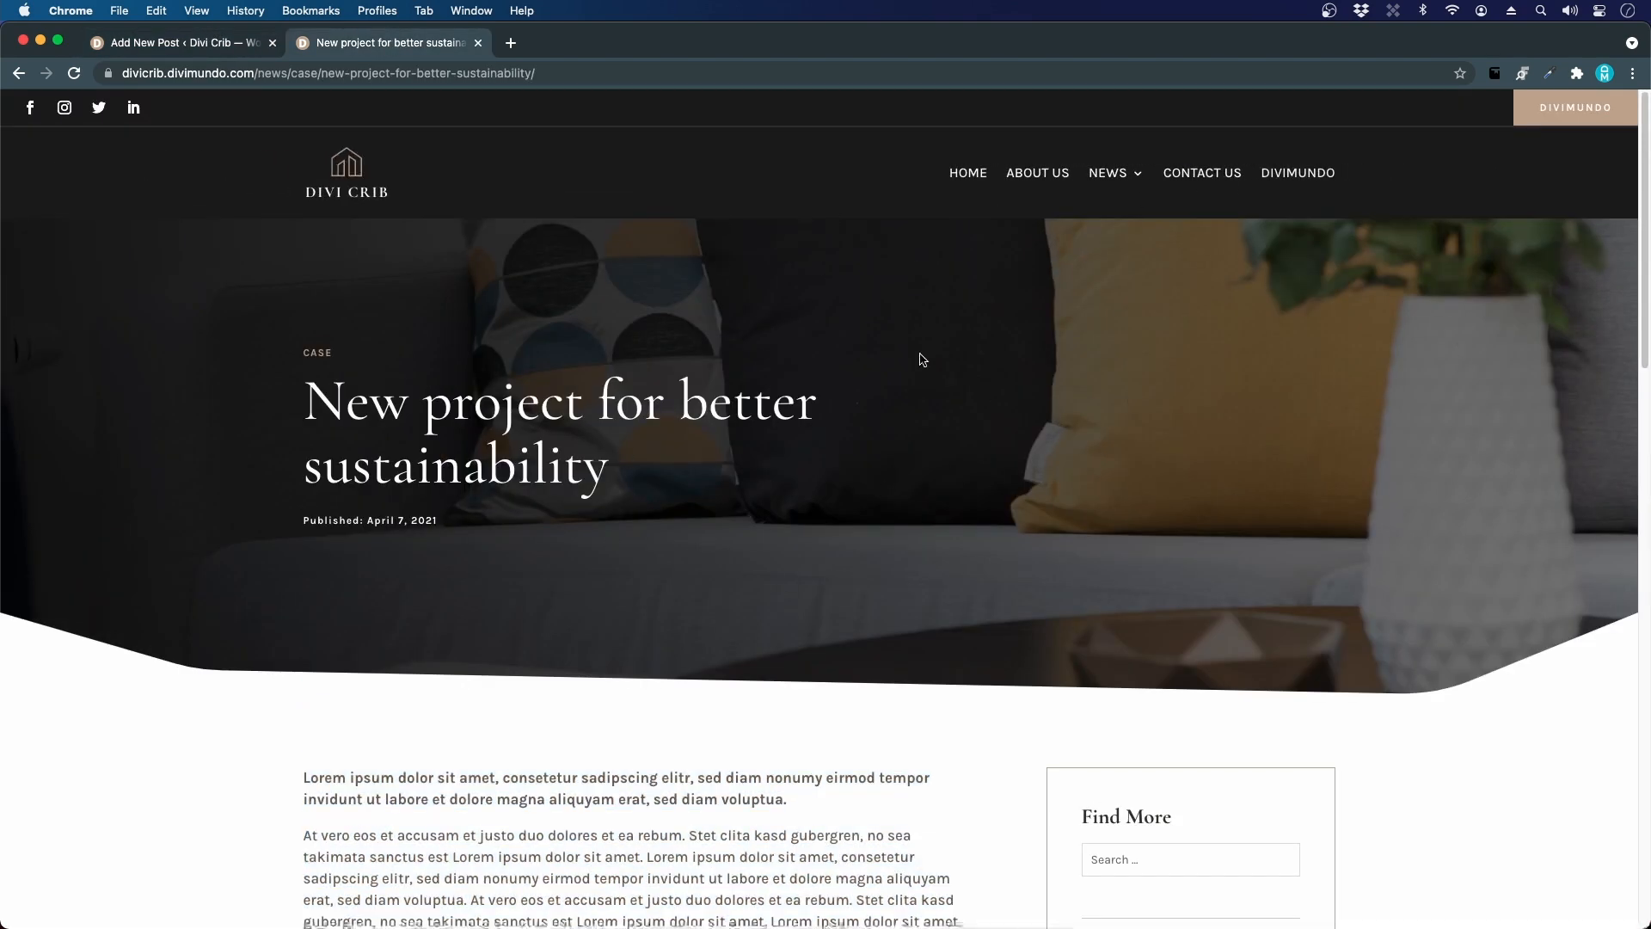
pyautogui.moveTo(714, 475)
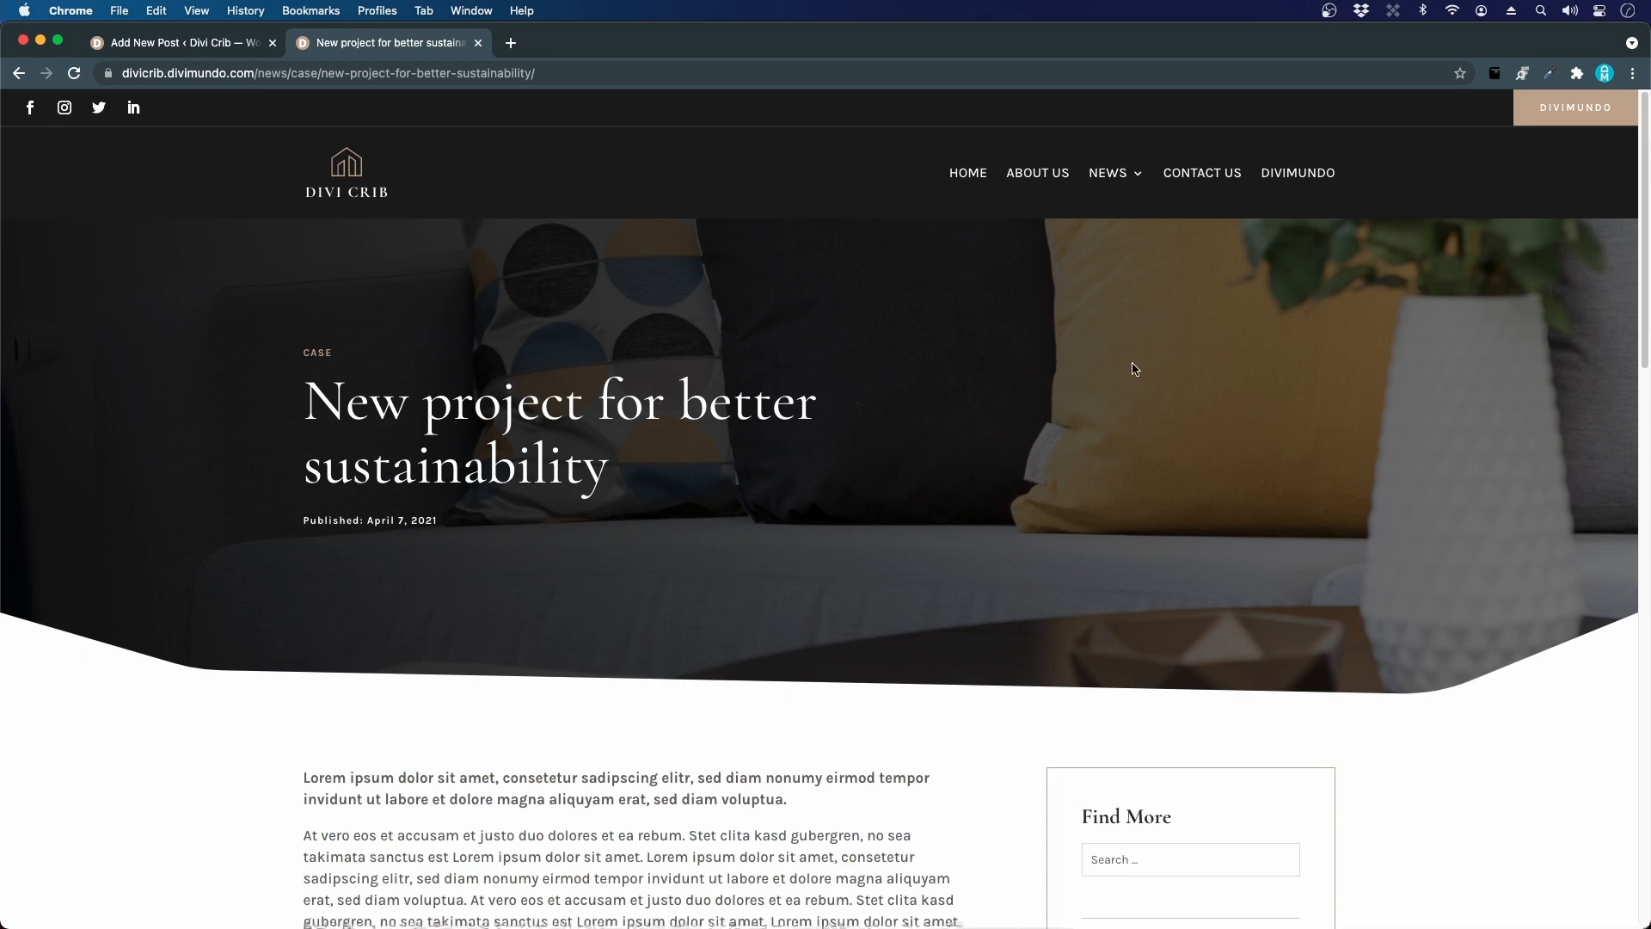
pyautogui.click(966, 173)
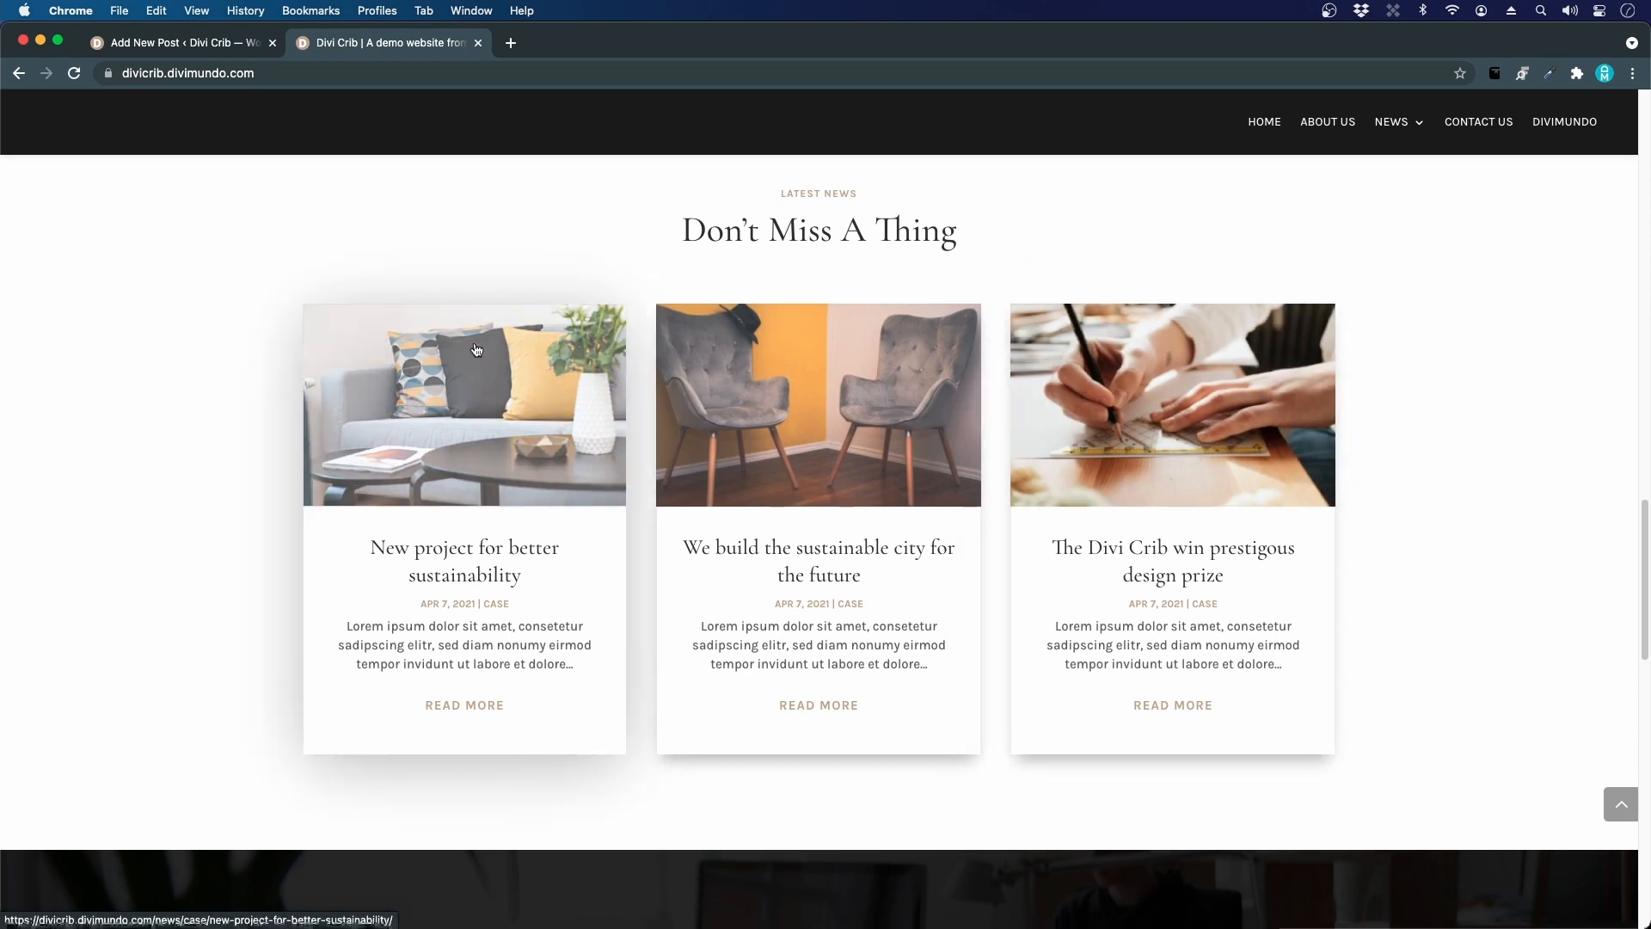
pyautogui.moveTo(1043, 375)
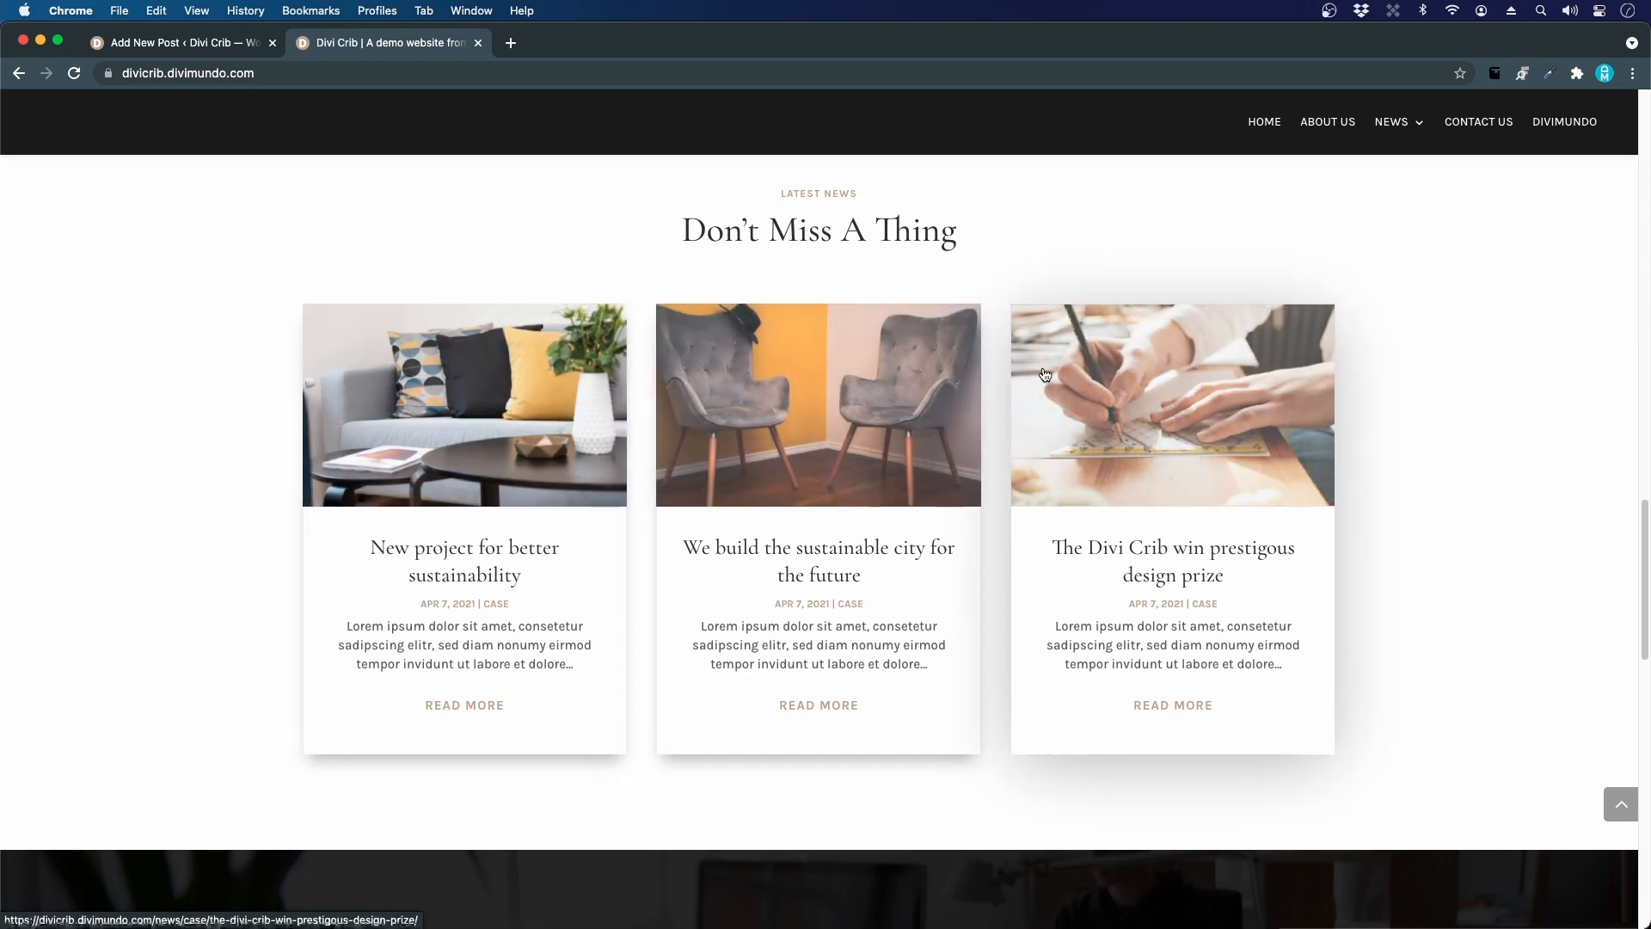
pyautogui.moveTo(413, 426)
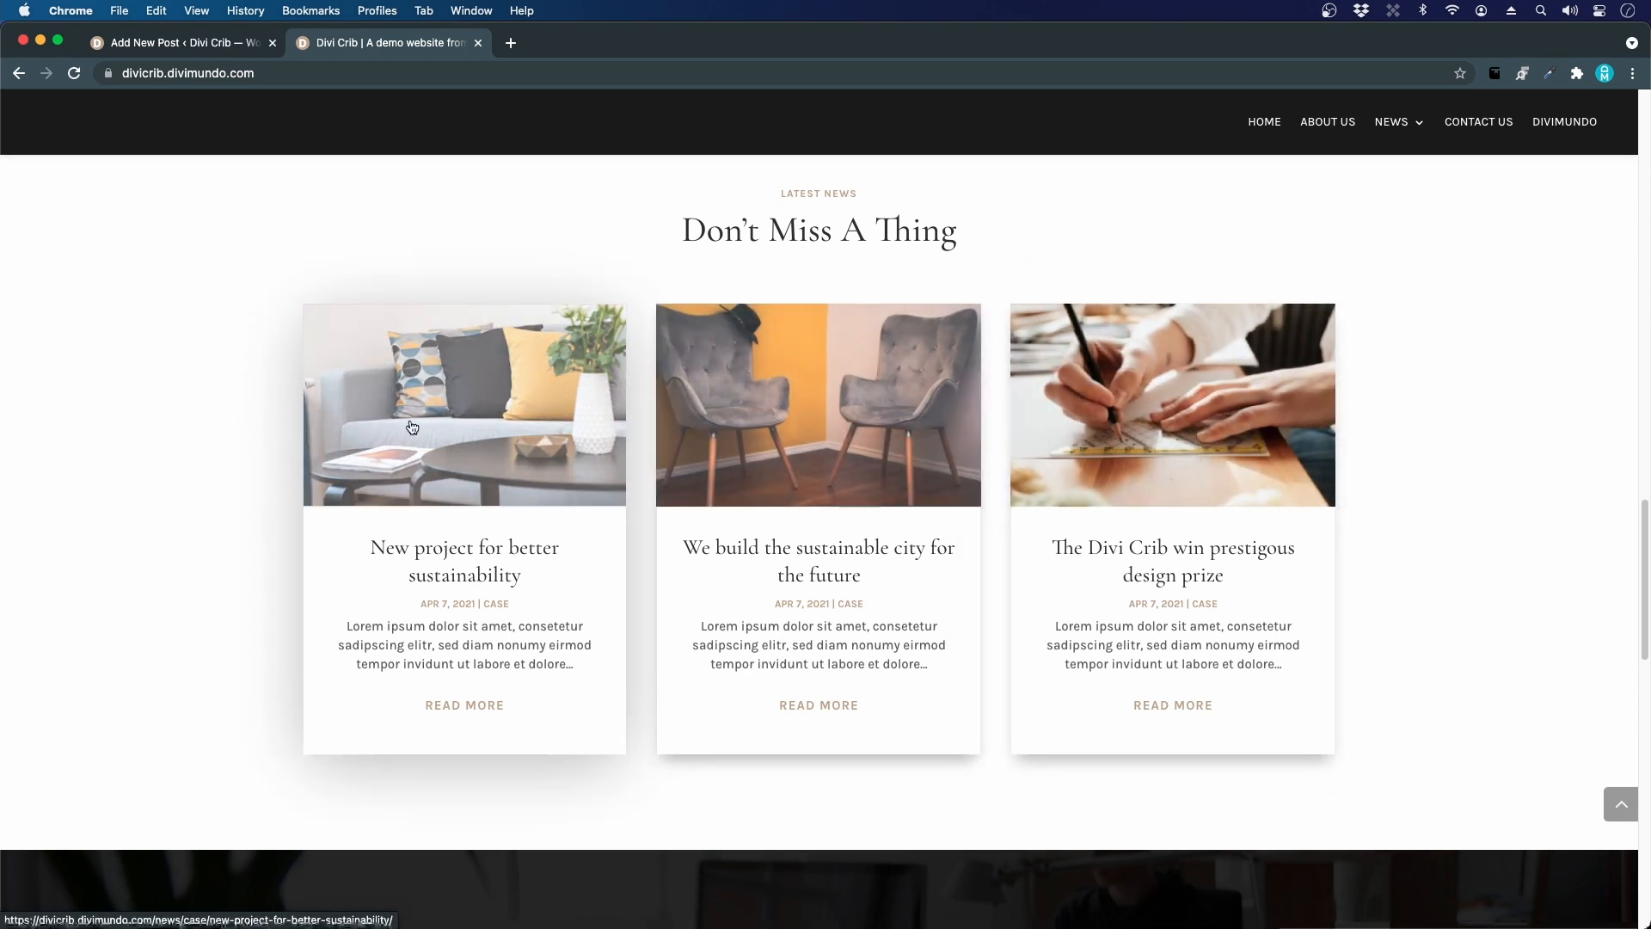
pyautogui.click(1392, 121)
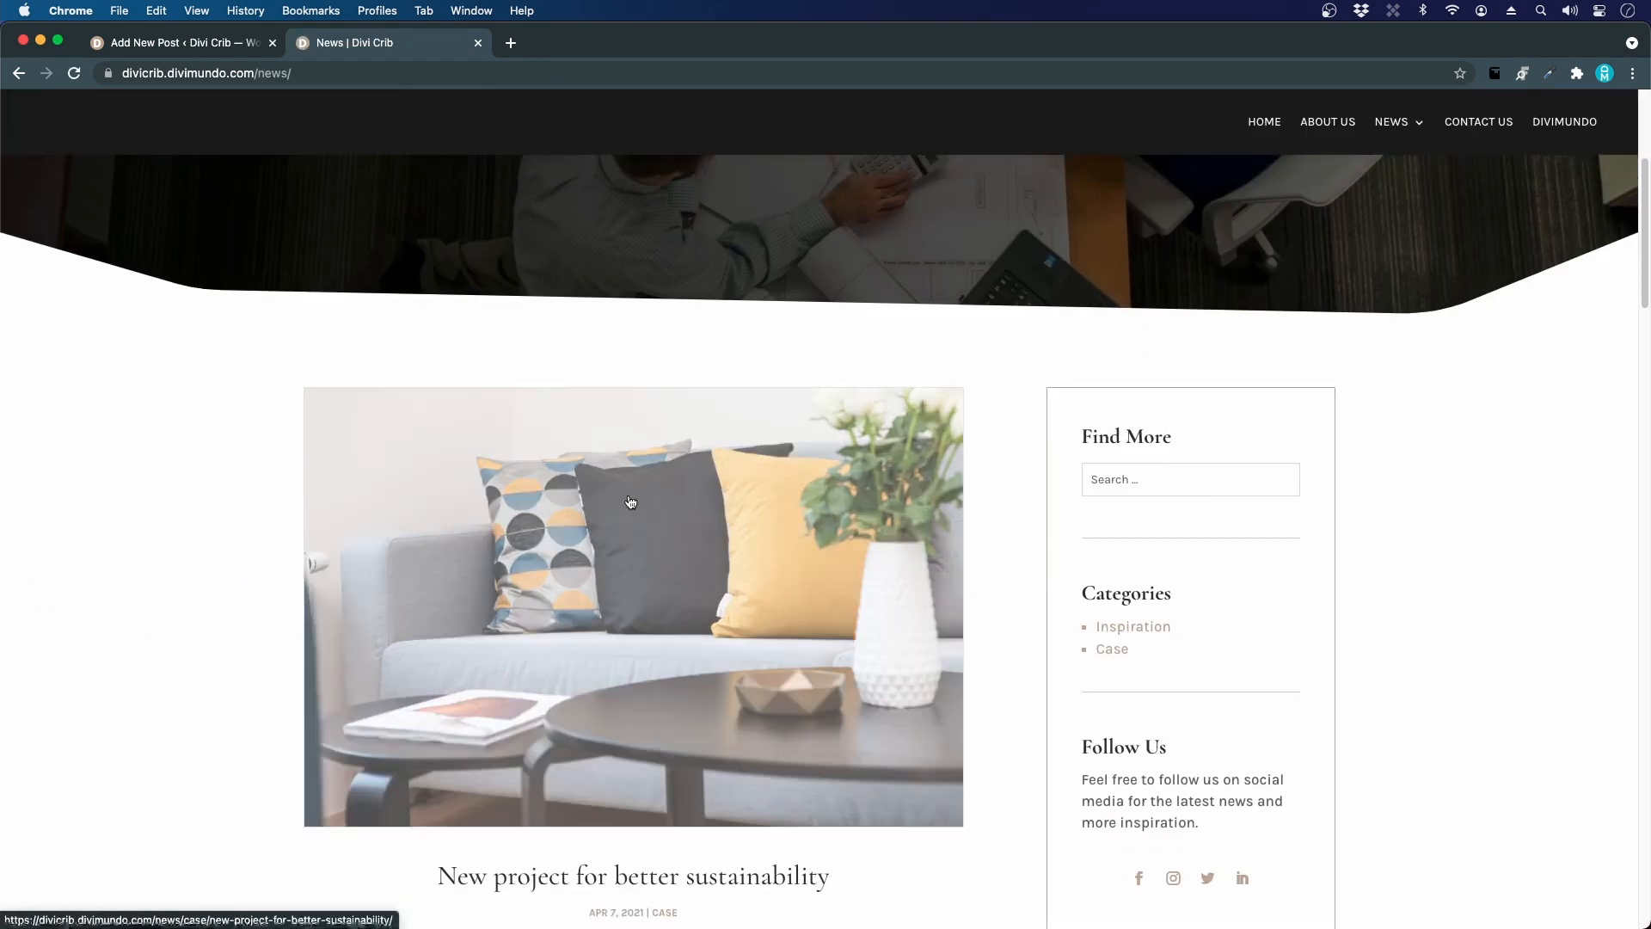
pyautogui.scroll(-3)
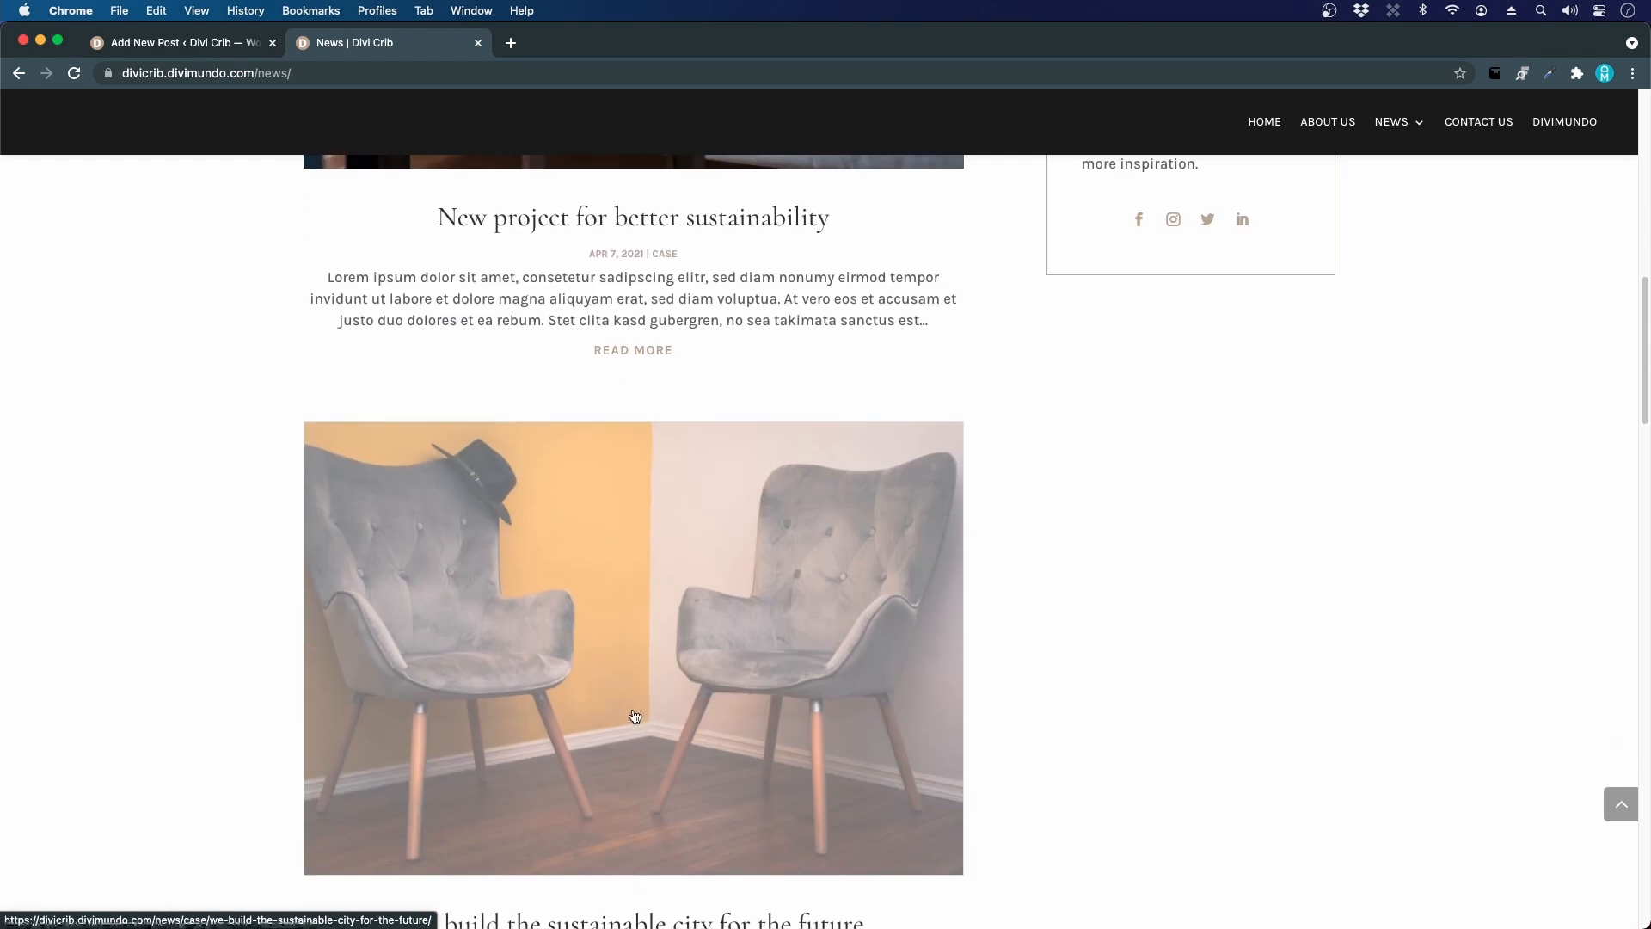
pyautogui.click(179, 43)
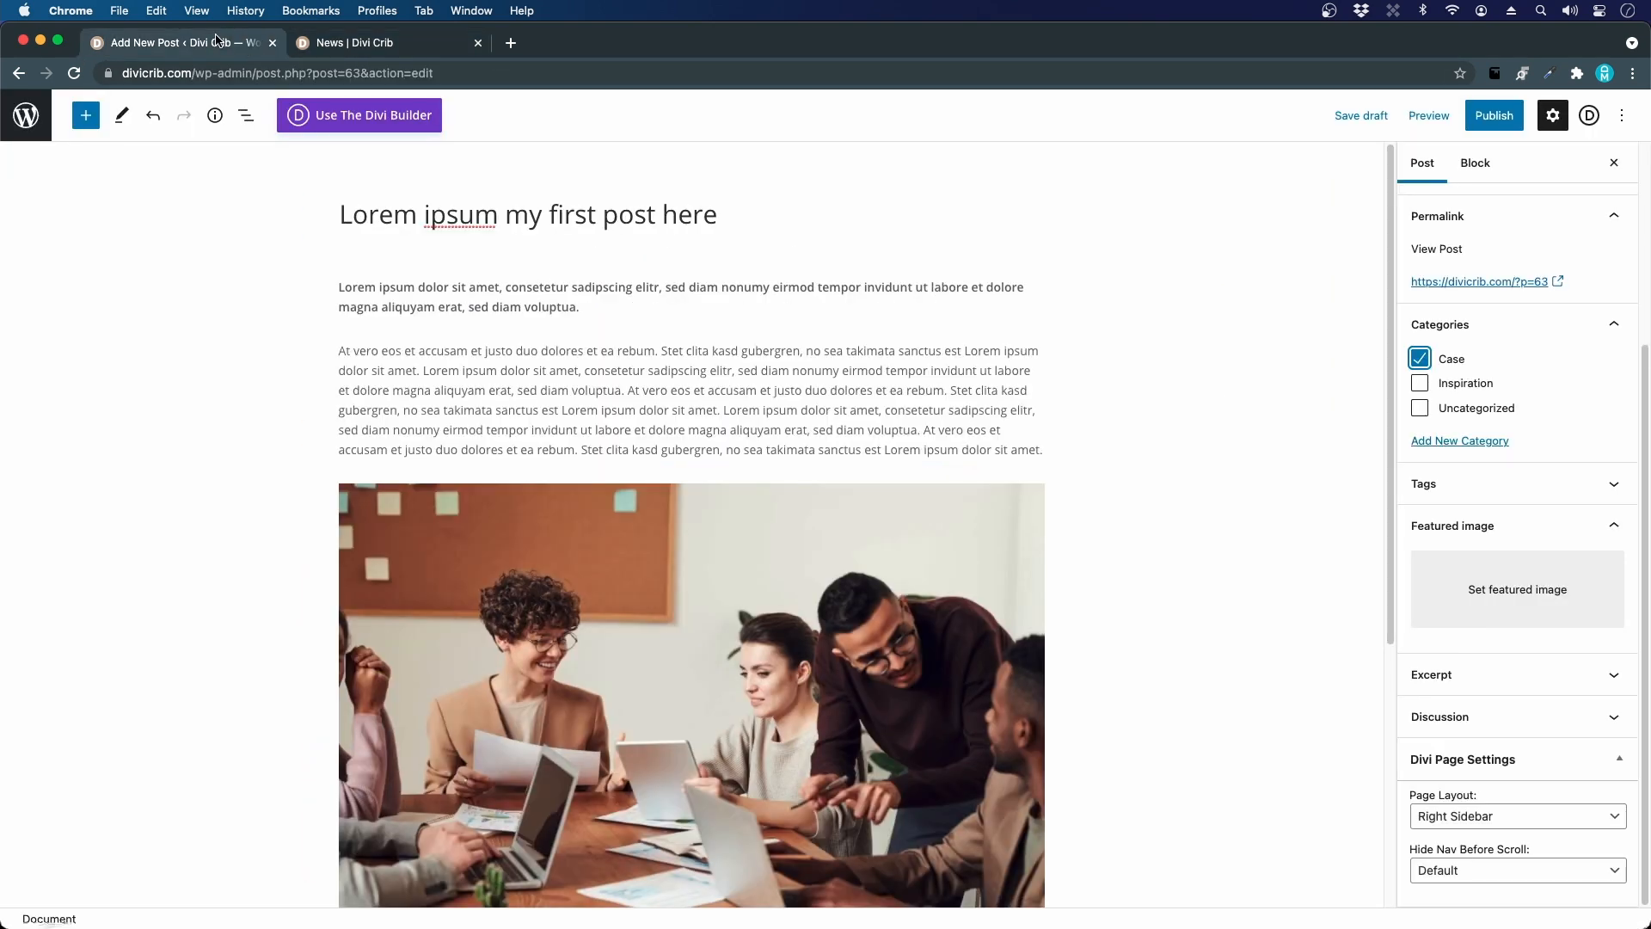
pyautogui.moveTo(1517, 589)
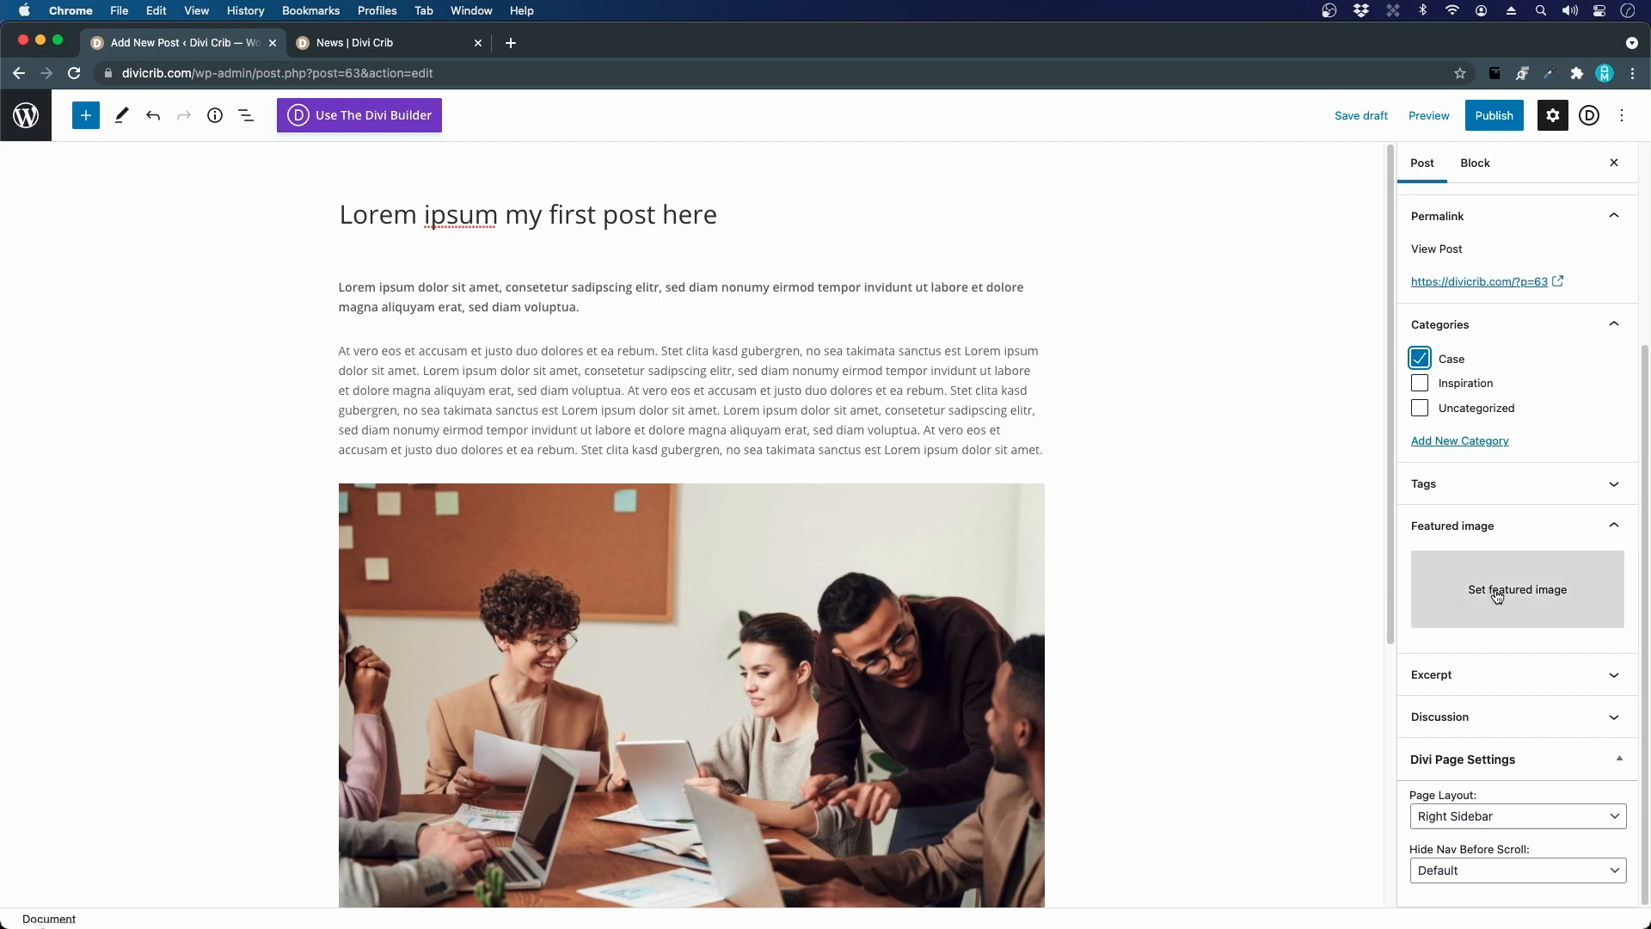
# Step: Set the drawing-hands photo as the featured image and publish the post
pyautogui.click(1516, 589)
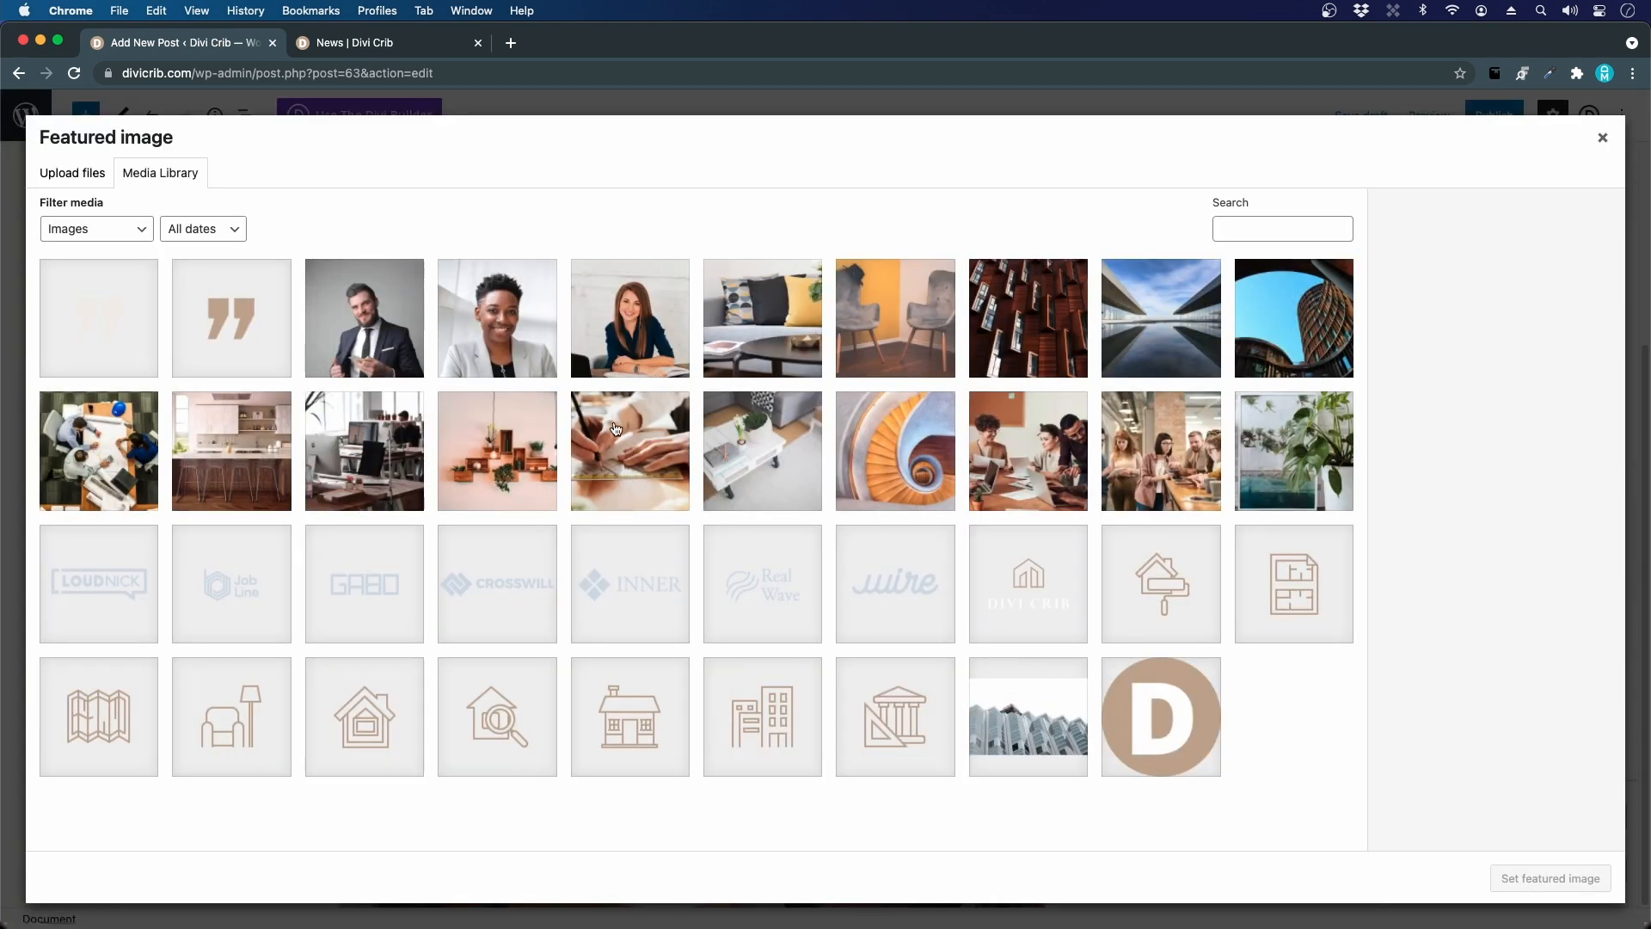
pyautogui.click(1549, 877)
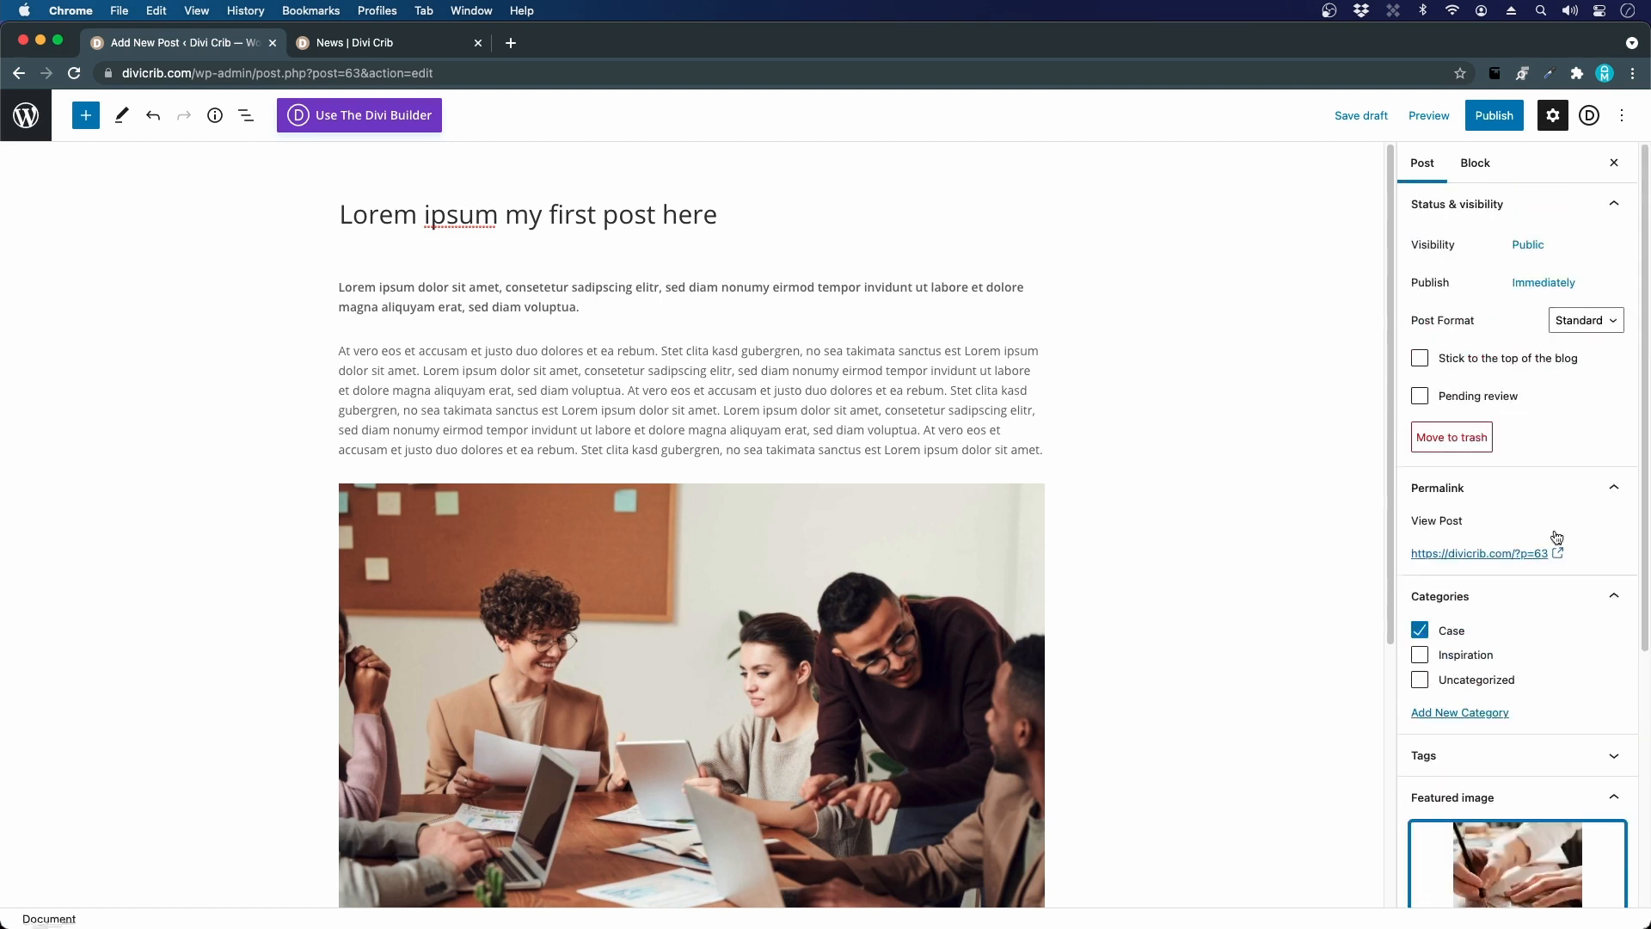
pyautogui.click(1493, 114)
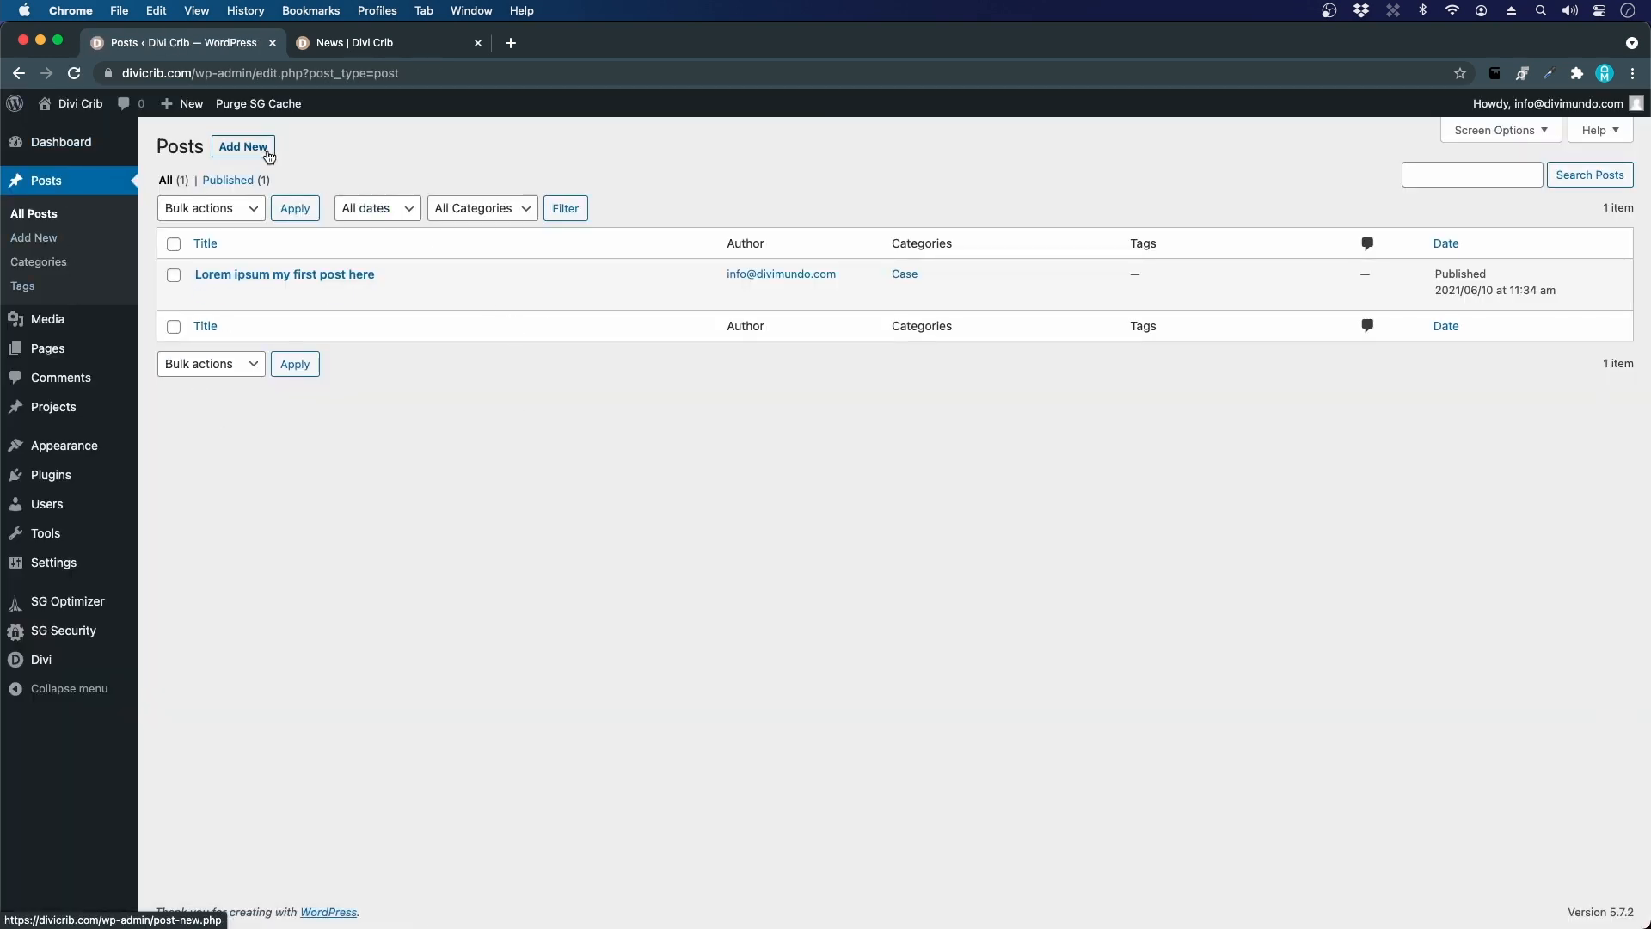
# Step: Create a new post titled 'Our second news article lorem ipsum' in the default editor
pyautogui.click(243, 146)
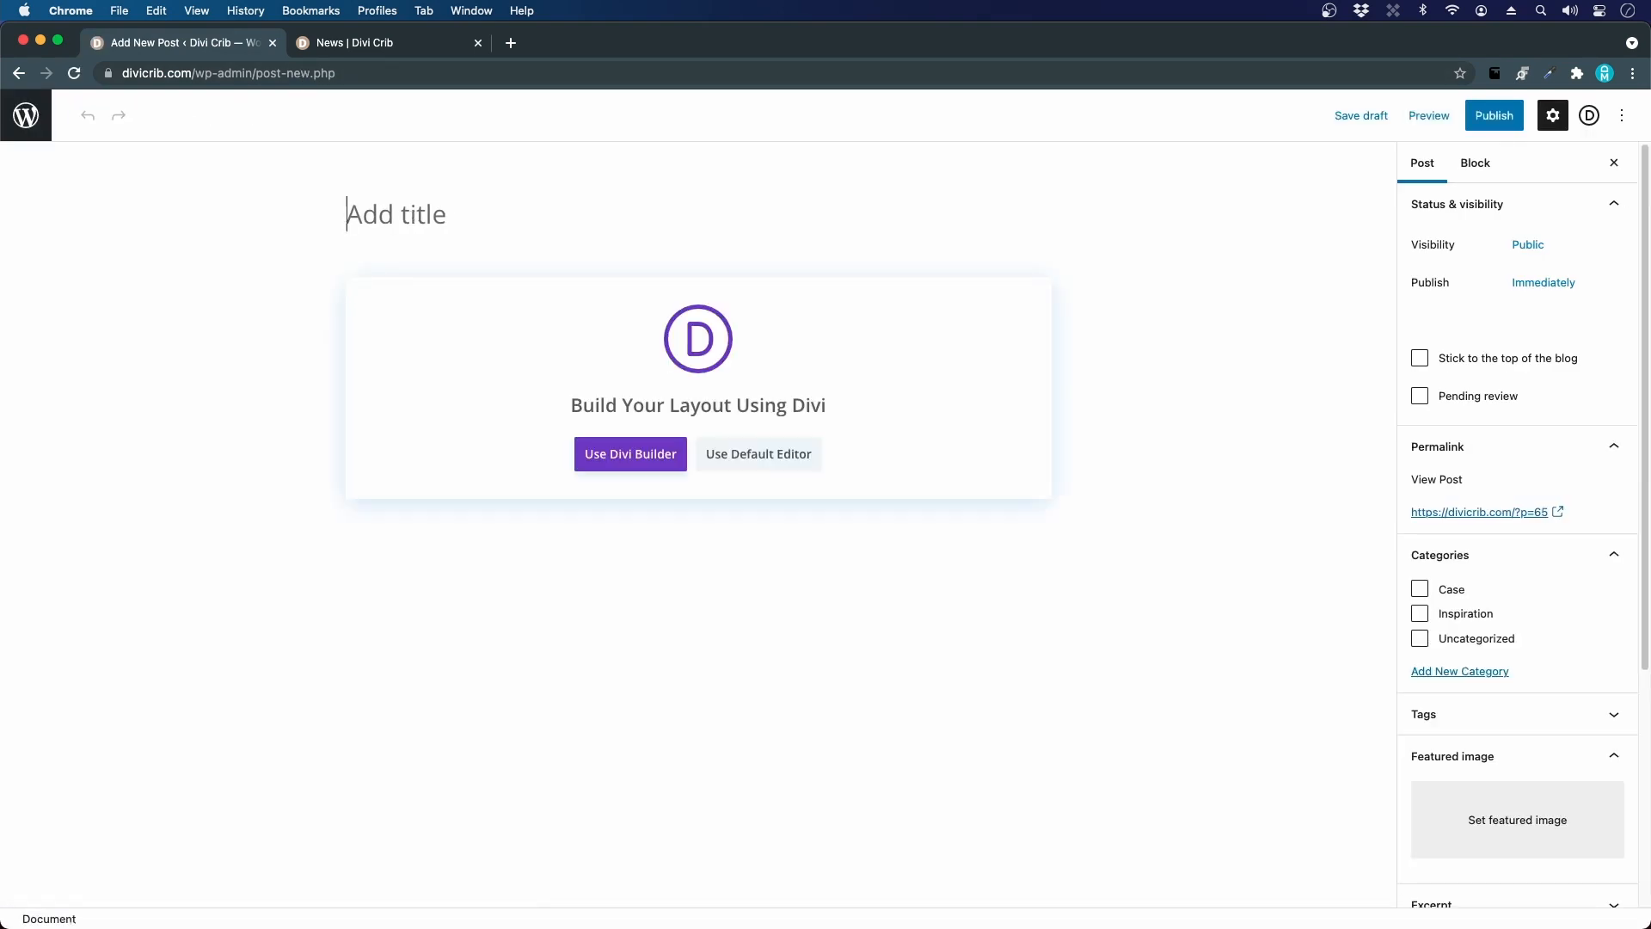
pyautogui.write('Our second news')
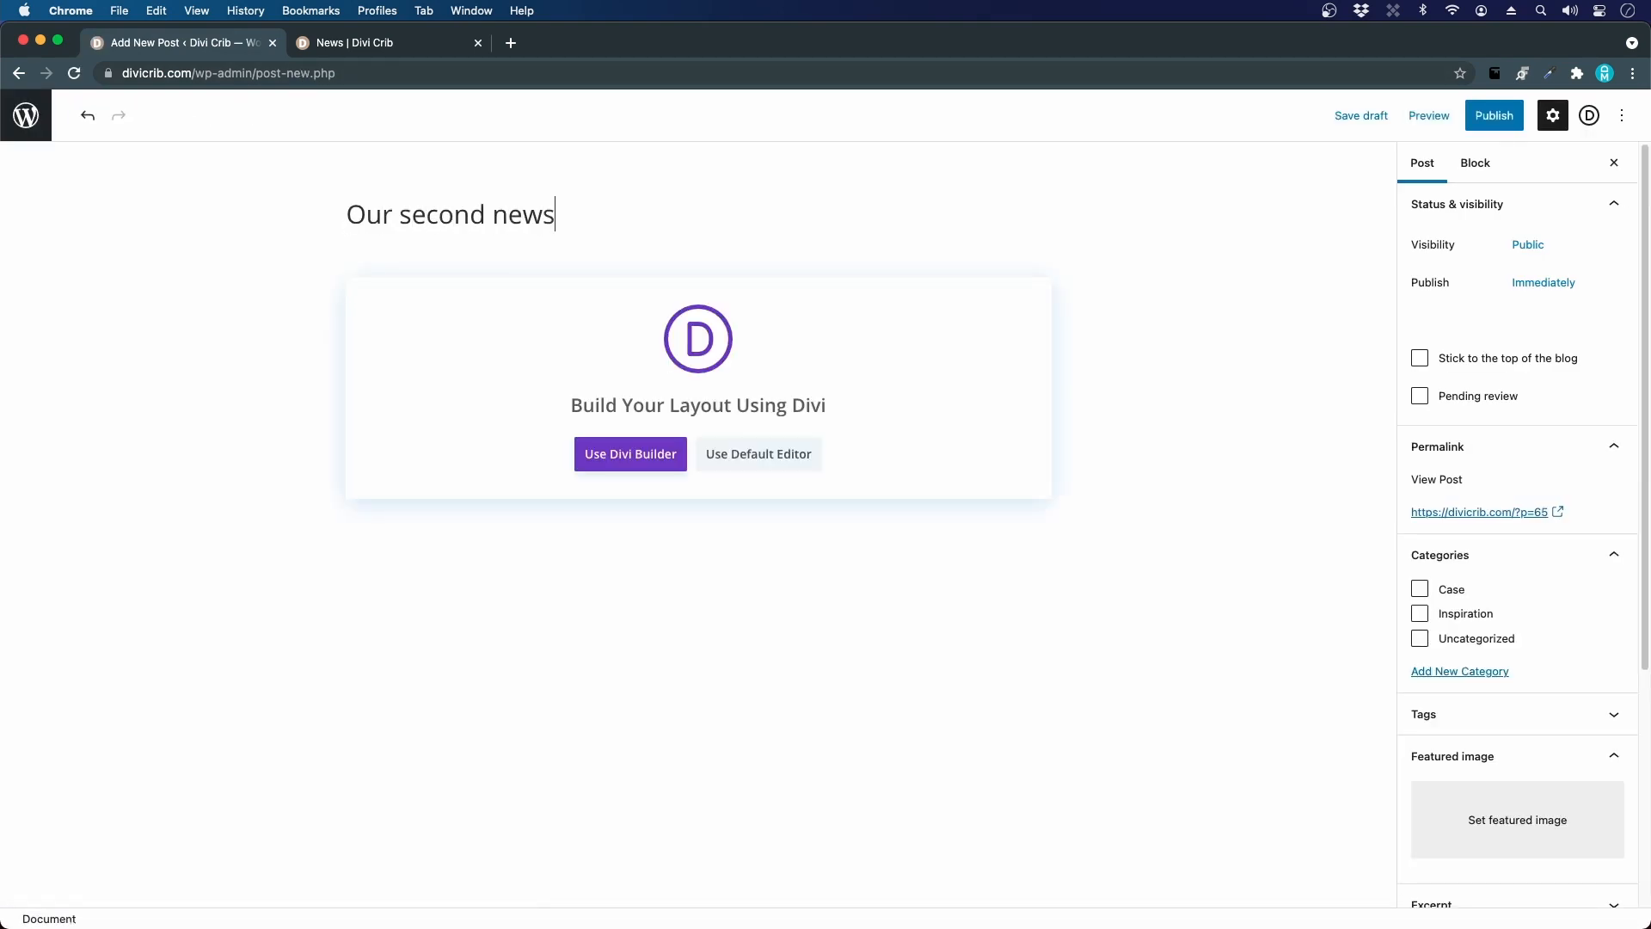
pyautogui.write('article lorem up')
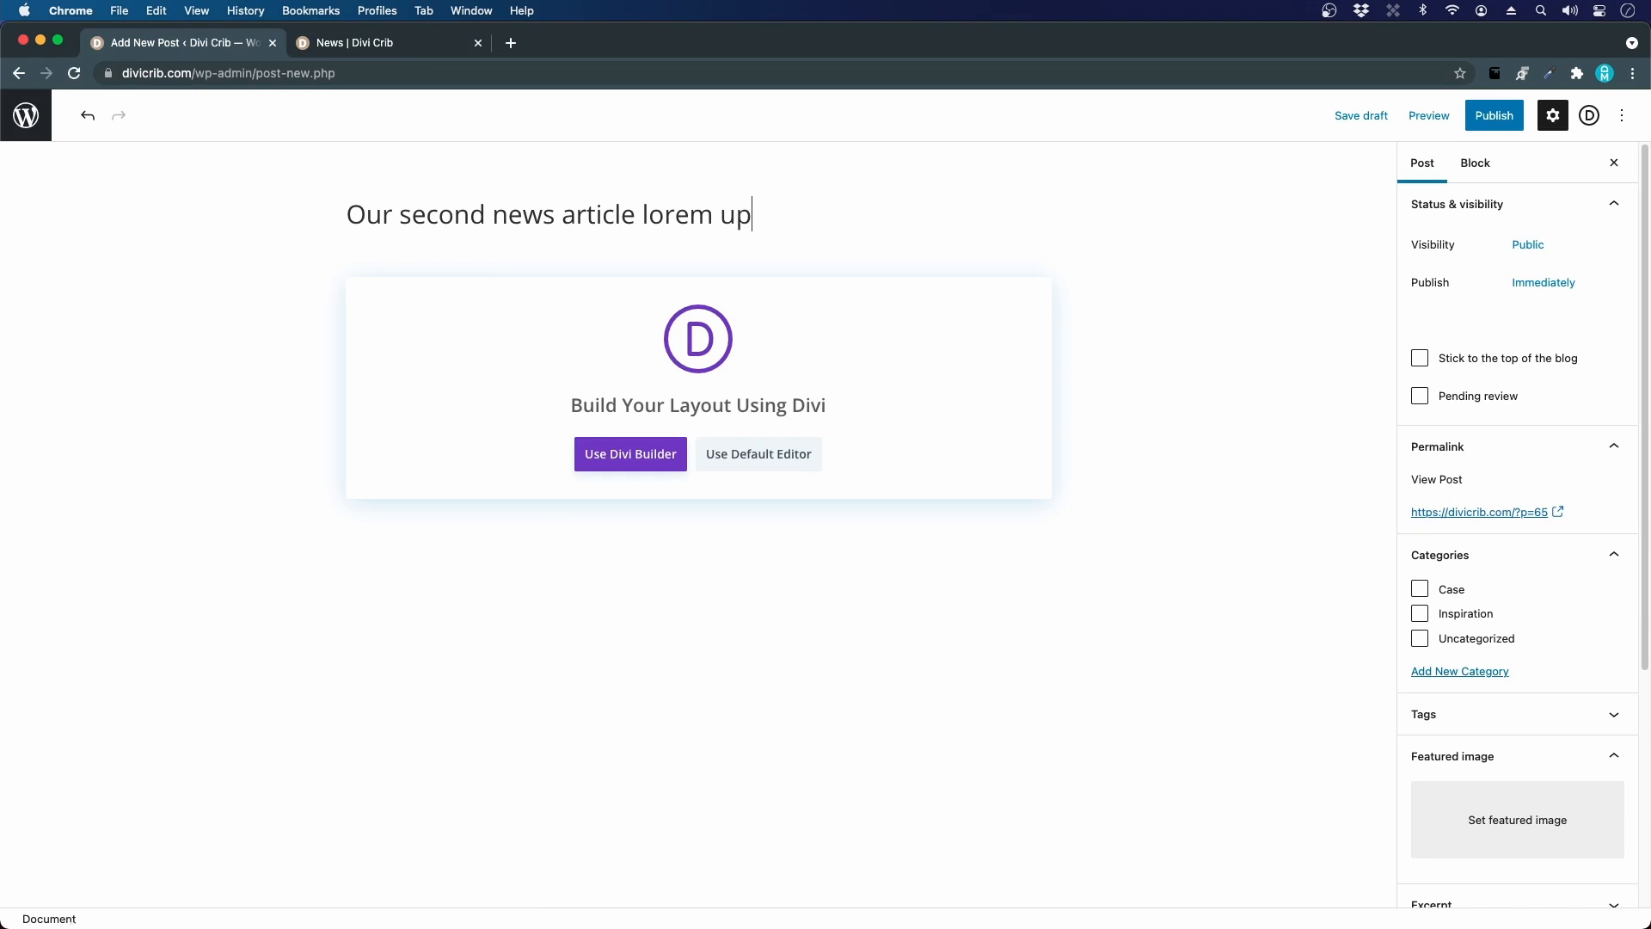
pyautogui.write('ipsum')
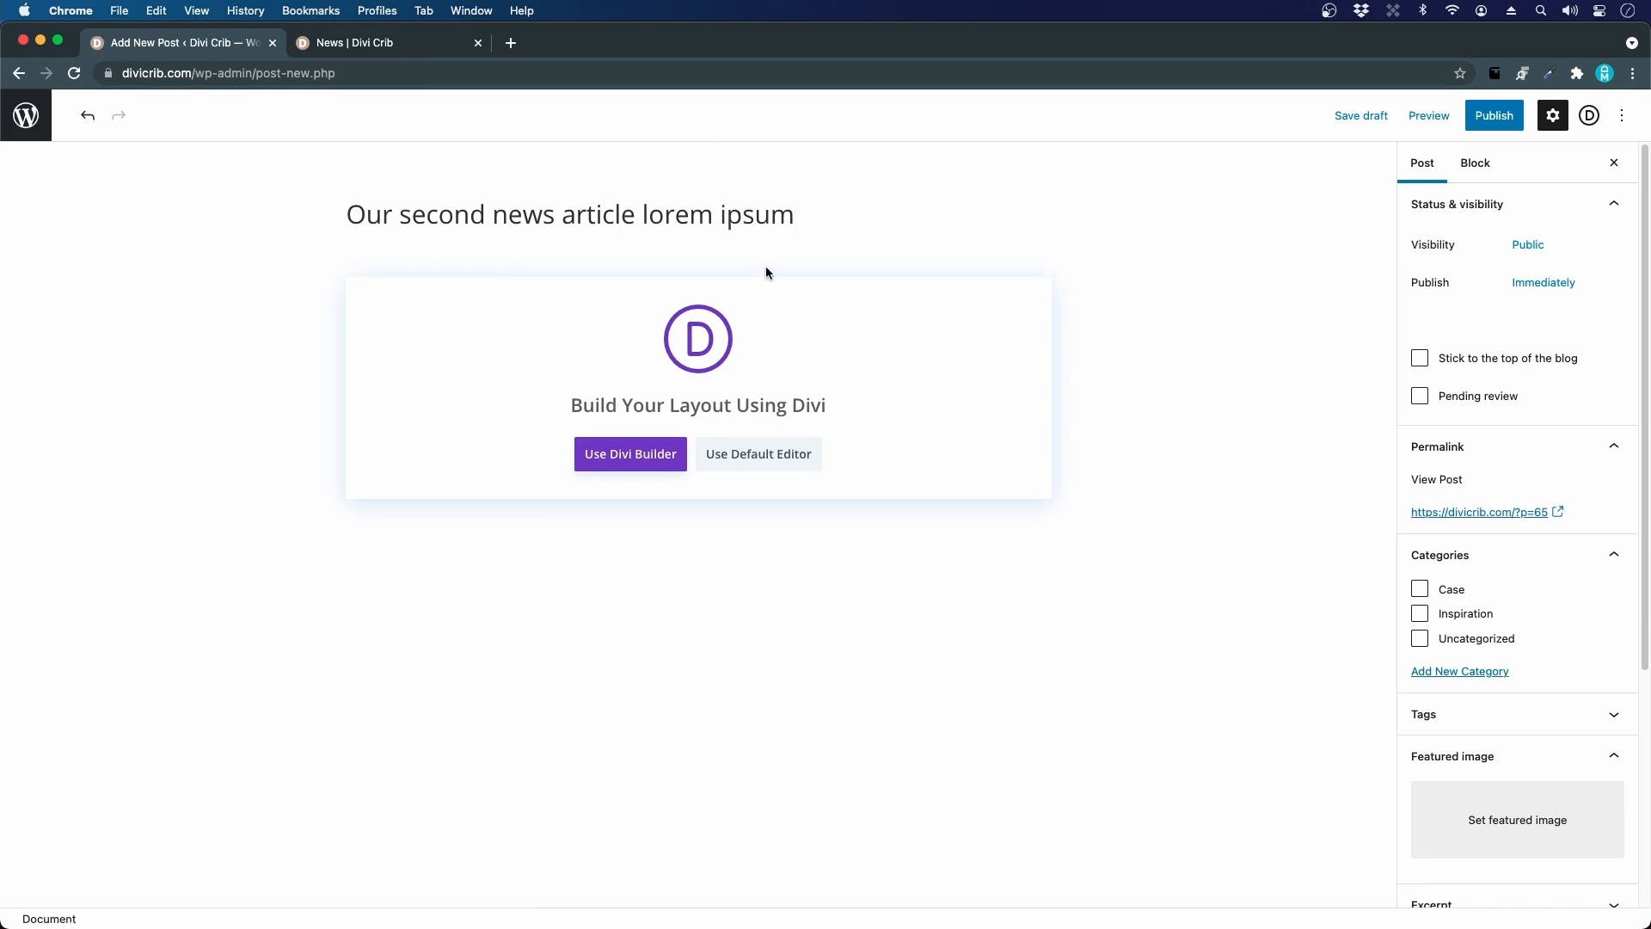
pyautogui.click(757, 454)
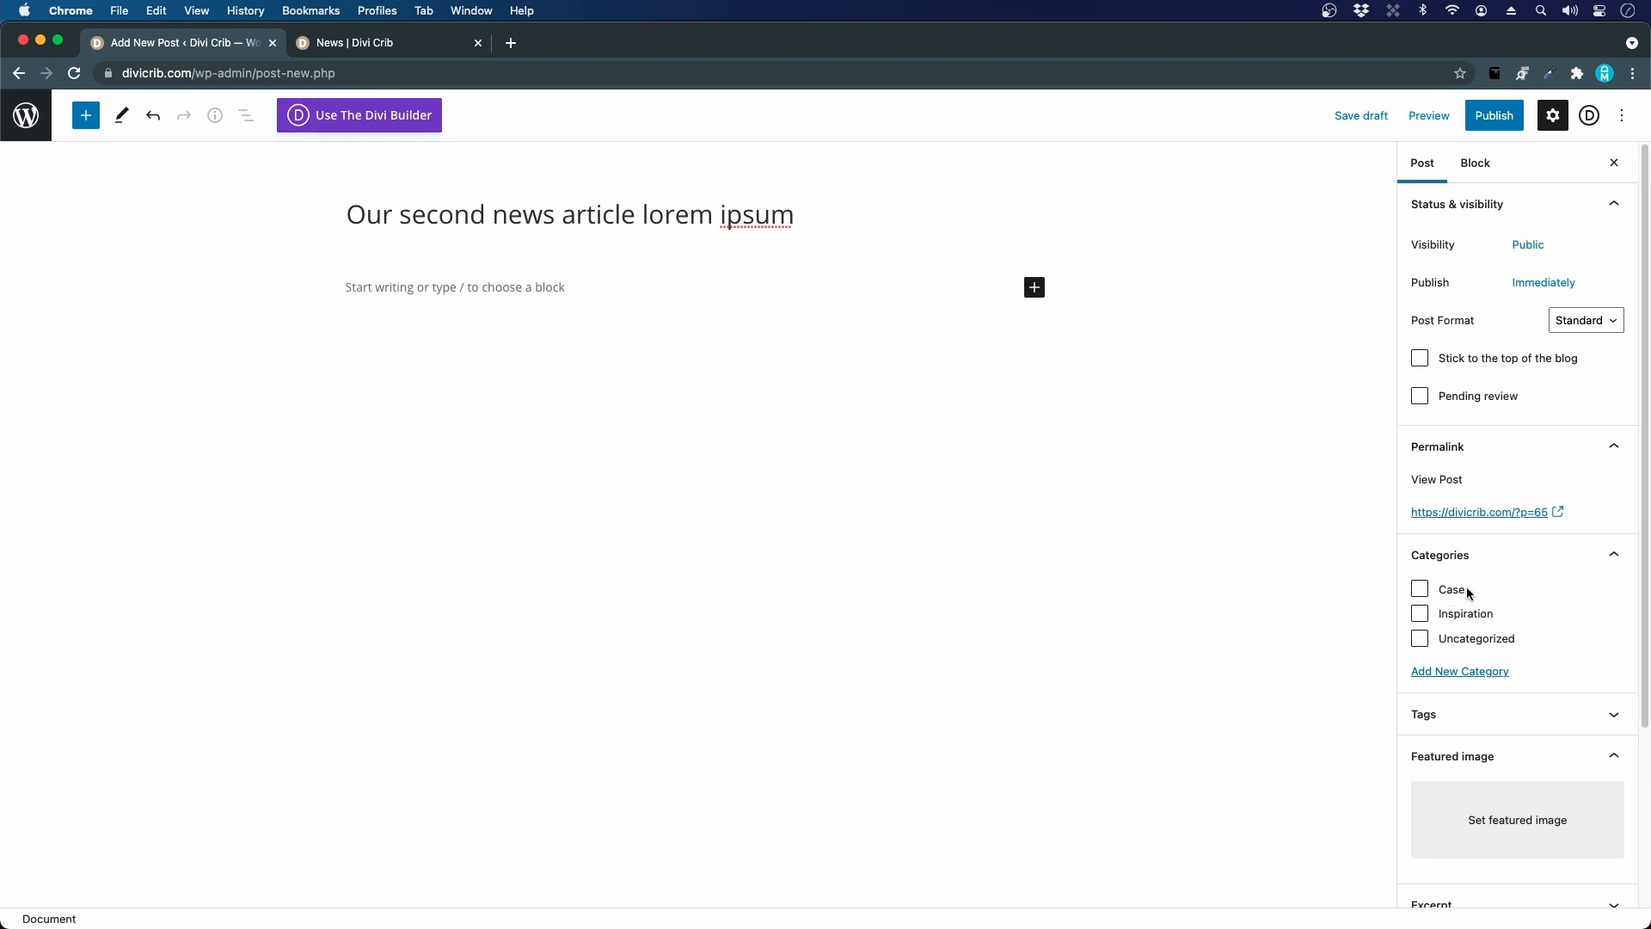
# Step: File the post under Inspiration, set the kitchen photo as featured image, and publish it
pyautogui.click(1419, 613)
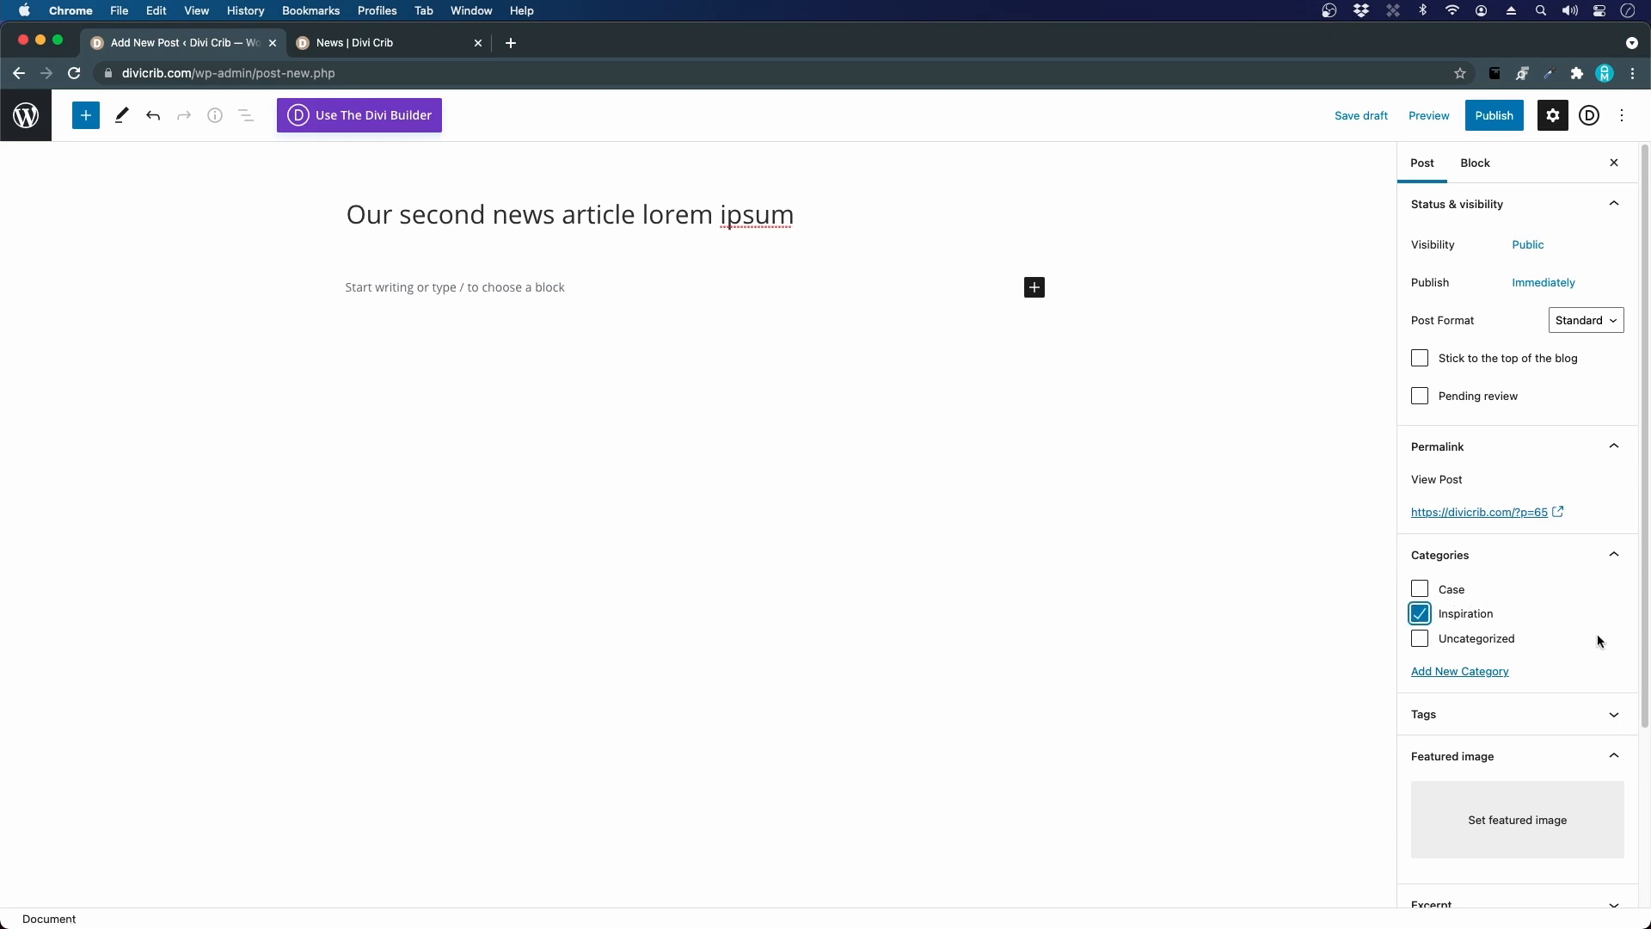
pyautogui.click(1517, 819)
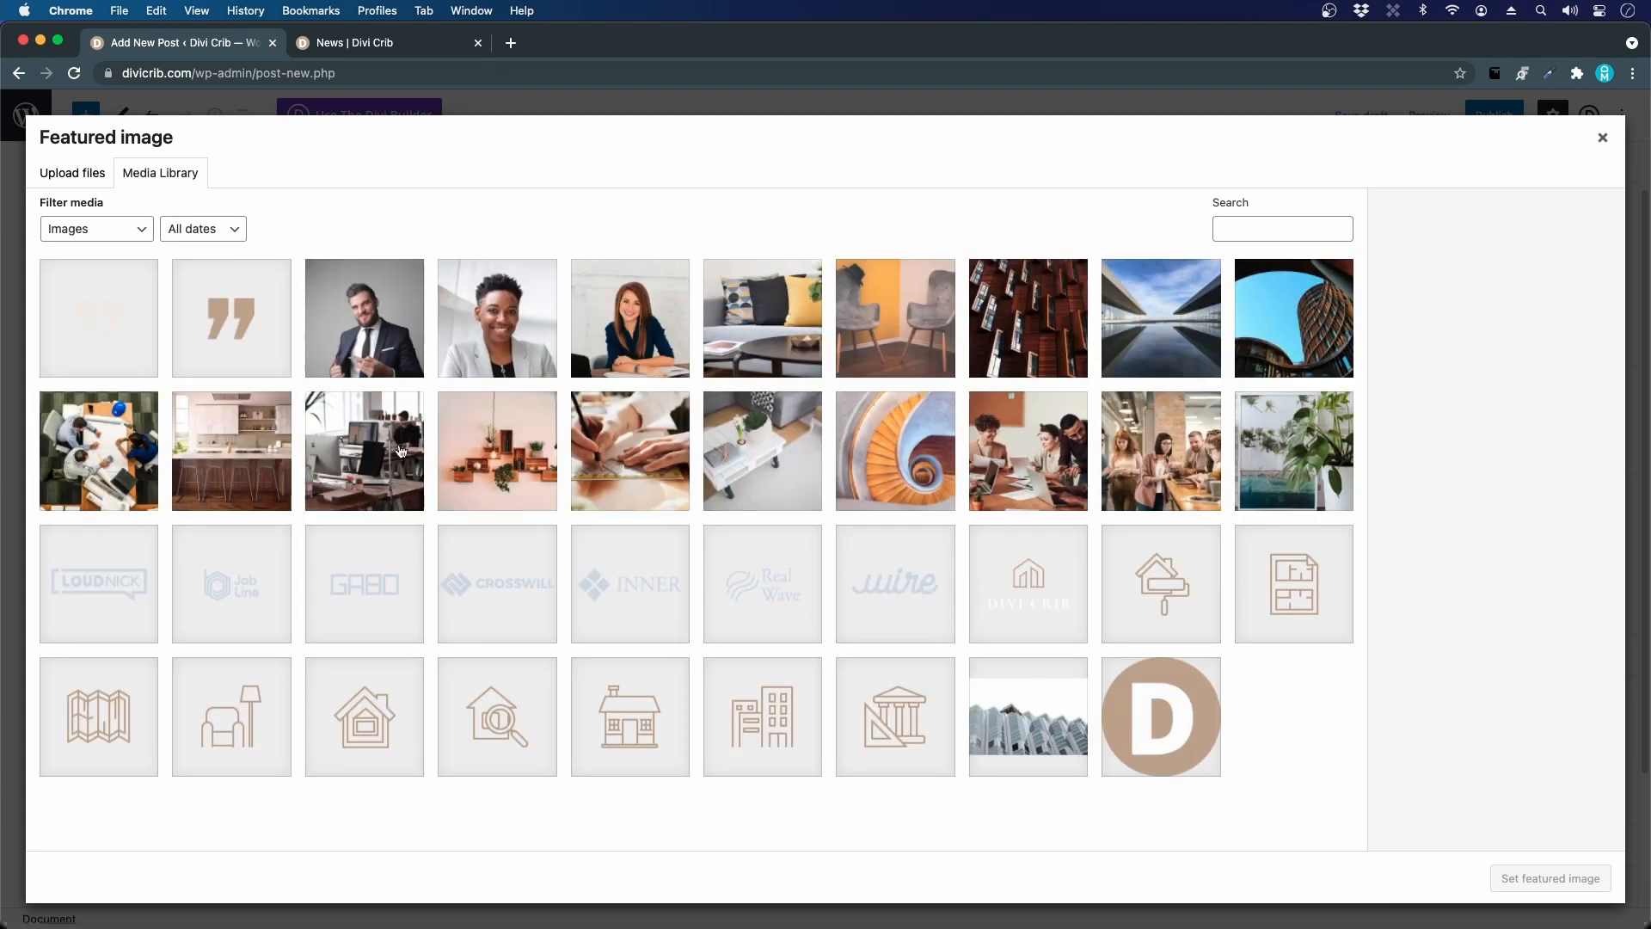
pyautogui.click(231, 450)
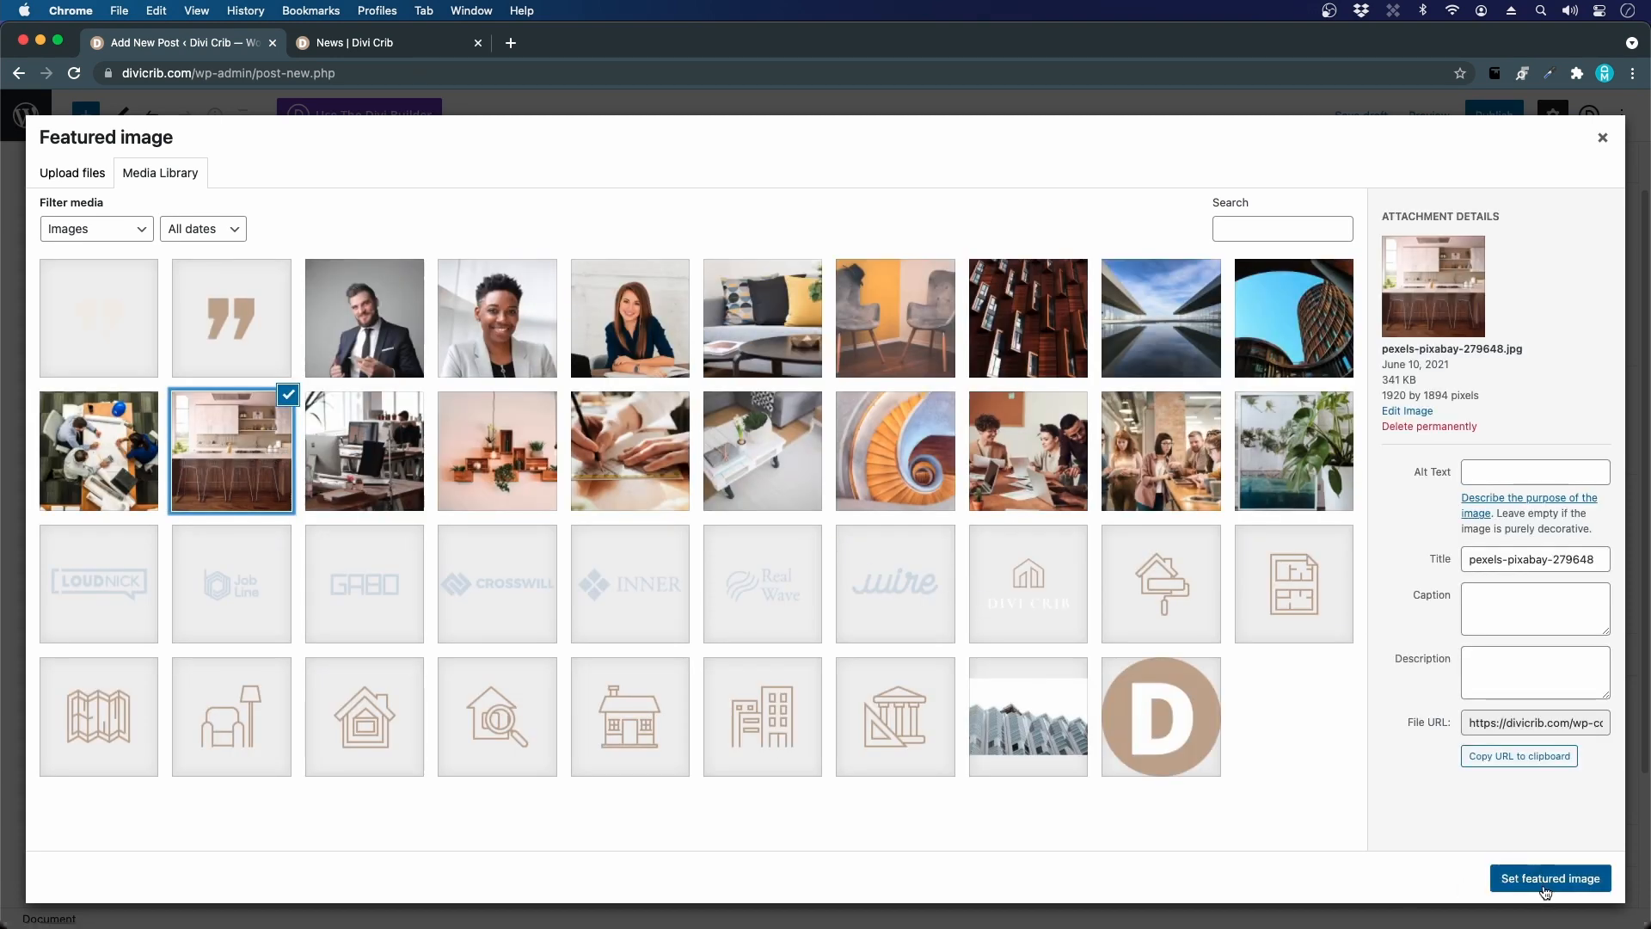
pyautogui.click(1549, 878)
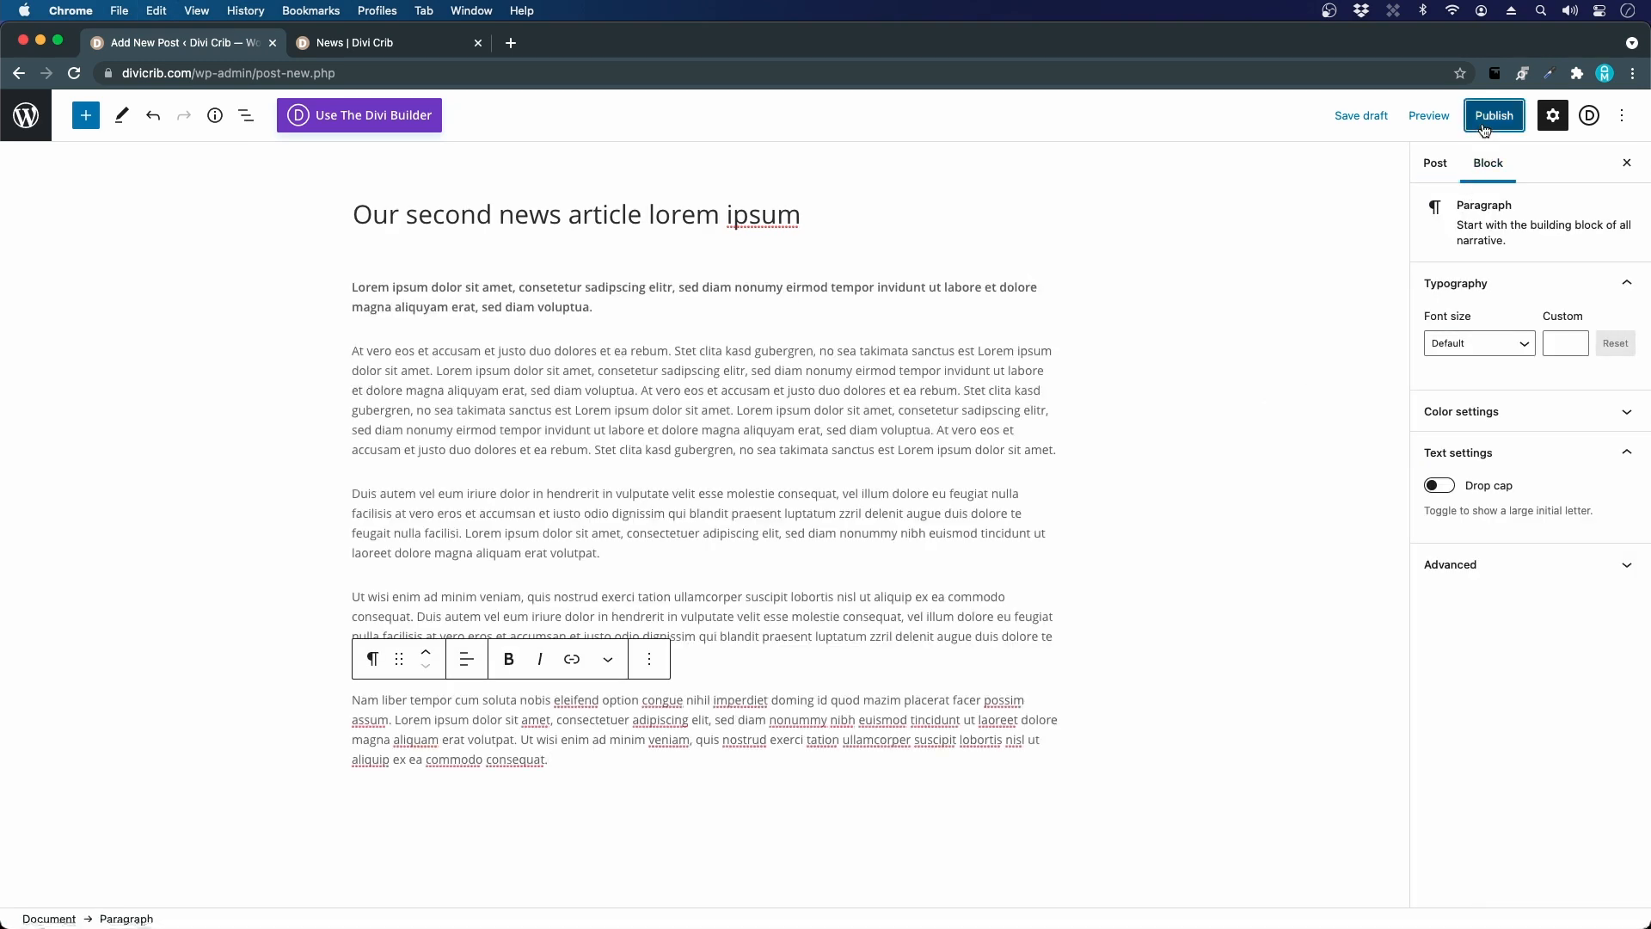
pyautogui.click(1493, 114)
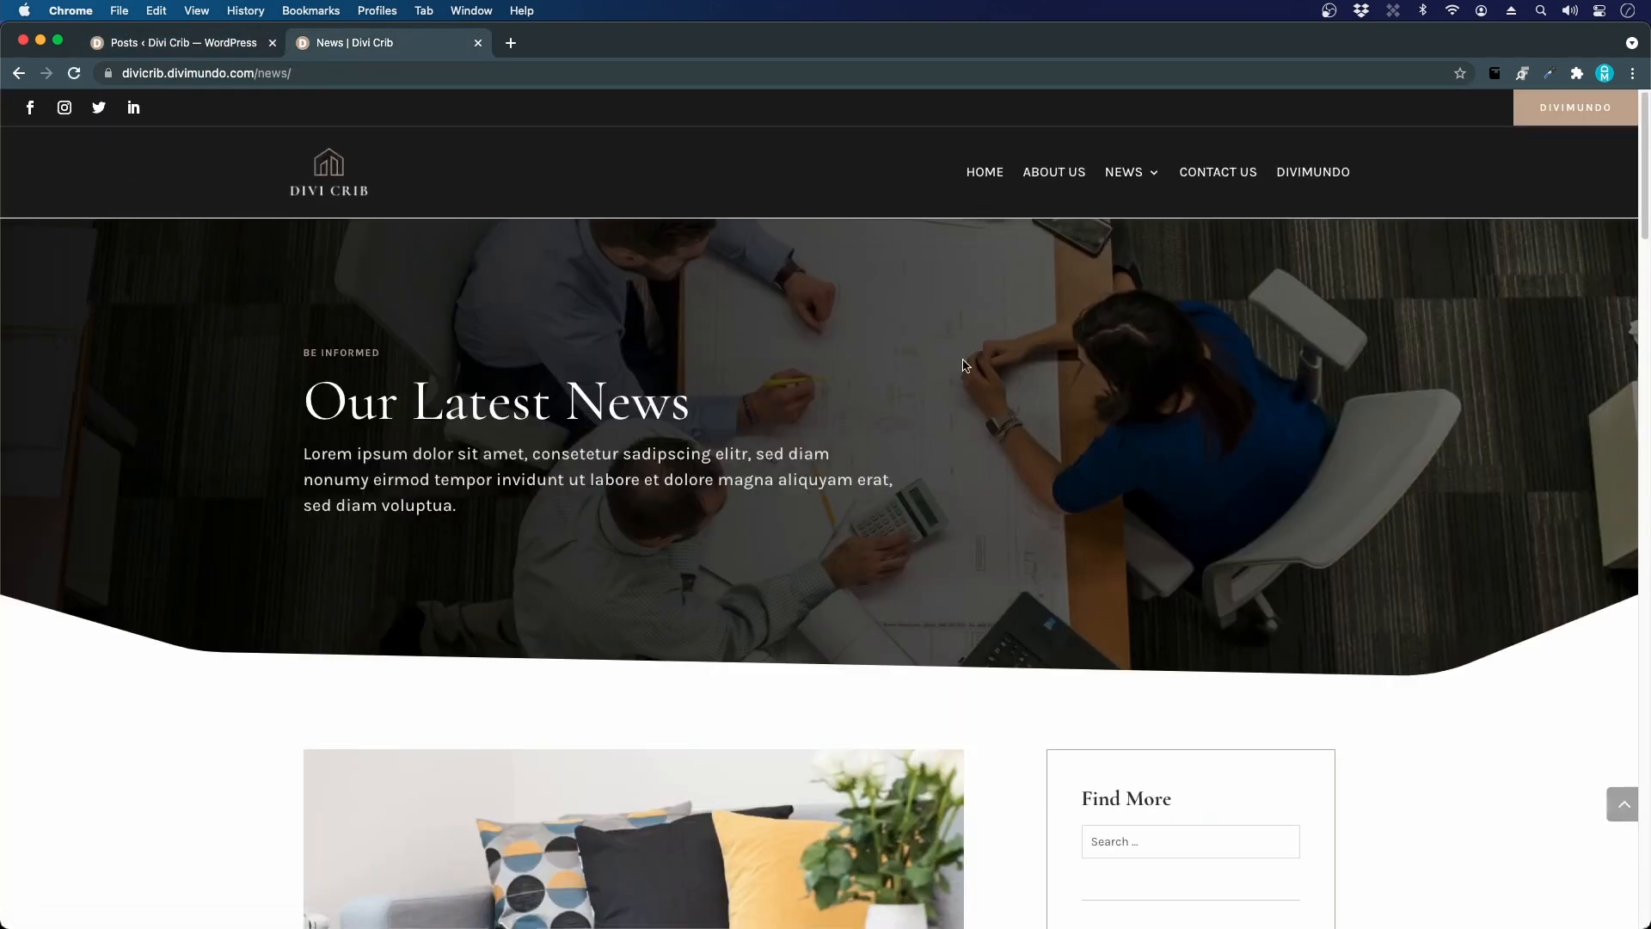
# Step: Scroll down to review the six published posts, three in Case and three in Inspiration
pyautogui.scroll(-3)
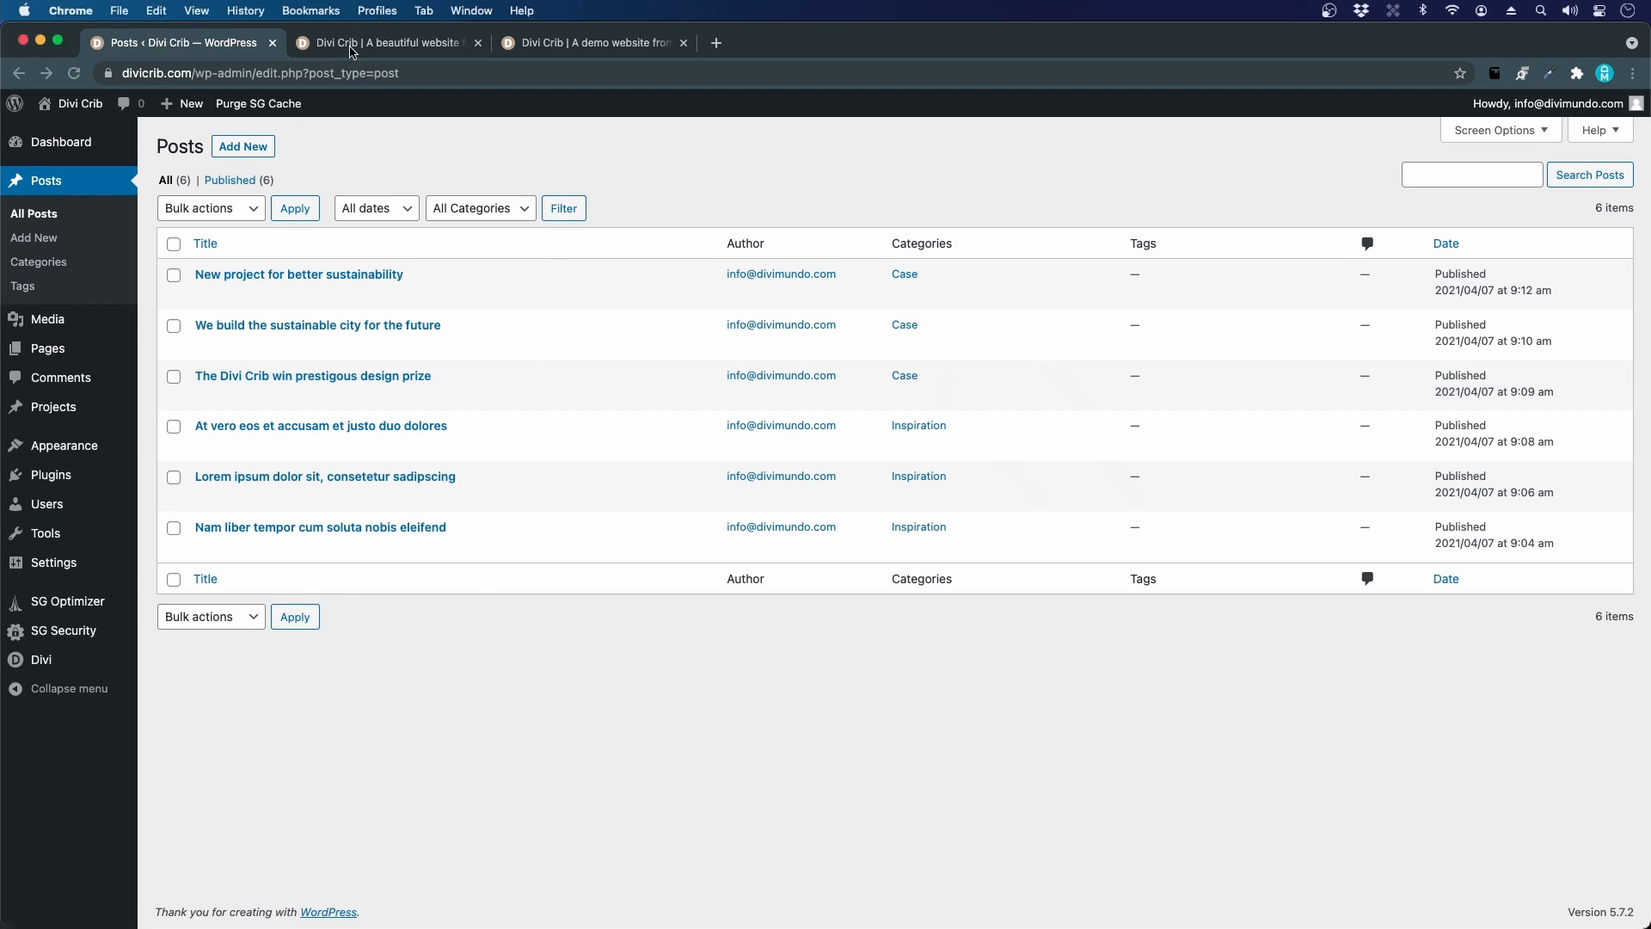
# Step: On the live blog, open and skim 'We build the sustainable city for the future'
pyautogui.click(386, 42)
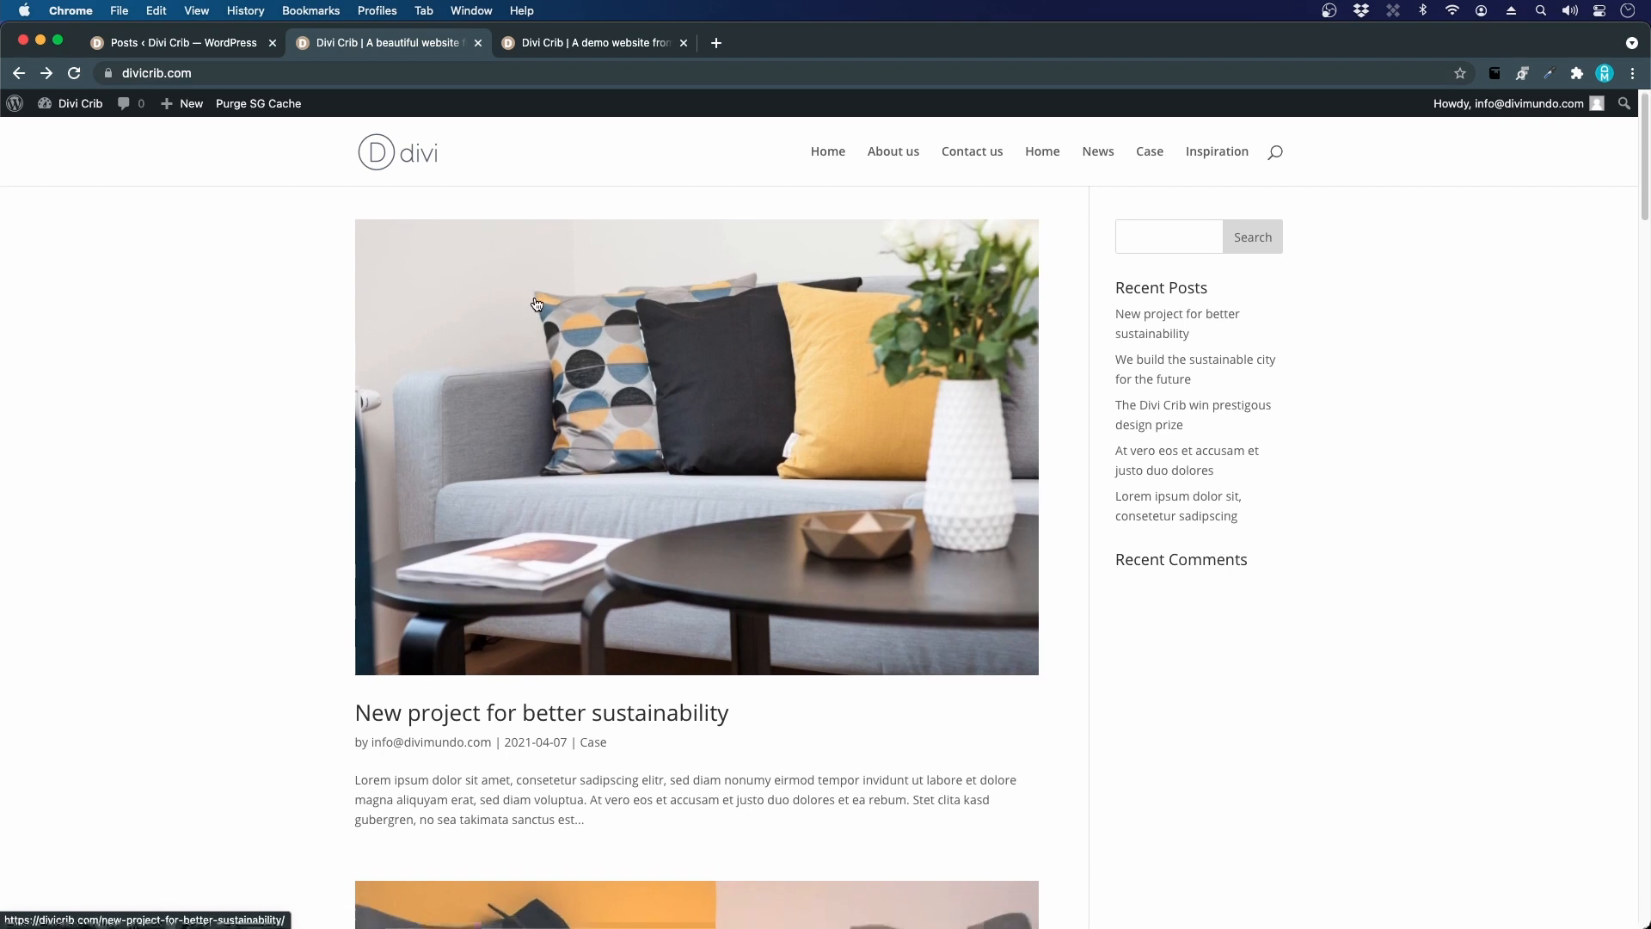
pyautogui.scroll(-3)
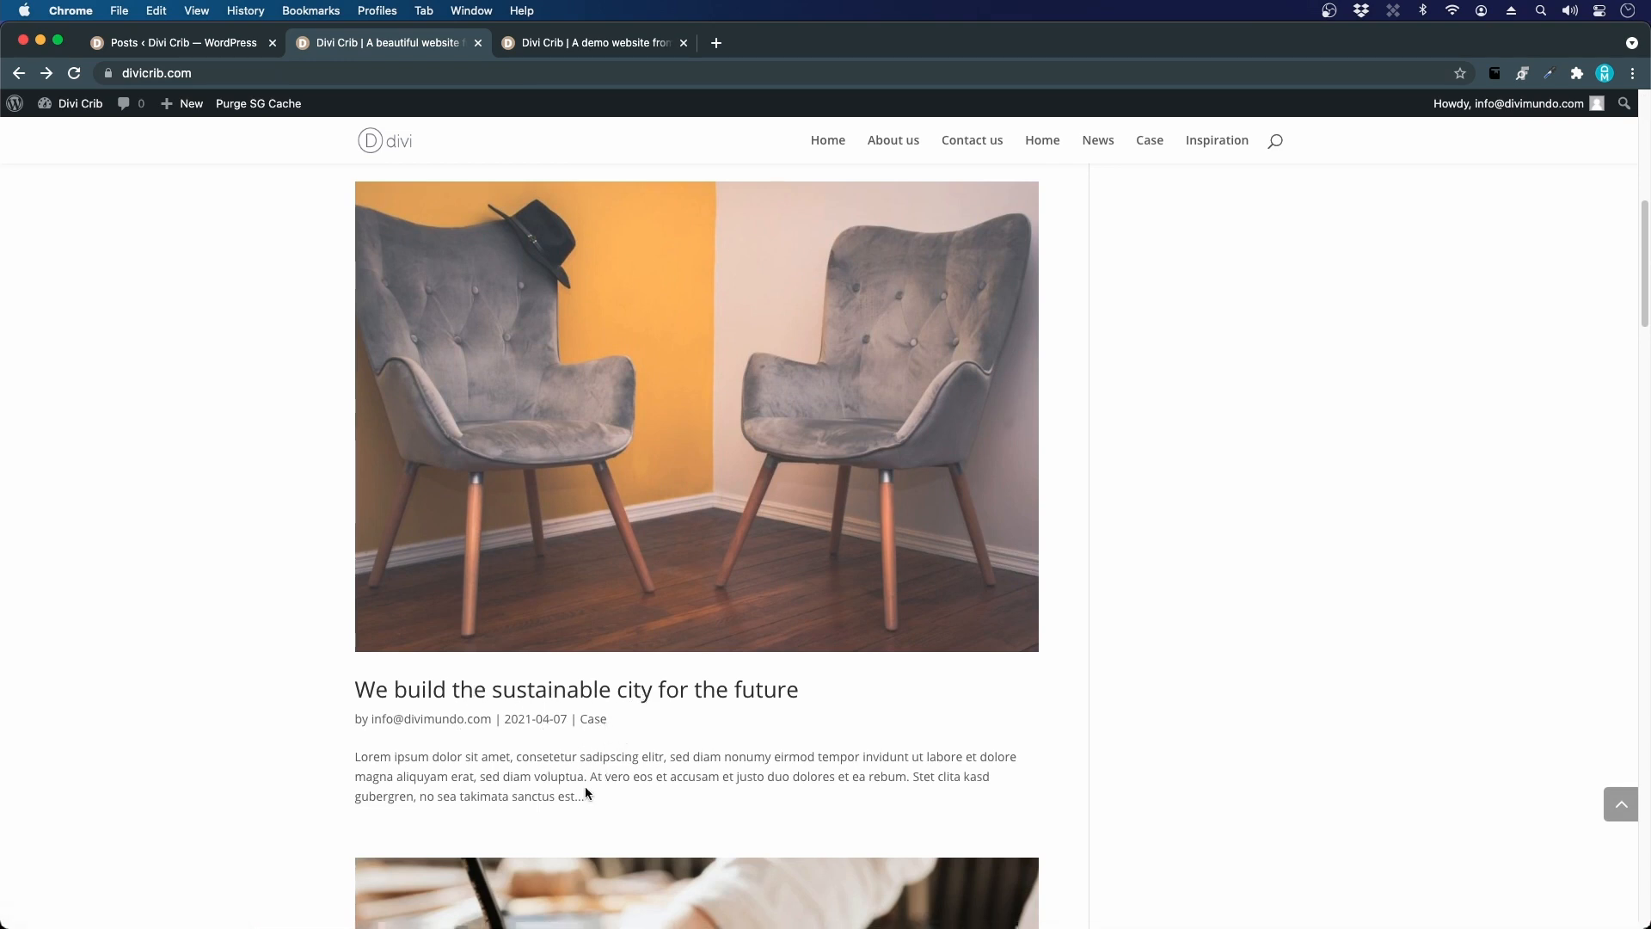
pyautogui.moveTo(381, 460)
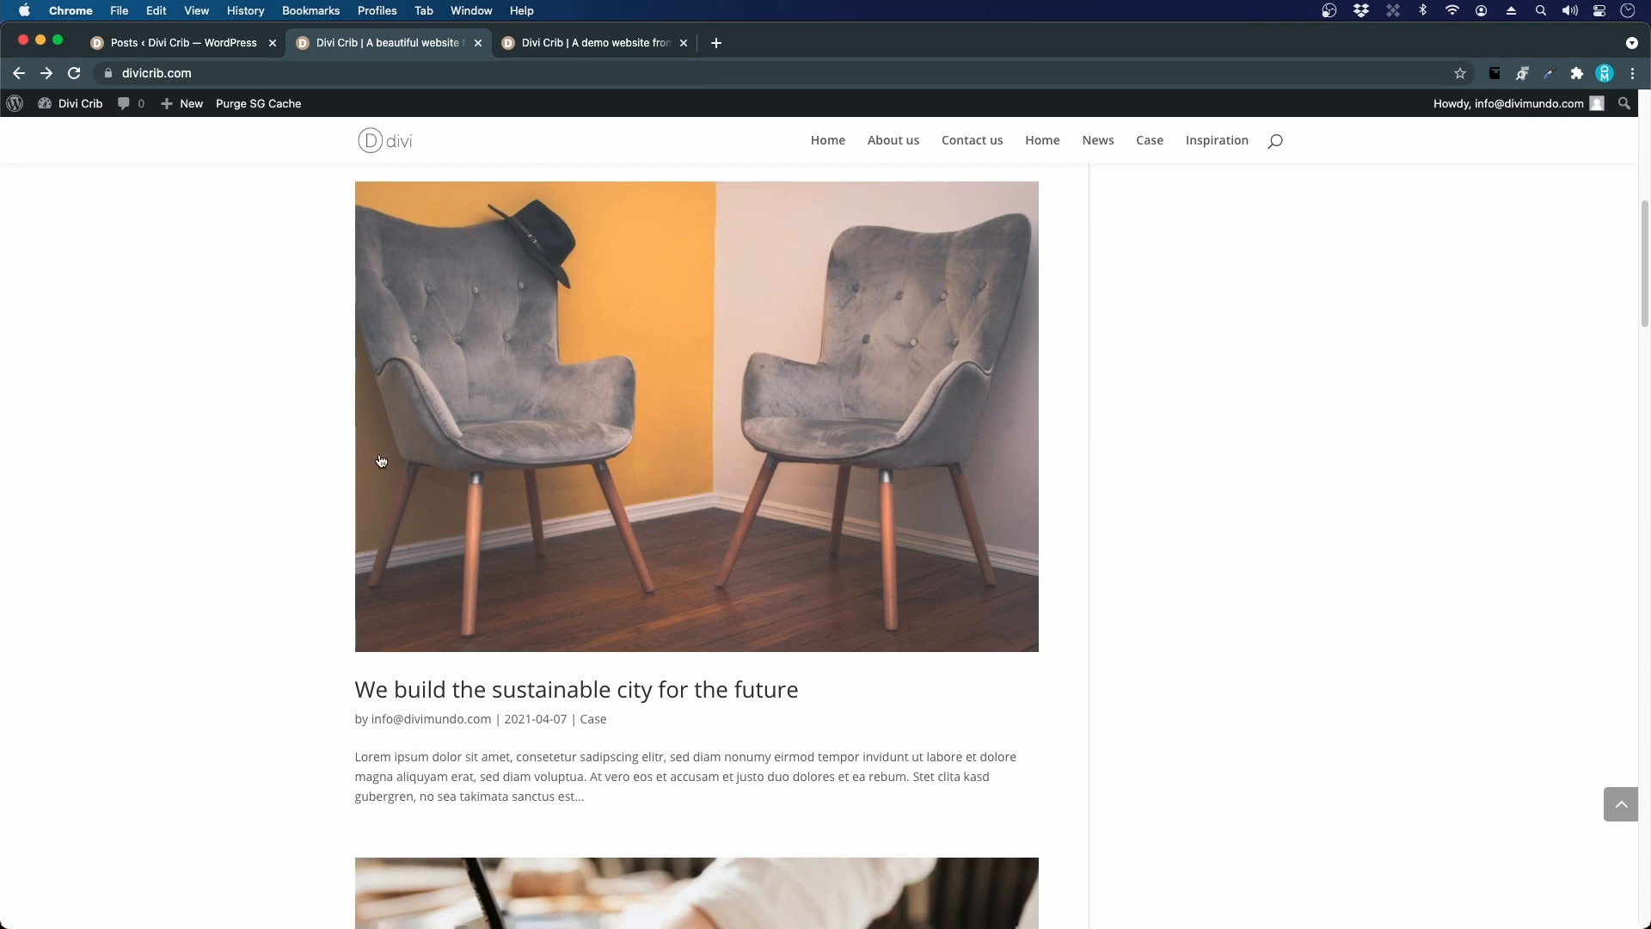
pyautogui.click(577, 689)
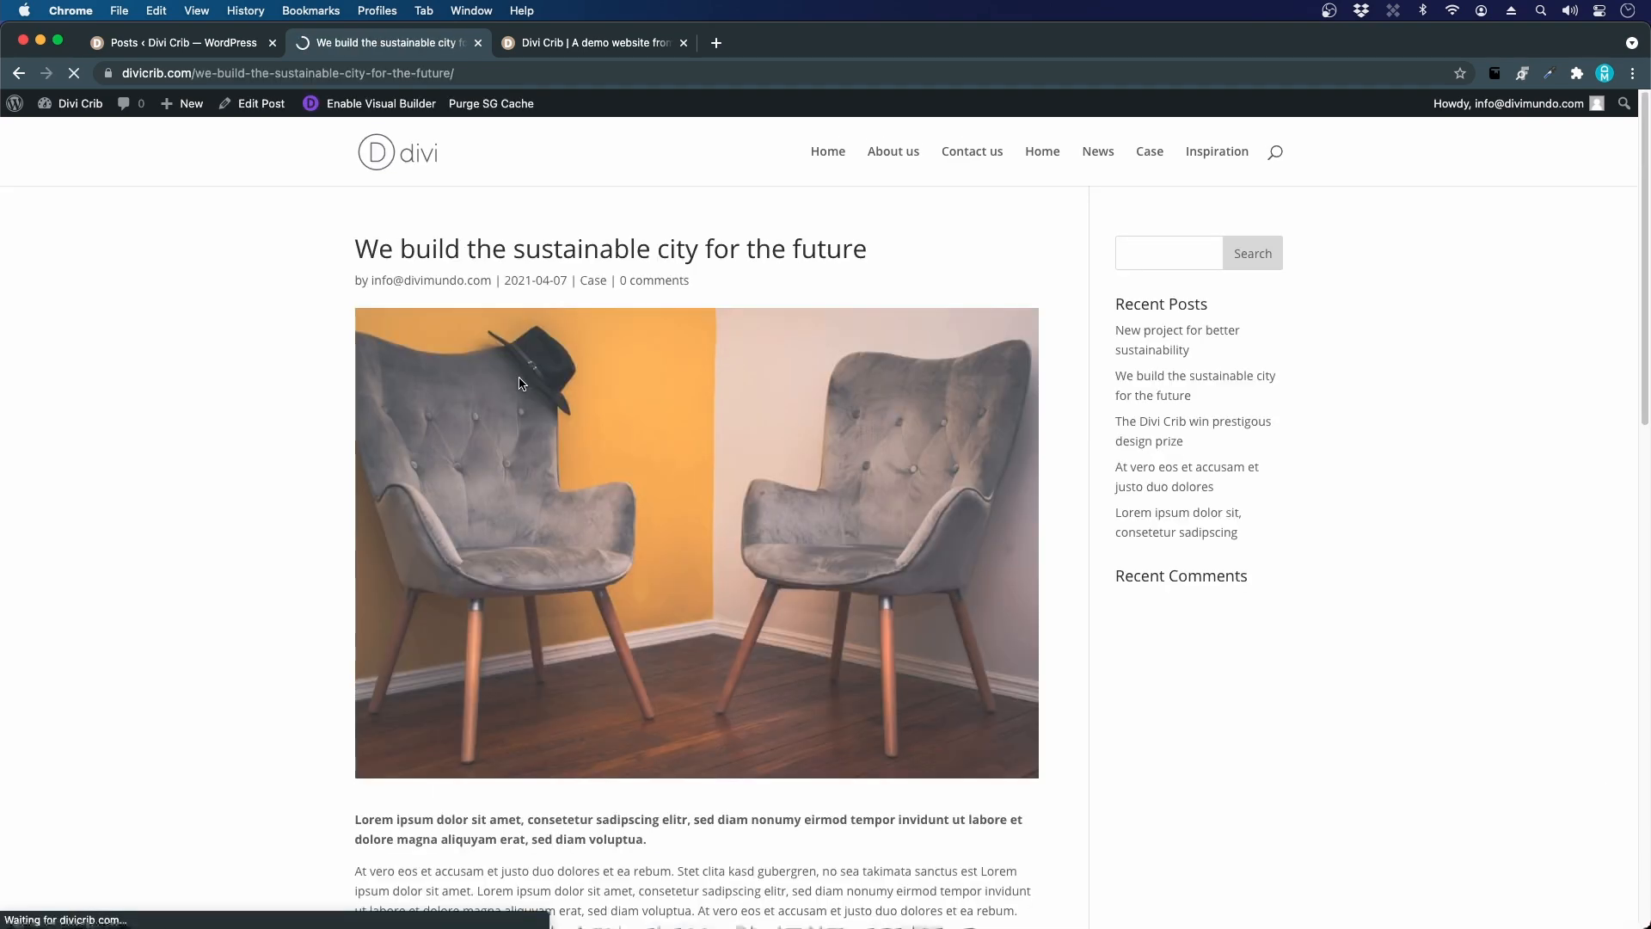
pyautogui.scroll(-3)
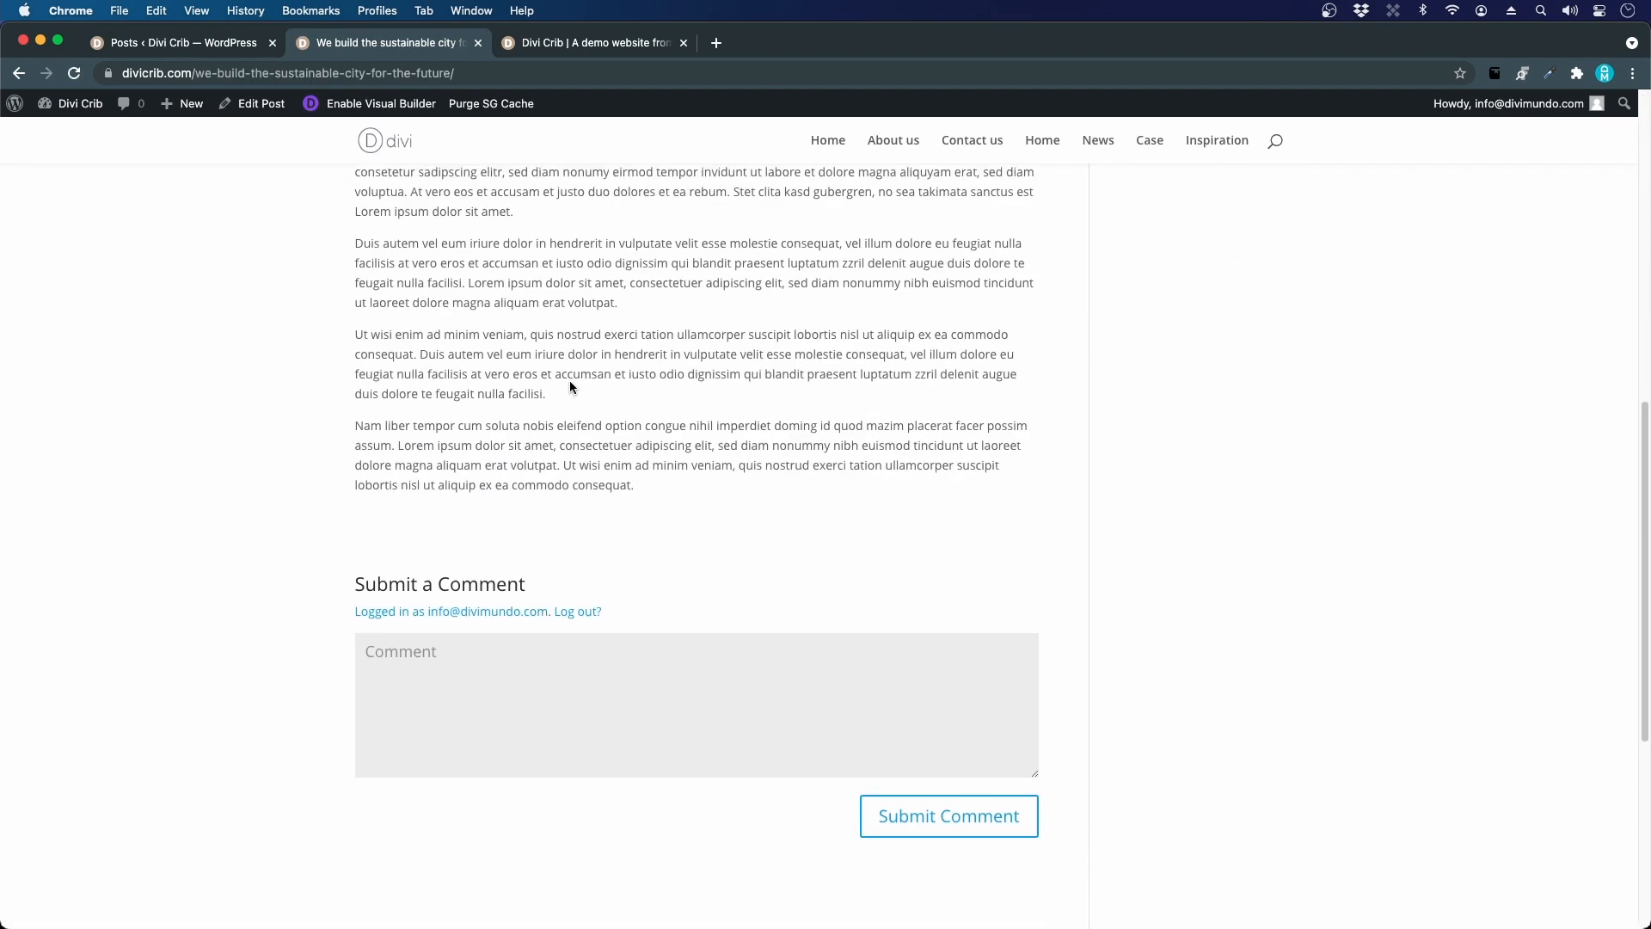
pyautogui.scroll(3)
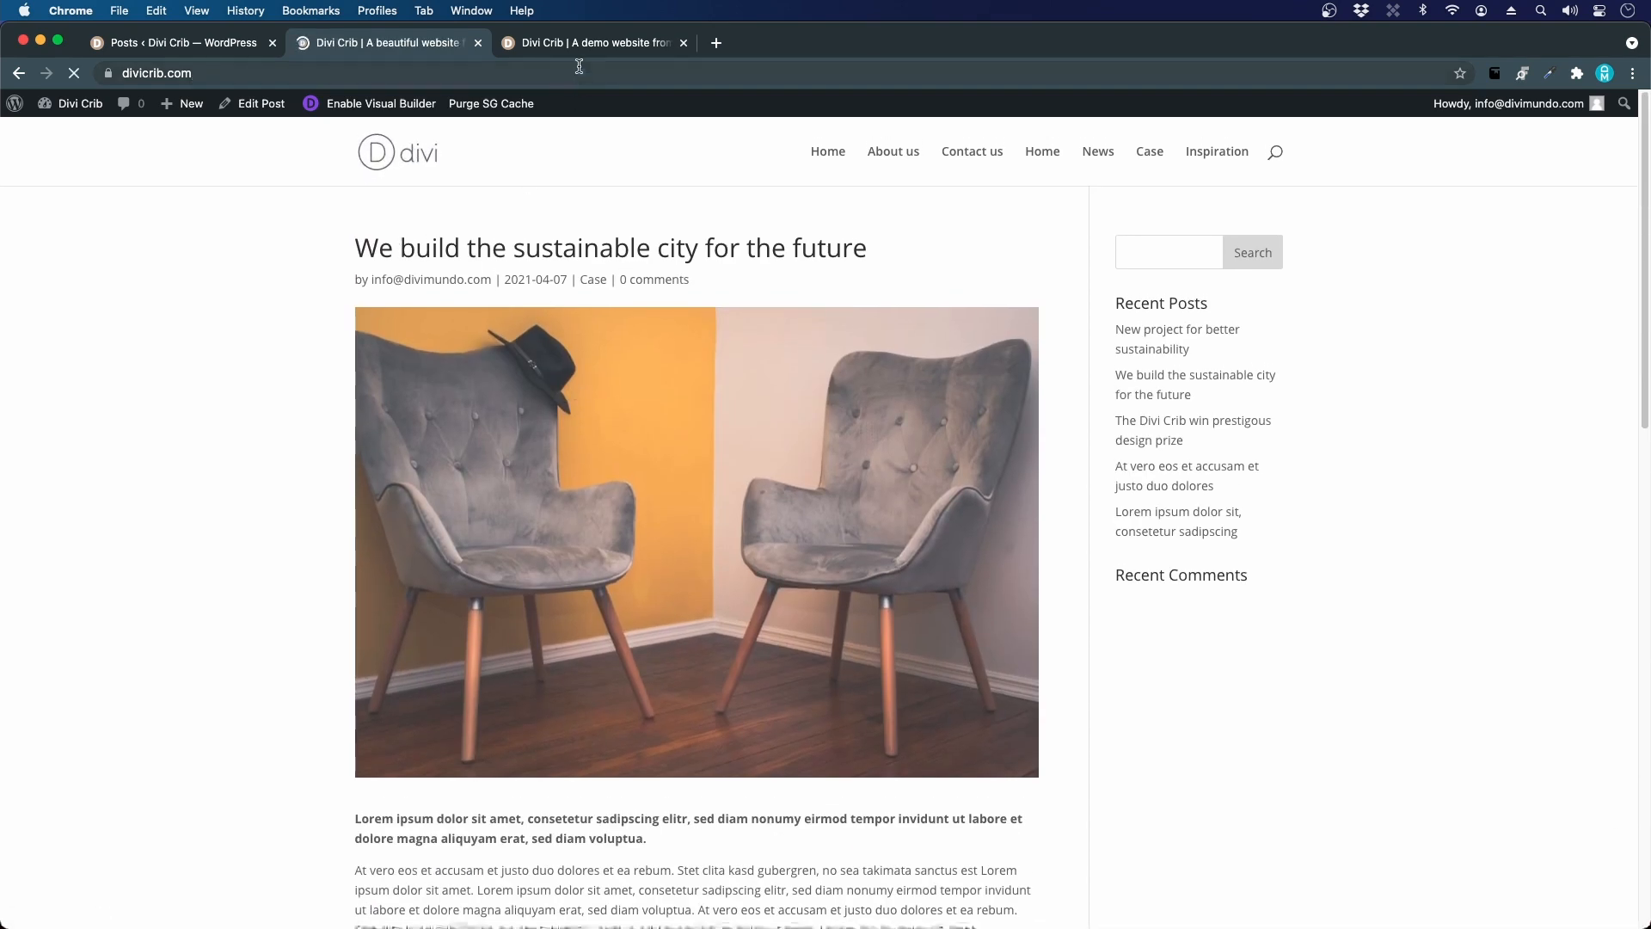
# Step: On the Divi Crib demo site, open the News overview and scroll through the listing
pyautogui.click(593, 42)
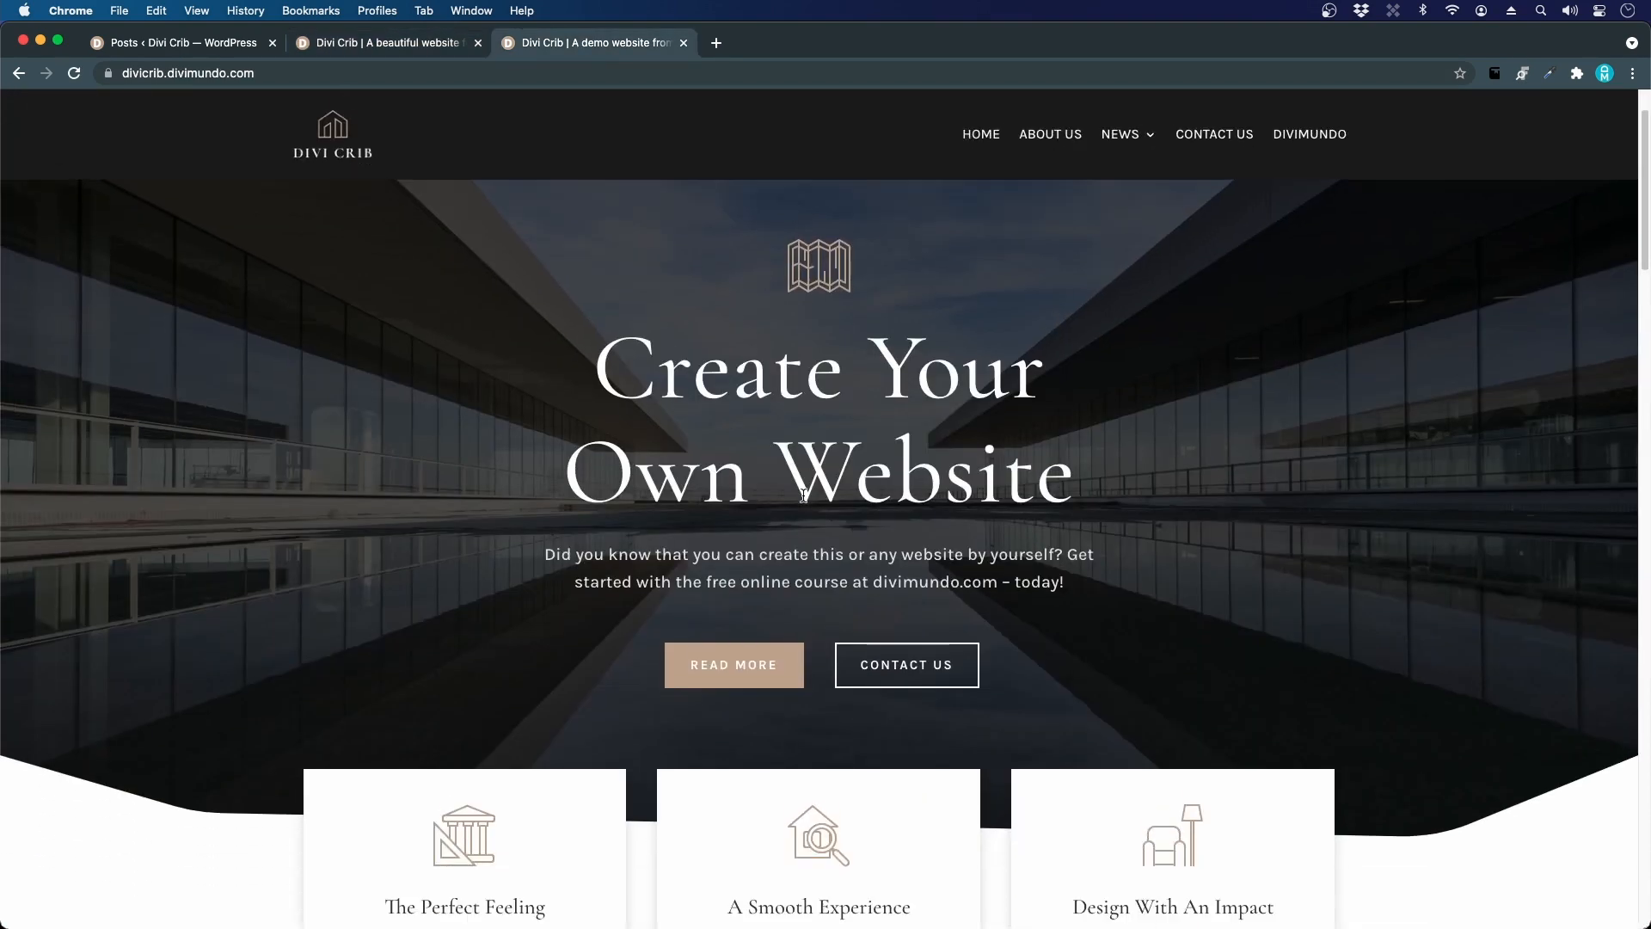
pyautogui.scroll(-3)
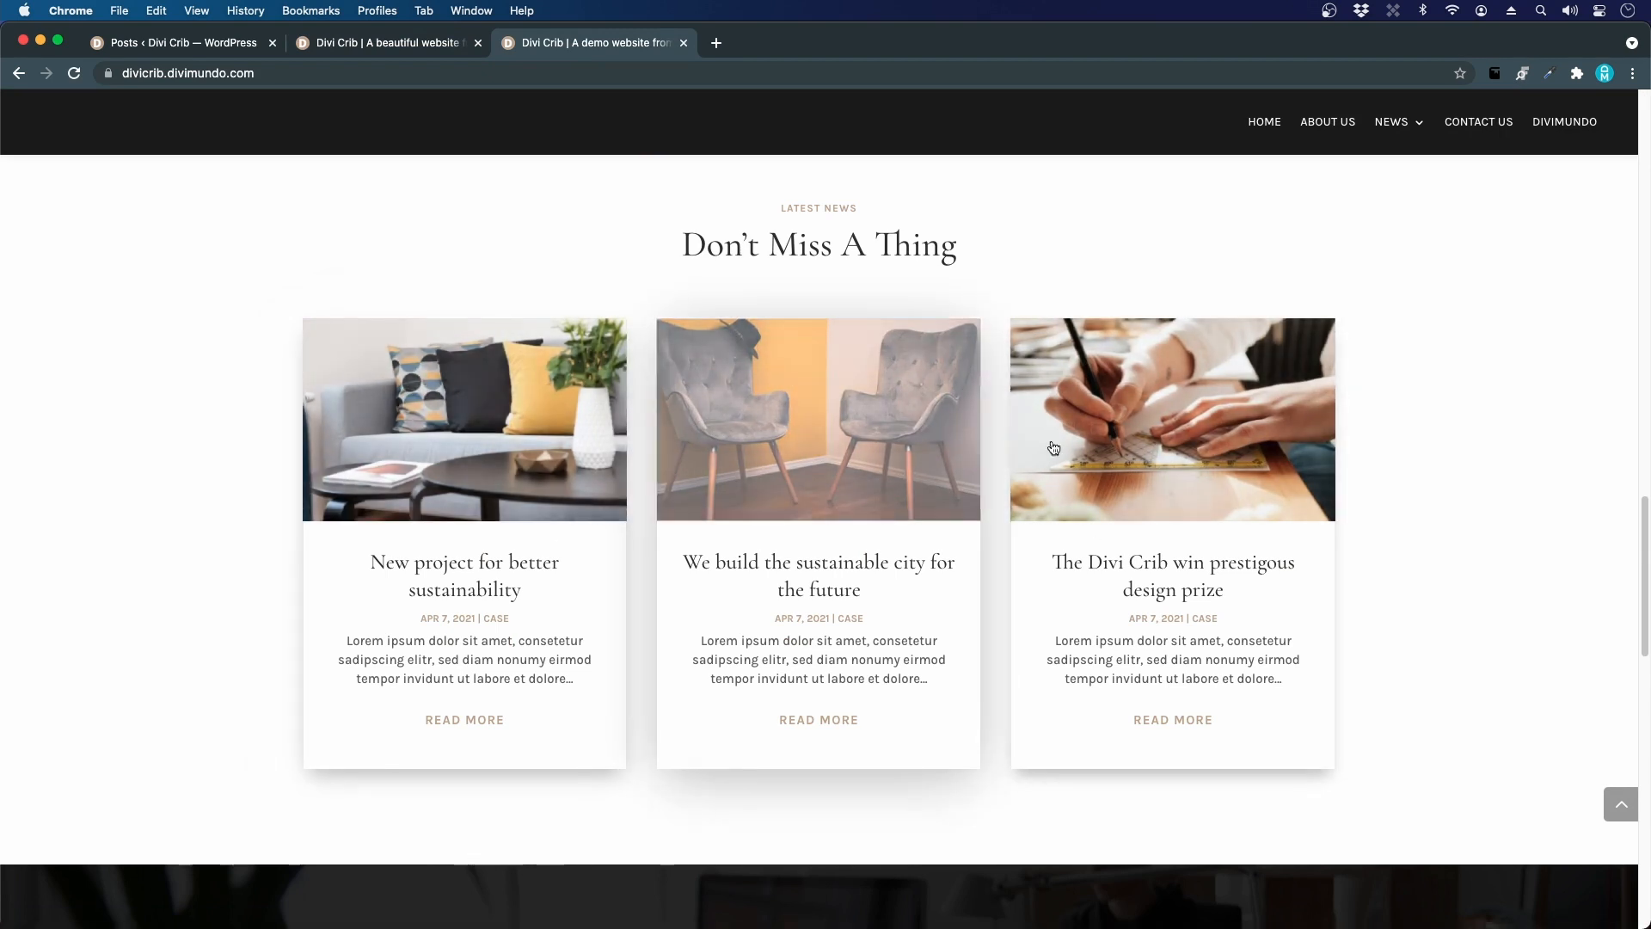
pyautogui.moveTo(873, 423)
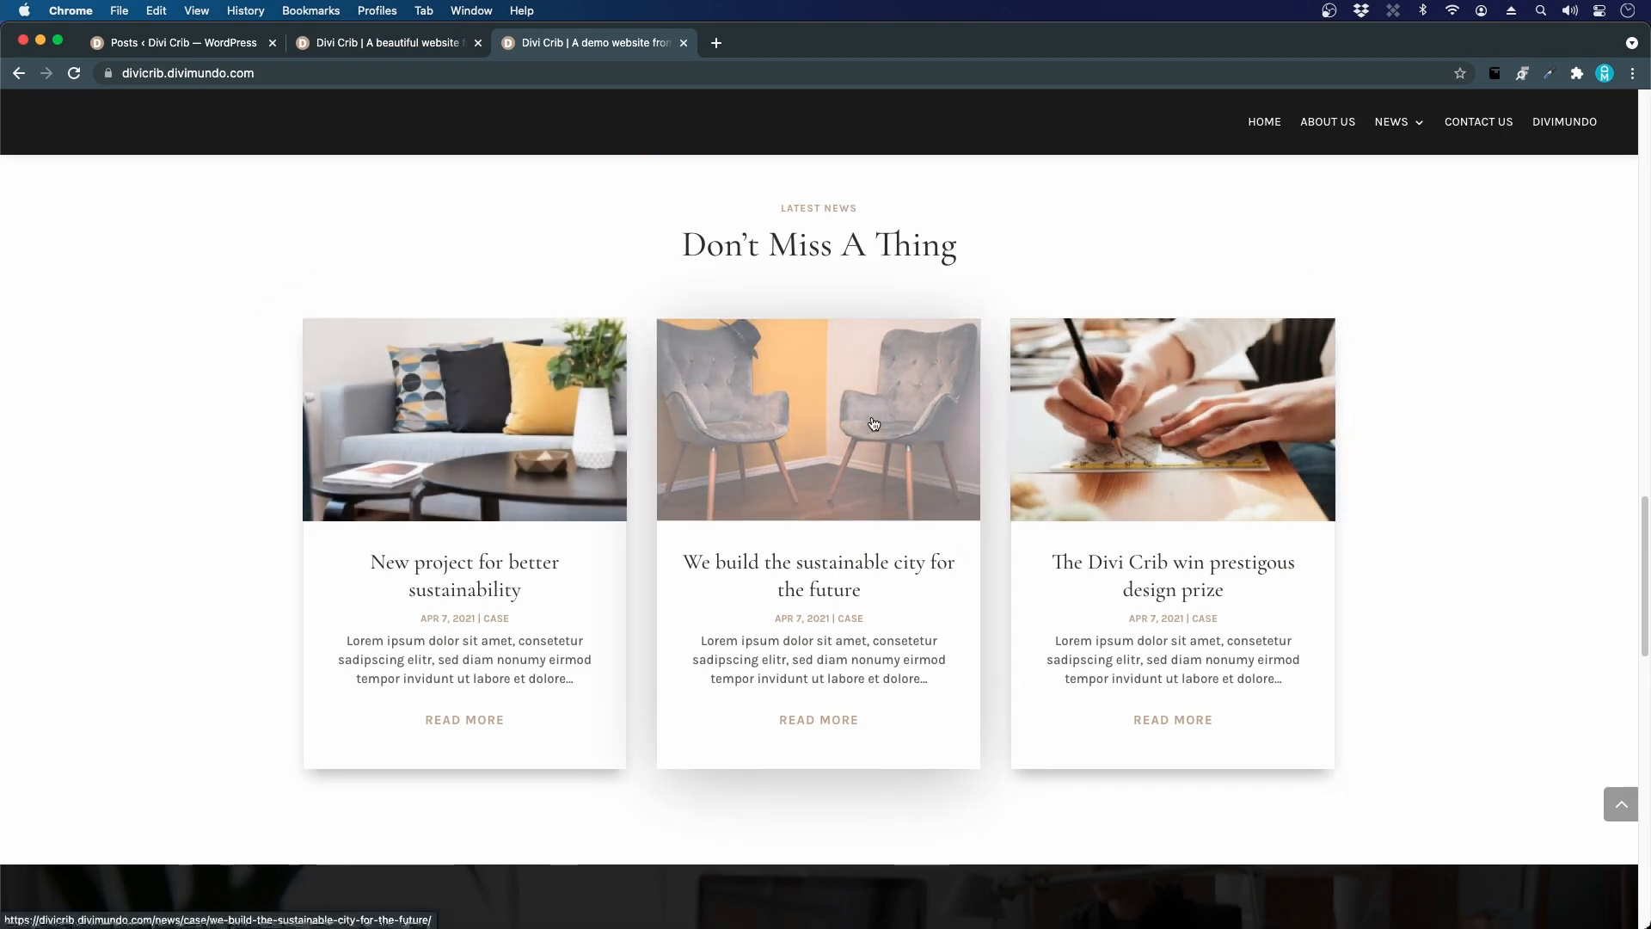
pyautogui.click(1392, 121)
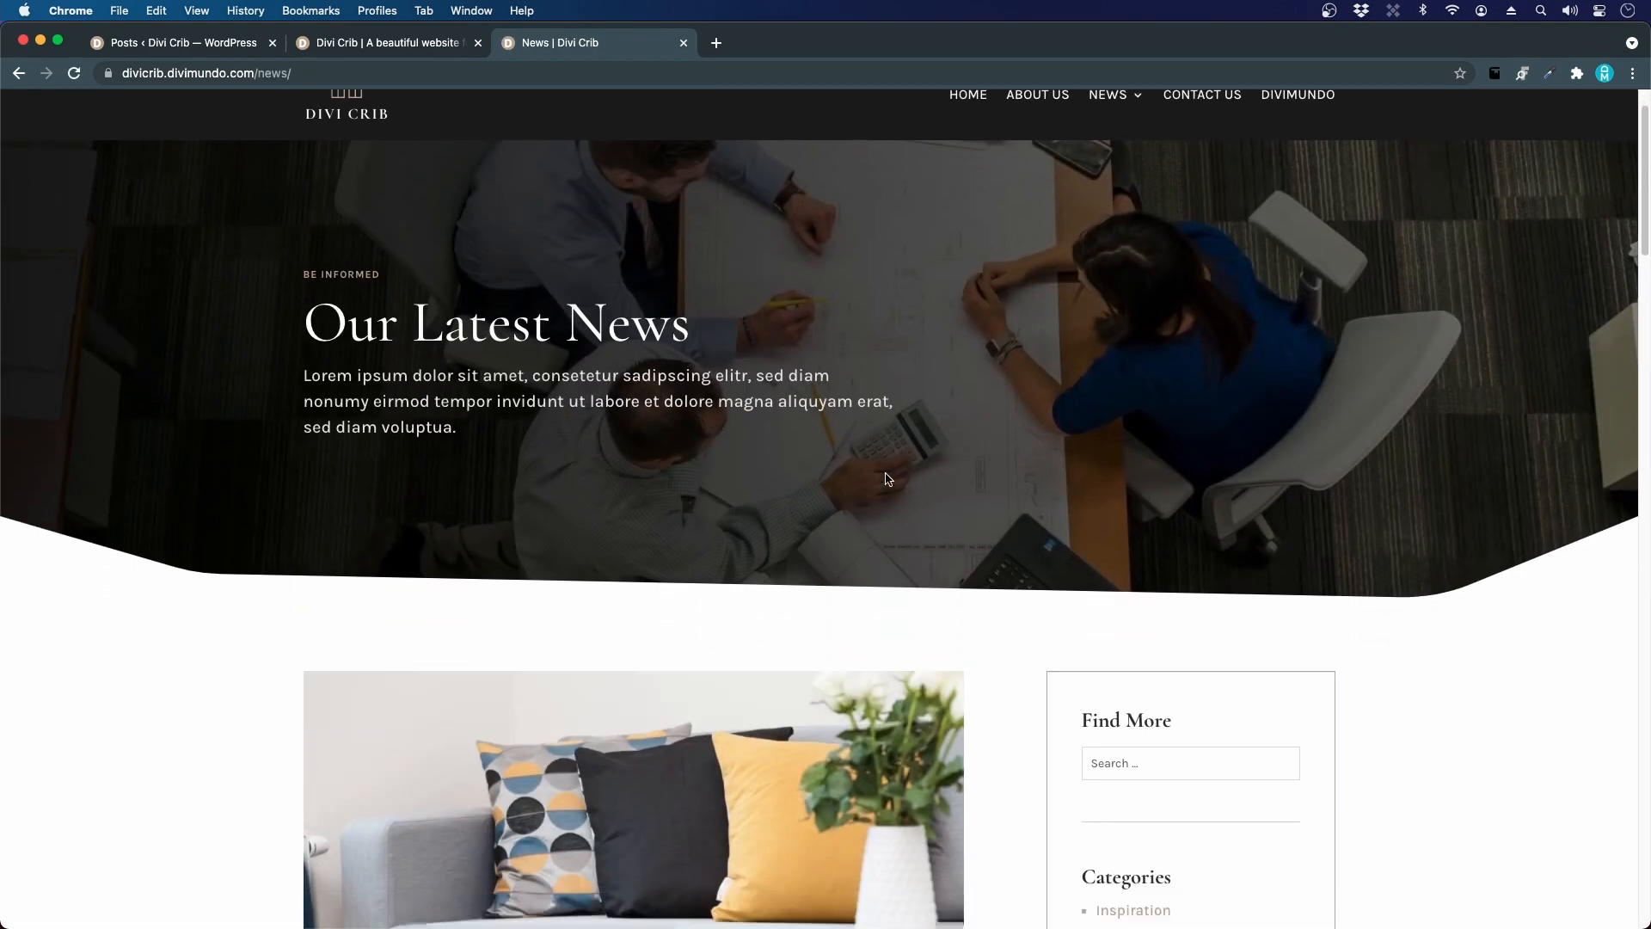
pyautogui.scroll(-3)
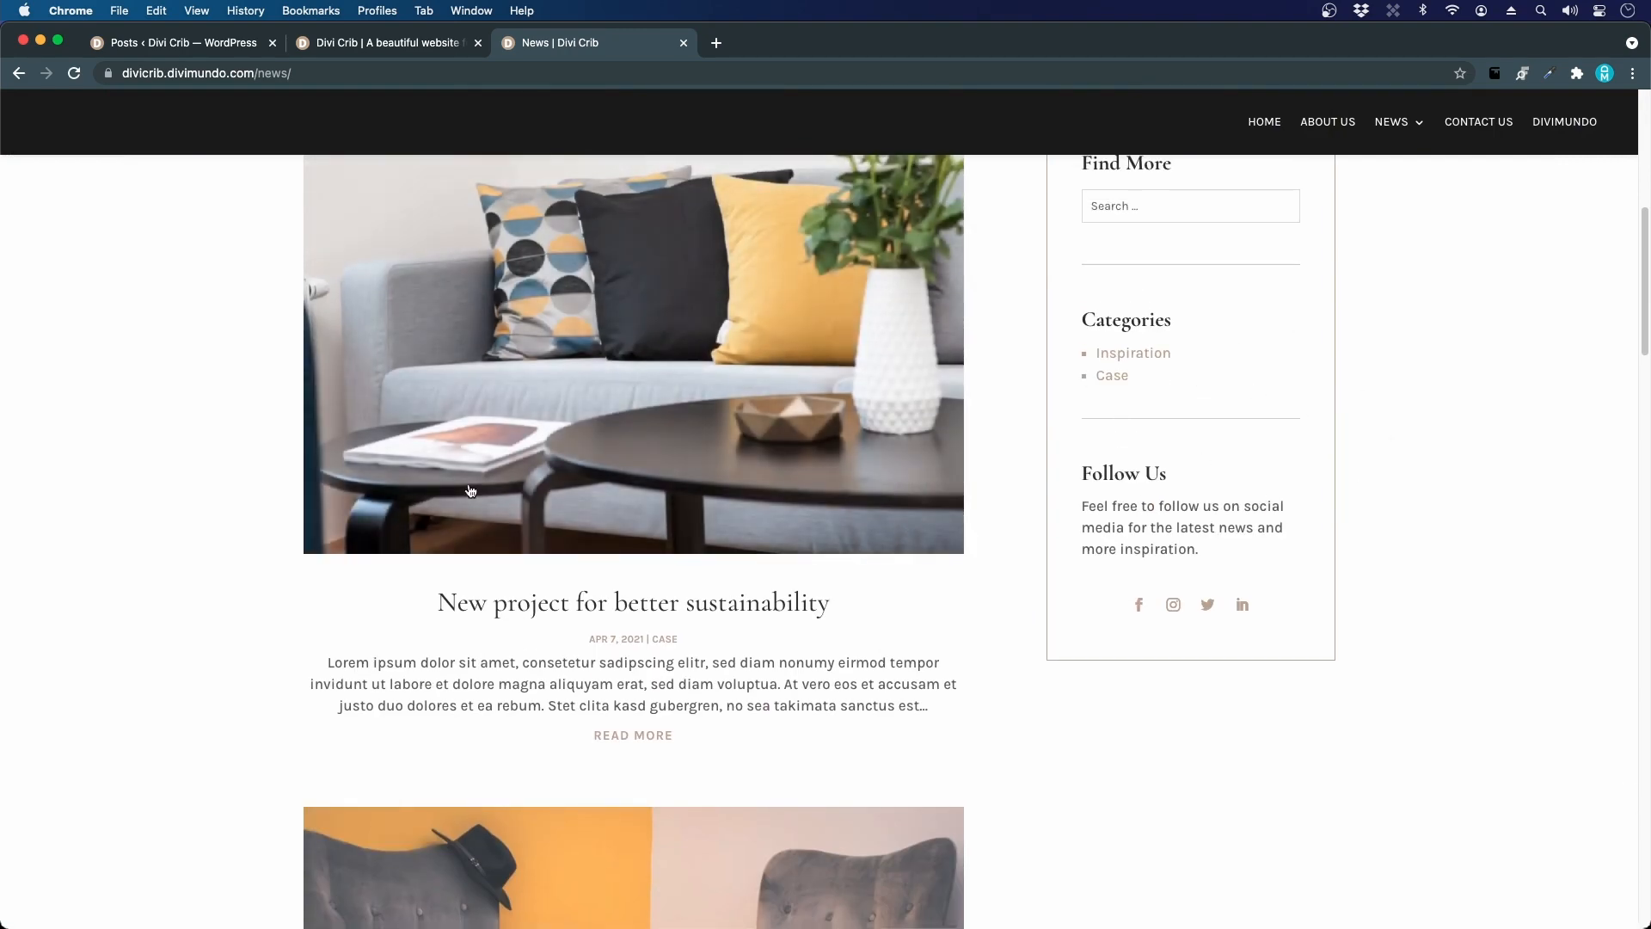
pyautogui.scroll(-3)
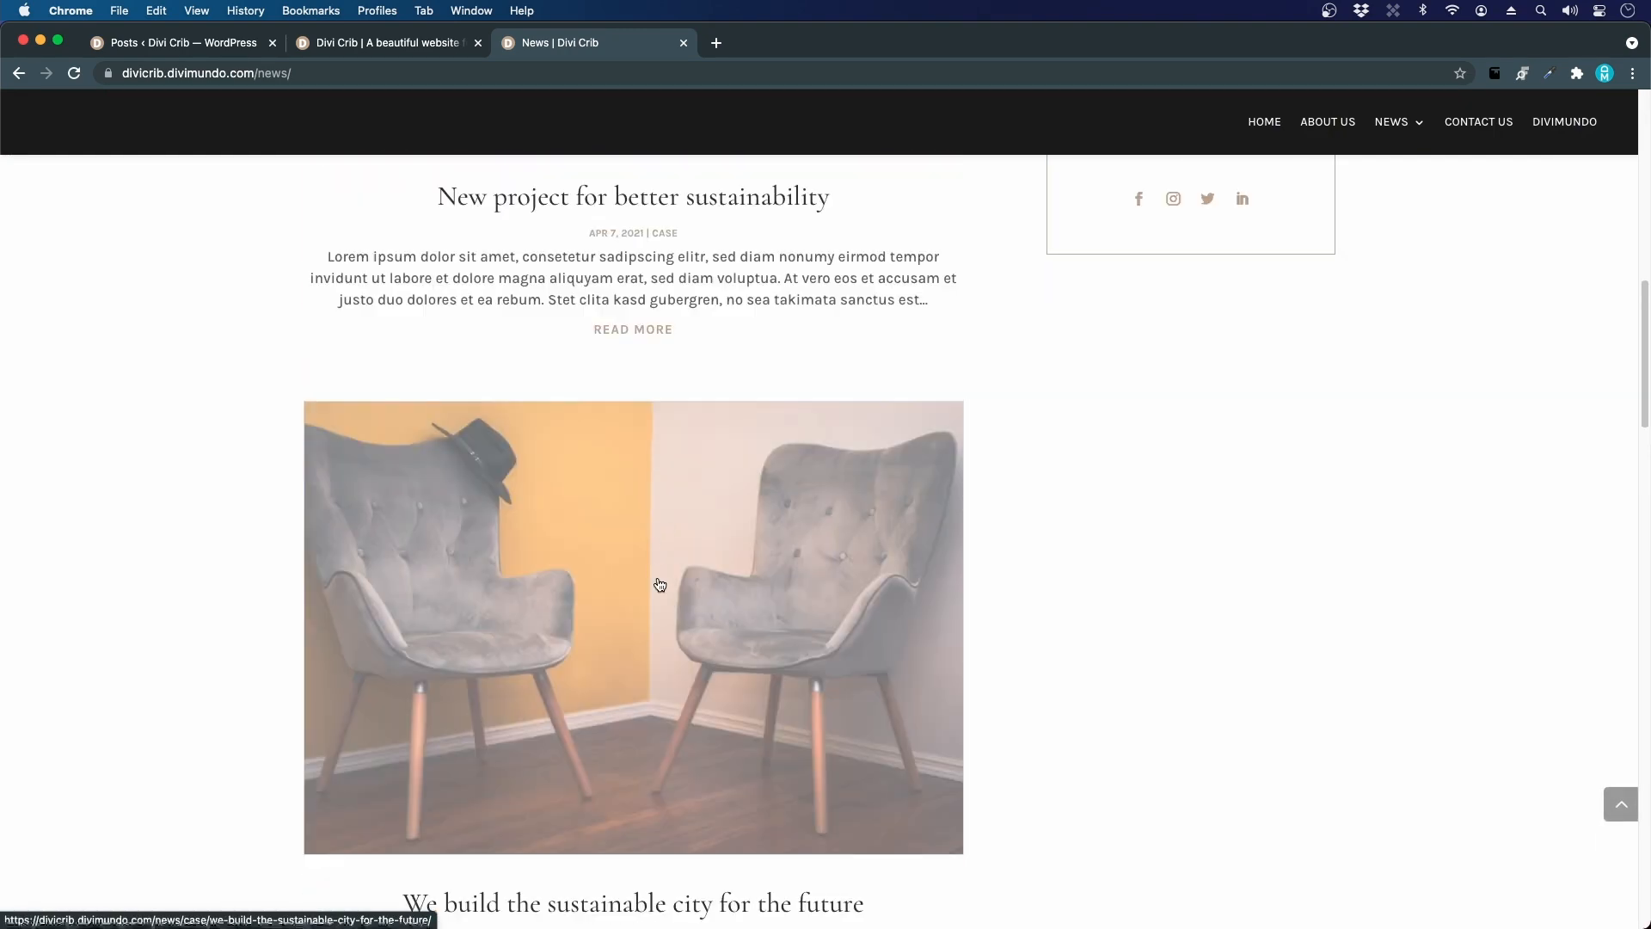
# Step: Read the sustainable city for the future article, then return to the WordPress posts list
pyautogui.click(659, 584)
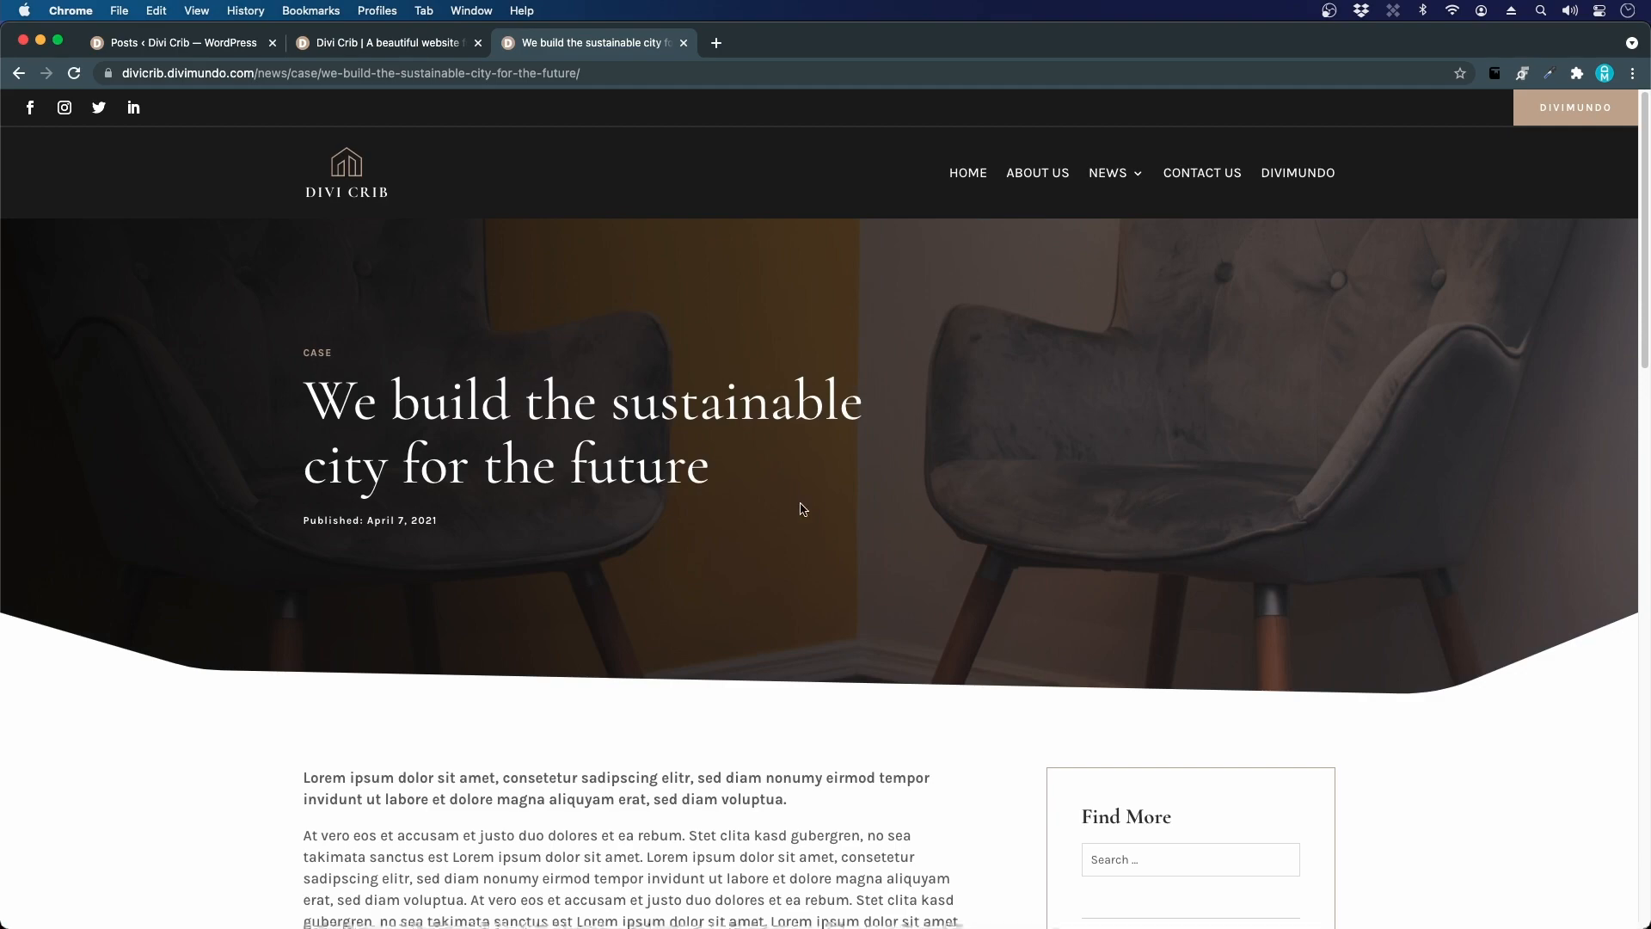
pyautogui.scroll(-3)
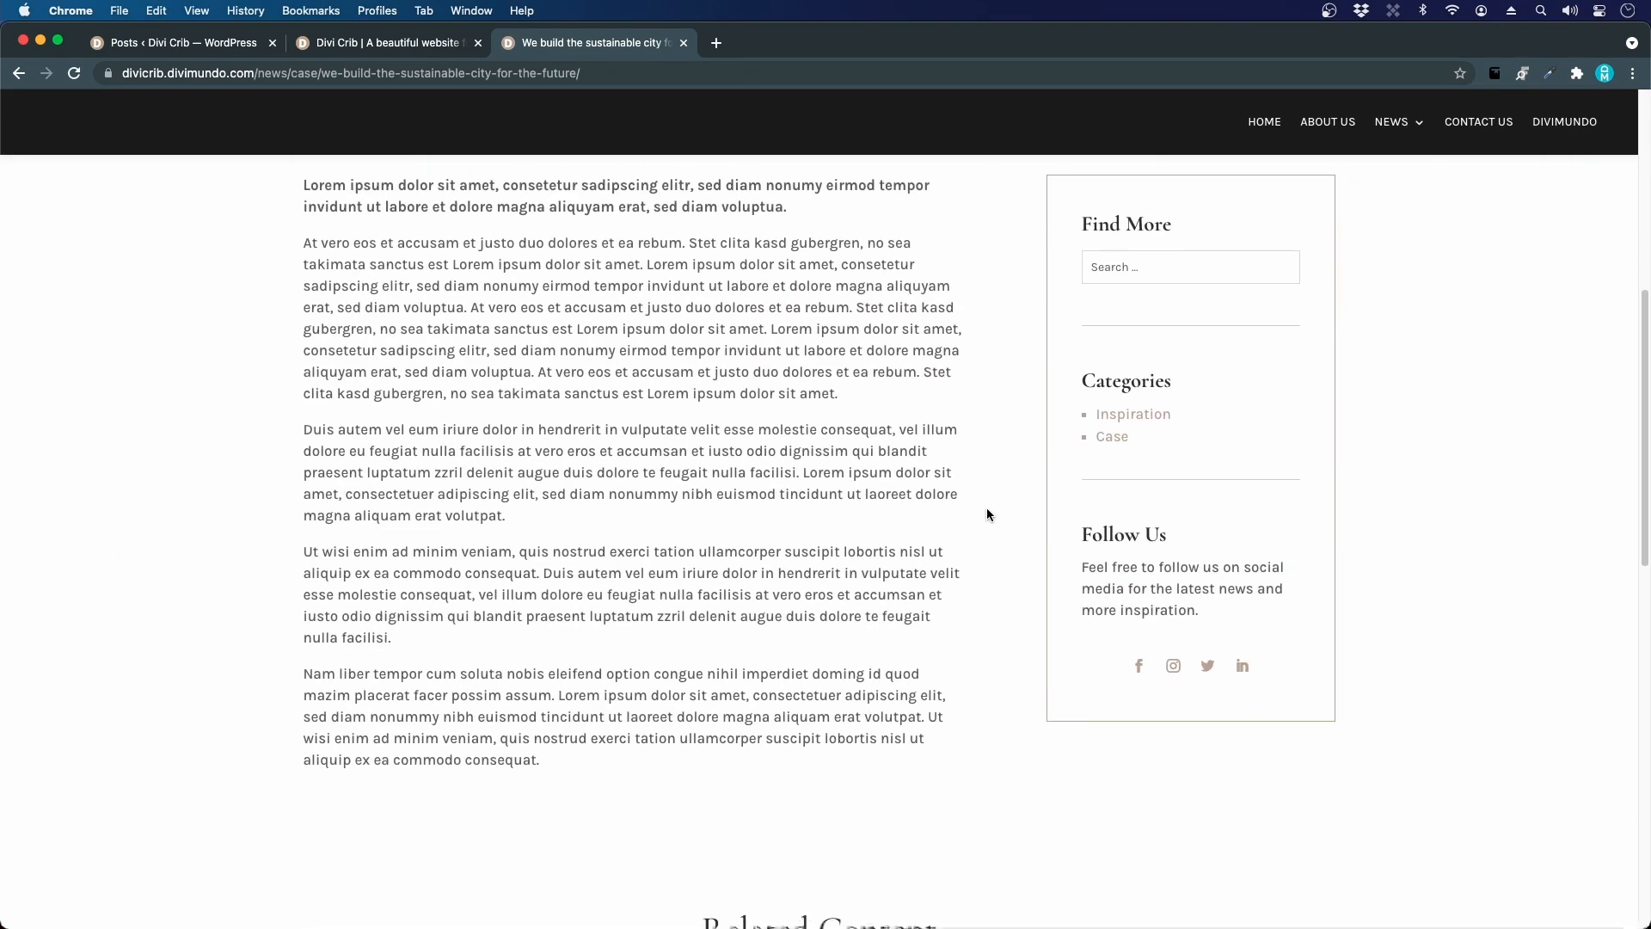
pyautogui.scroll(-3)
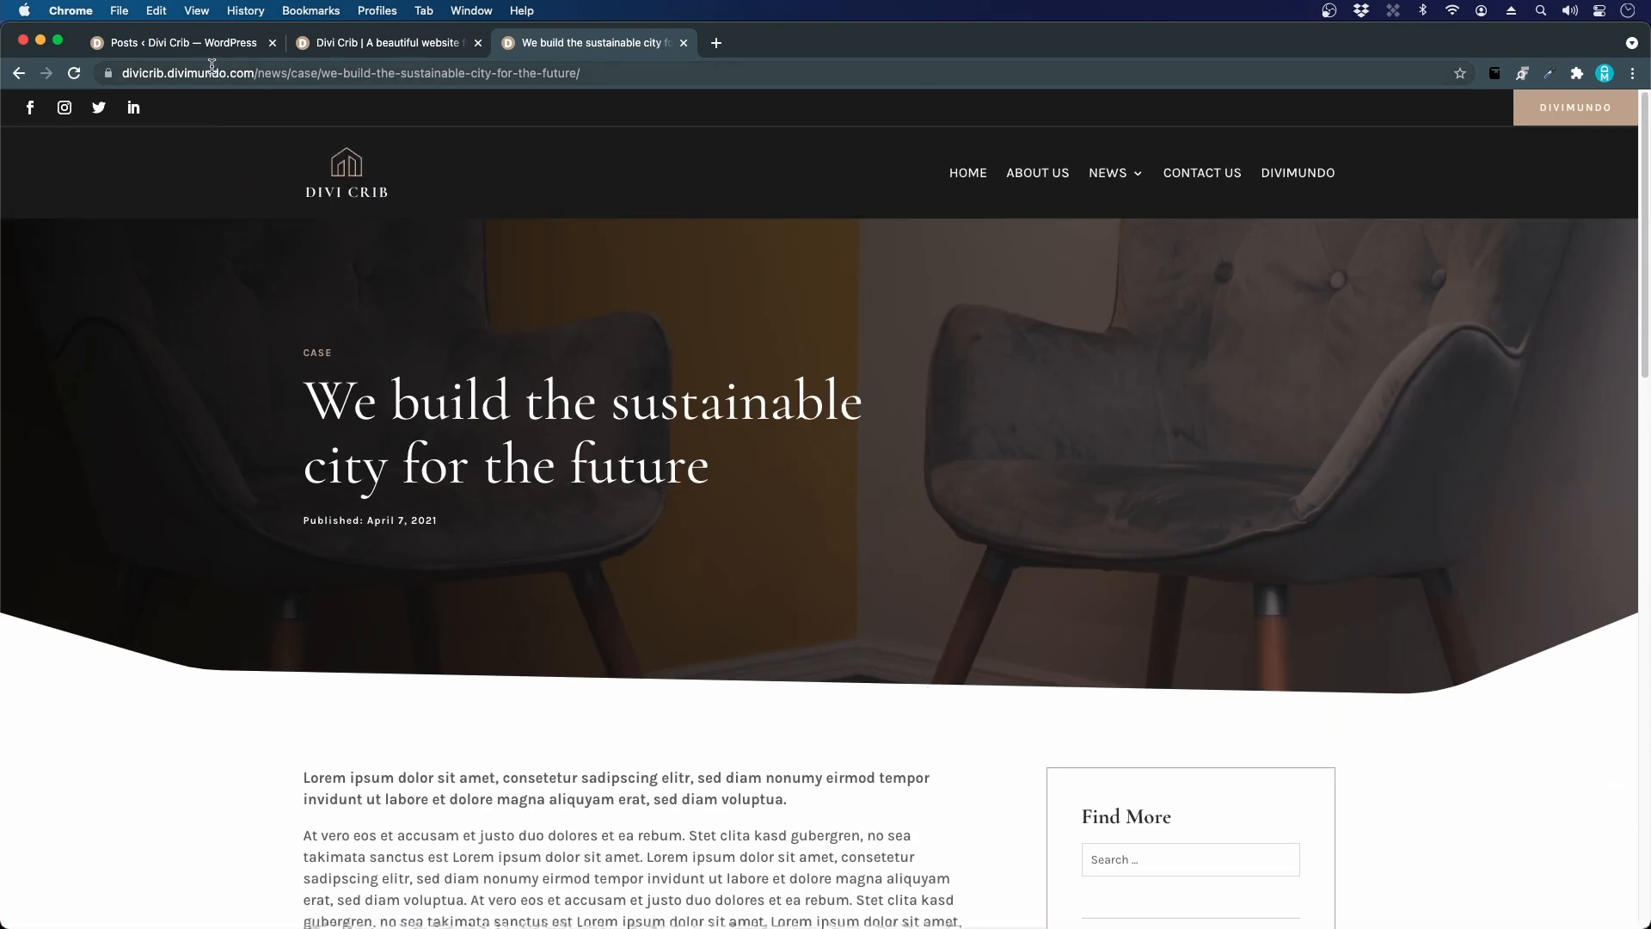
pyautogui.click(183, 43)
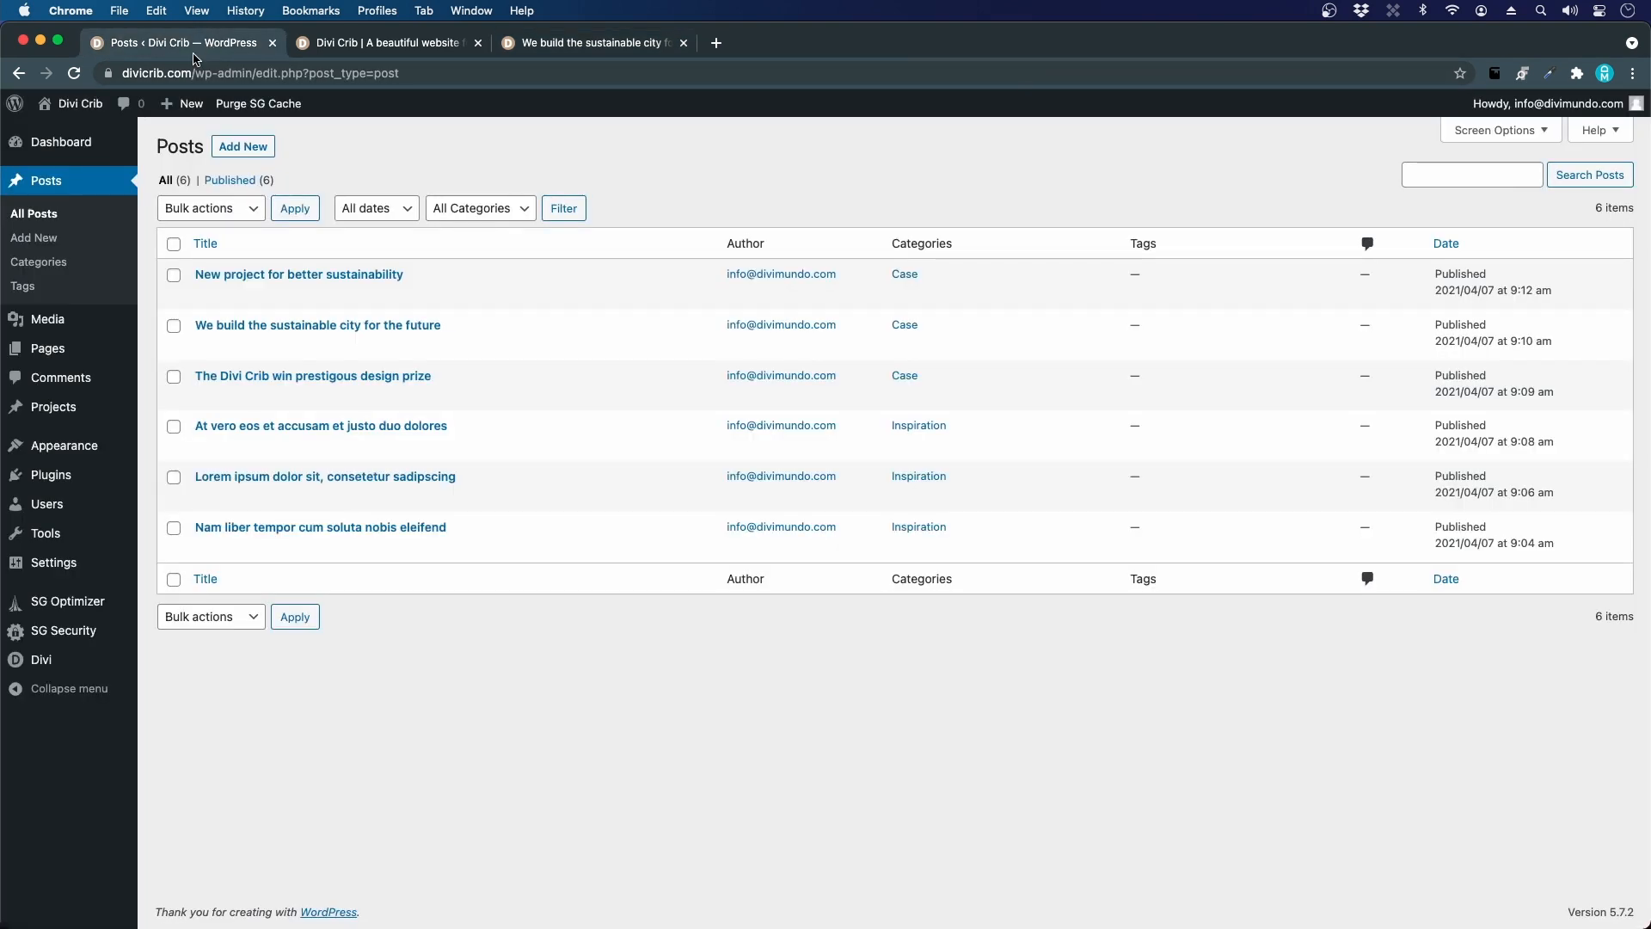